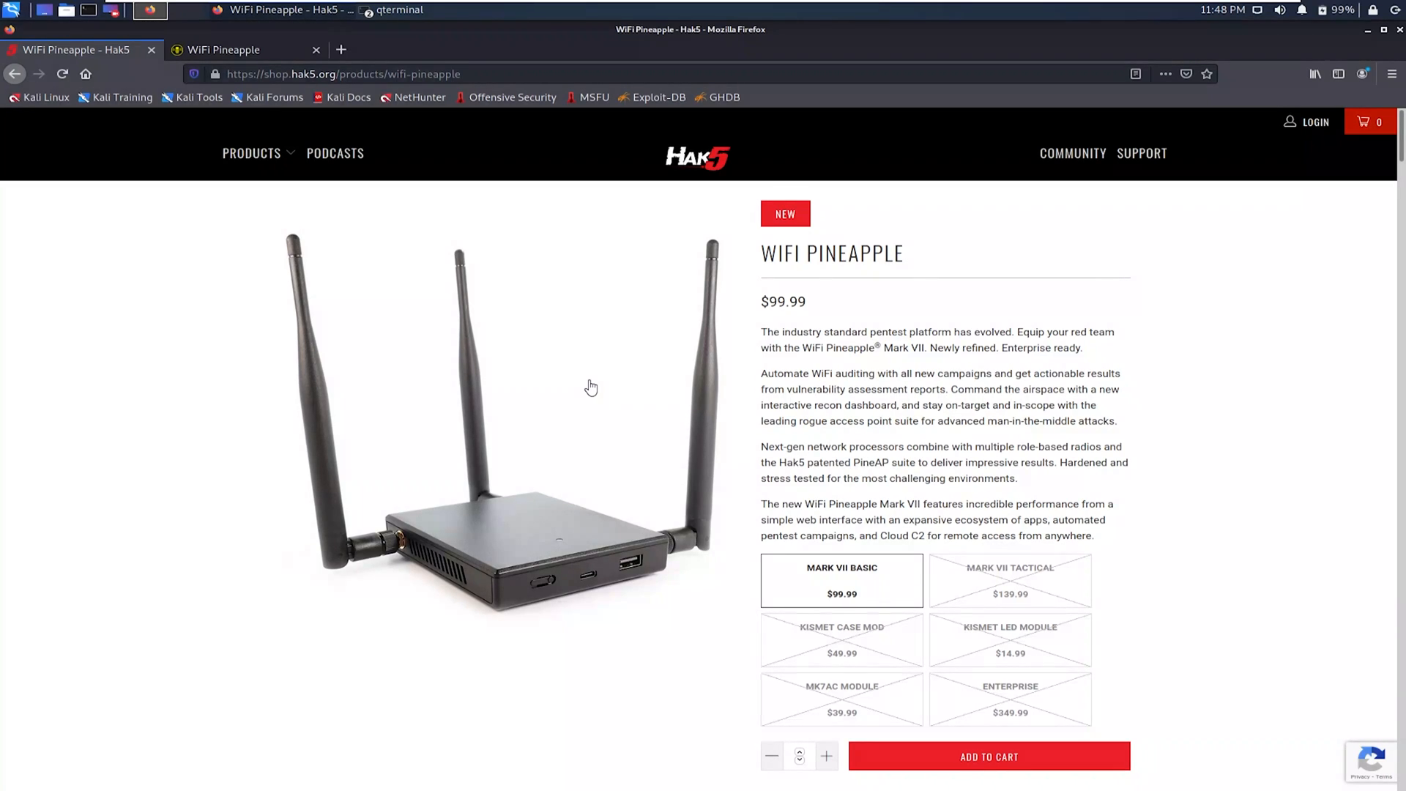
pyautogui.moveTo(419, 293)
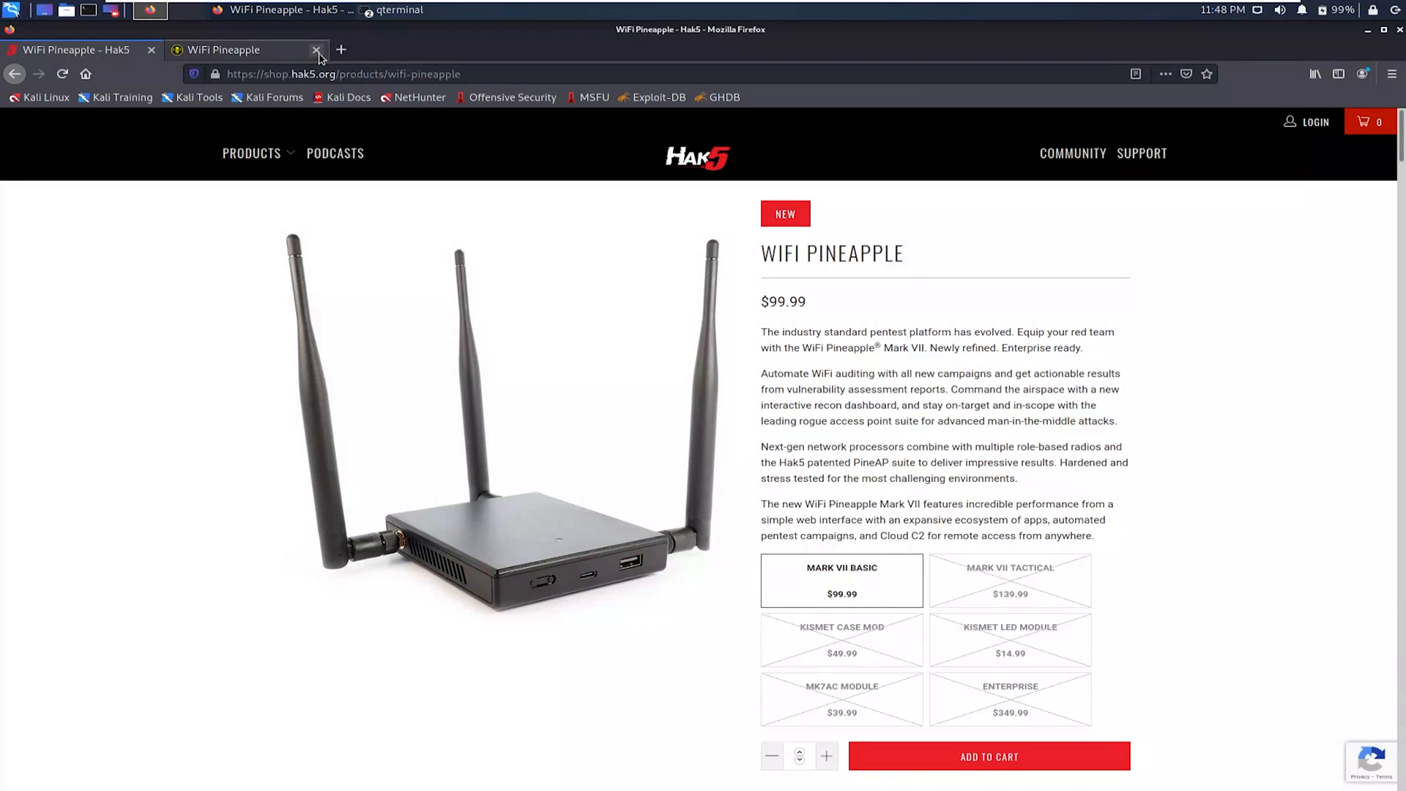
# Step: Close the old WiFi Pineapple interface tab
pyautogui.click(317, 50)
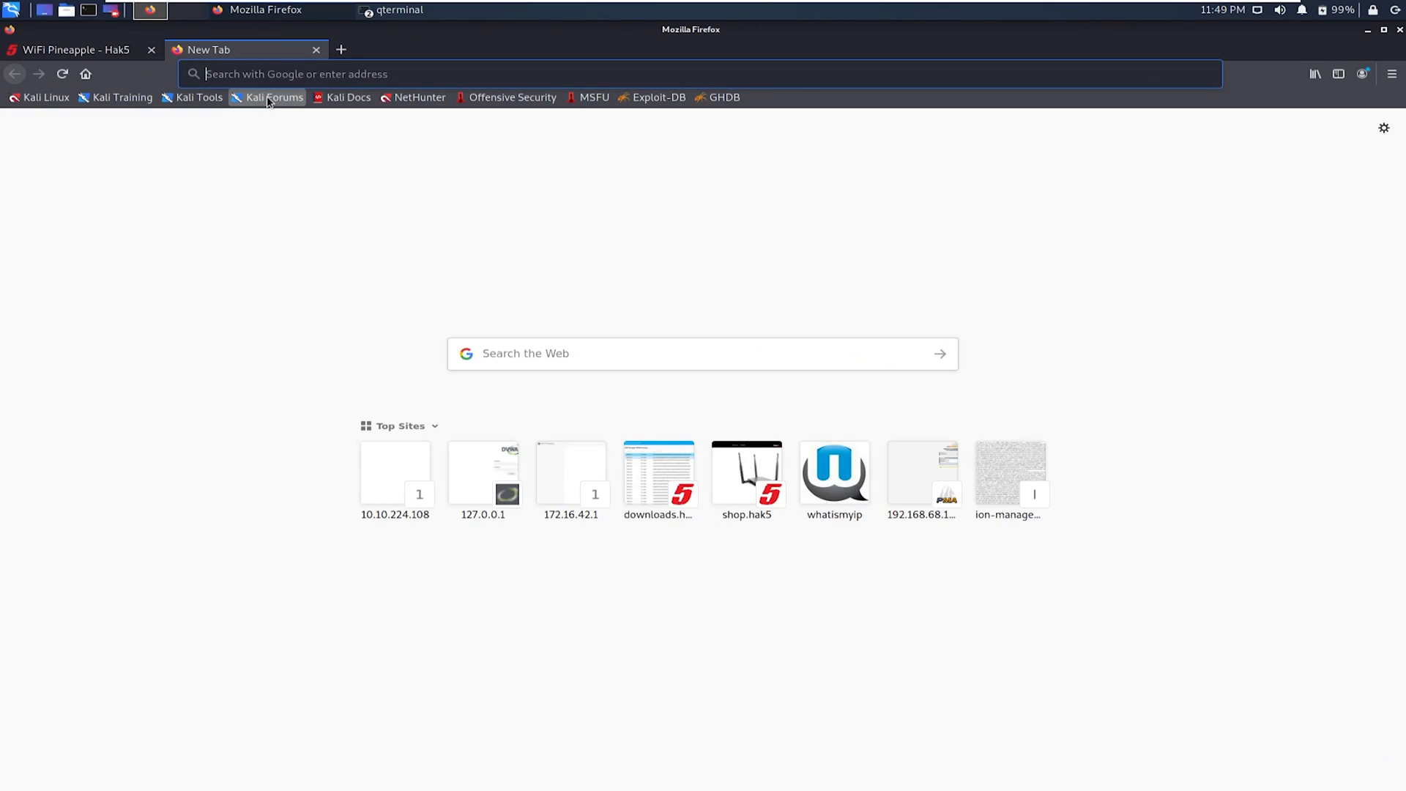
pyautogui.write('http://172.16.42.1:1471/')
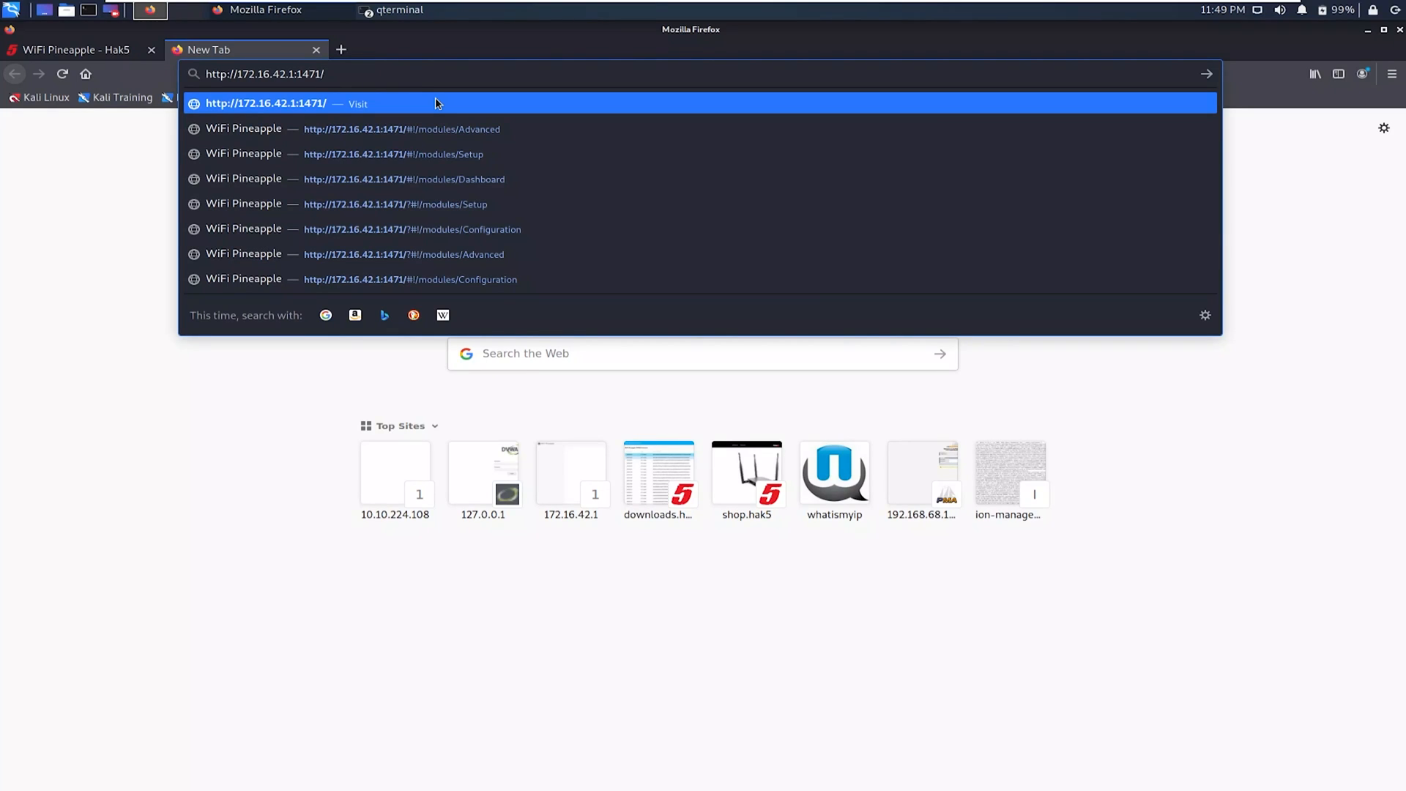
pyautogui.press('Return')
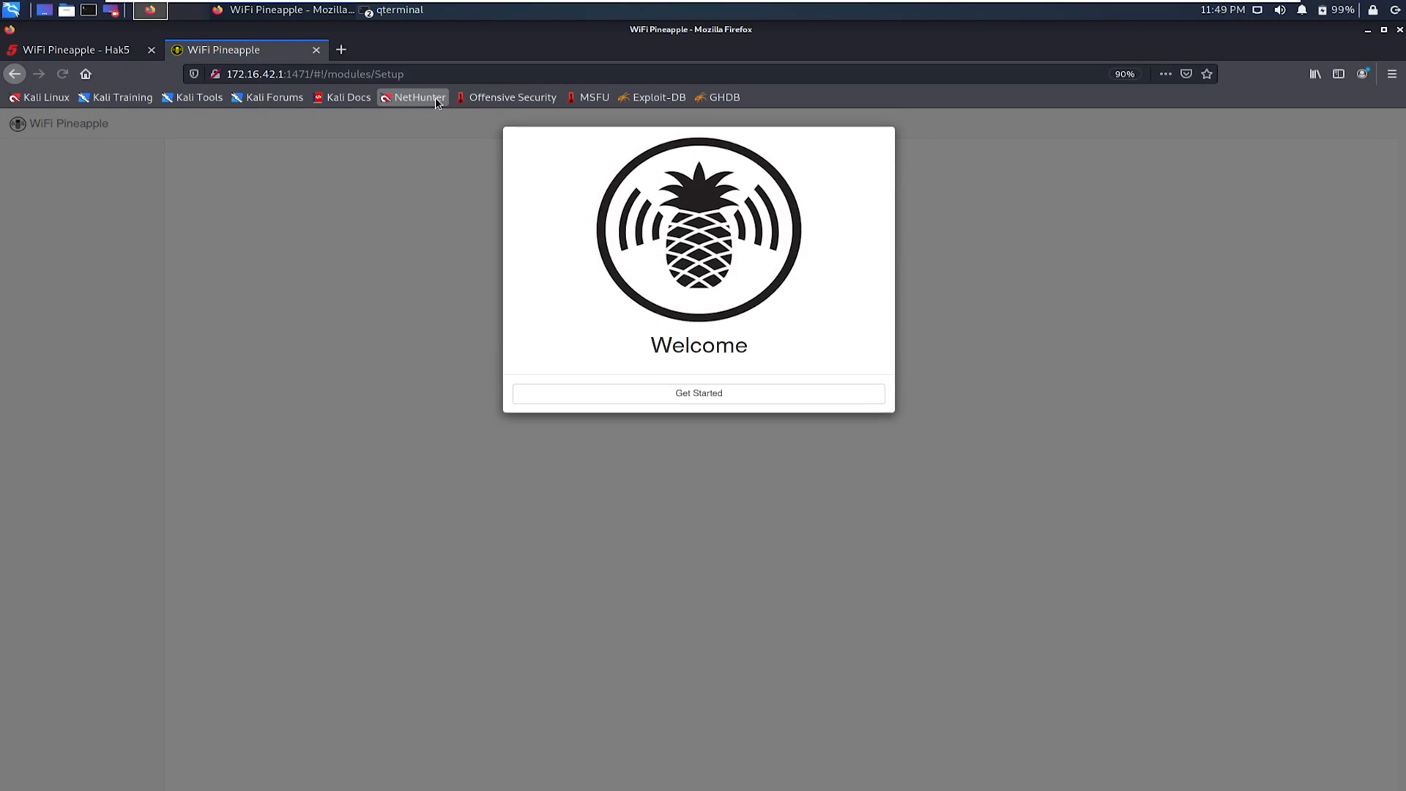
pyautogui.moveTo(628, 412)
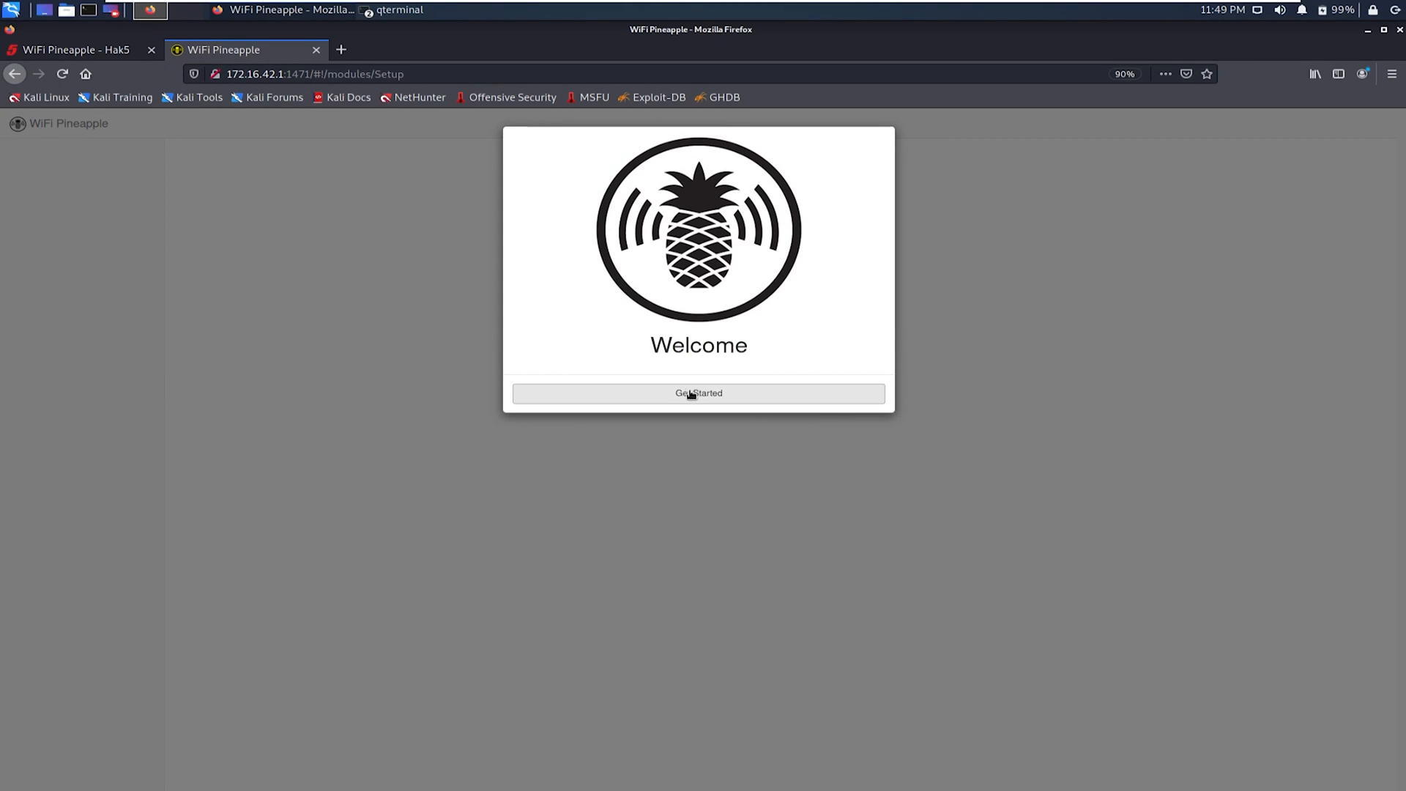
pyautogui.click(697, 392)
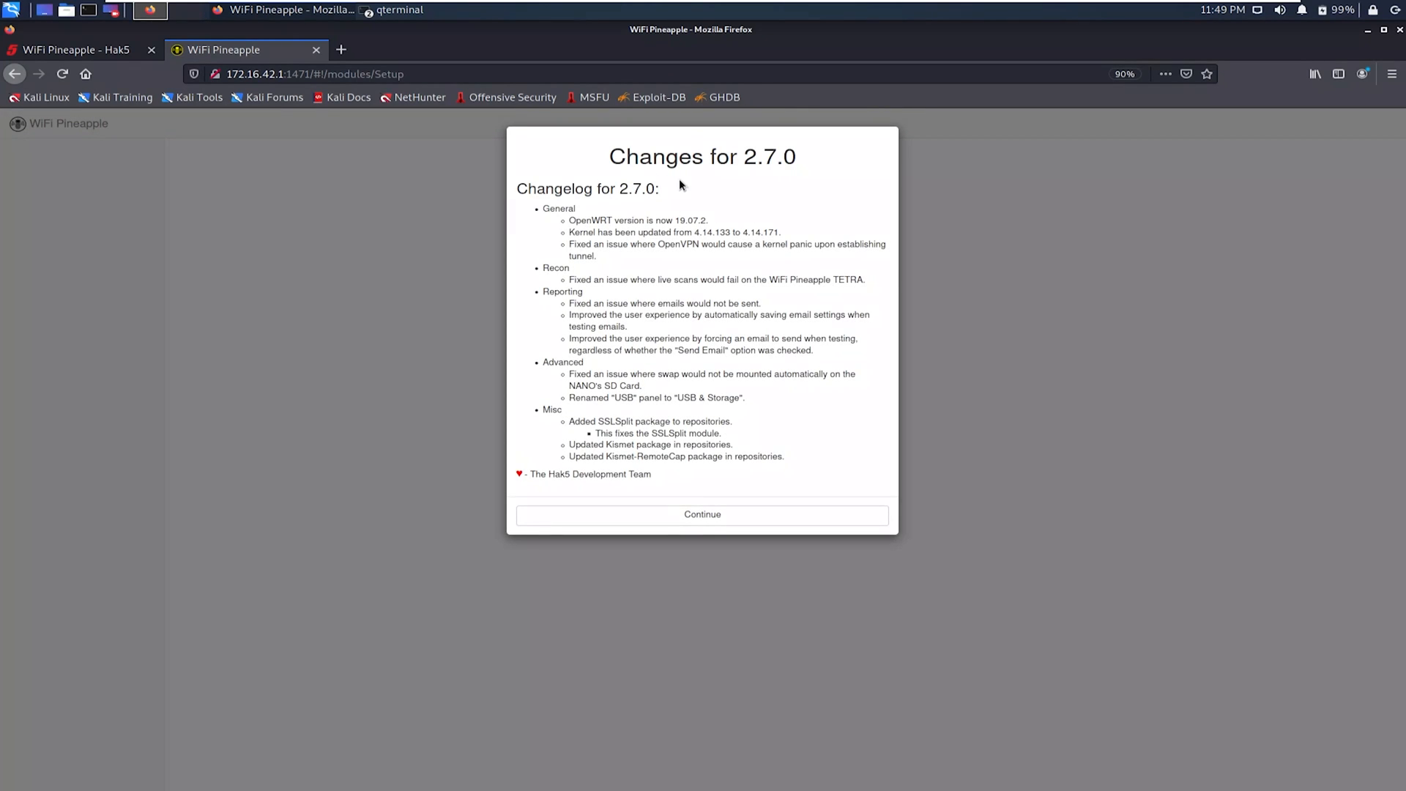
pyautogui.click(702, 514)
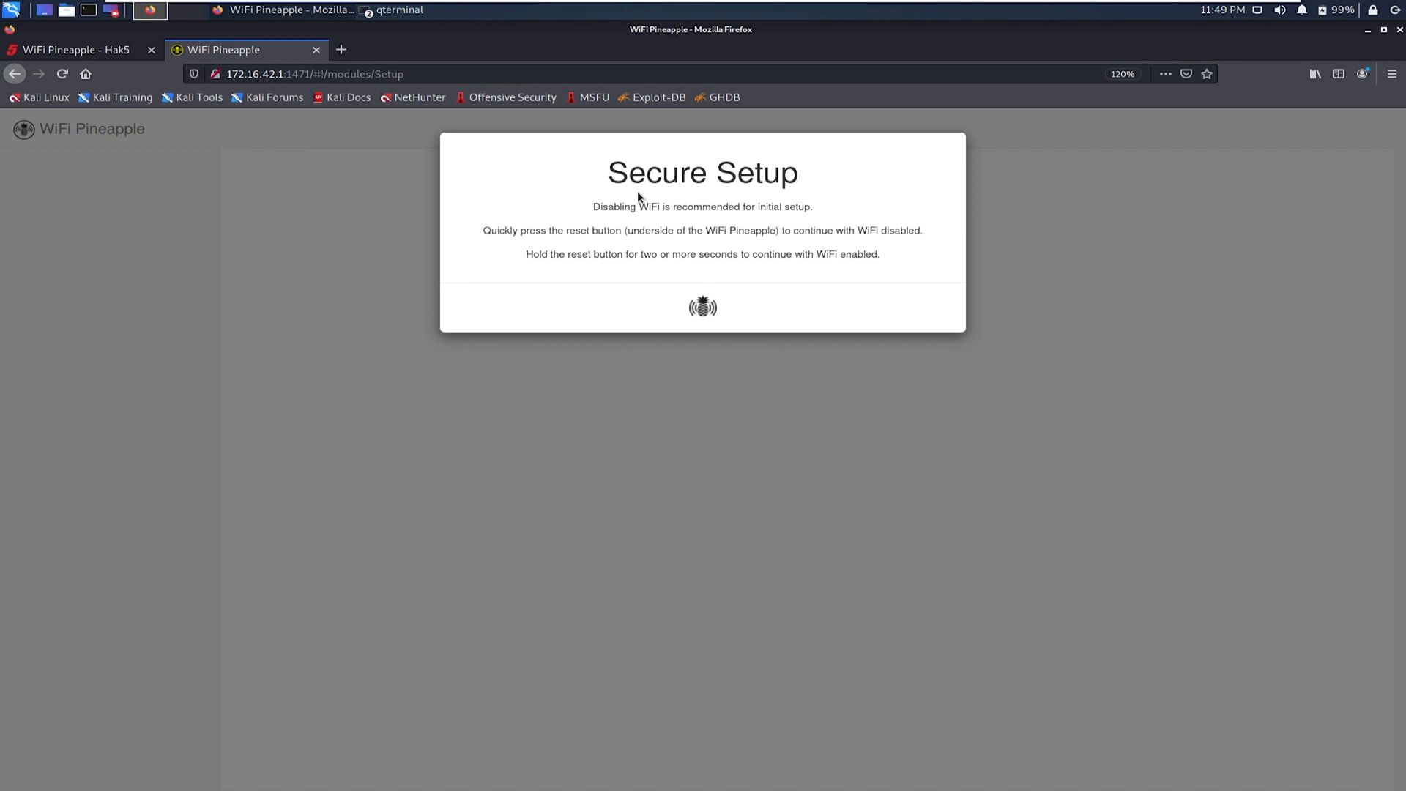
pyautogui.moveTo(916, 311)
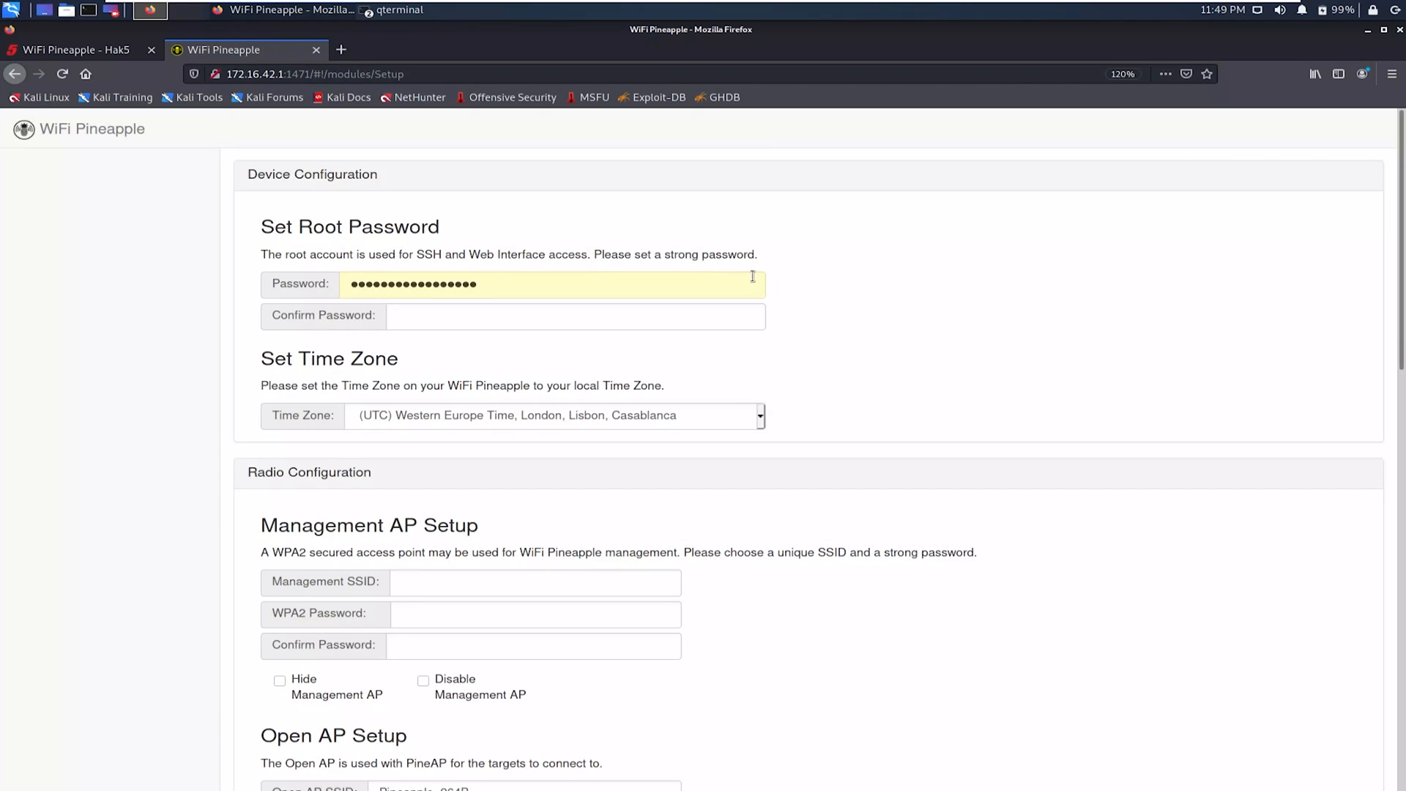
pyautogui.moveTo(230, 235)
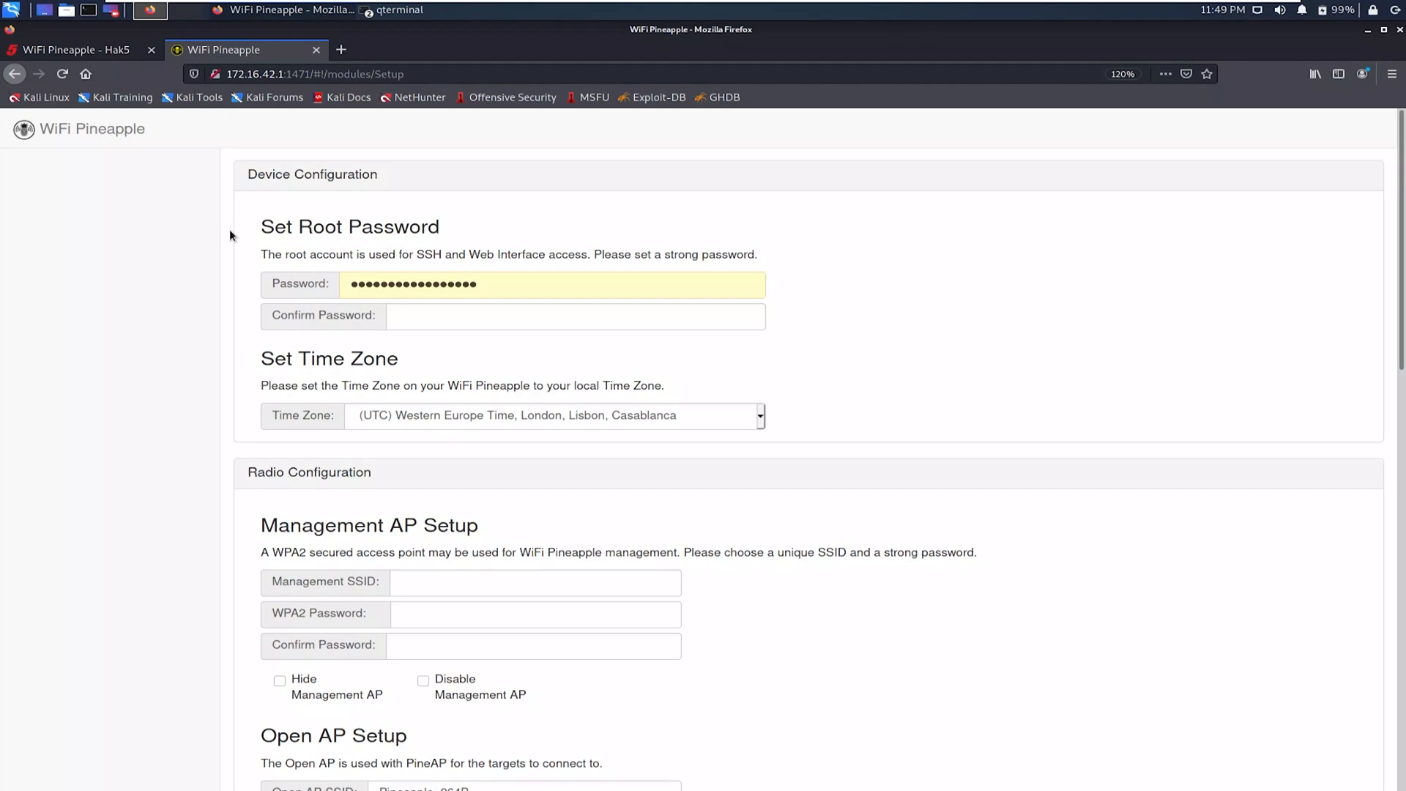
pyautogui.moveTo(514, 283)
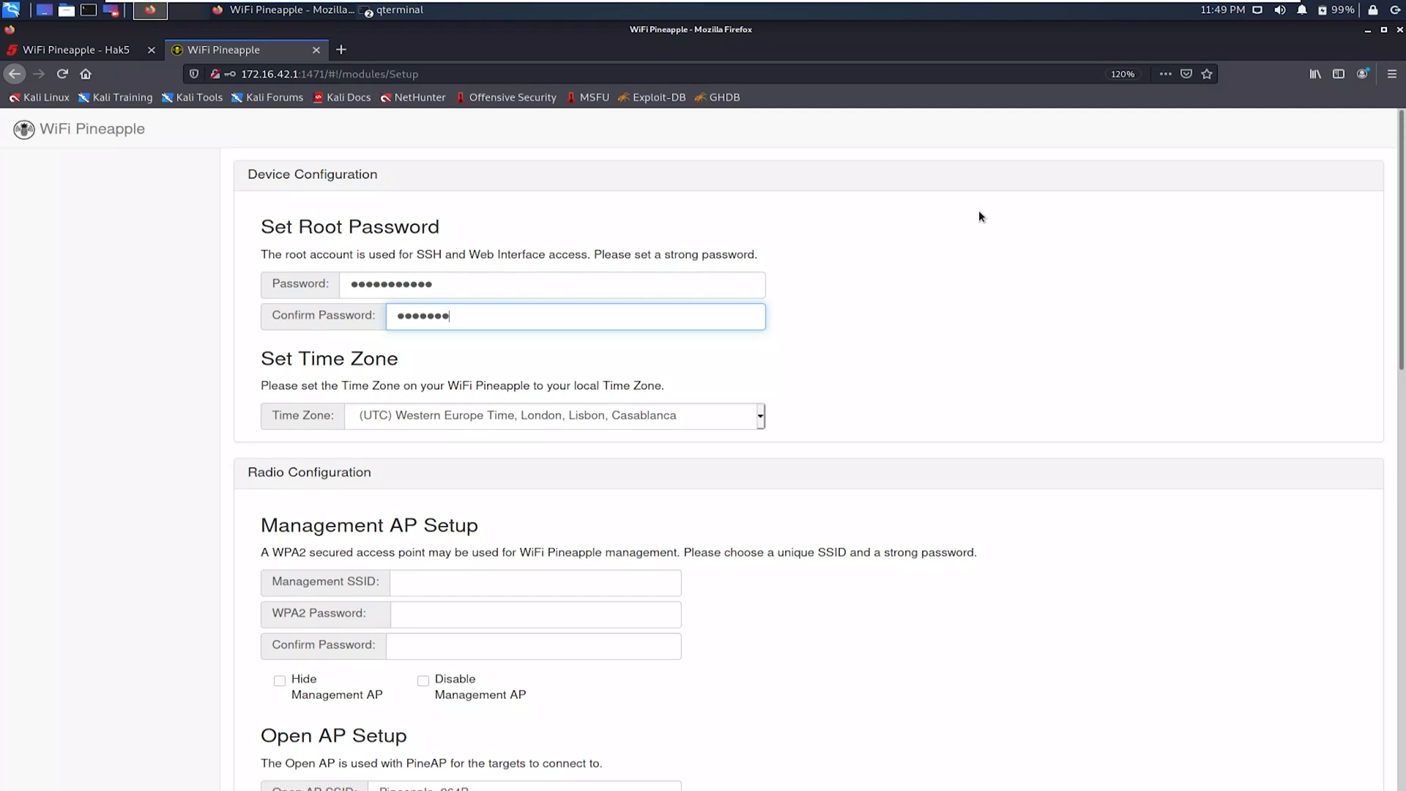
# Step: Confirm the root password and choose the GMT+8 Beijing, Perth, Singapore, Hong Kong time zone
pyautogui.write('••••')
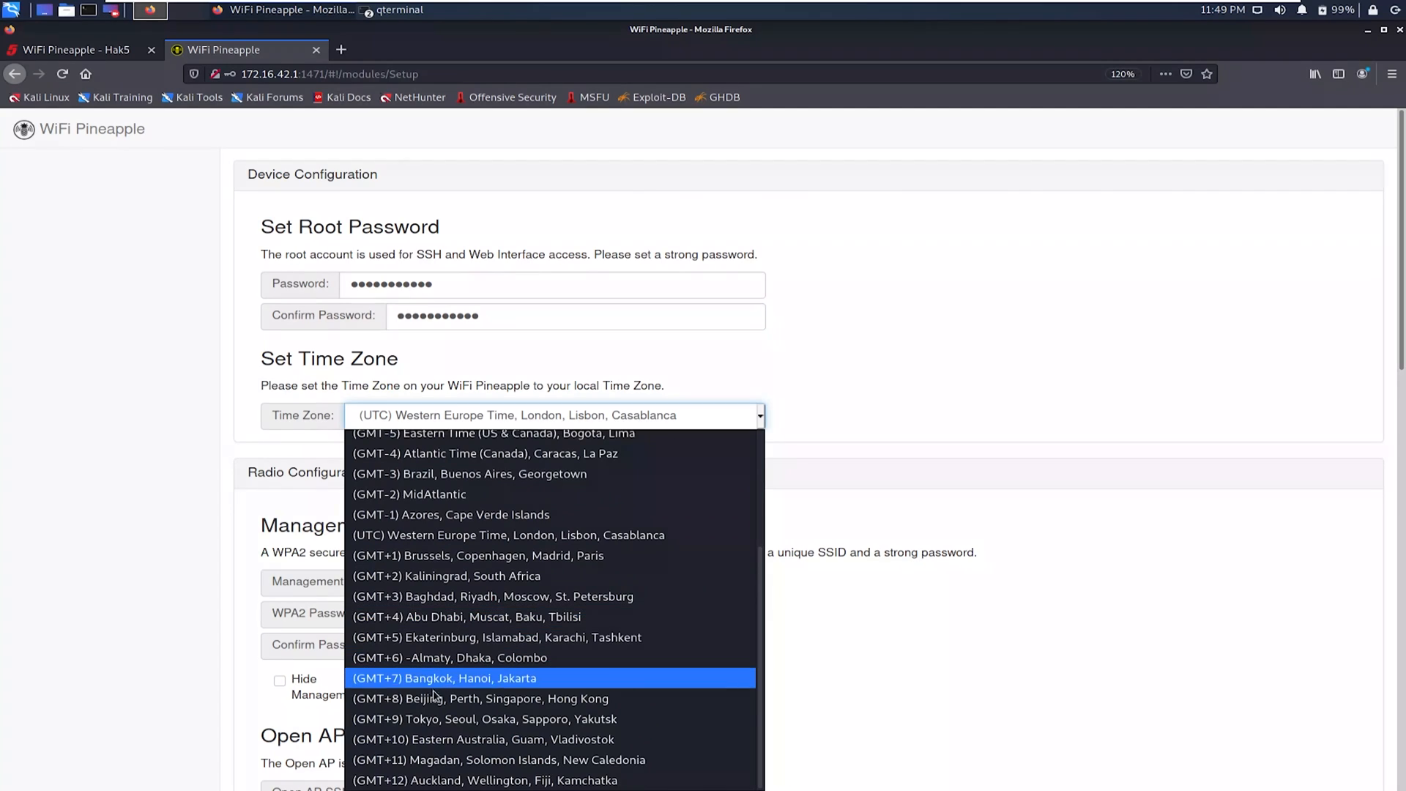
pyautogui.click(481, 699)
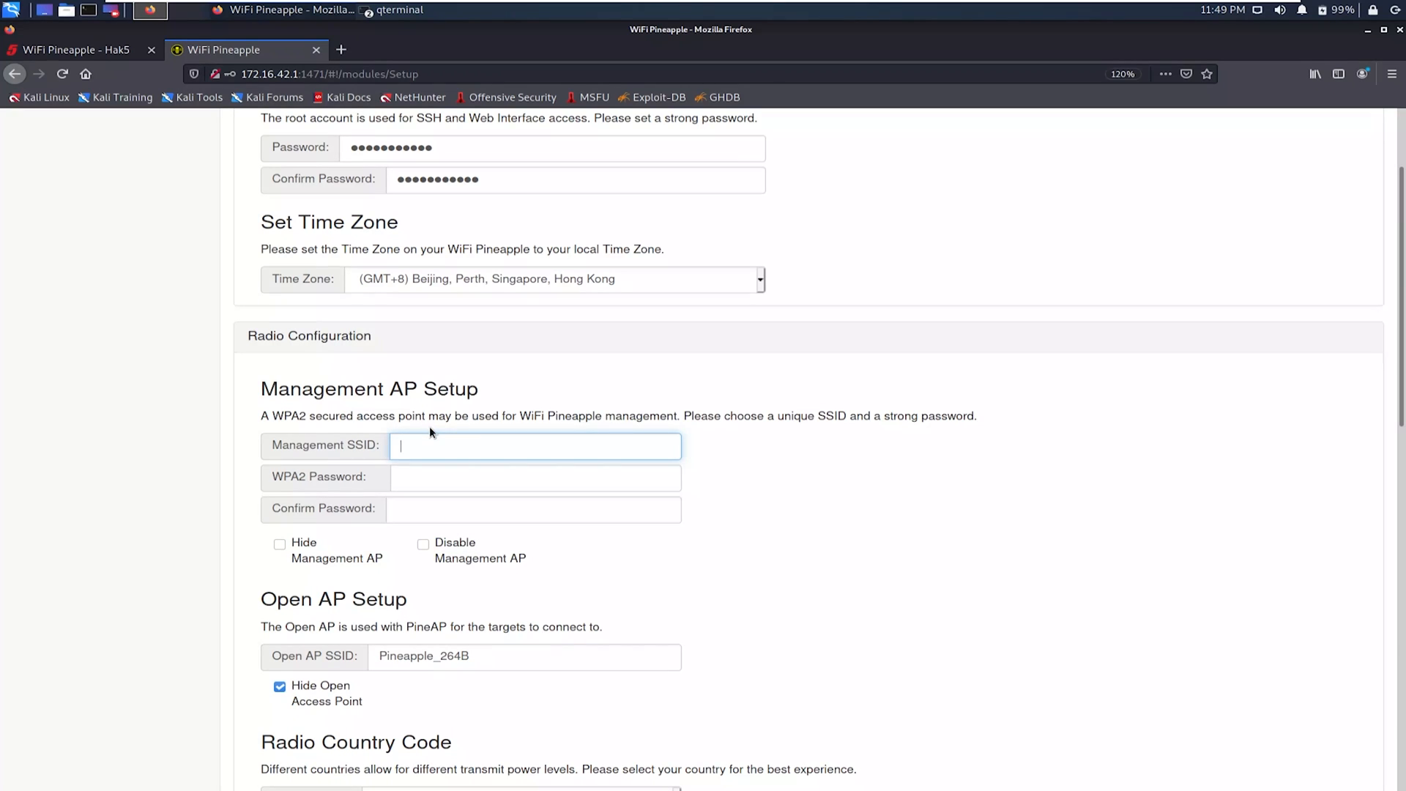
# Step: Set the Management SSID to WPM and enter its WPA2 password twice
pyautogui.write('W')
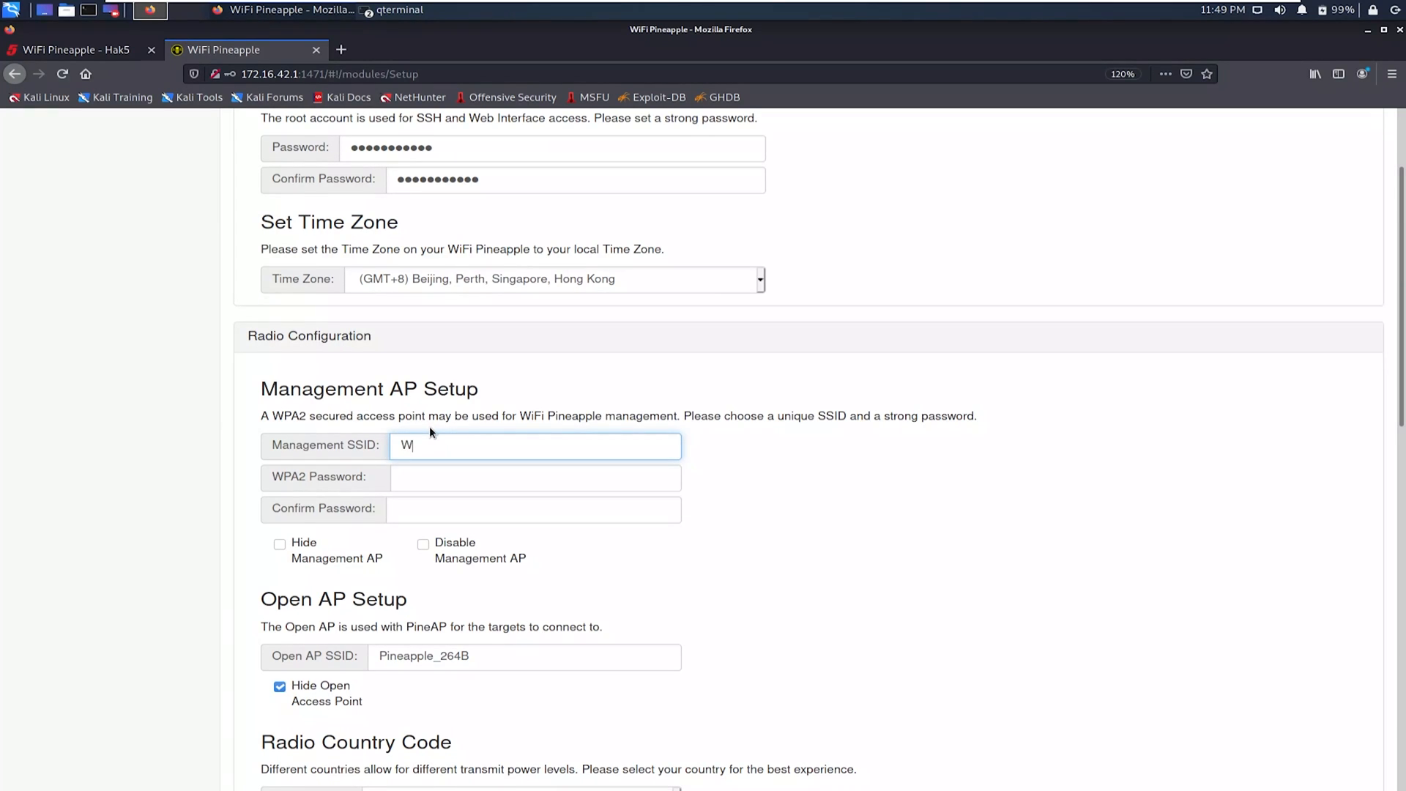
pyautogui.write('PM')
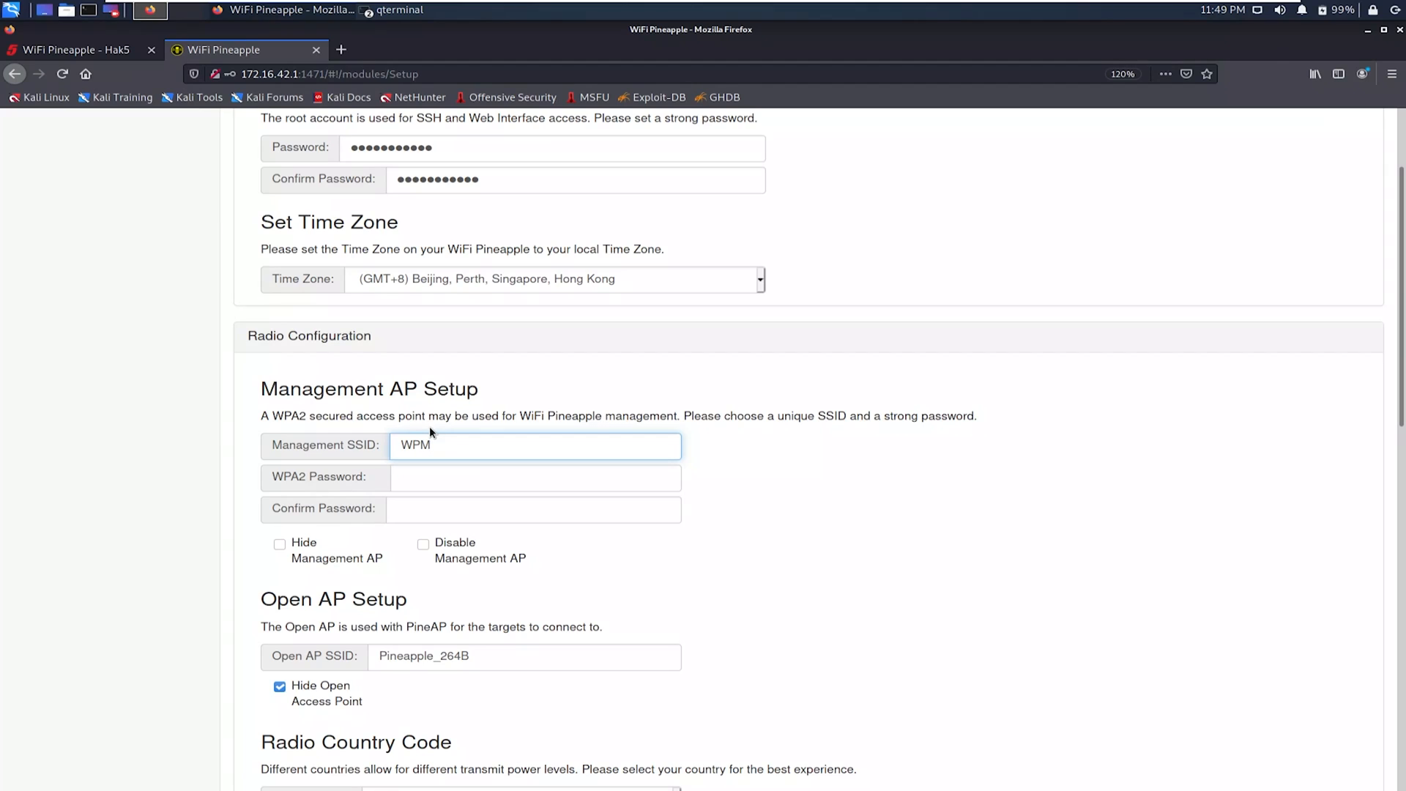
pyautogui.moveTo(533, 389)
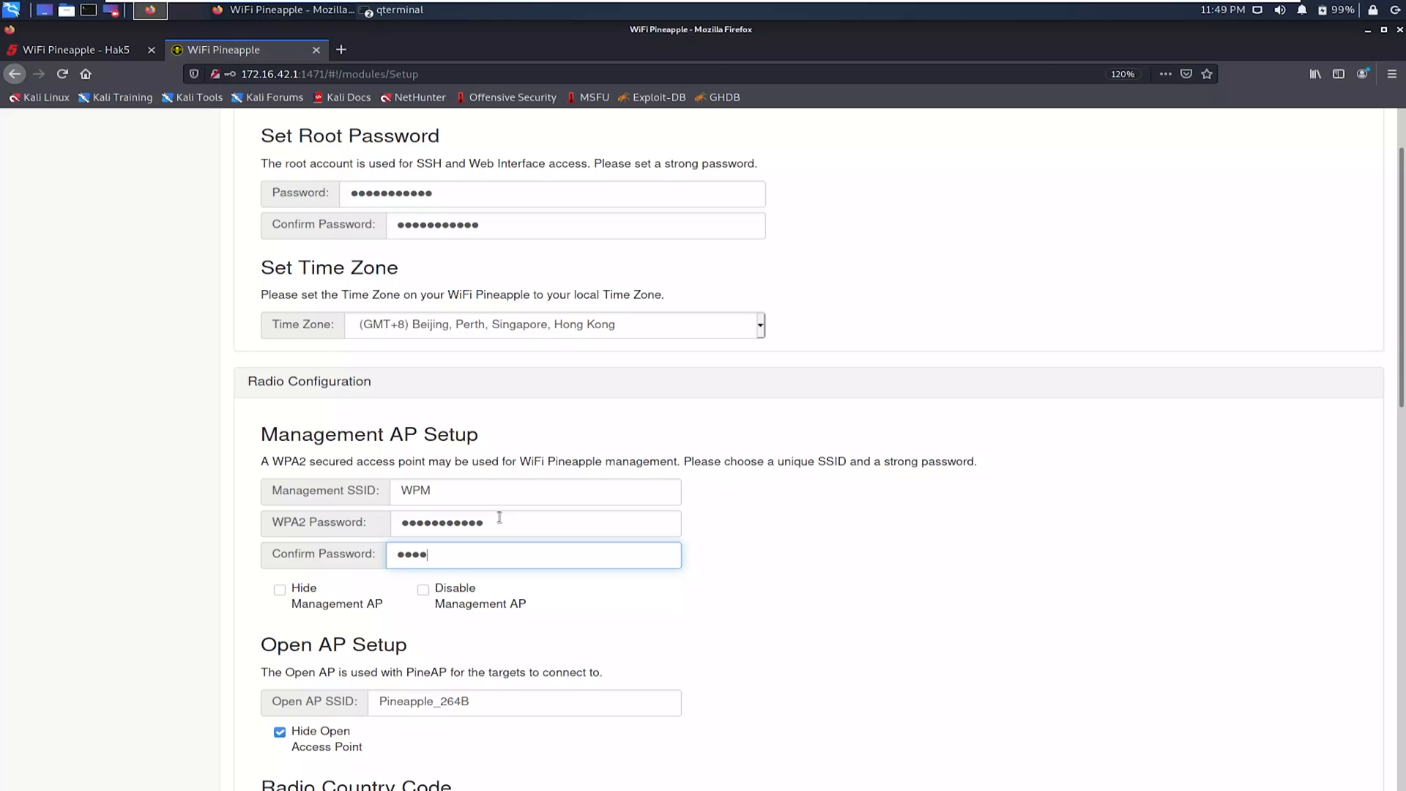
pyautogui.write('••••••')
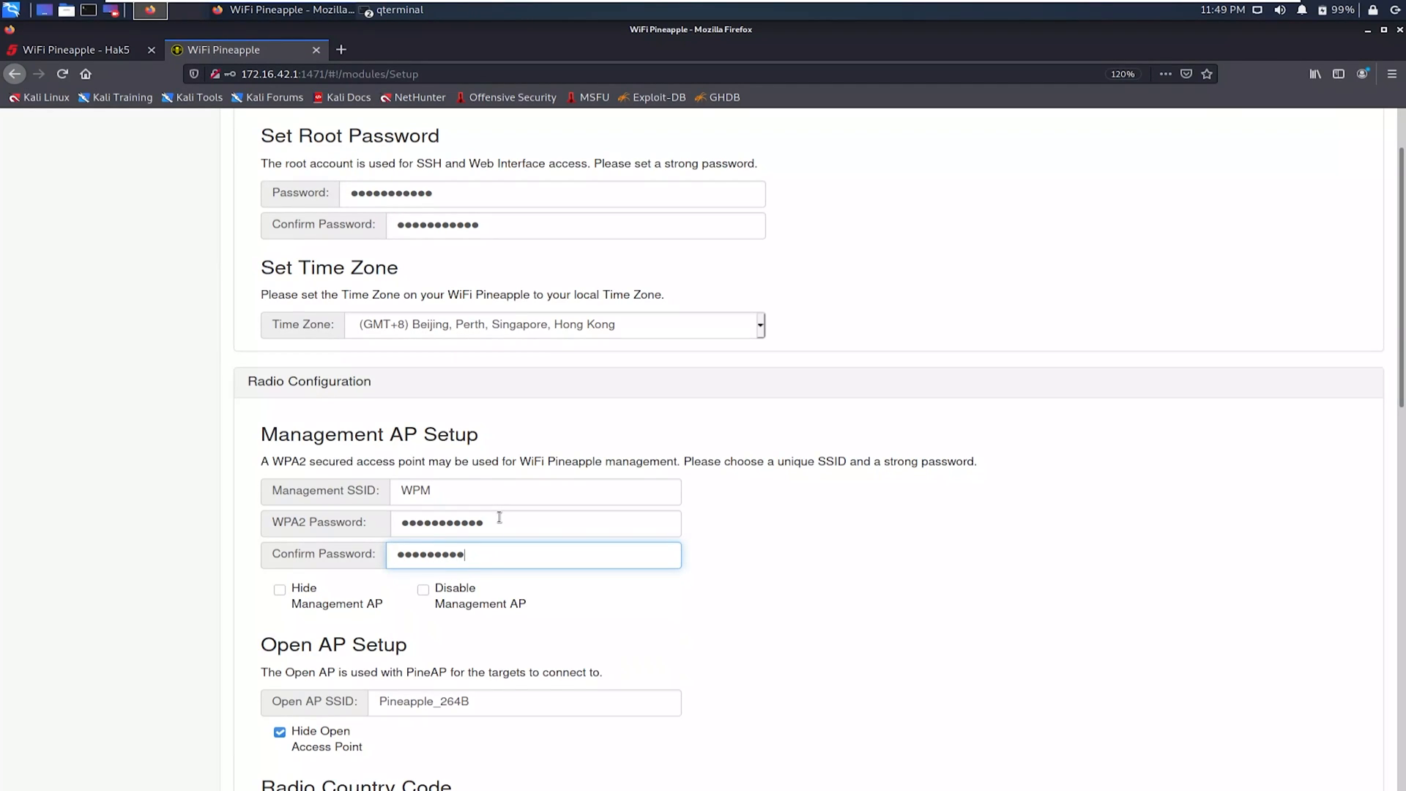
pyautogui.write('••')
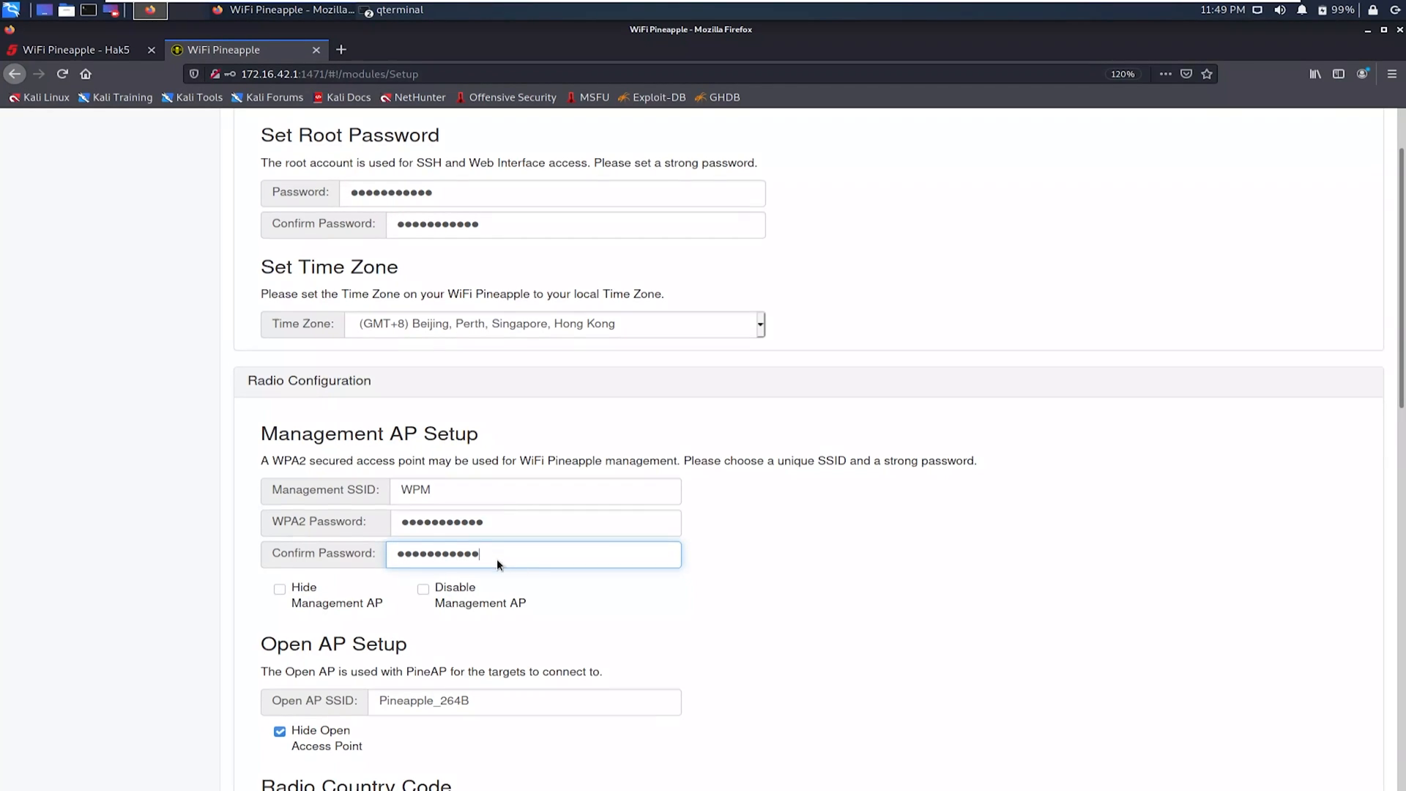
pyautogui.scroll(-3)
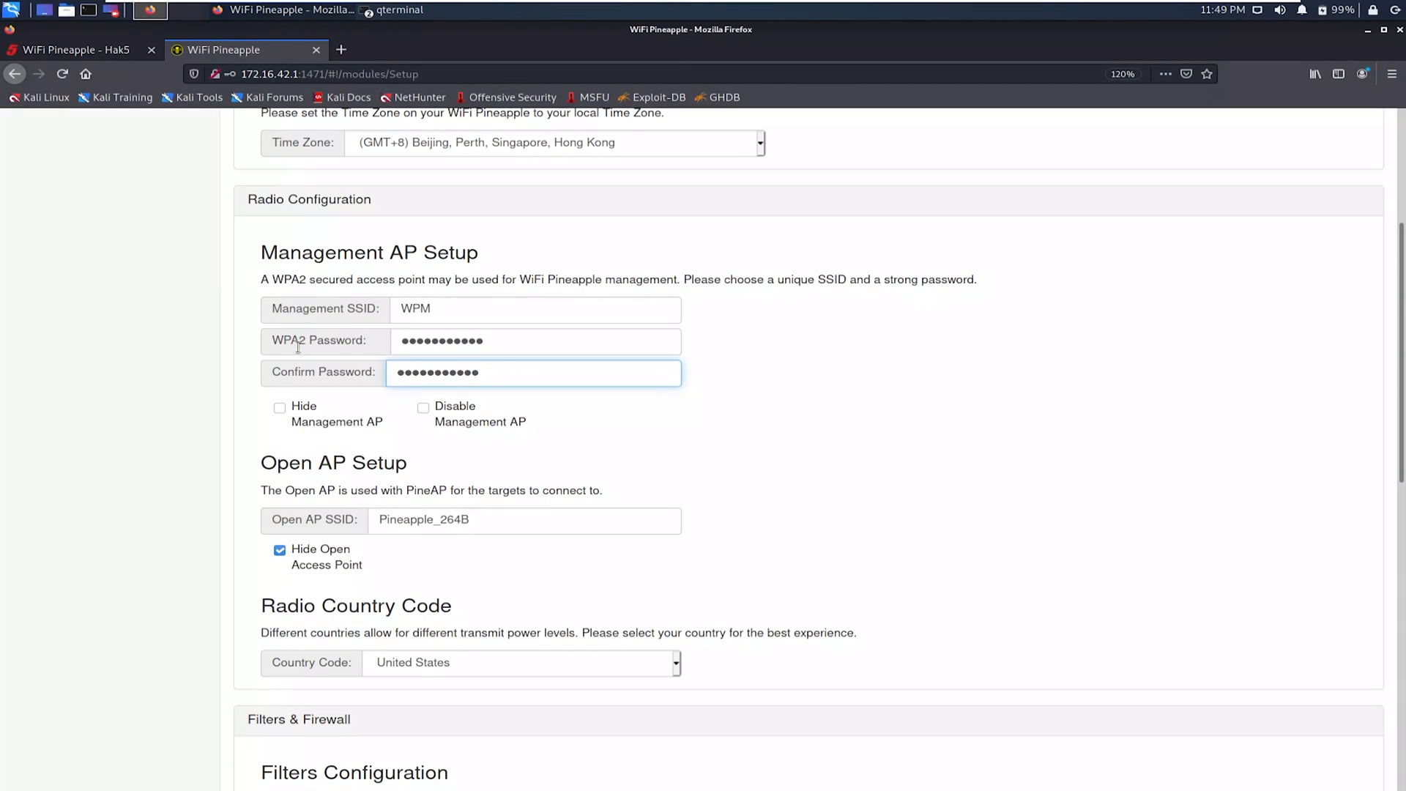
pyautogui.moveTo(462, 445)
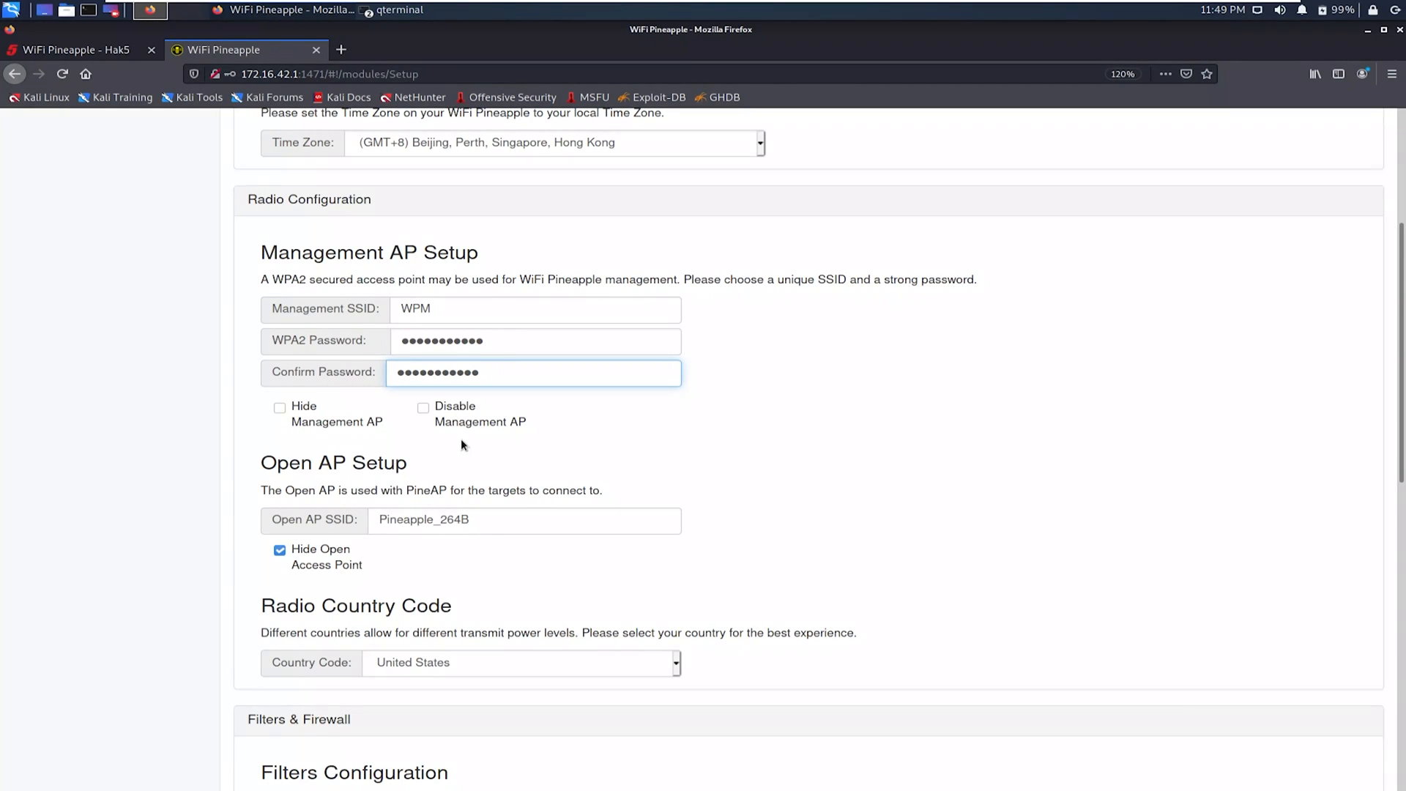
pyautogui.scroll(-3)
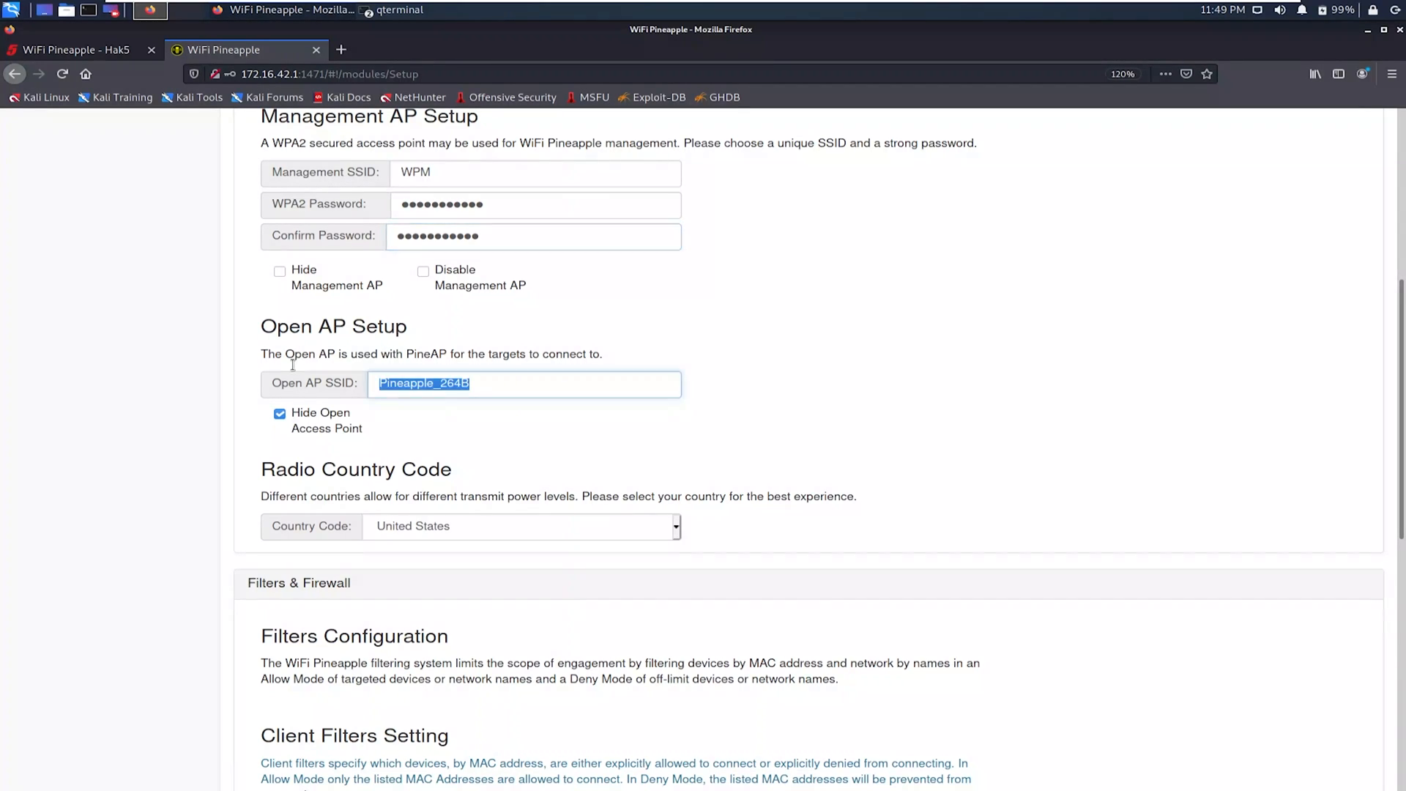
# Step: Name the open AP FreeWifiForAll, unhide it, and set the radio country code to Philippines
pyautogui.write('FreeWifiForAll')
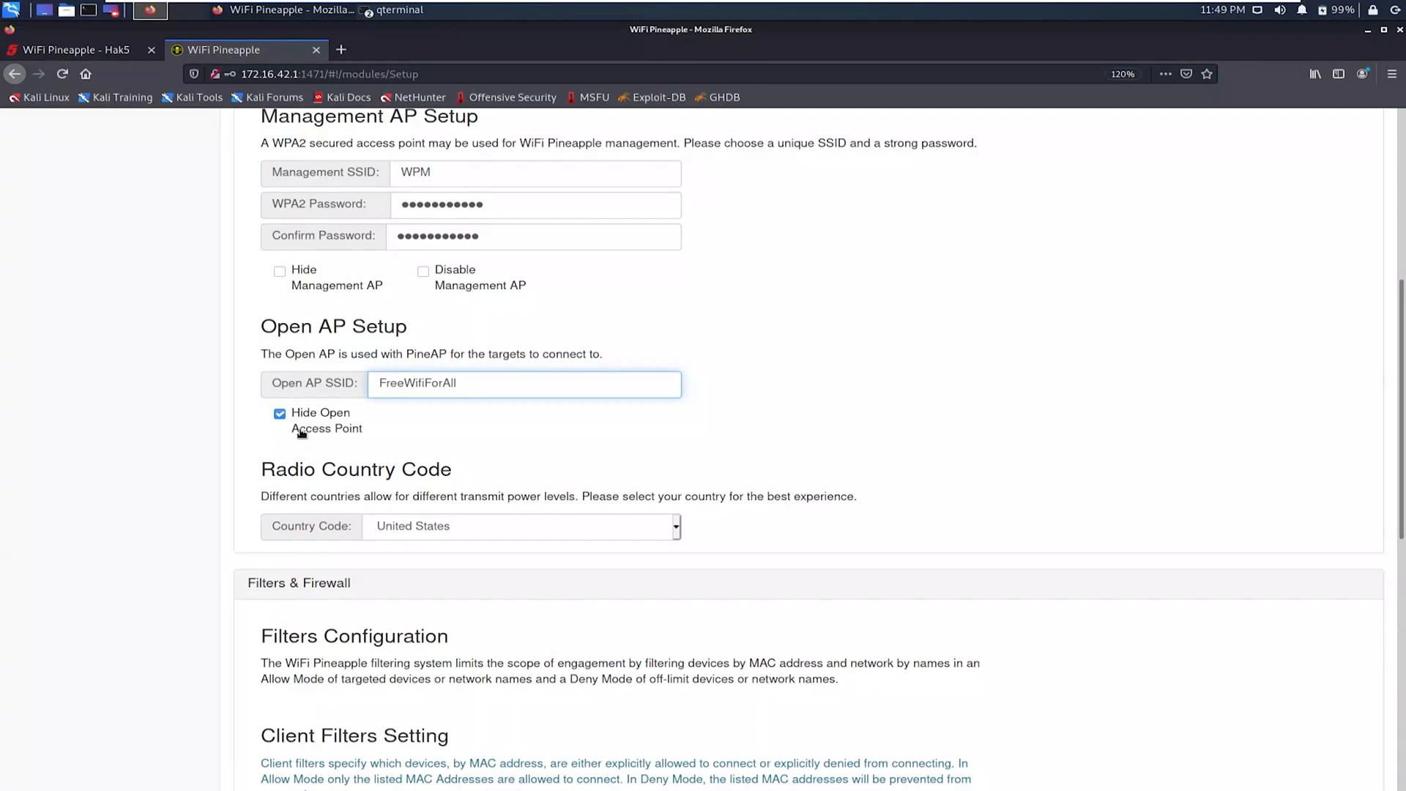
pyautogui.click(279, 413)
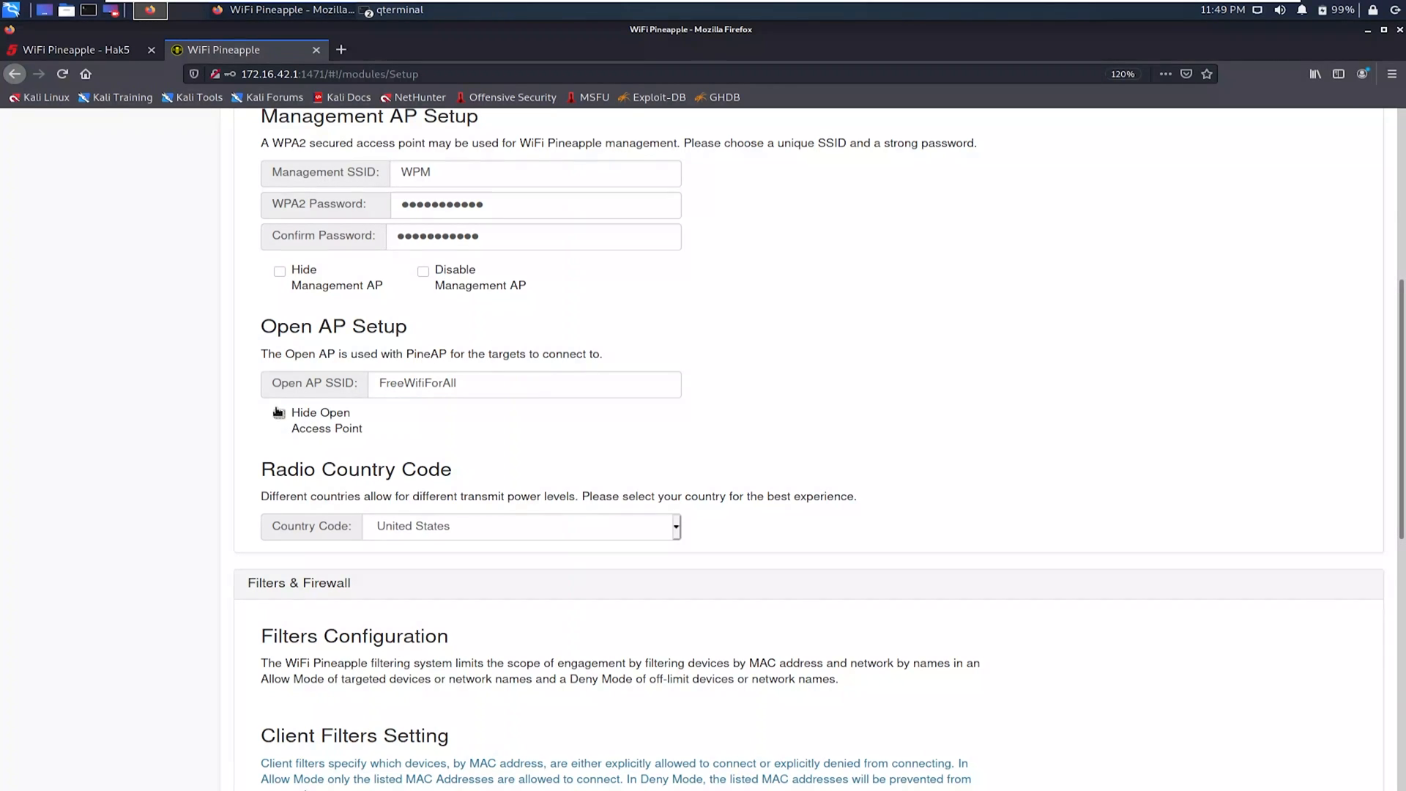
pyautogui.click(520, 526)
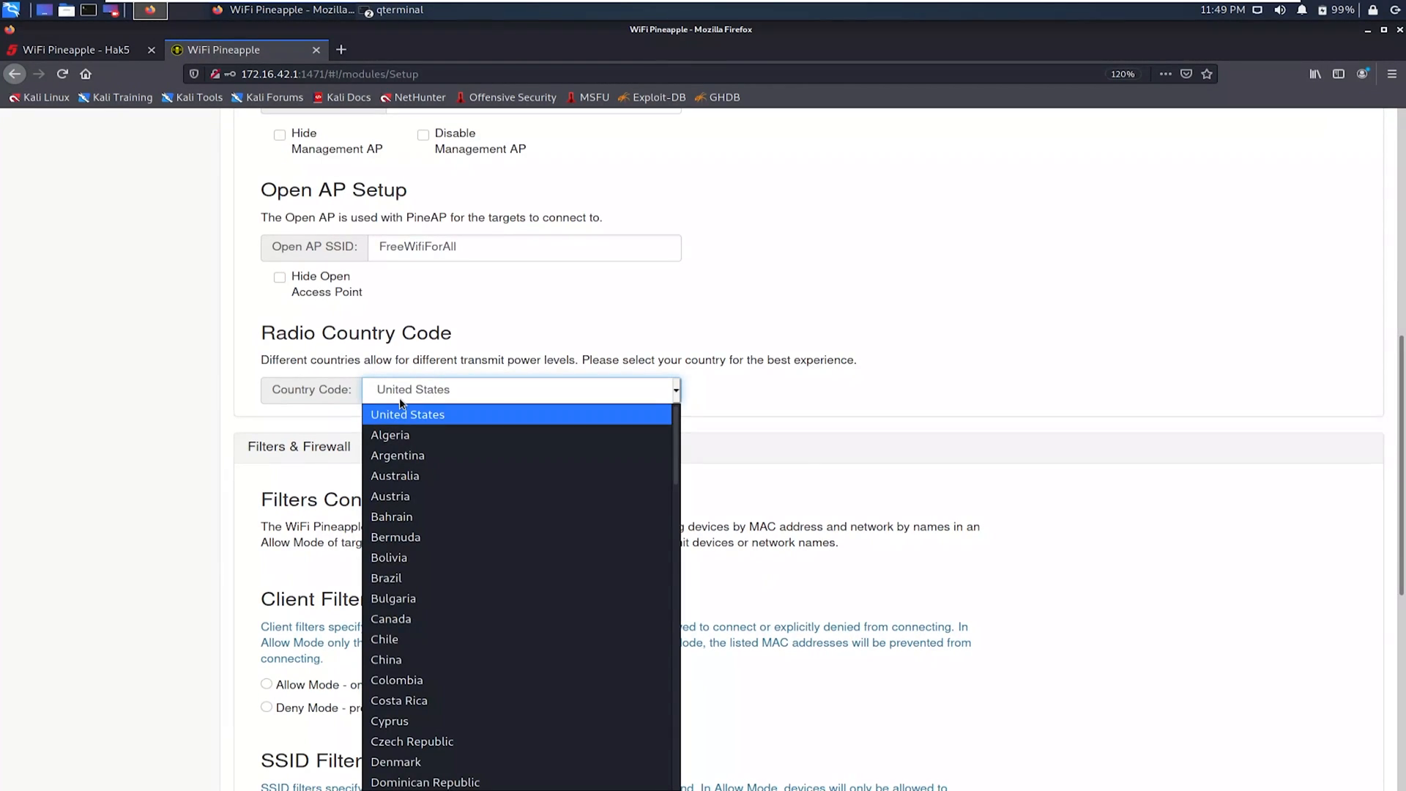
pyautogui.click(406, 389)
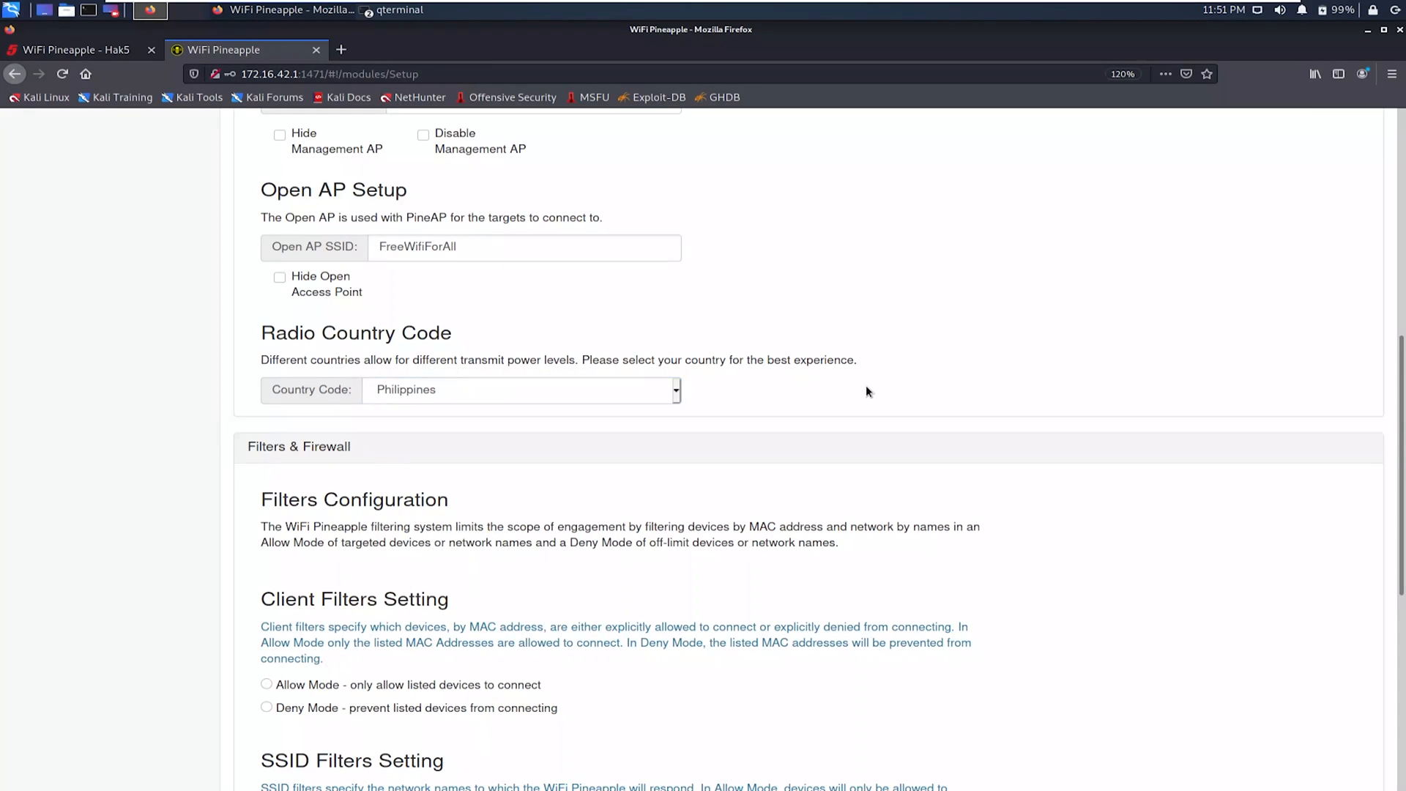
# Step: Select Deny Mode for both Client Filters and SSID Filters under Filters & Firewall
pyautogui.scroll(-3)
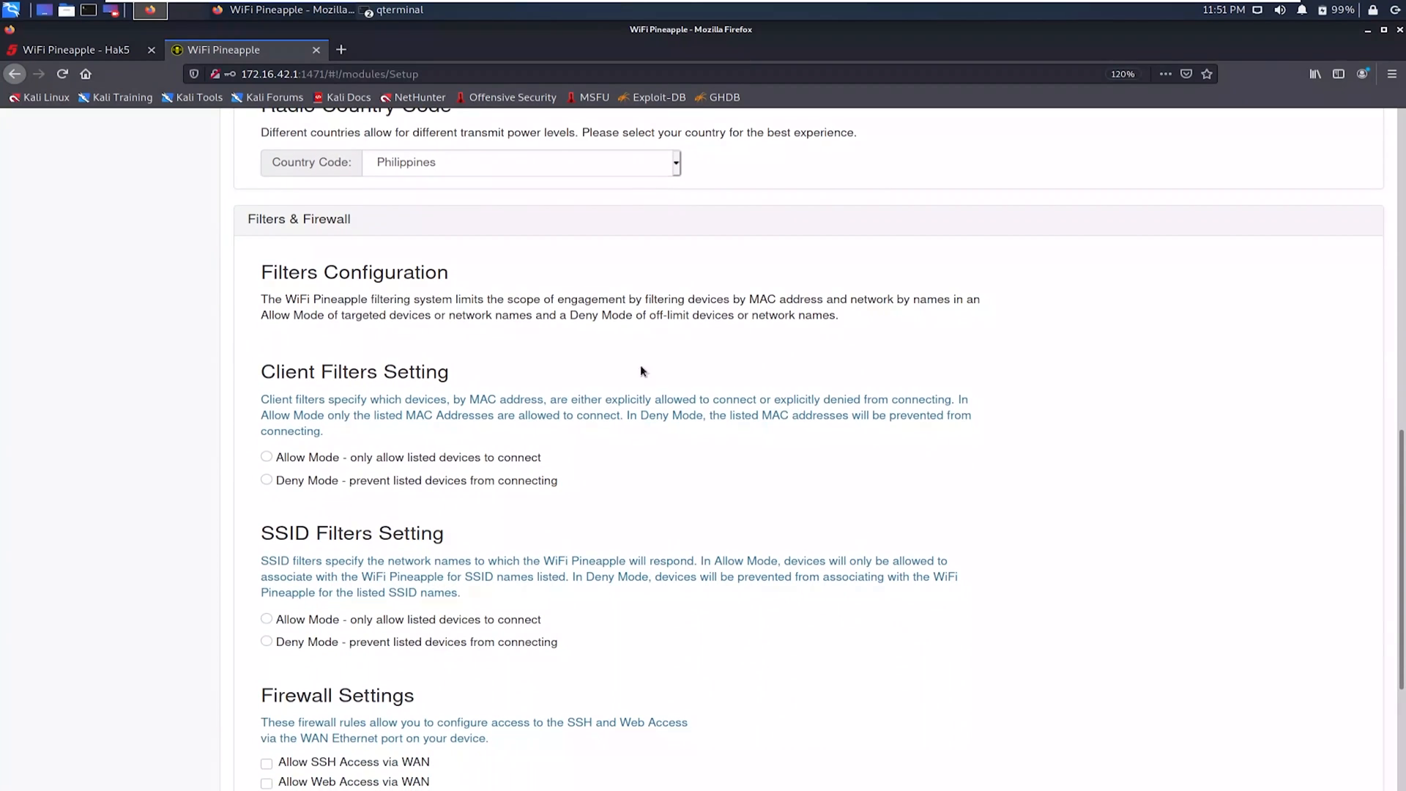
pyautogui.moveTo(750, 421)
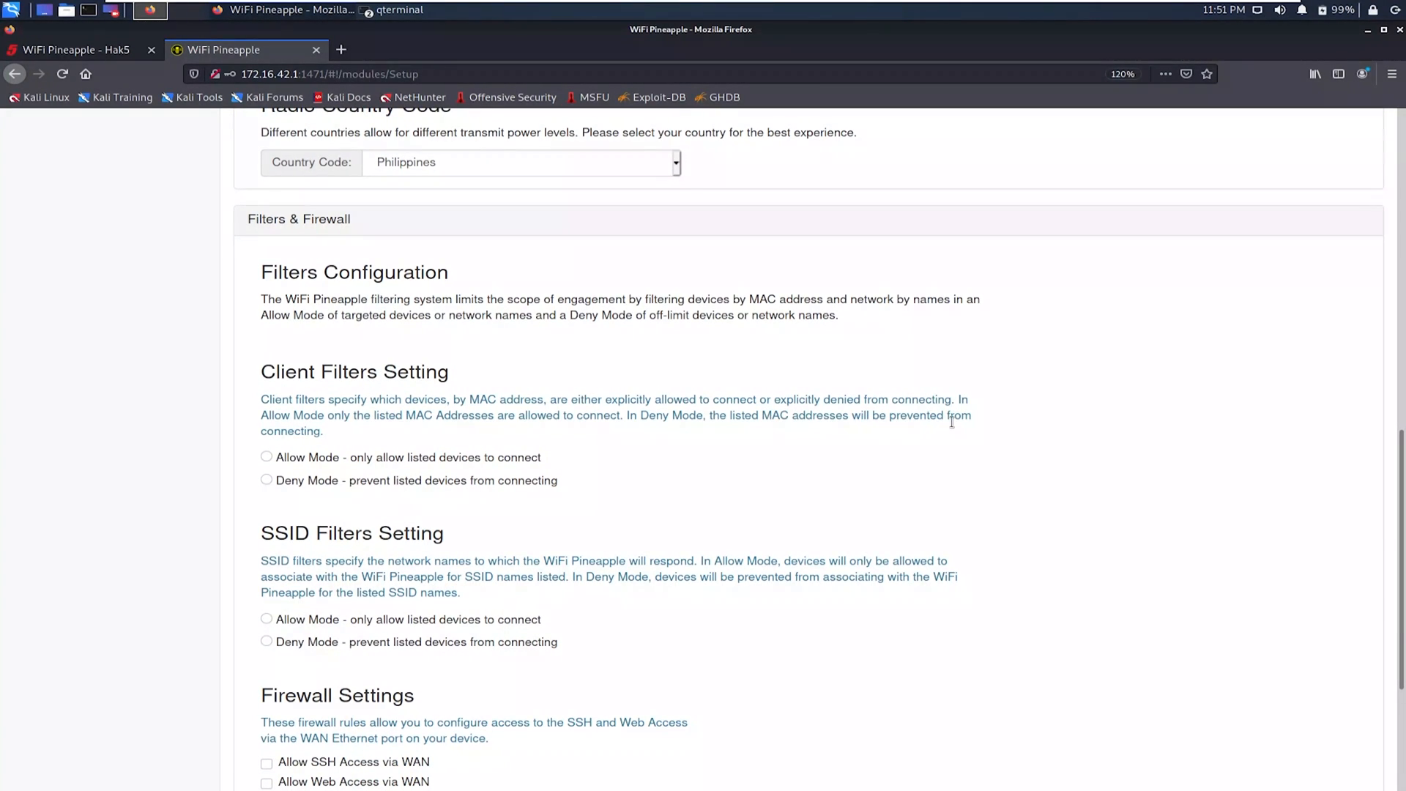
pyautogui.moveTo(663, 441)
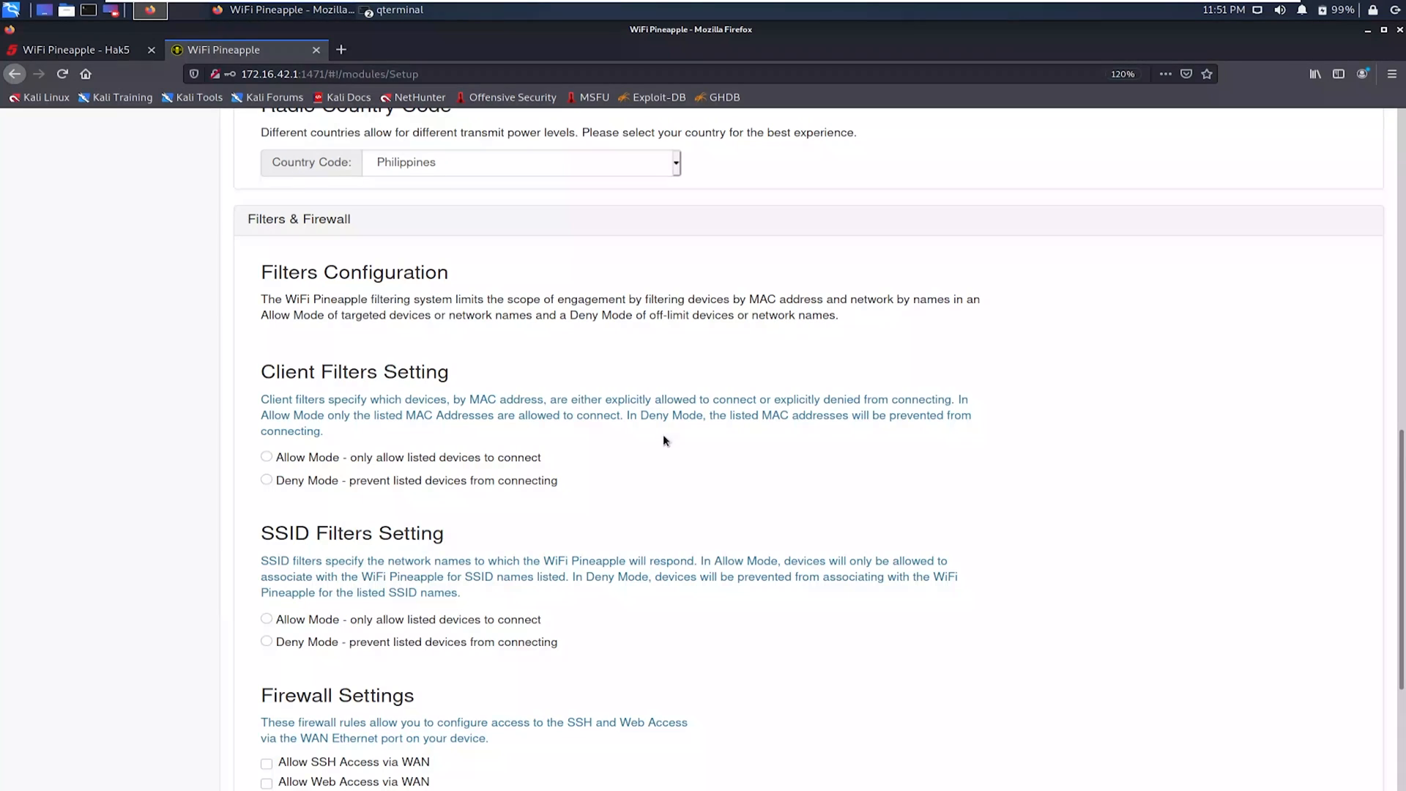
pyautogui.moveTo(562, 461)
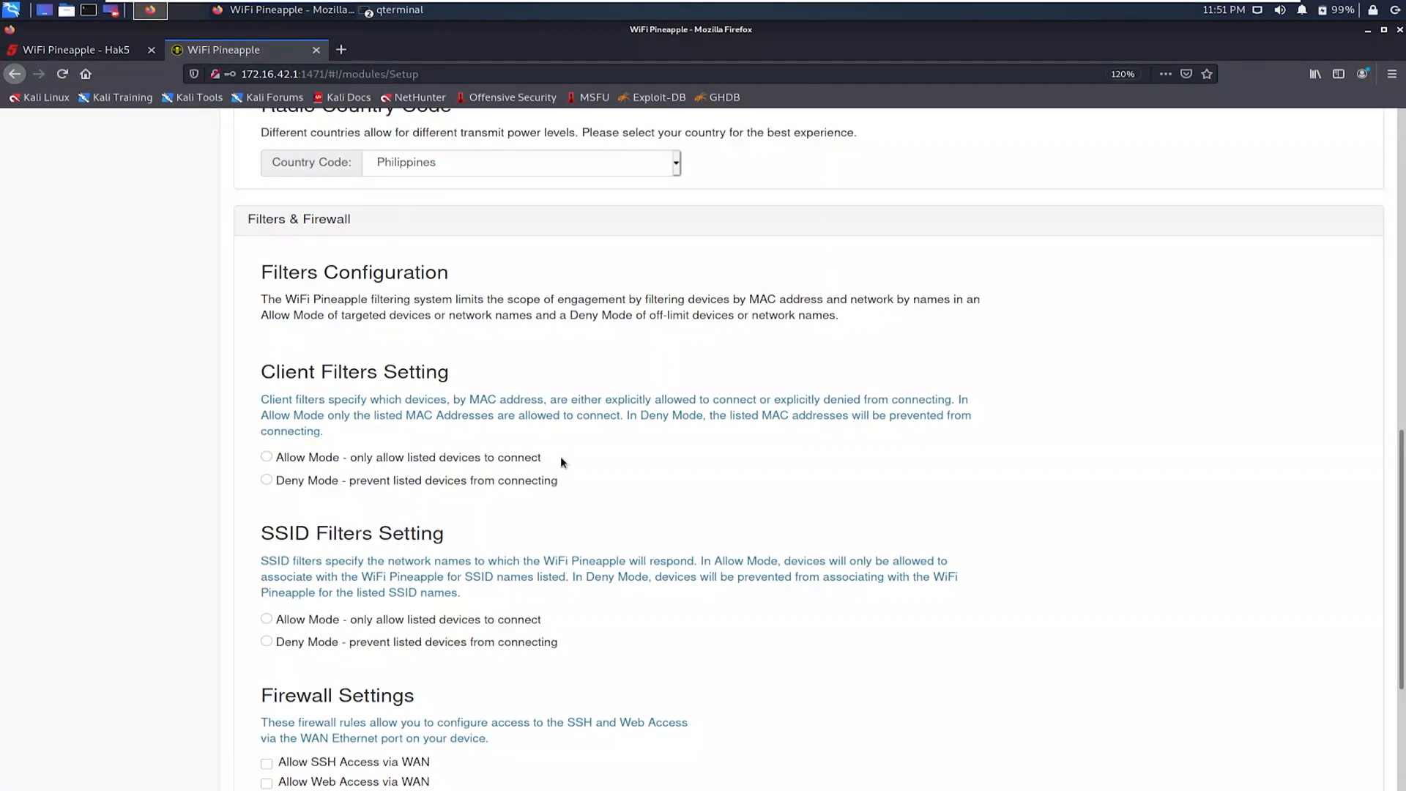
pyautogui.click(267, 480)
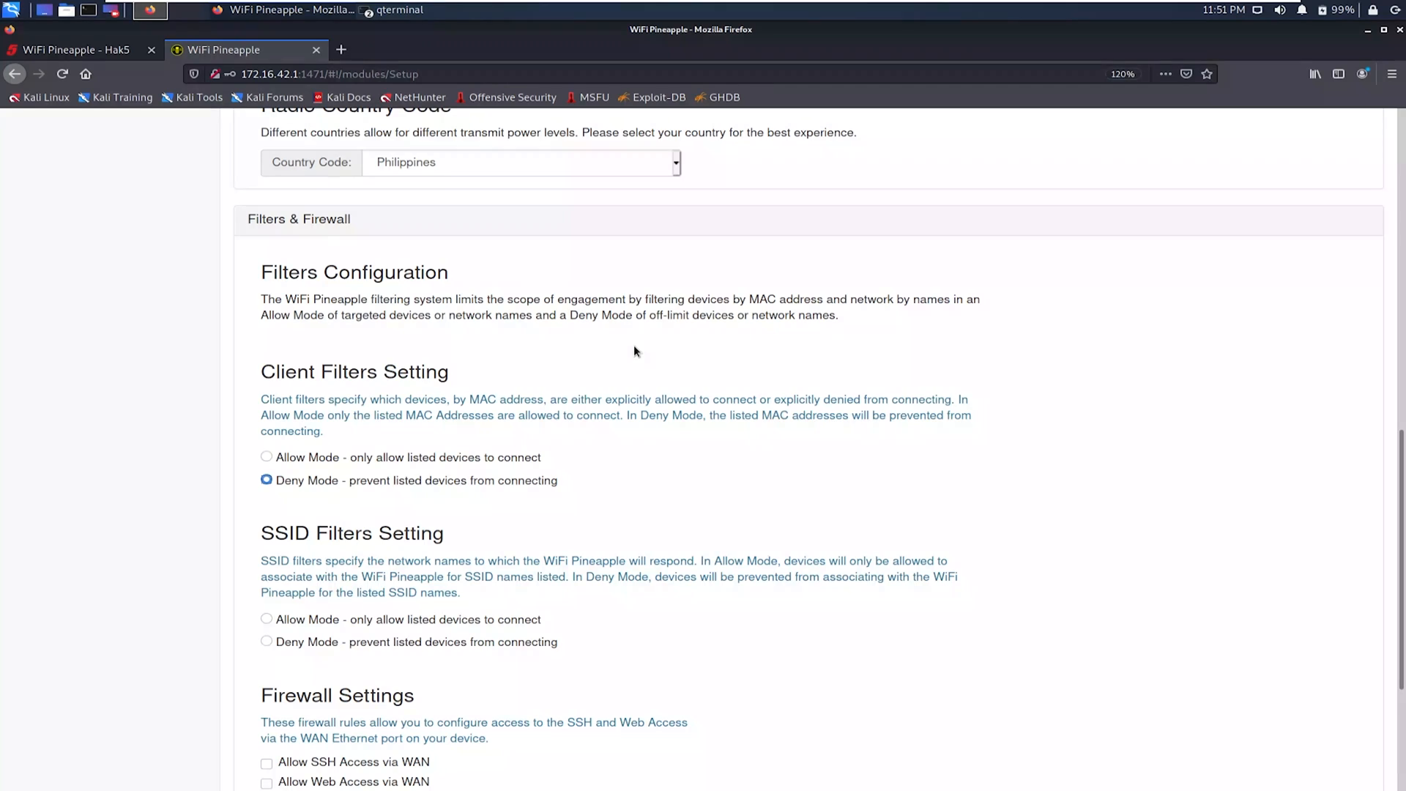
pyautogui.moveTo(388, 432)
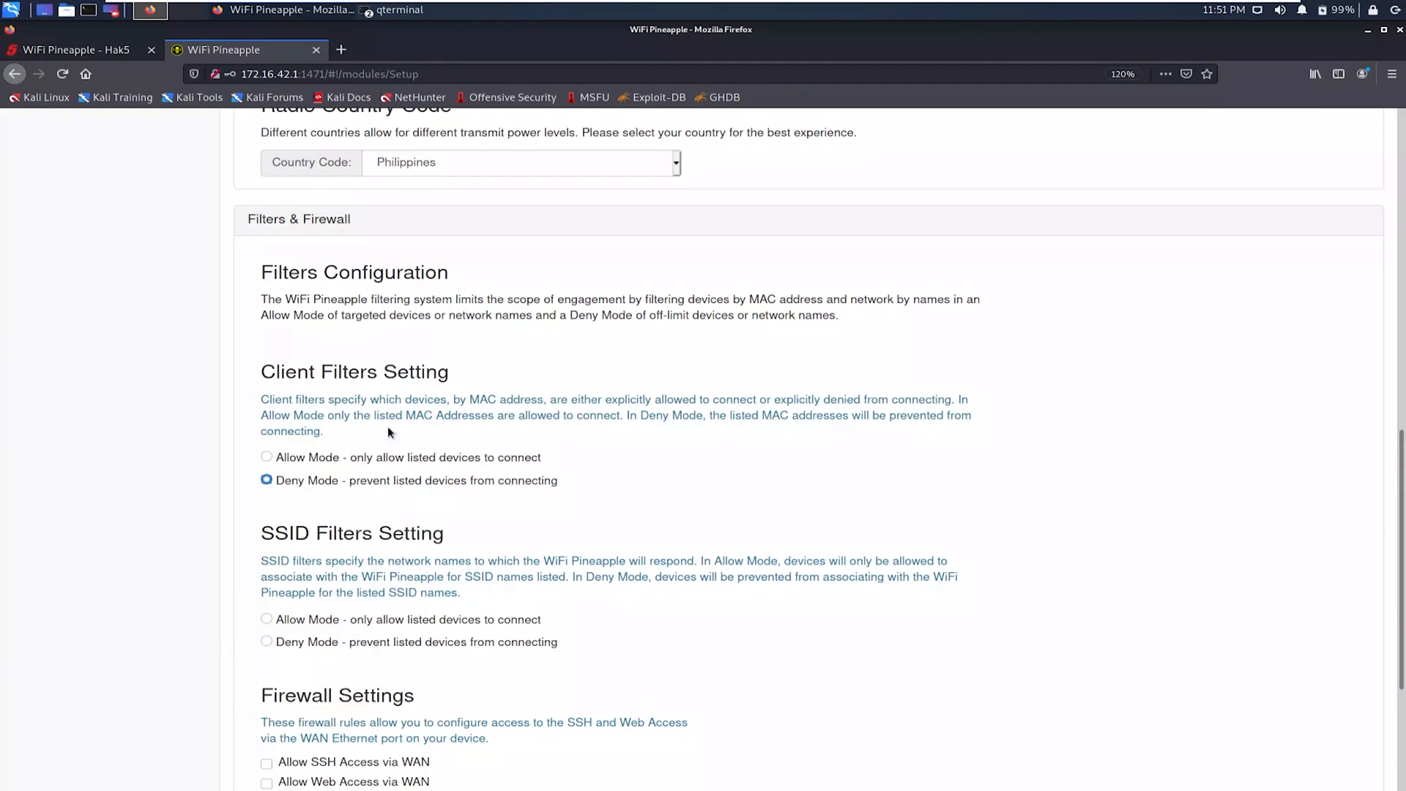
pyautogui.moveTo(485, 485)
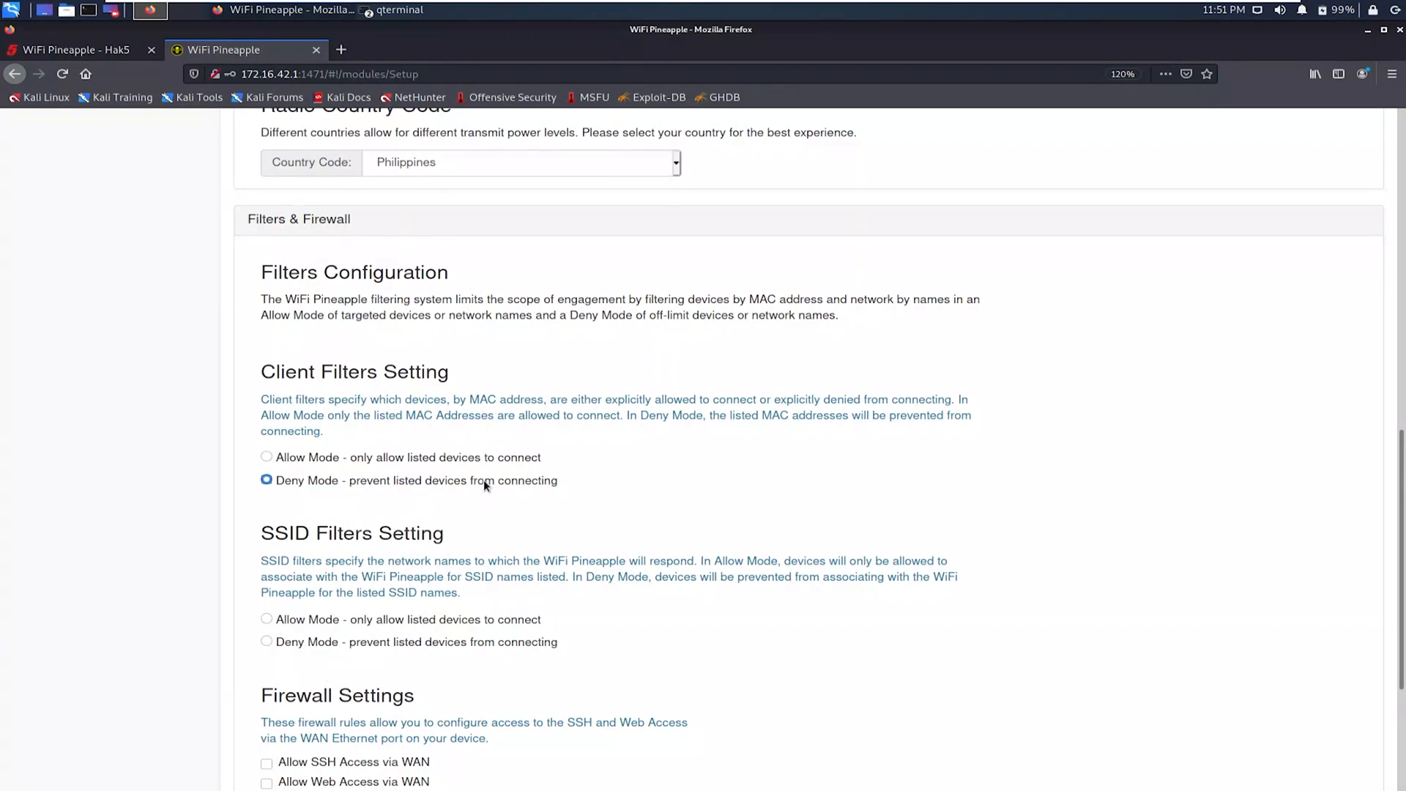
pyautogui.moveTo(716, 333)
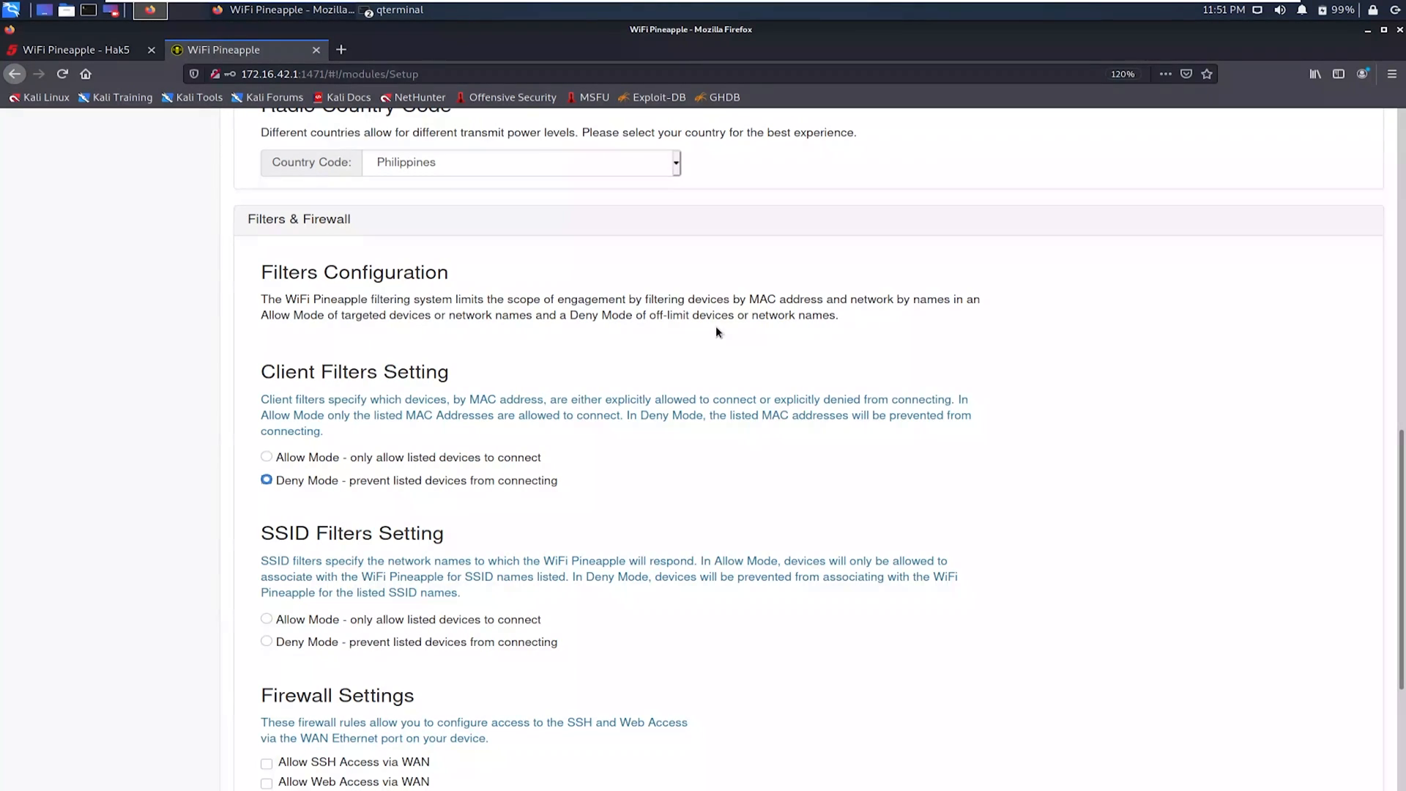
pyautogui.scroll(-3)
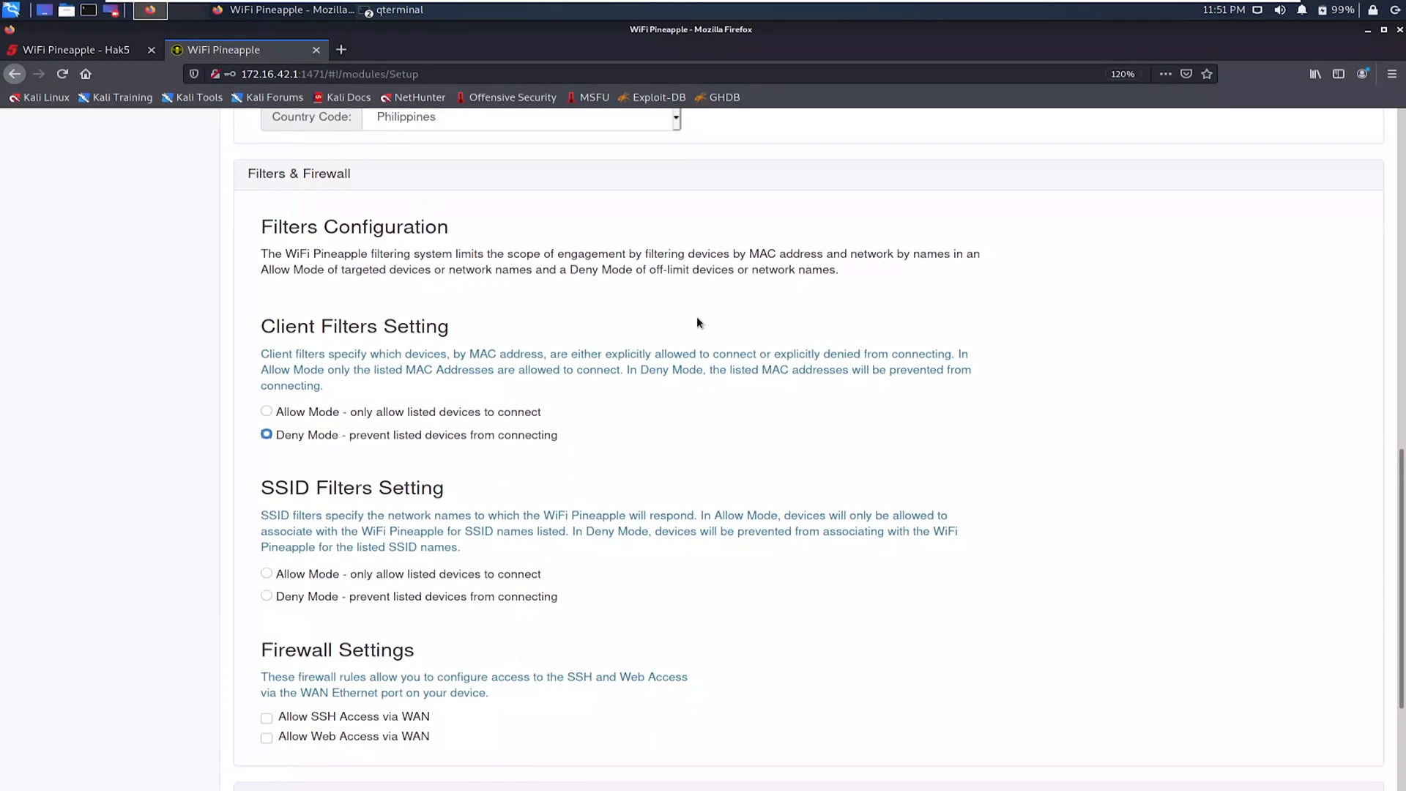
pyautogui.scroll(-3)
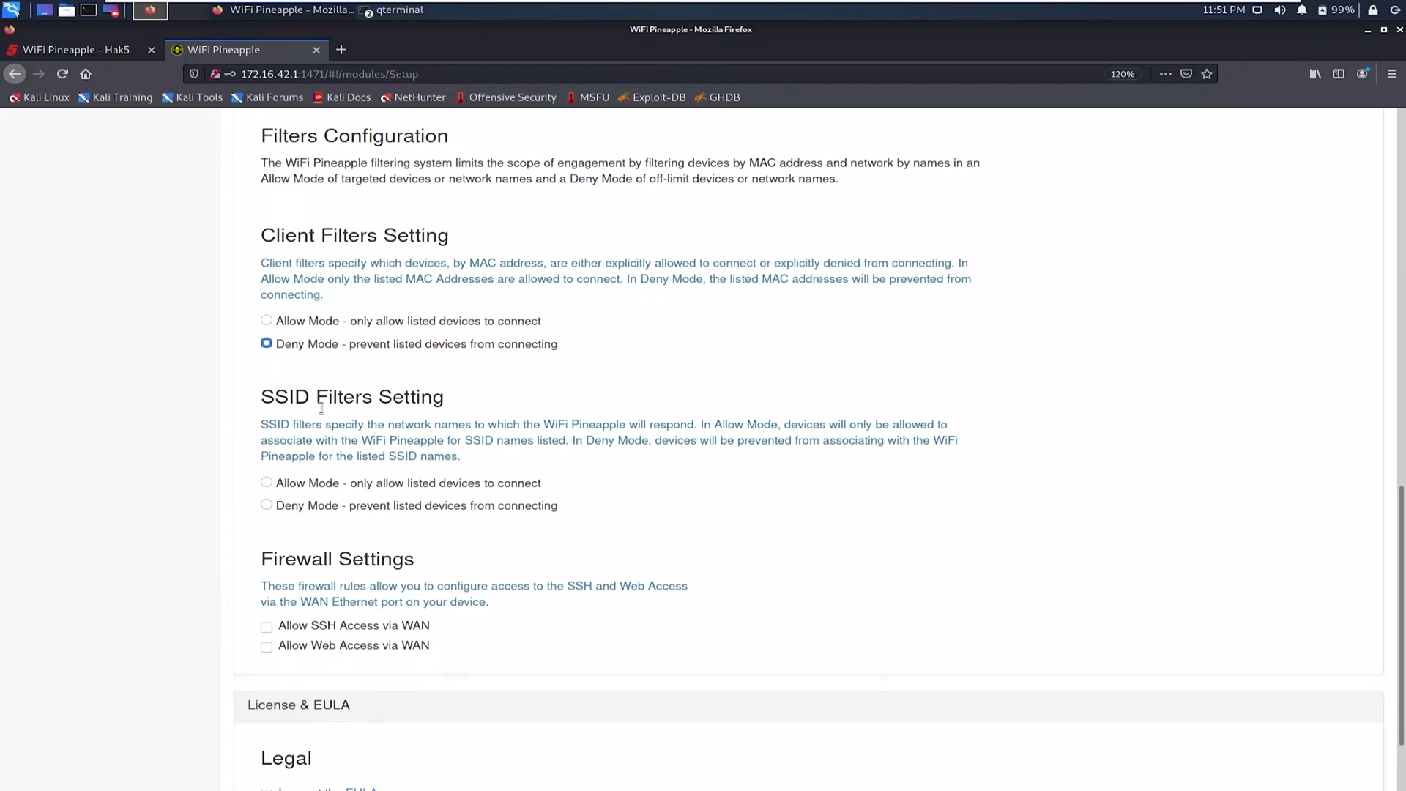
pyautogui.moveTo(498, 457)
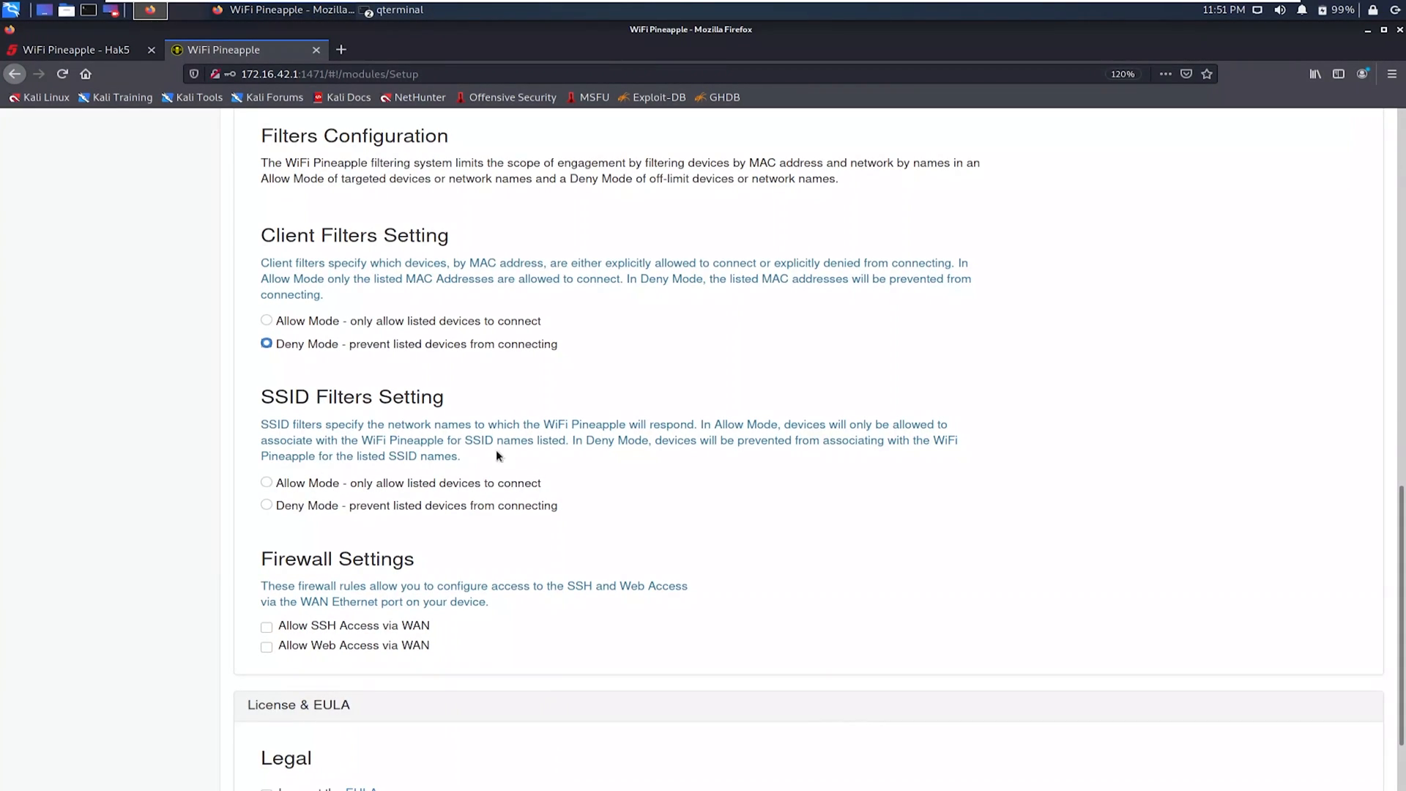
pyautogui.moveTo(977, 426)
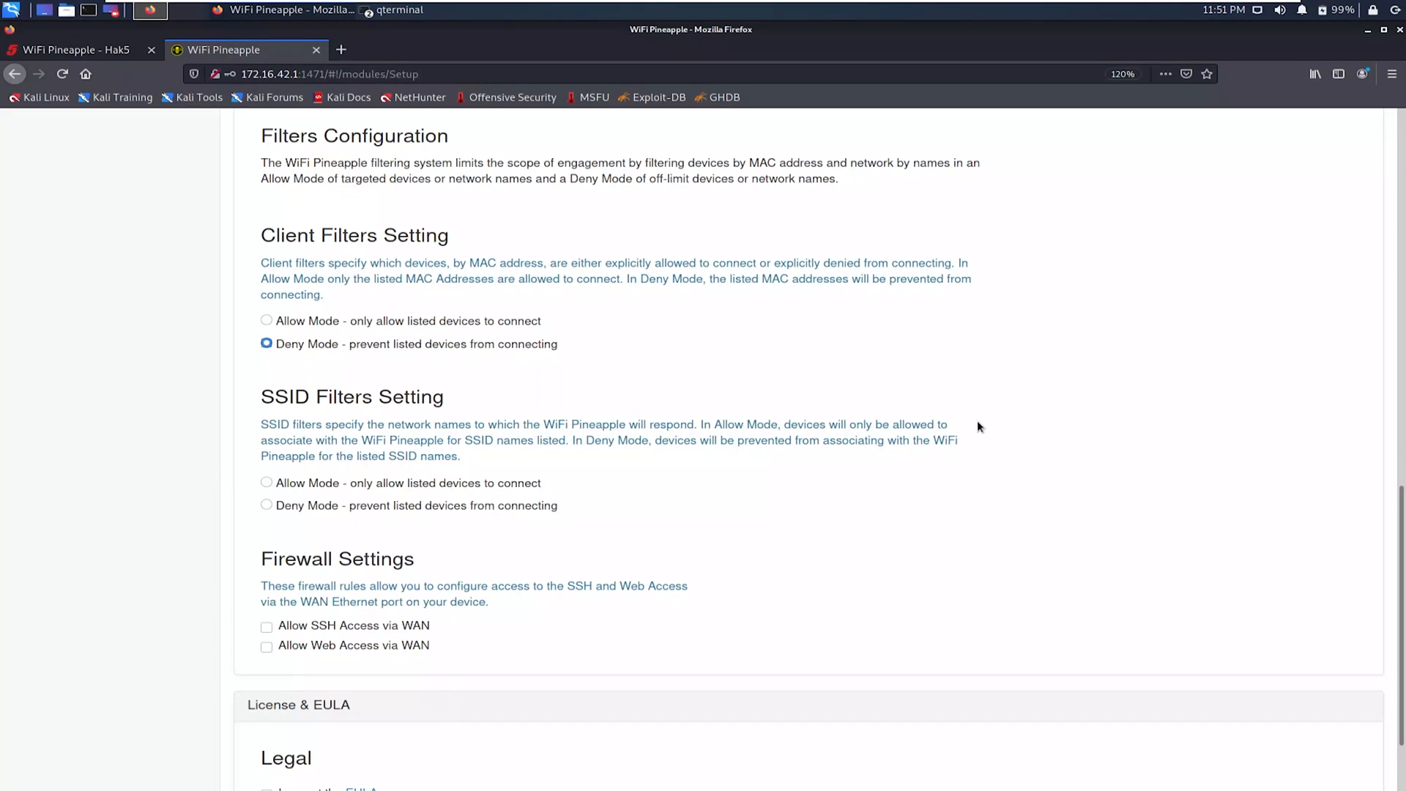
pyautogui.moveTo(304, 444)
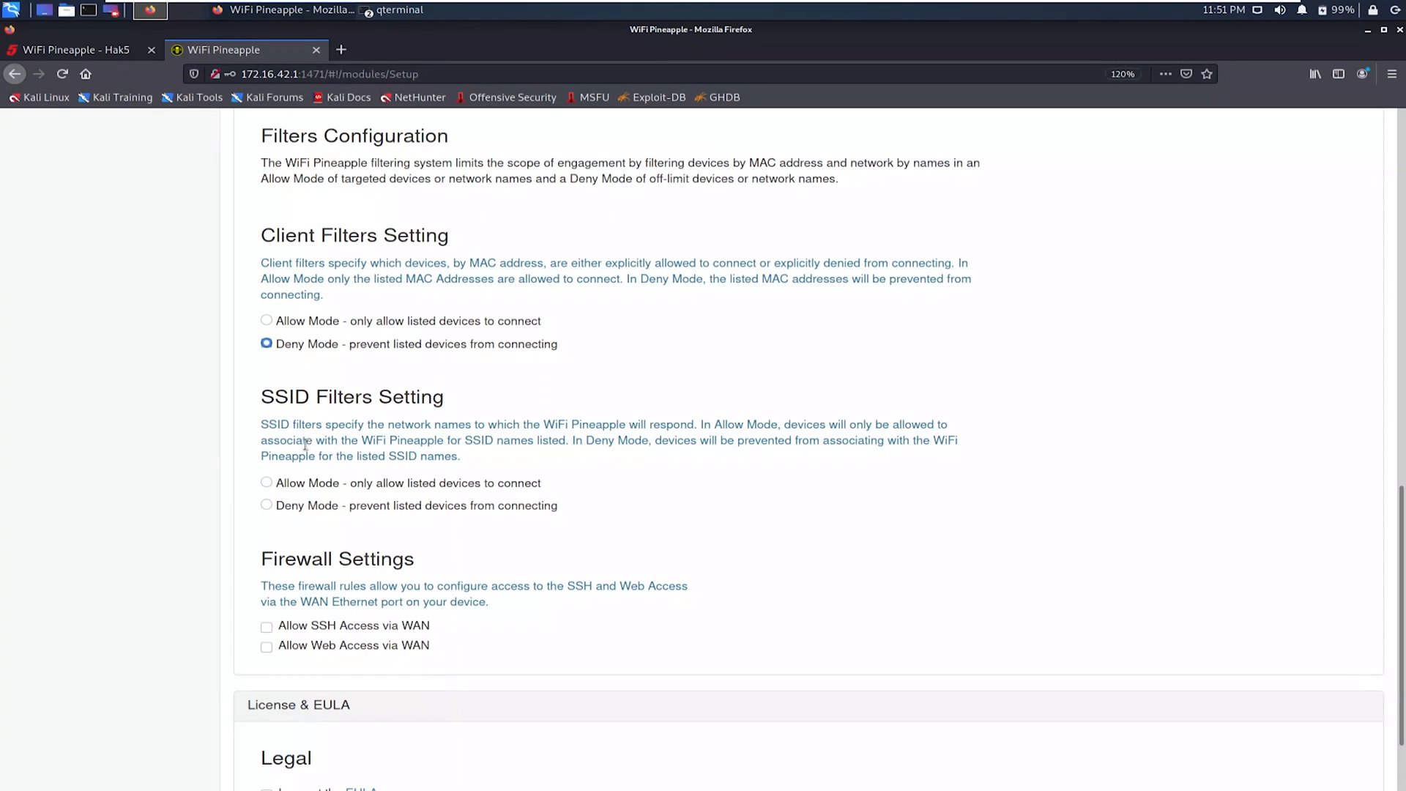
pyautogui.moveTo(544, 462)
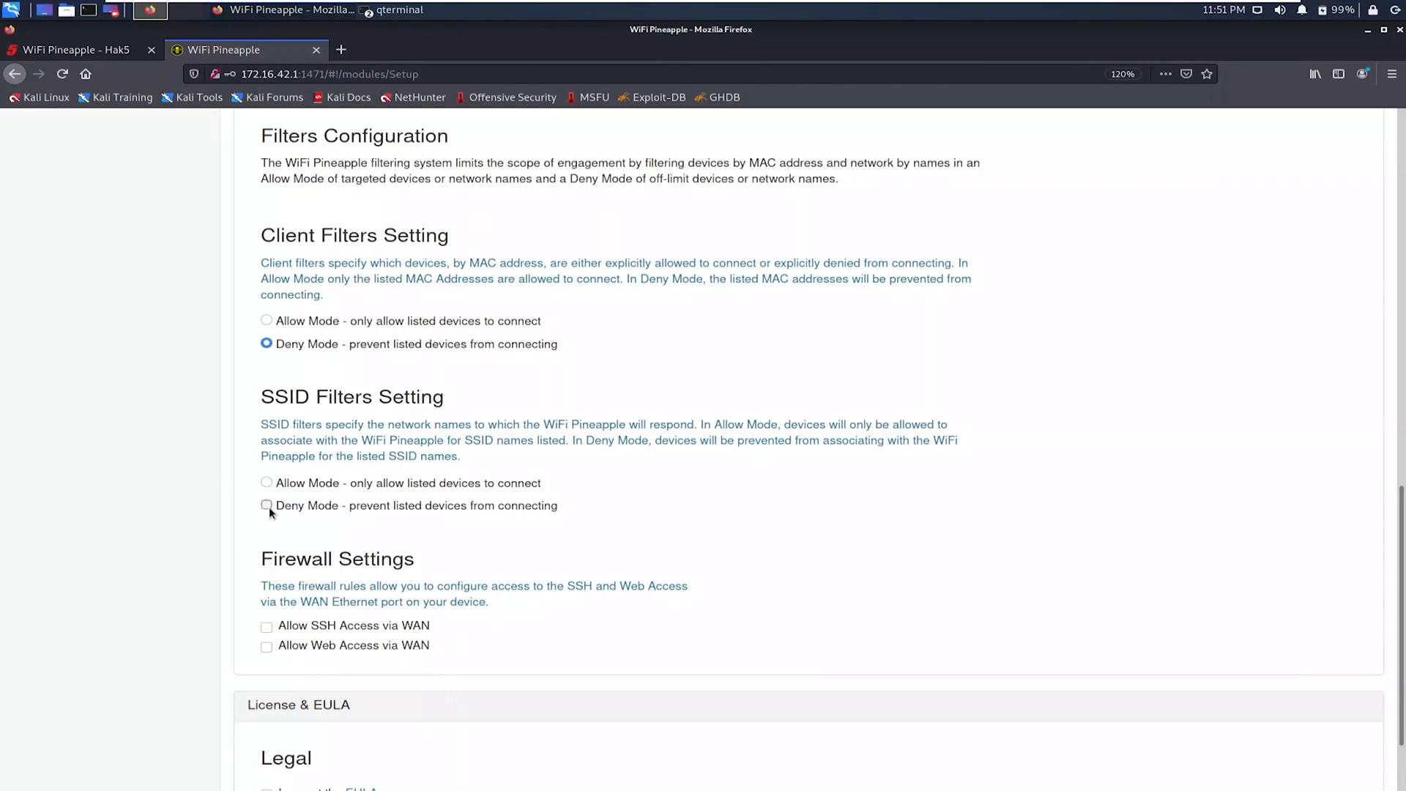
pyautogui.click(267, 505)
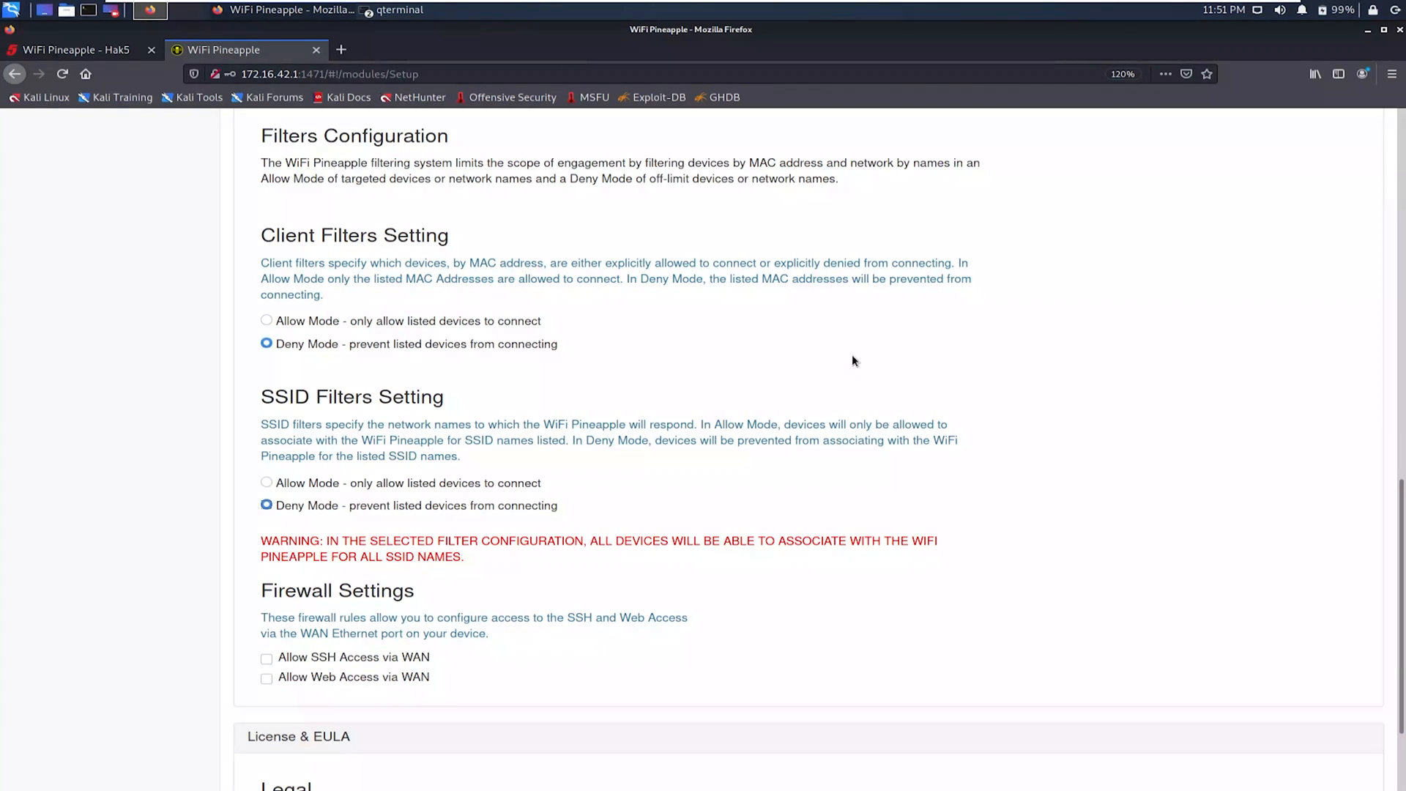
pyautogui.scroll(-3)
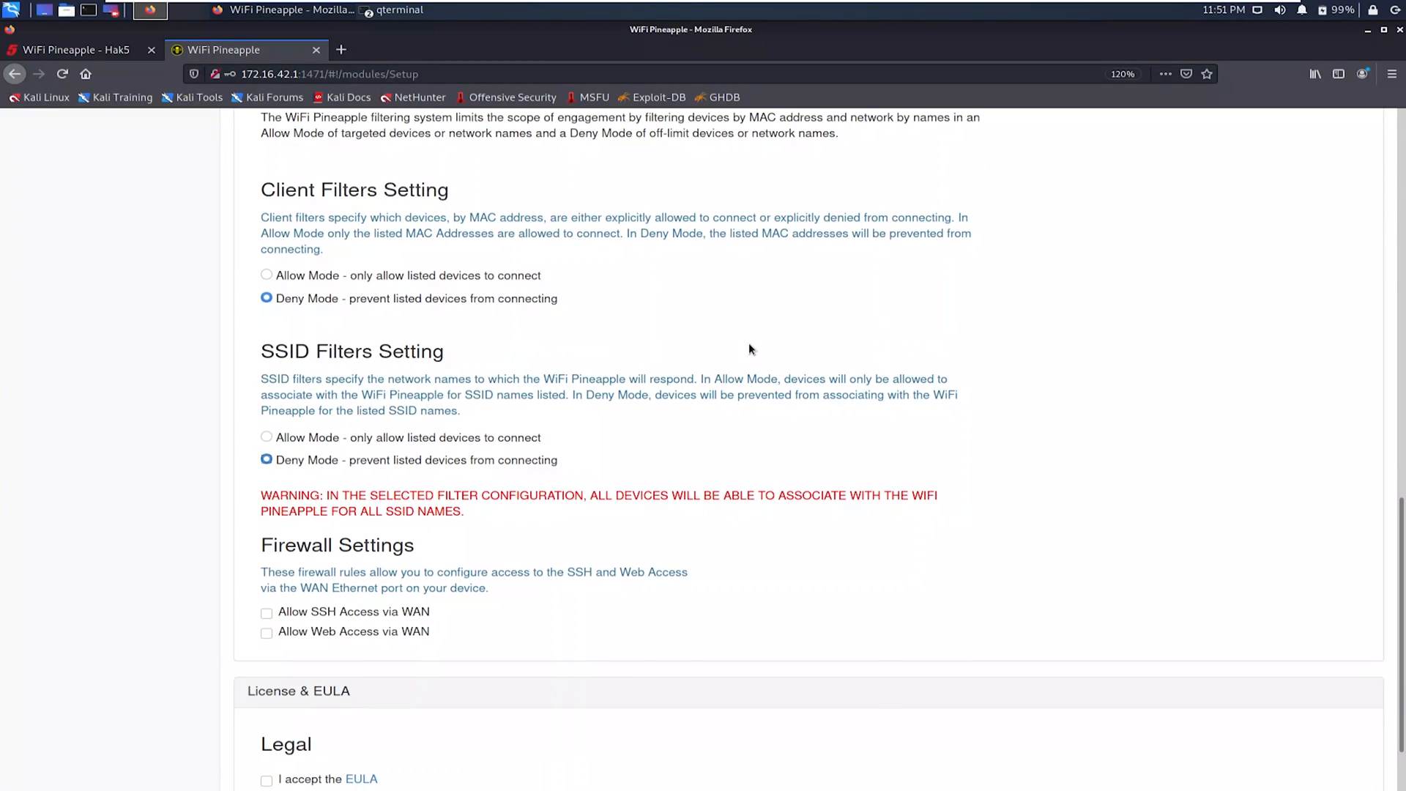
pyautogui.scroll(-3)
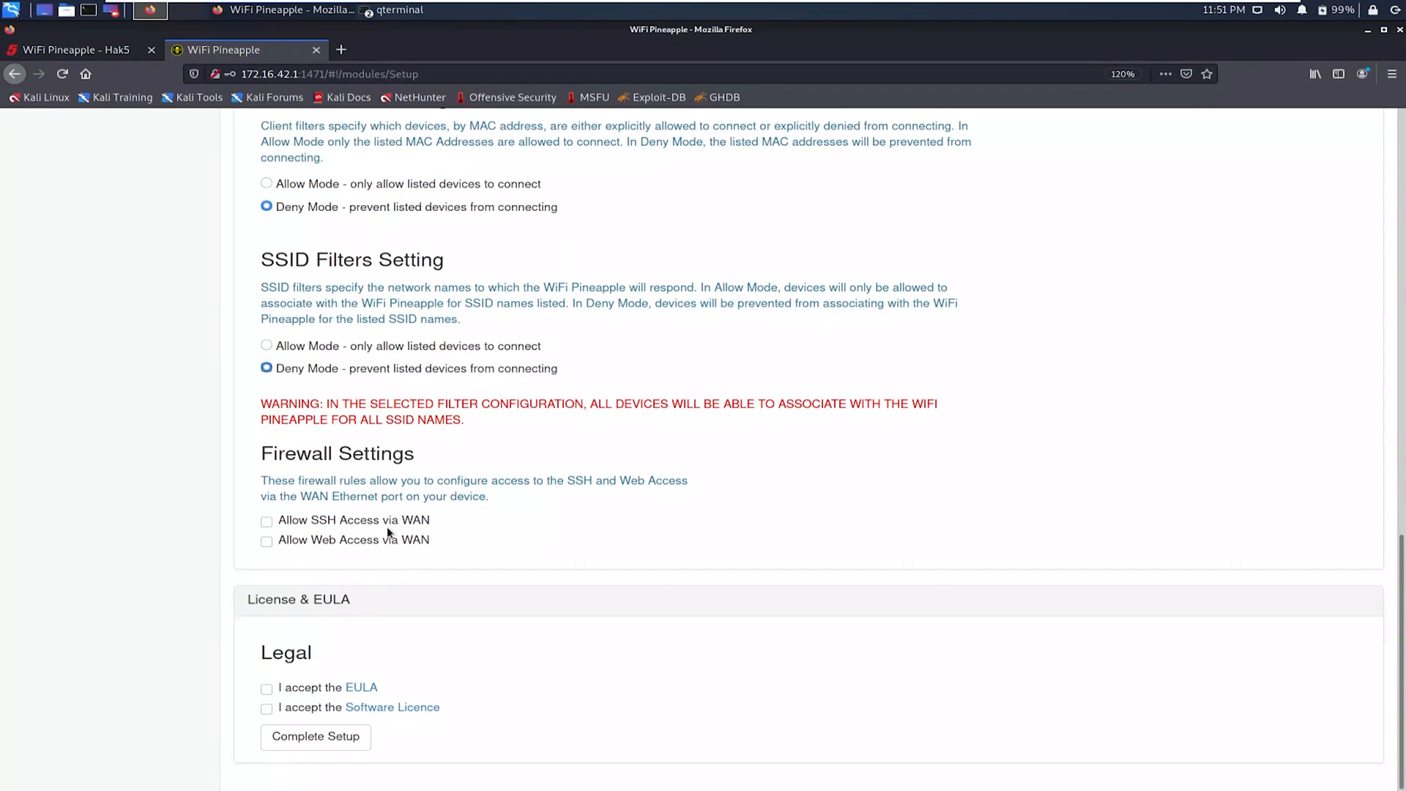
pyautogui.moveTo(287, 546)
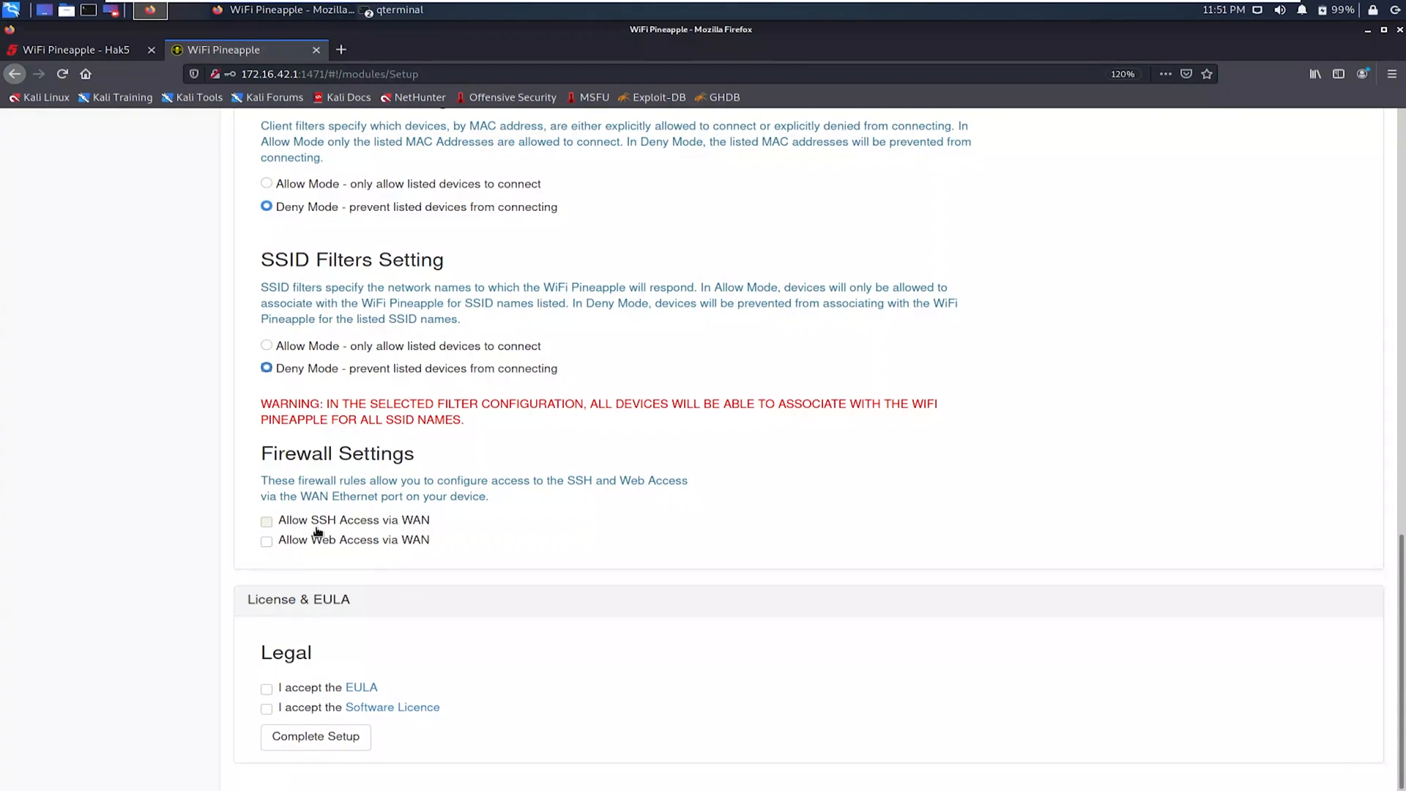
pyautogui.moveTo(738, 330)
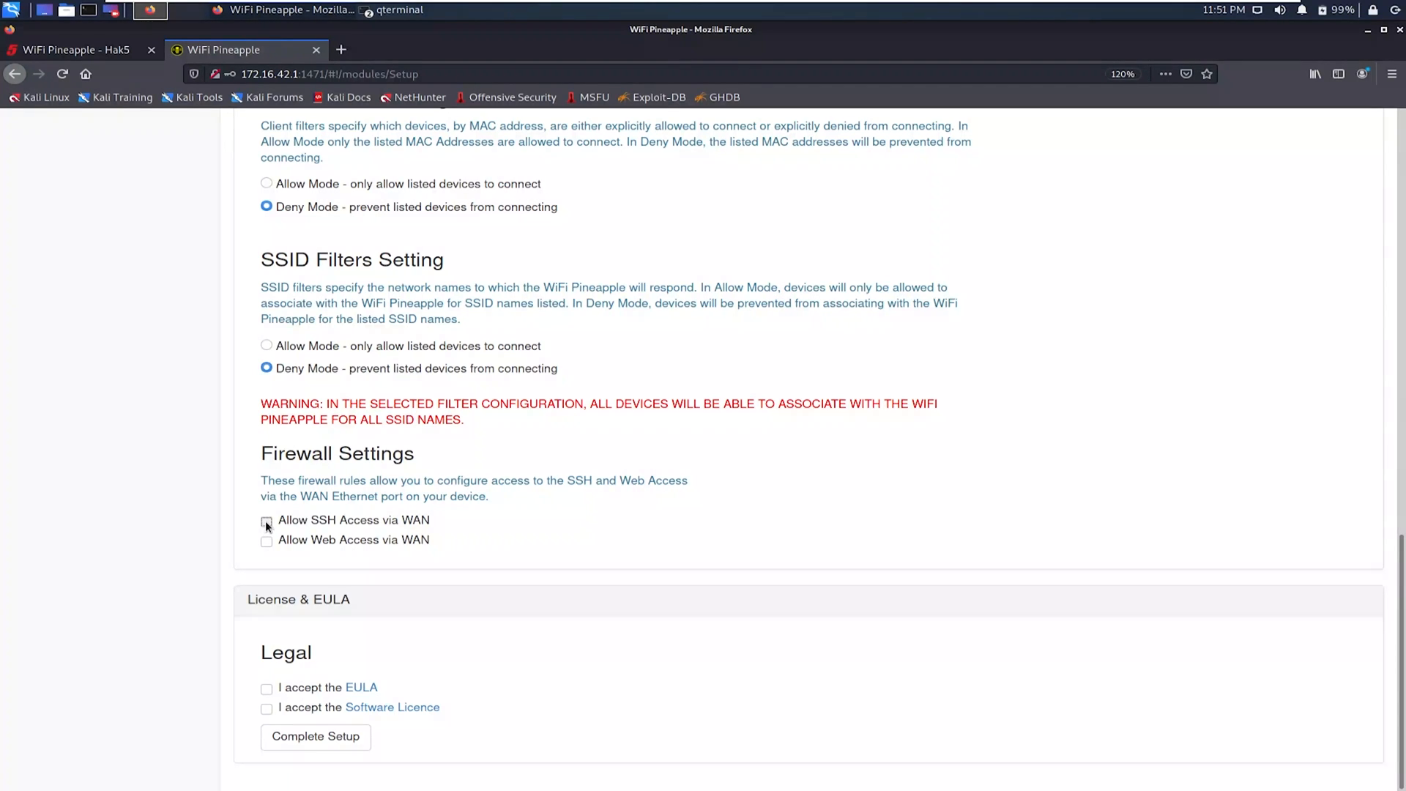
pyautogui.moveTo(267, 697)
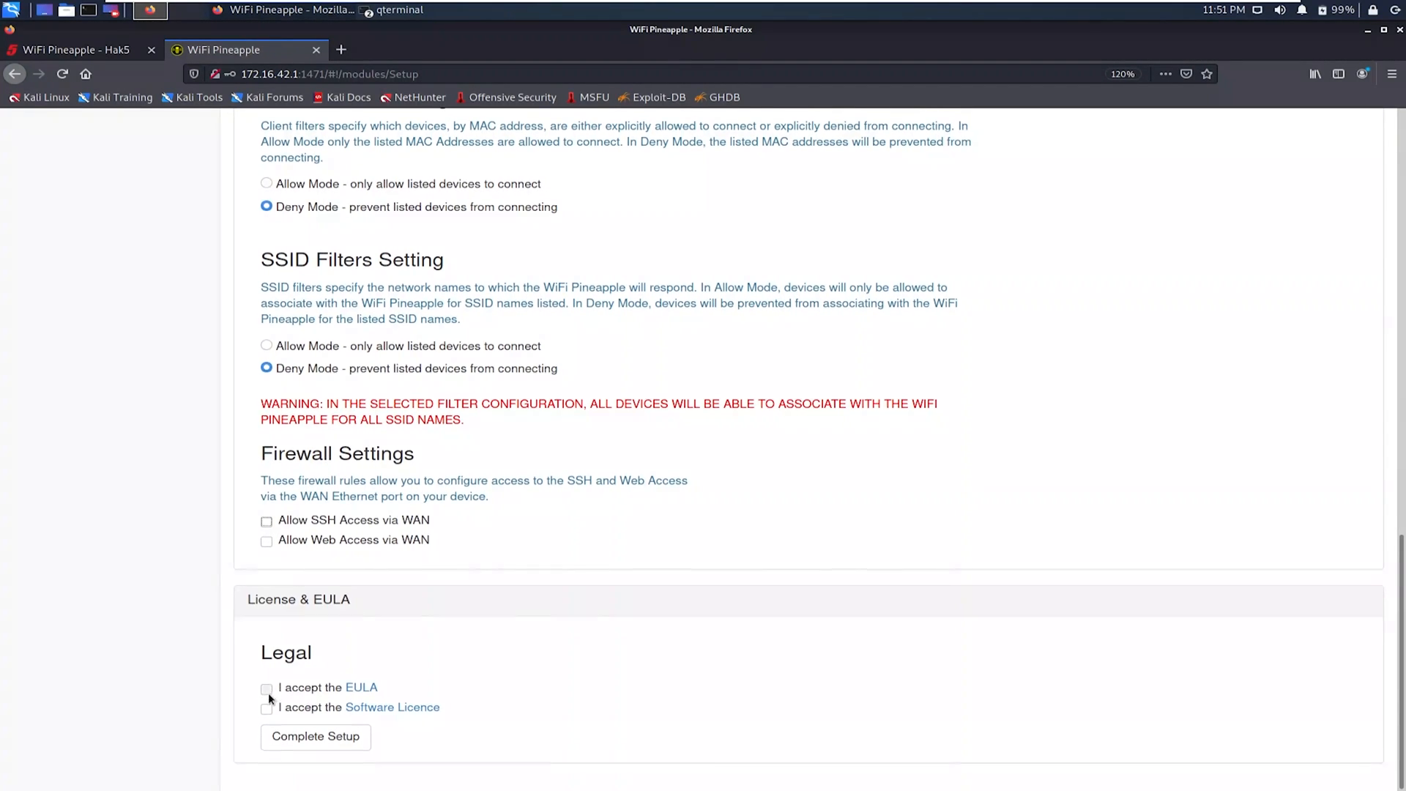
# Step: Accept the EULA and Software Licence, complete setup, and decline Firefox's save-password prompt
pyautogui.click(267, 689)
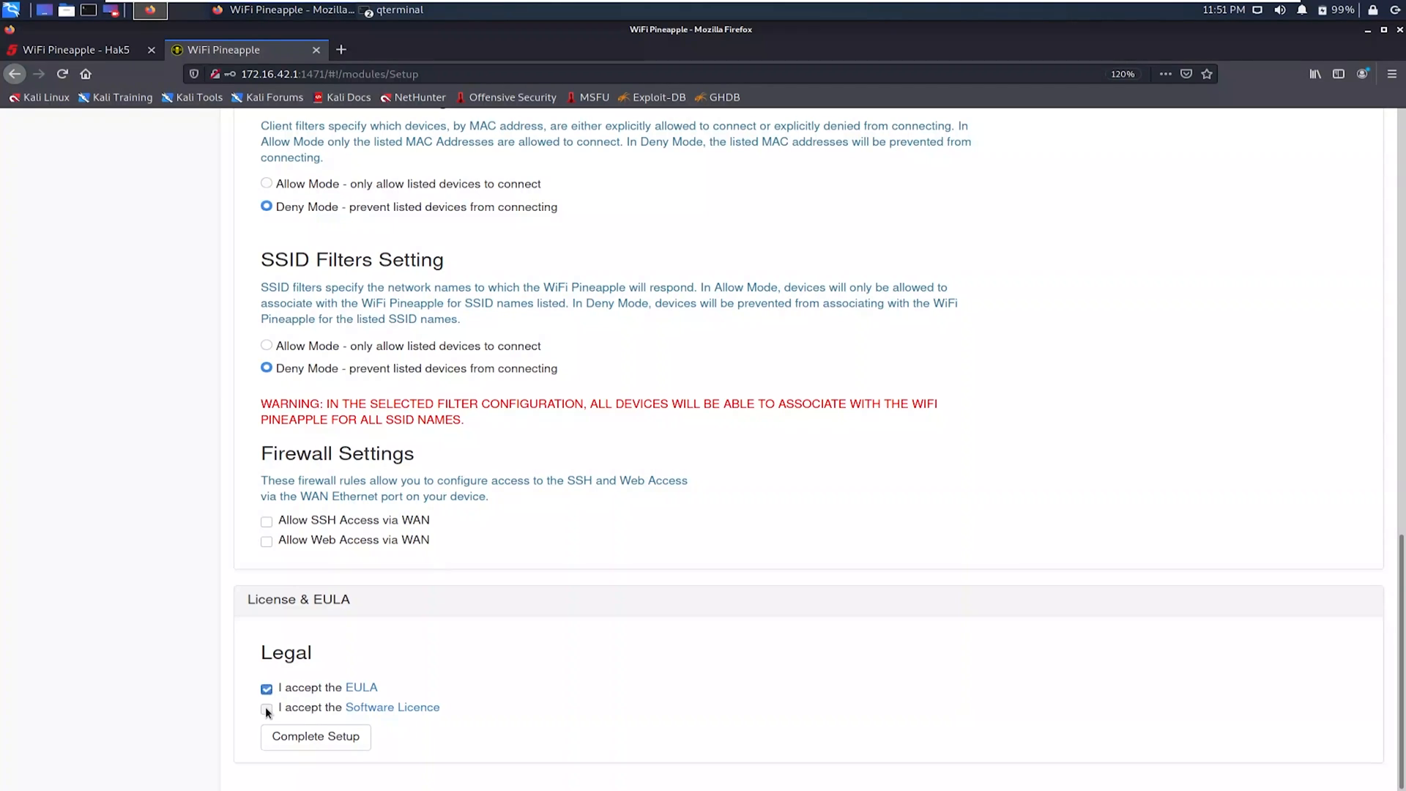
pyautogui.click(267, 706)
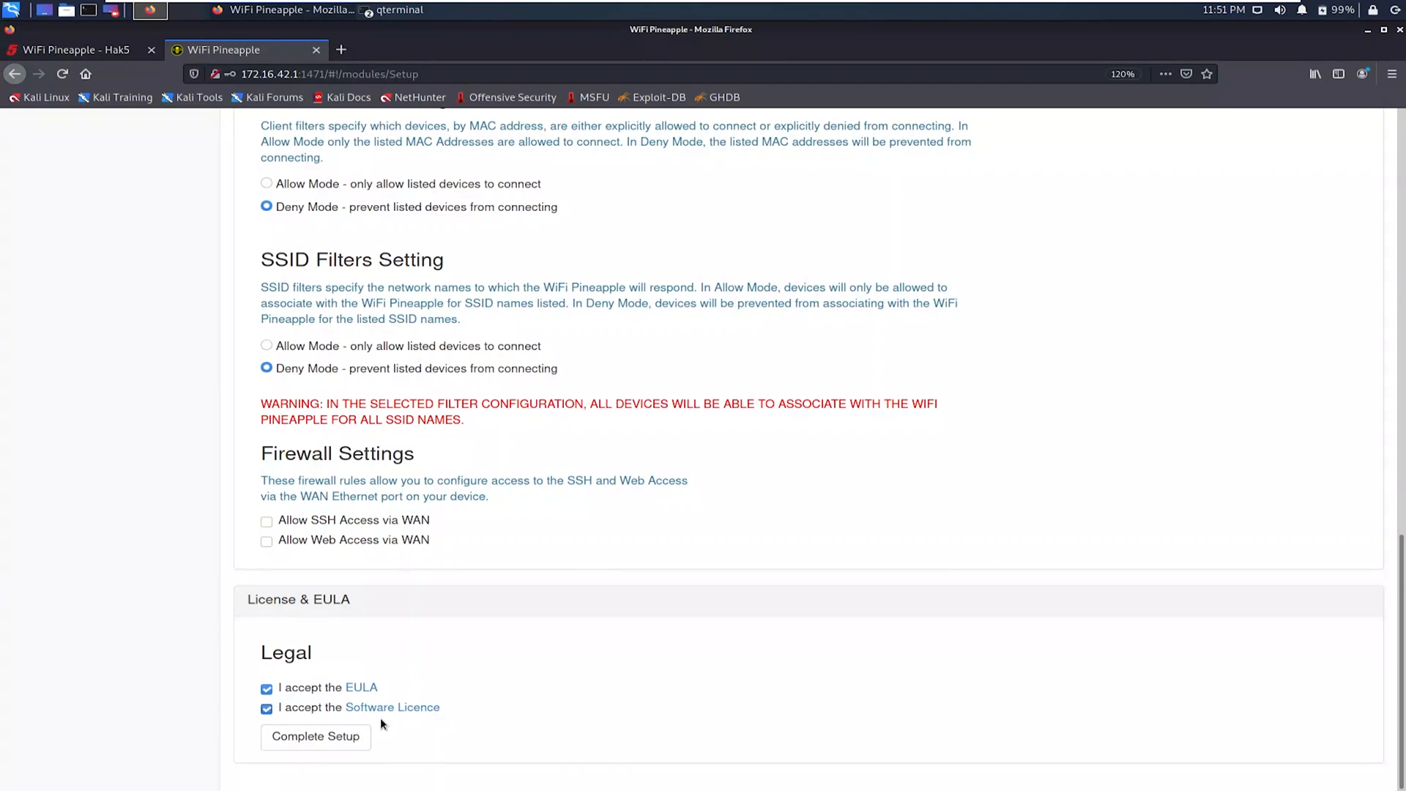
pyautogui.click(317, 737)
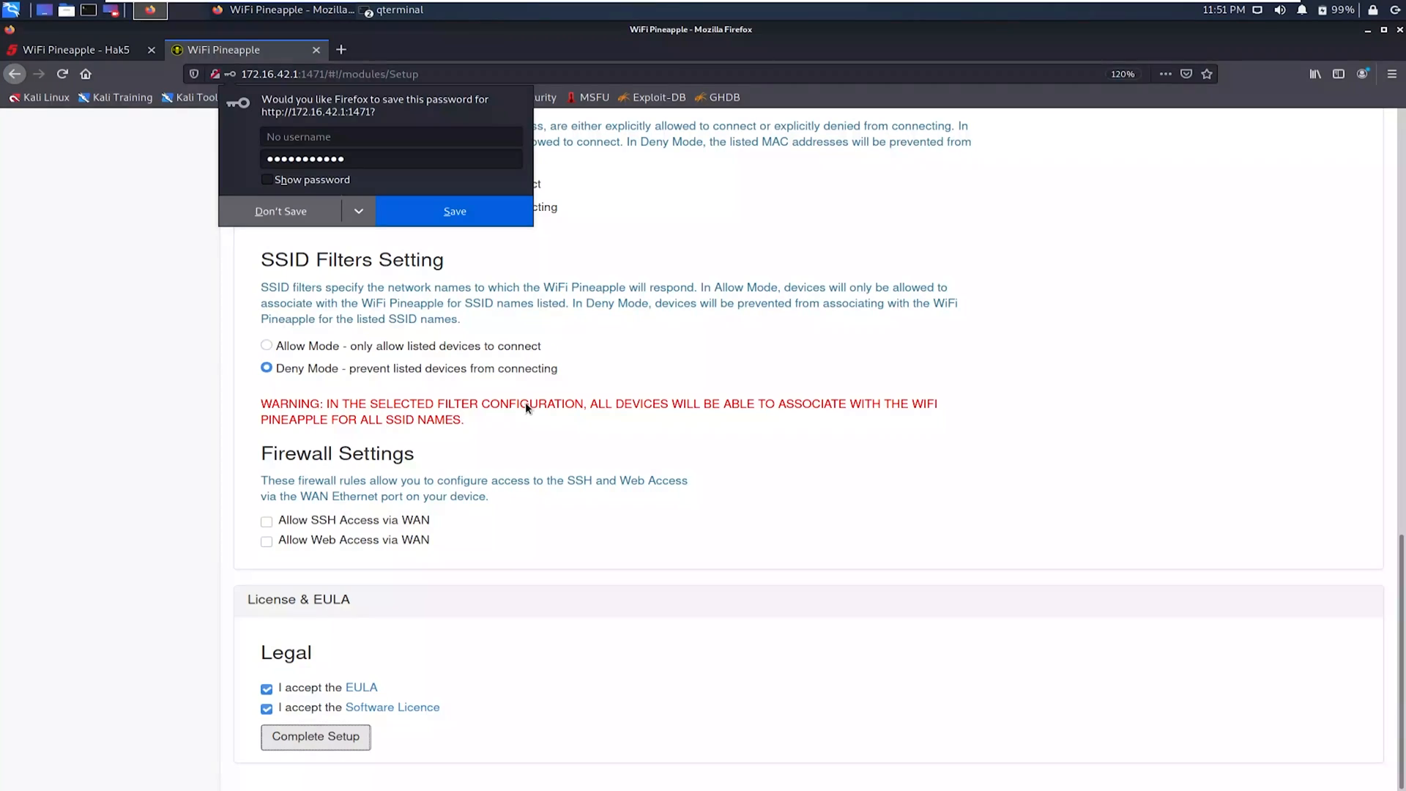
pyautogui.click(317, 737)
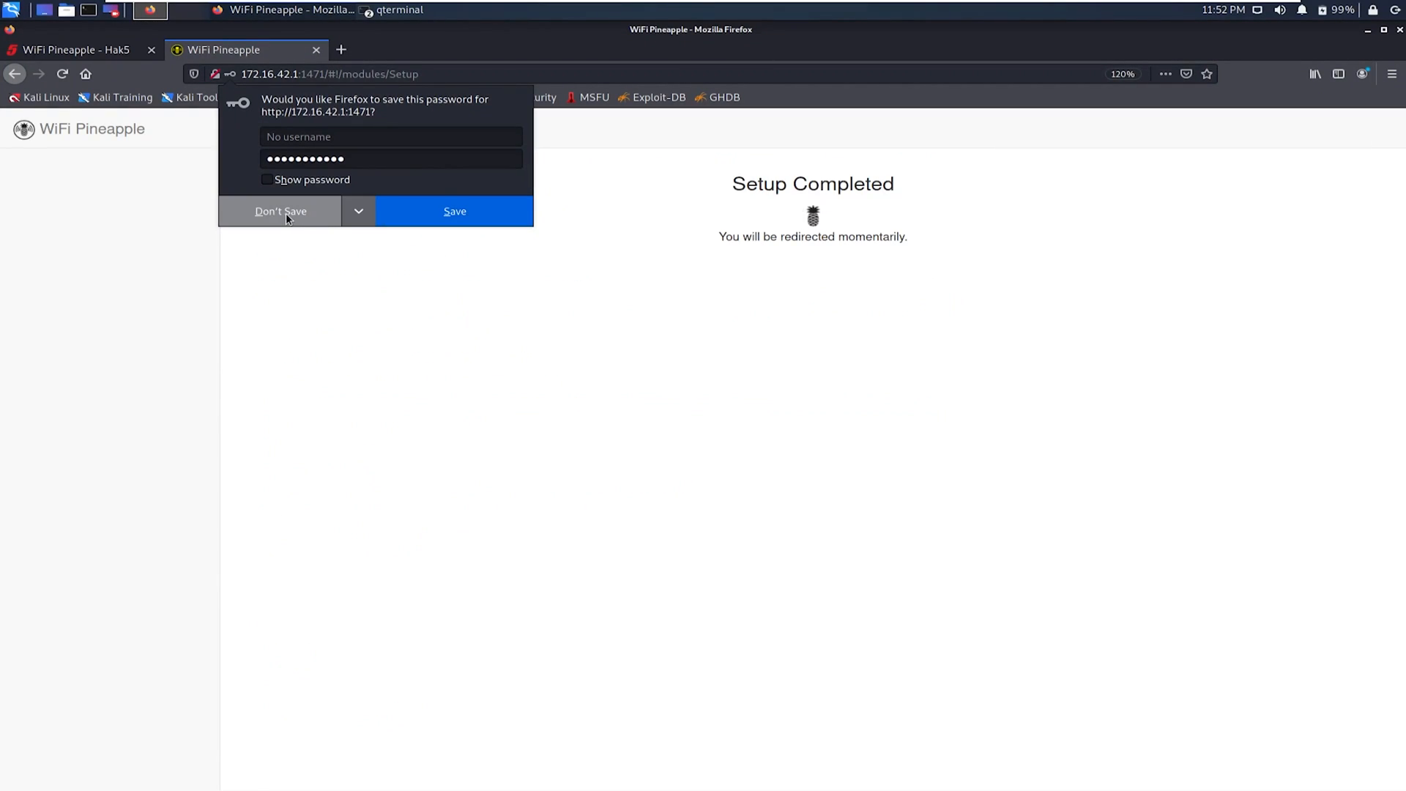
pyautogui.click(280, 211)
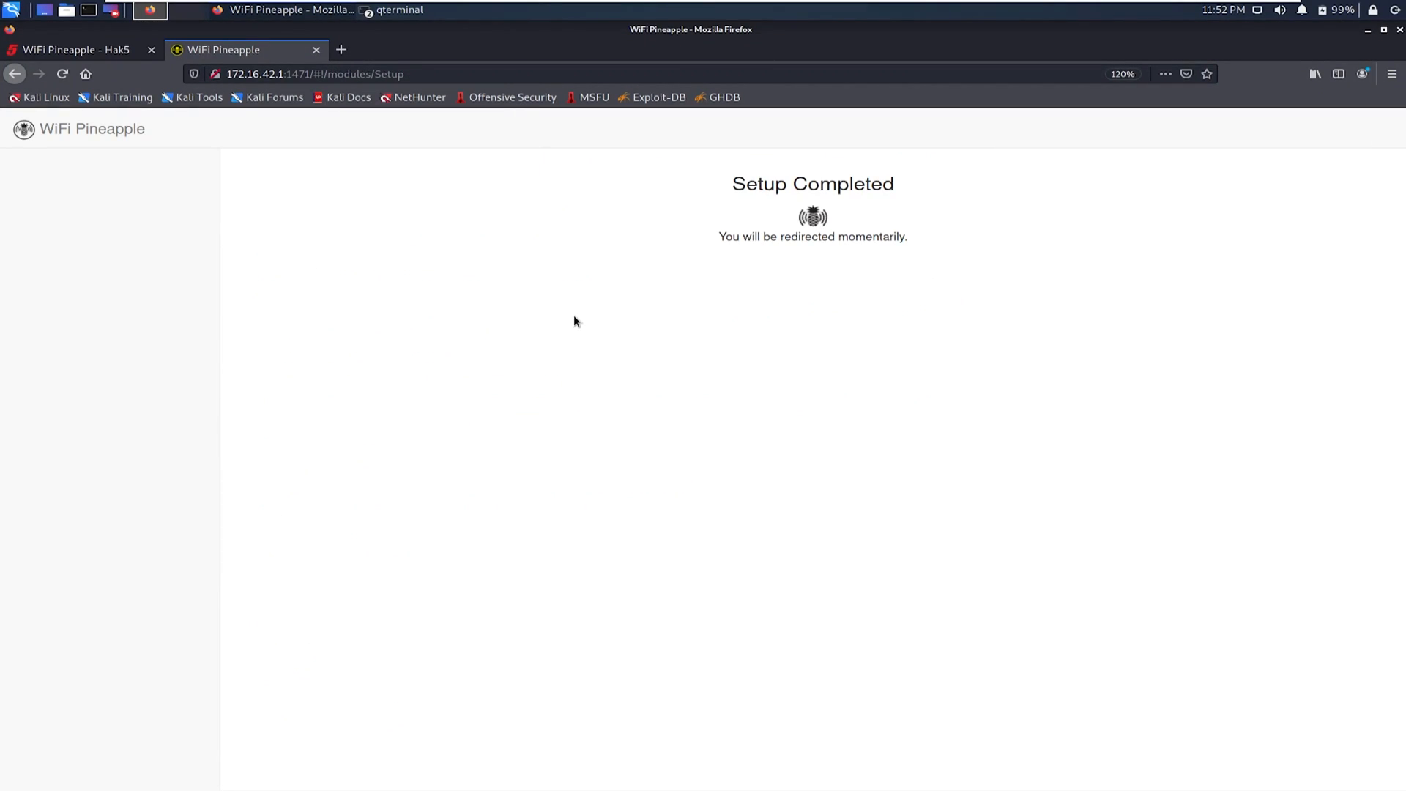
pyautogui.moveTo(686, 261)
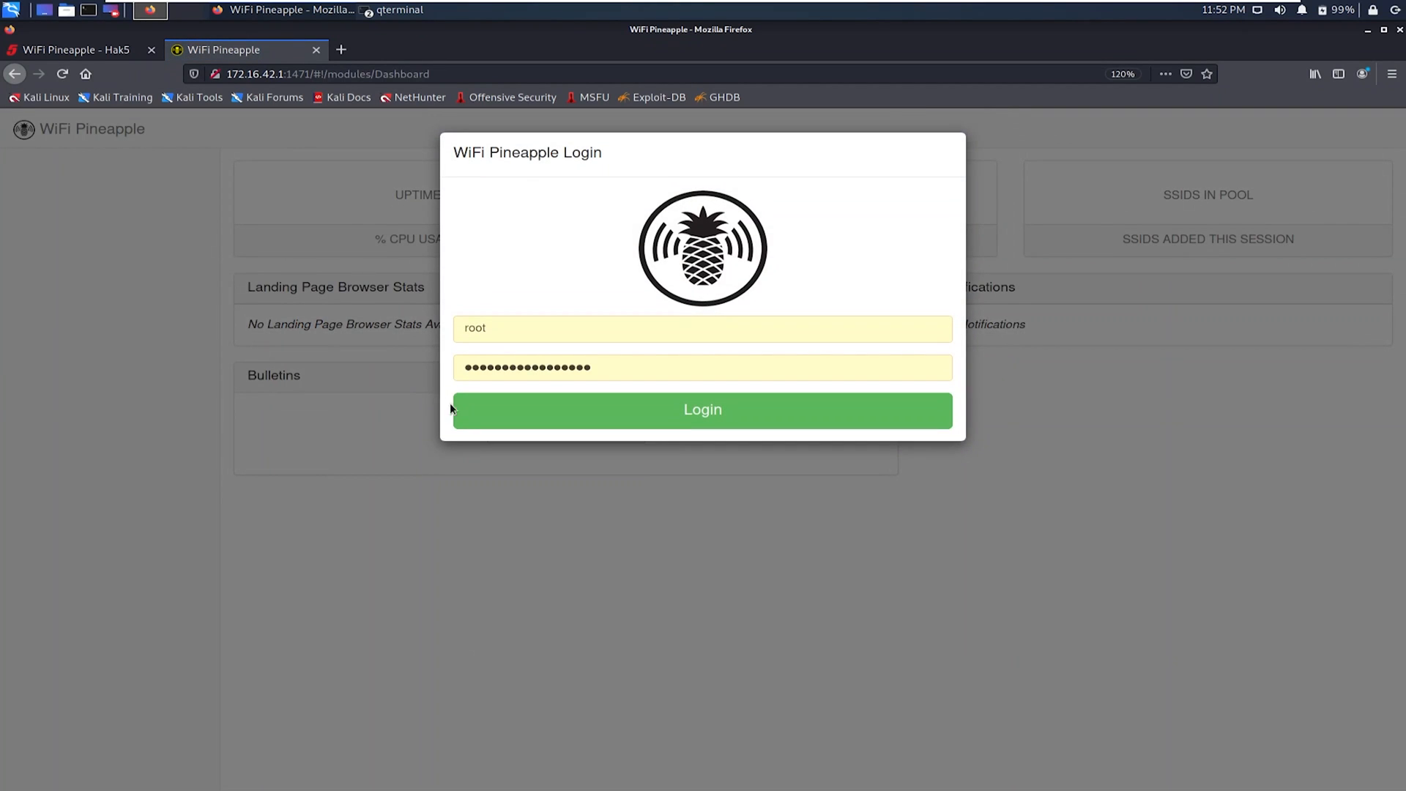
# Step: Log in as root, decline updating the saved login, and expand the Modules sidebar menu
pyautogui.tripleClick(702, 368)
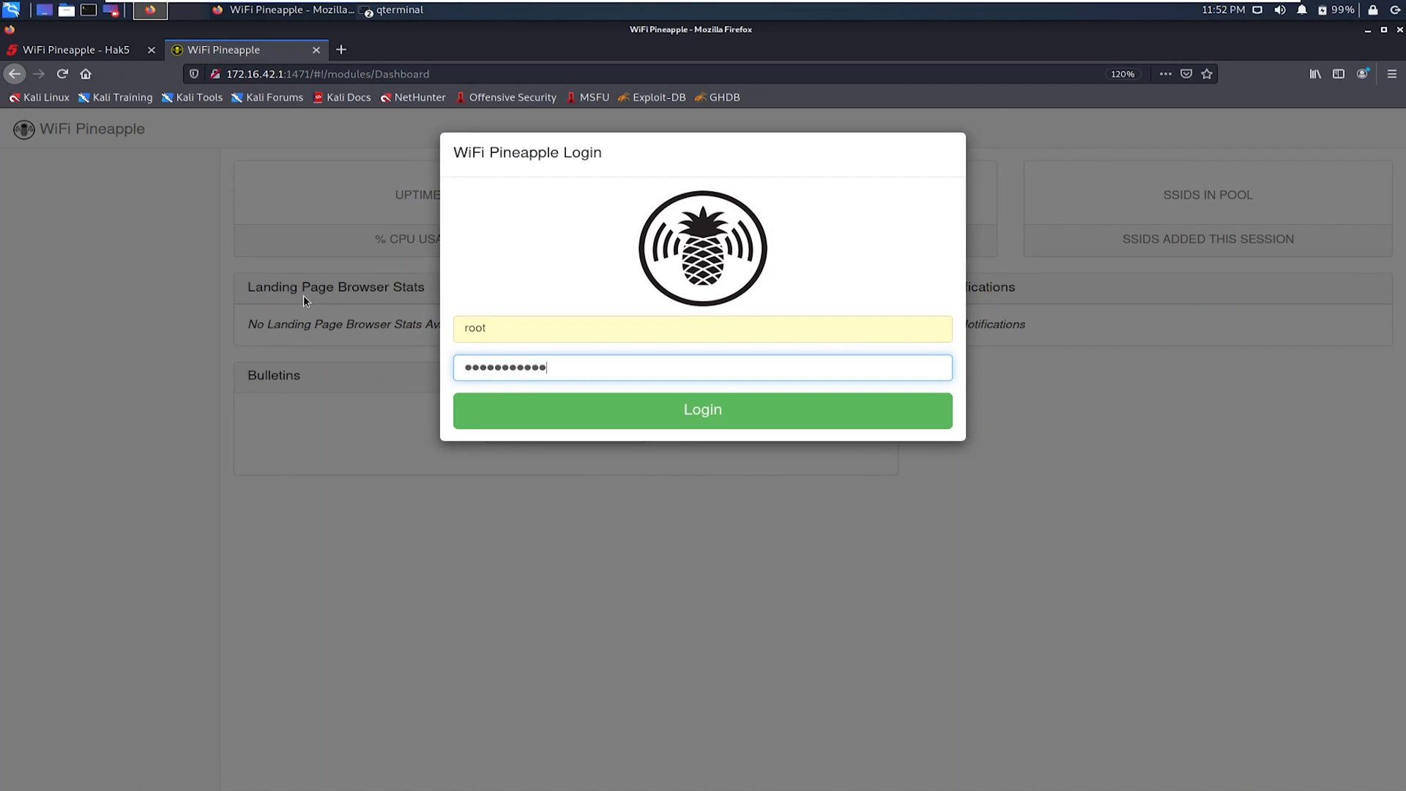
pyautogui.click(702, 409)
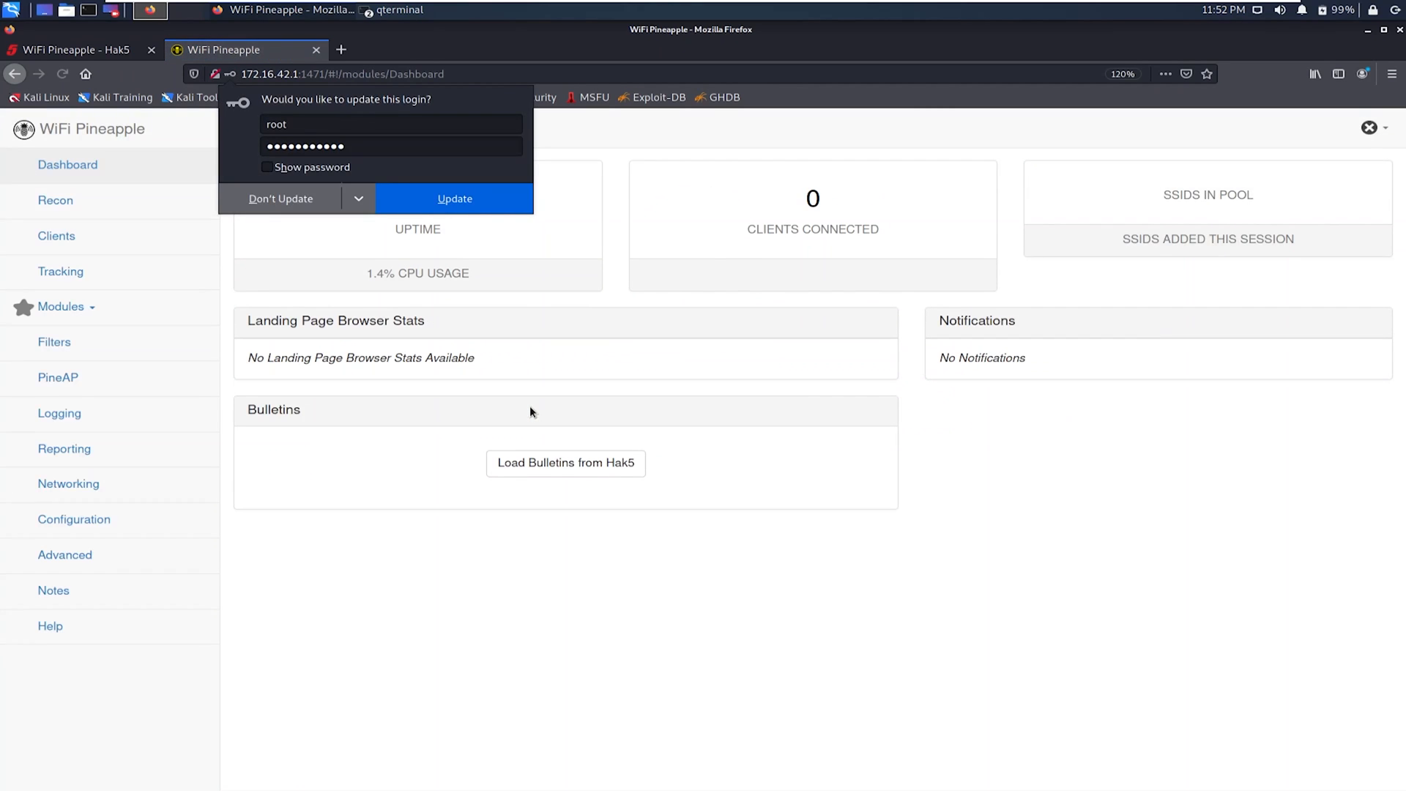
pyautogui.click(281, 197)
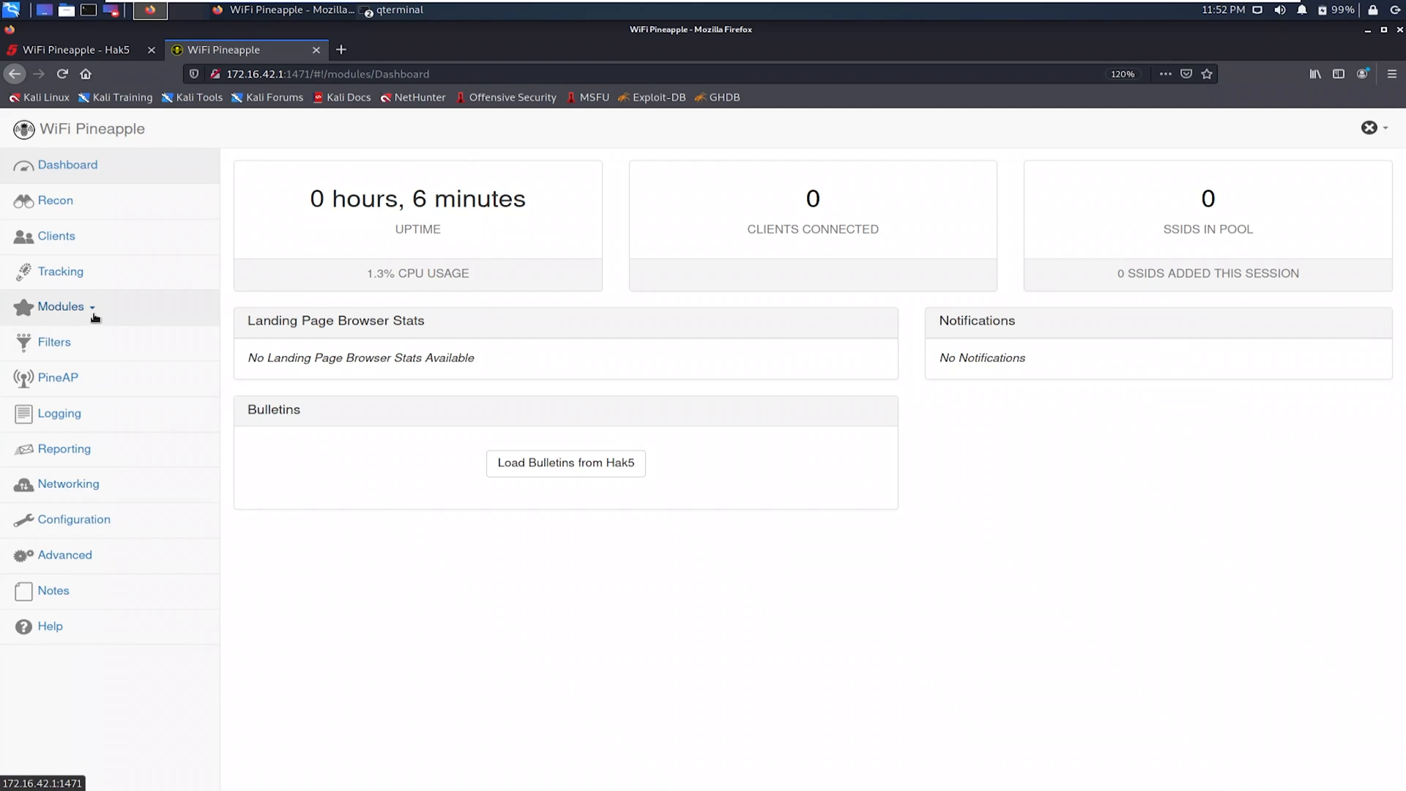
pyautogui.moveTo(94, 314)
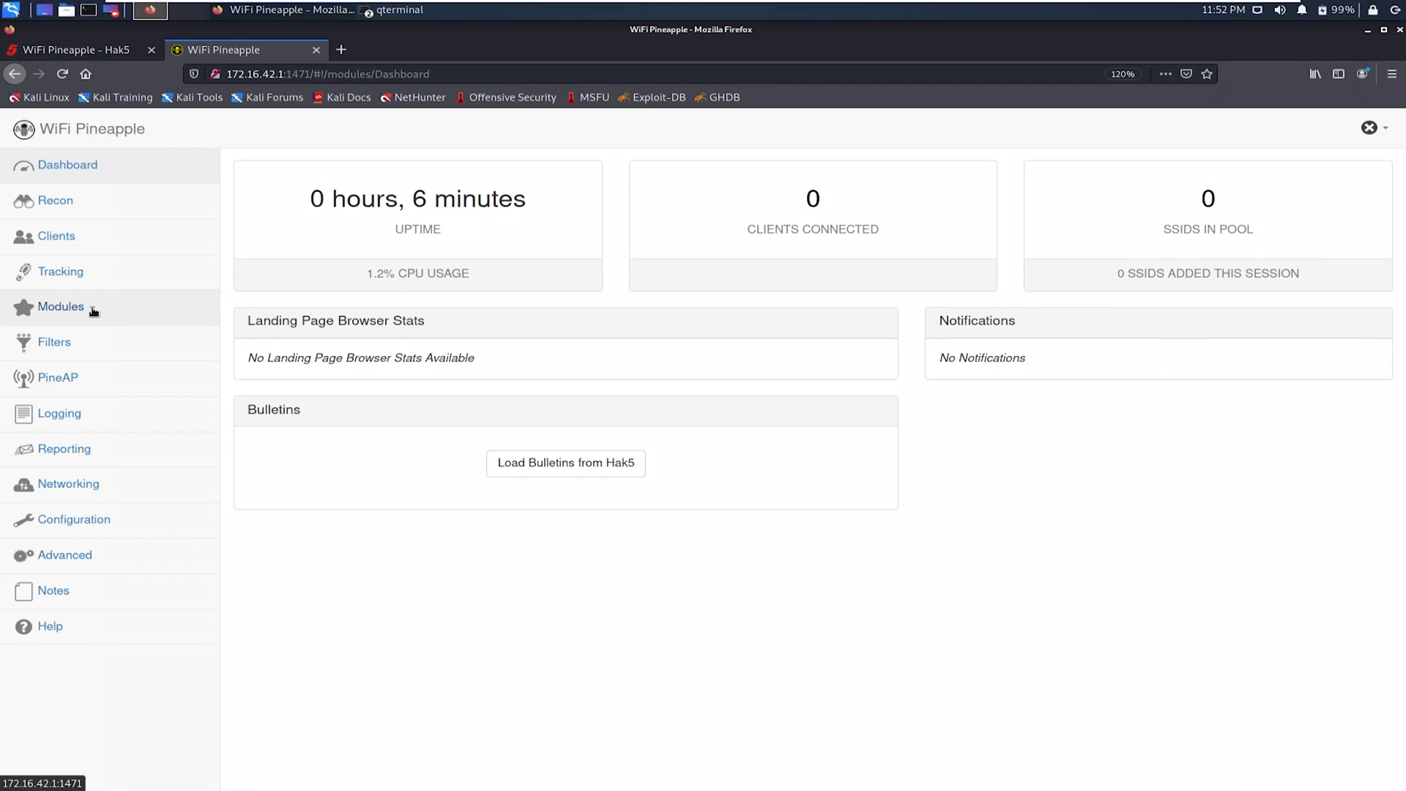
pyautogui.moveTo(98, 309)
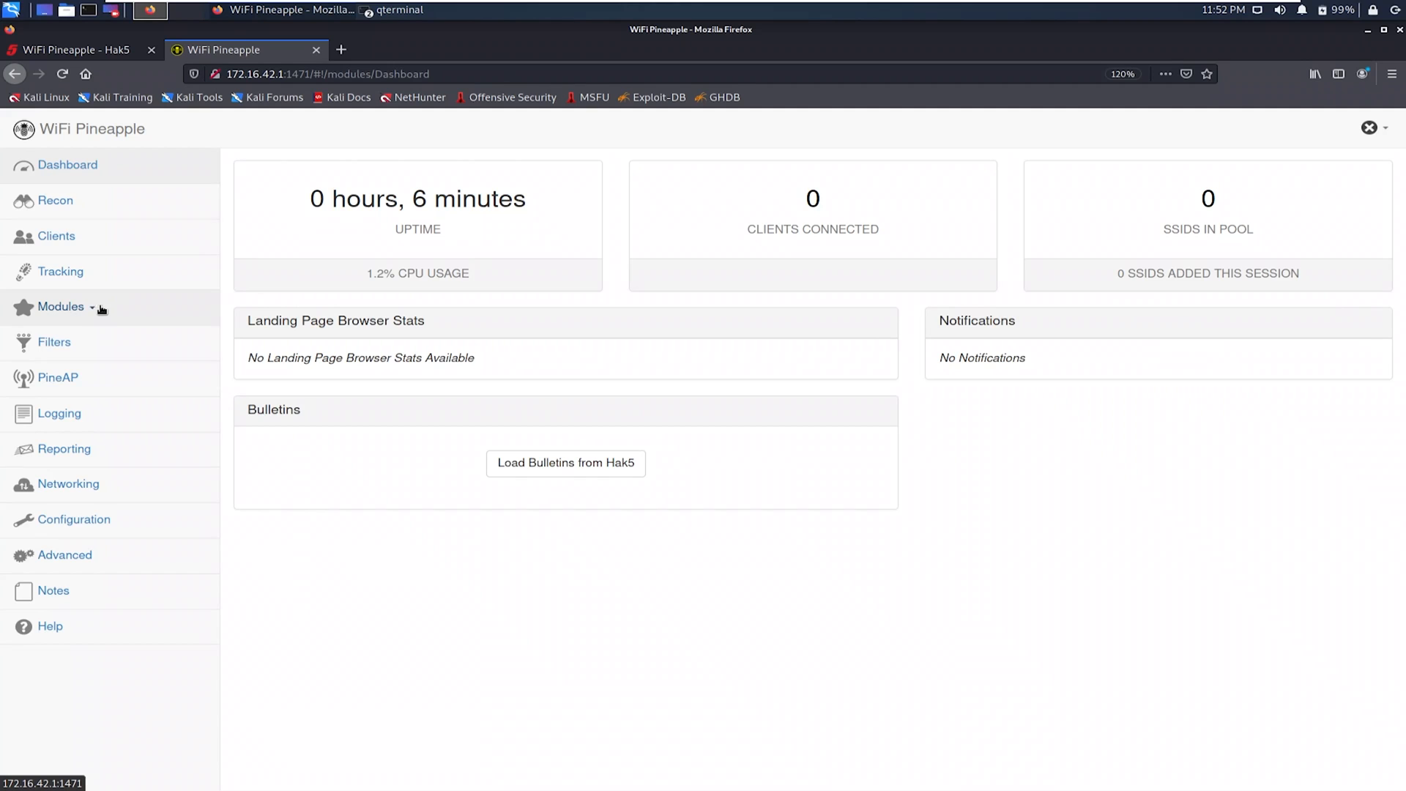
pyautogui.click(62, 307)
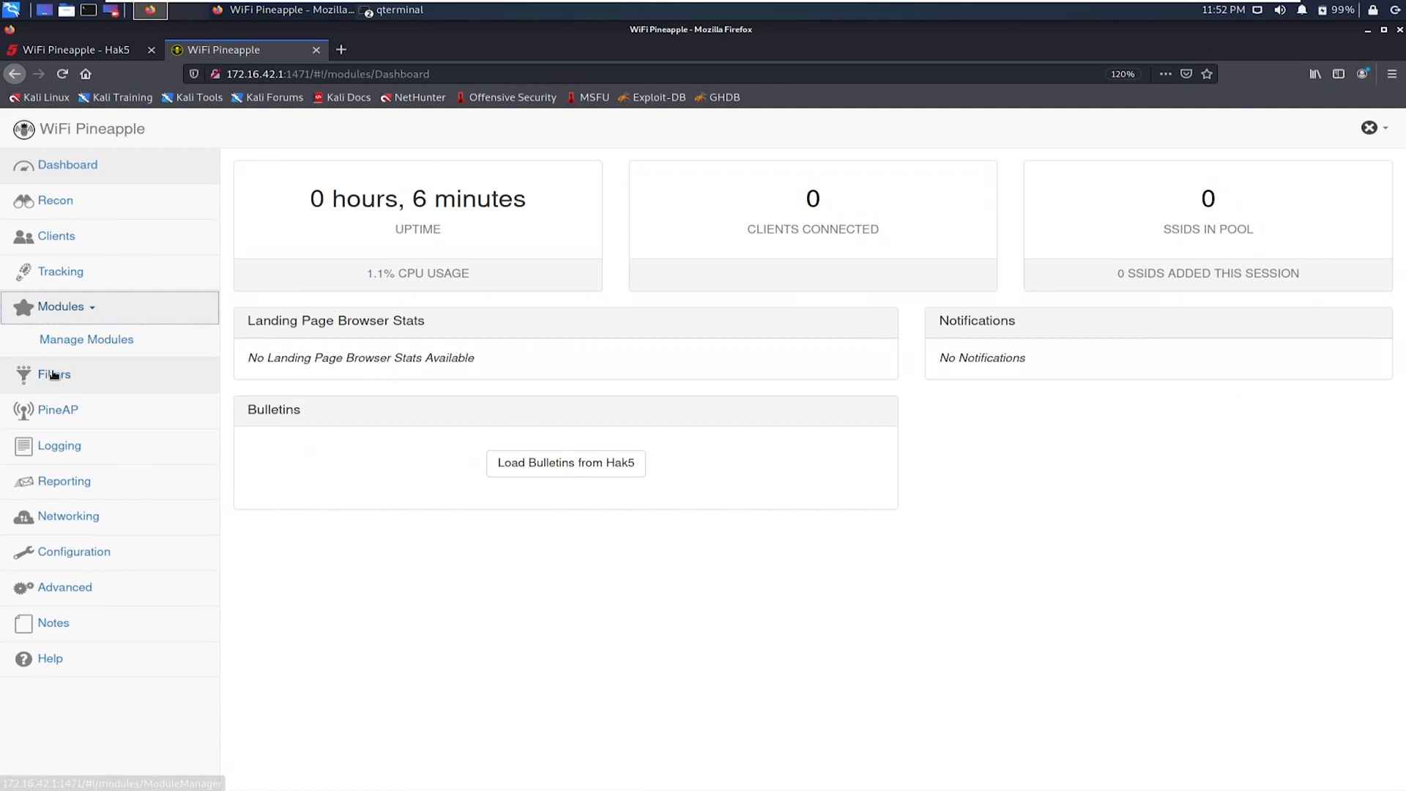
# Step: View the empty Manage Modules page, then move to the Advanced settings page
pyautogui.click(86, 338)
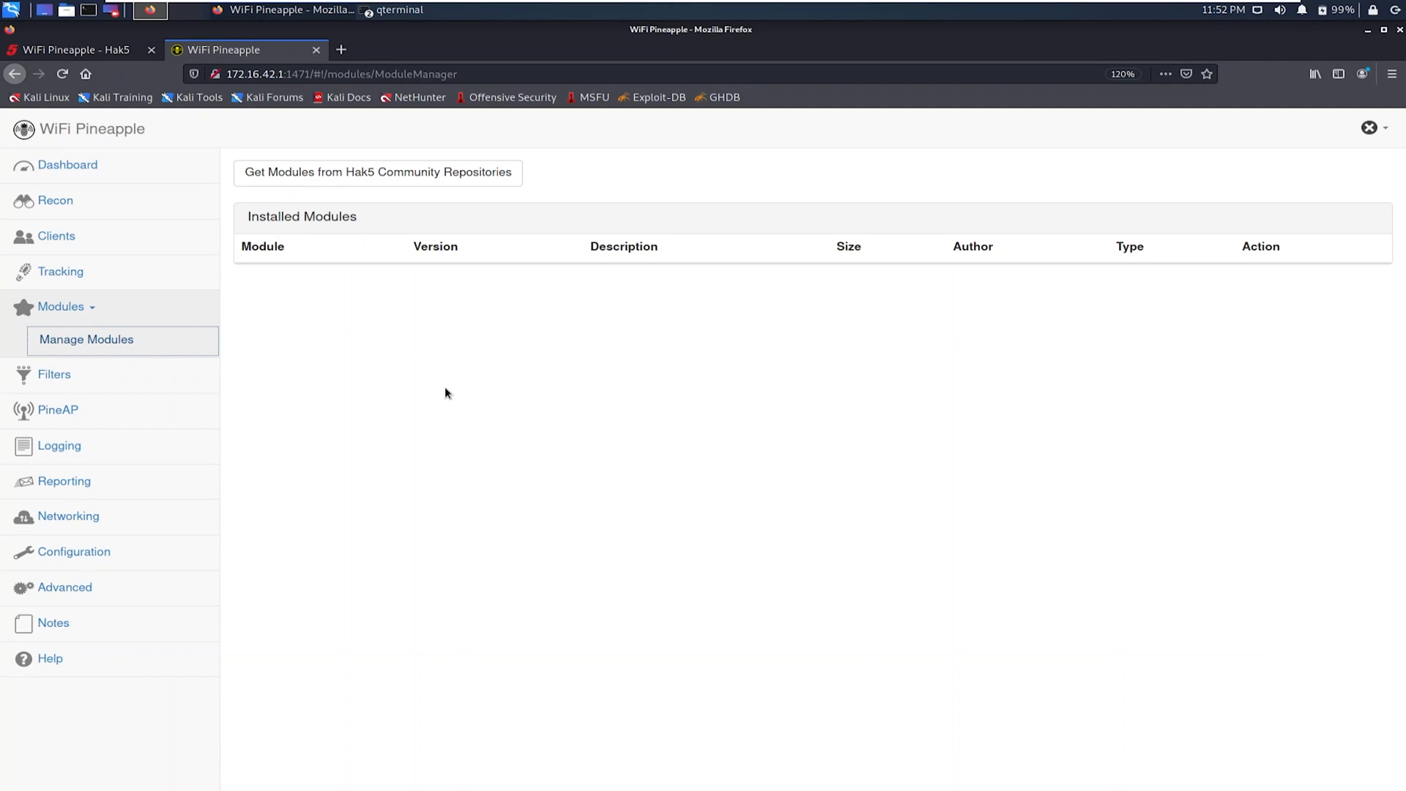
pyautogui.moveTo(601, 419)
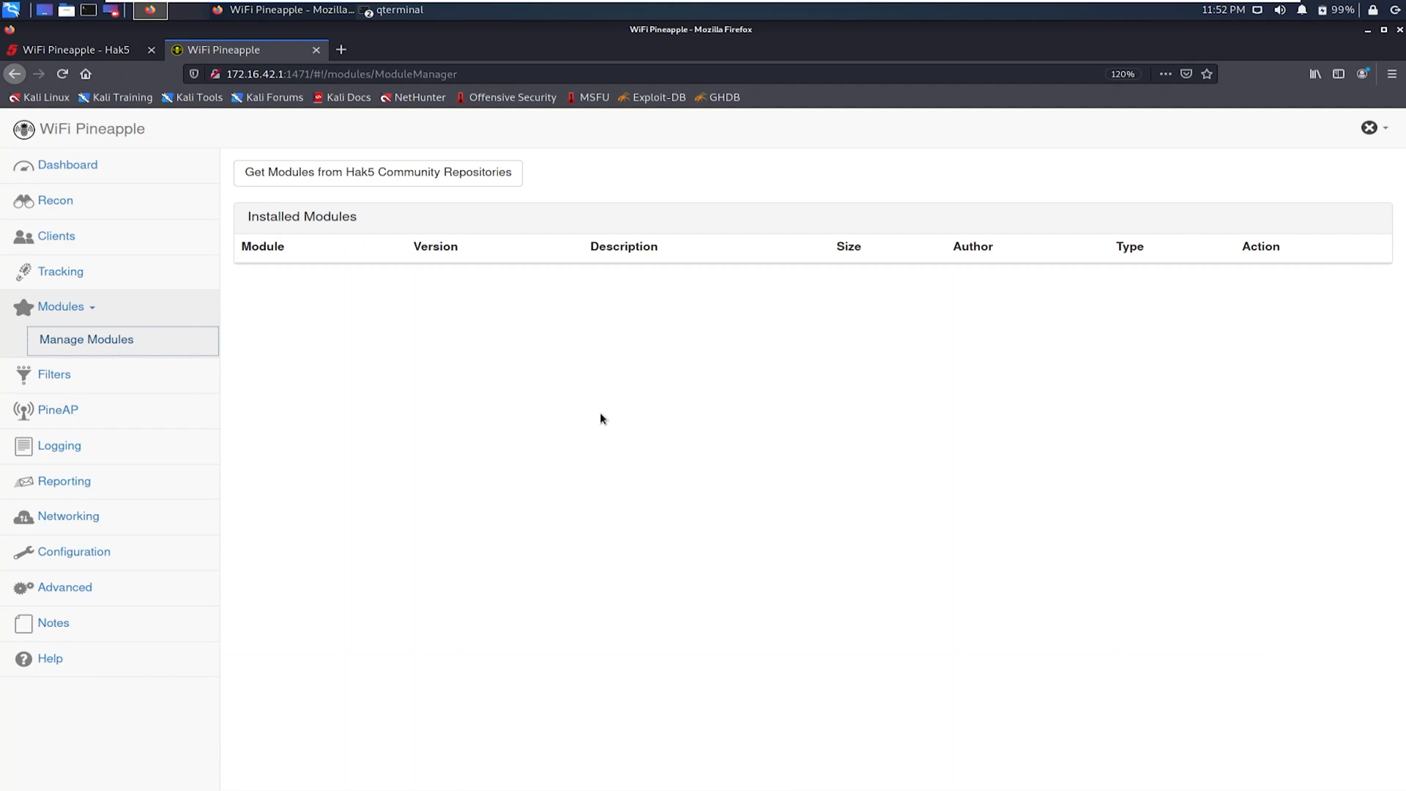
pyautogui.moveTo(357, 339)
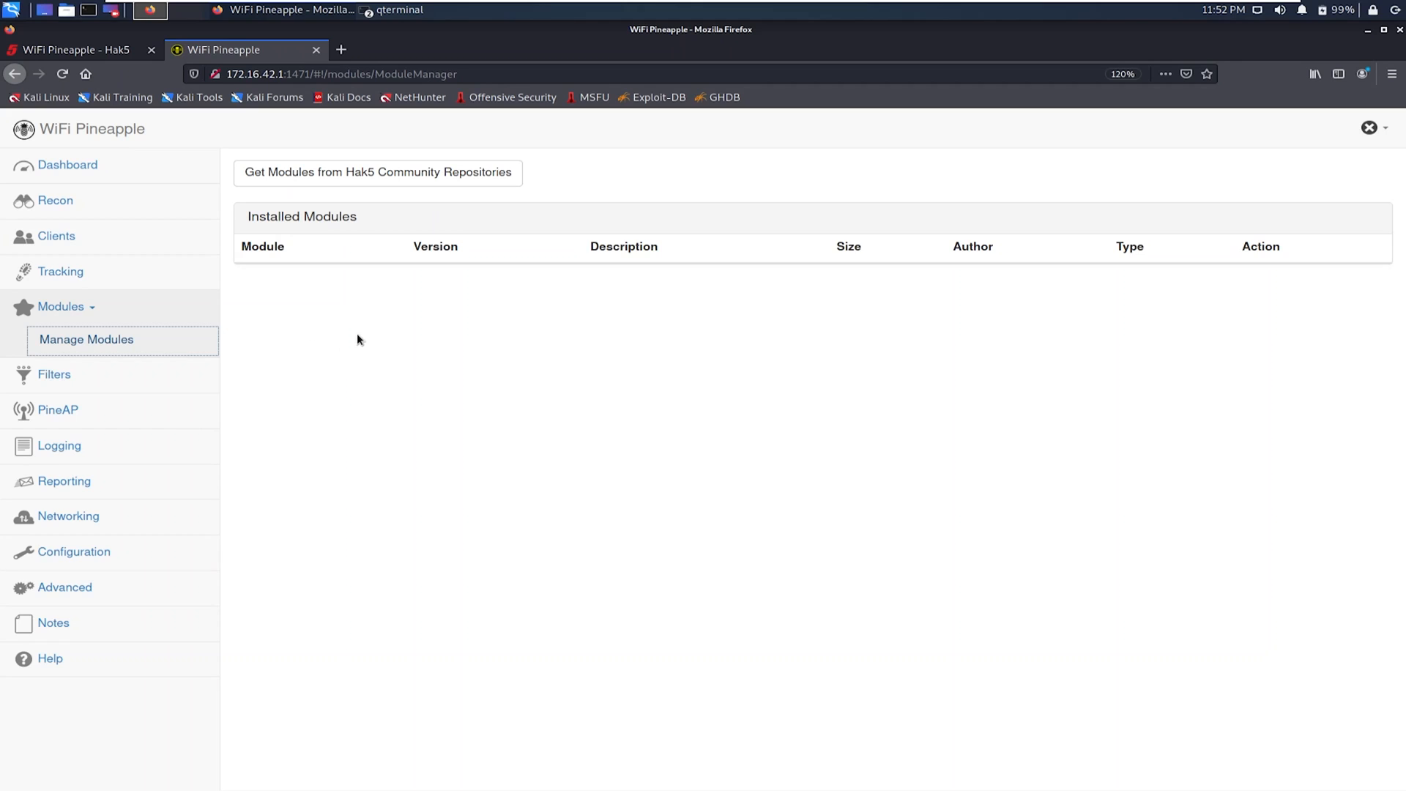
pyautogui.moveTo(107, 457)
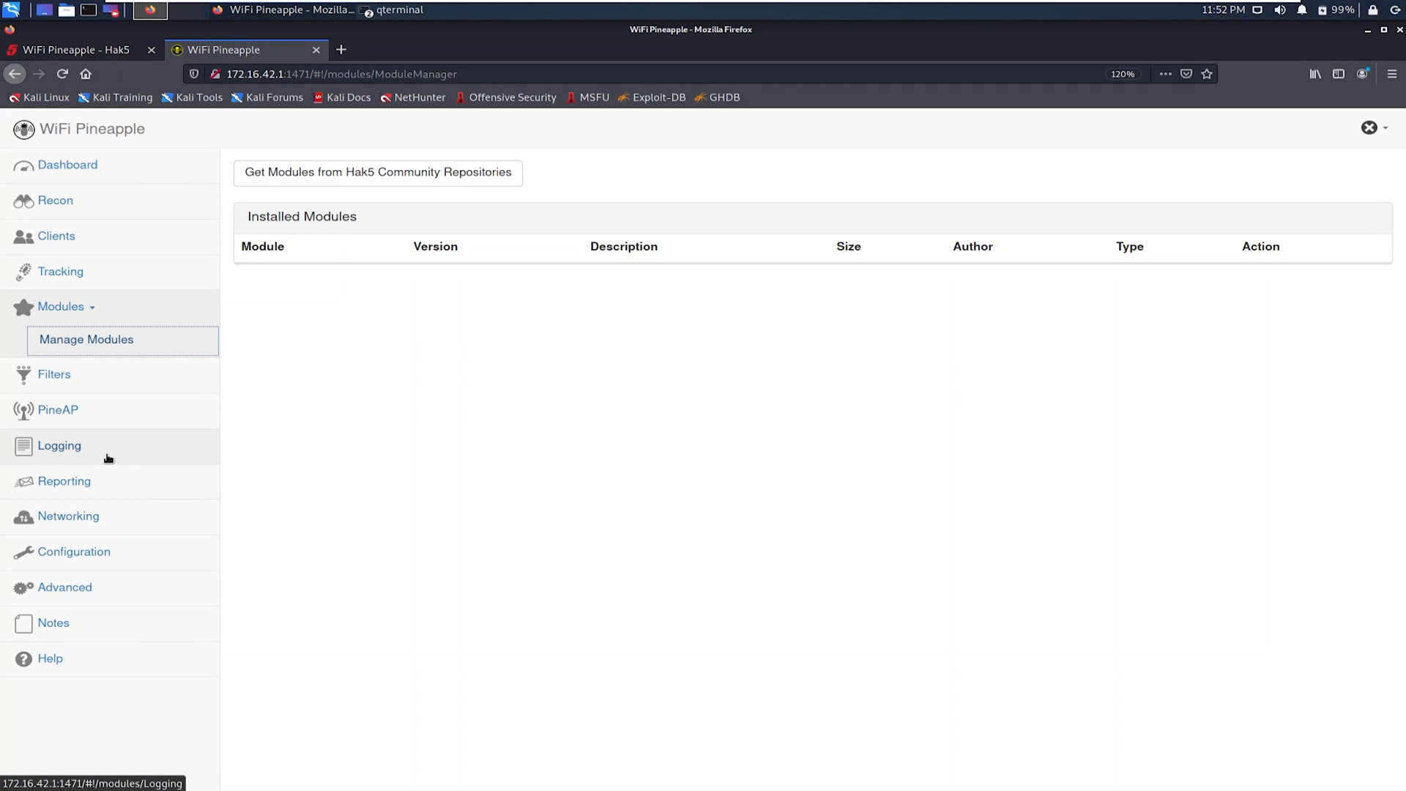
pyautogui.click(64, 586)
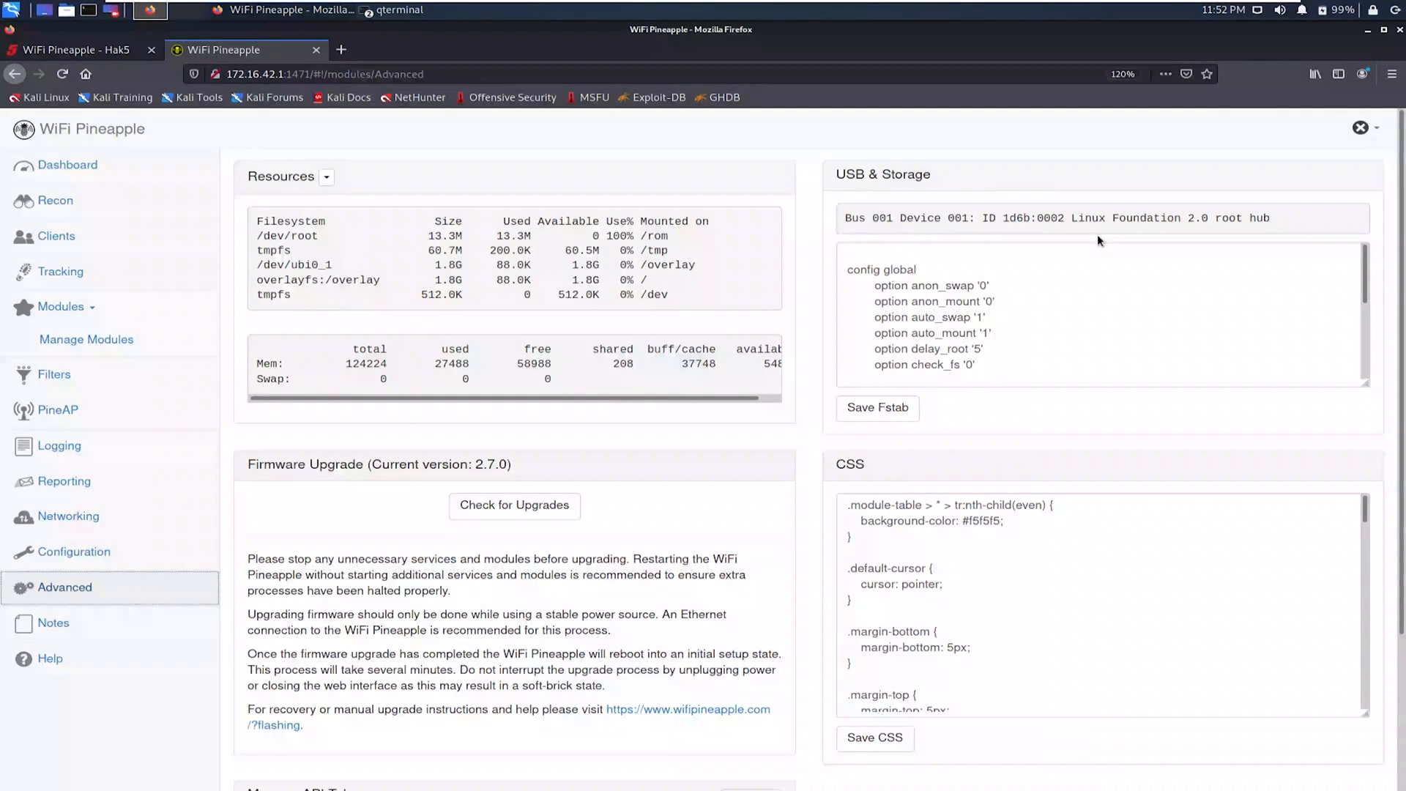
# Step: Run Check for Upgrades on firmware 2.7.0, which reports no upgrade found
pyautogui.scroll(-3)
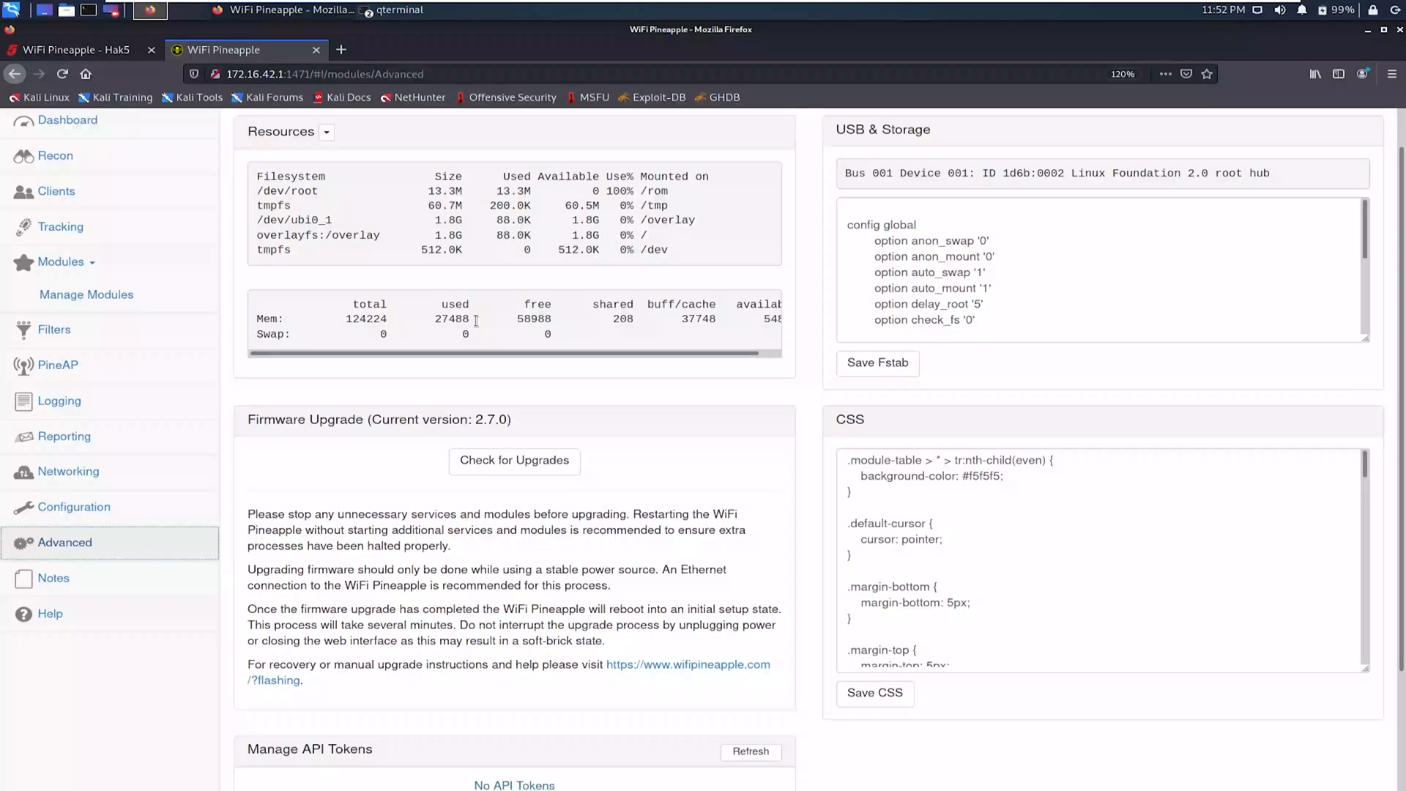
pyautogui.scroll(-3)
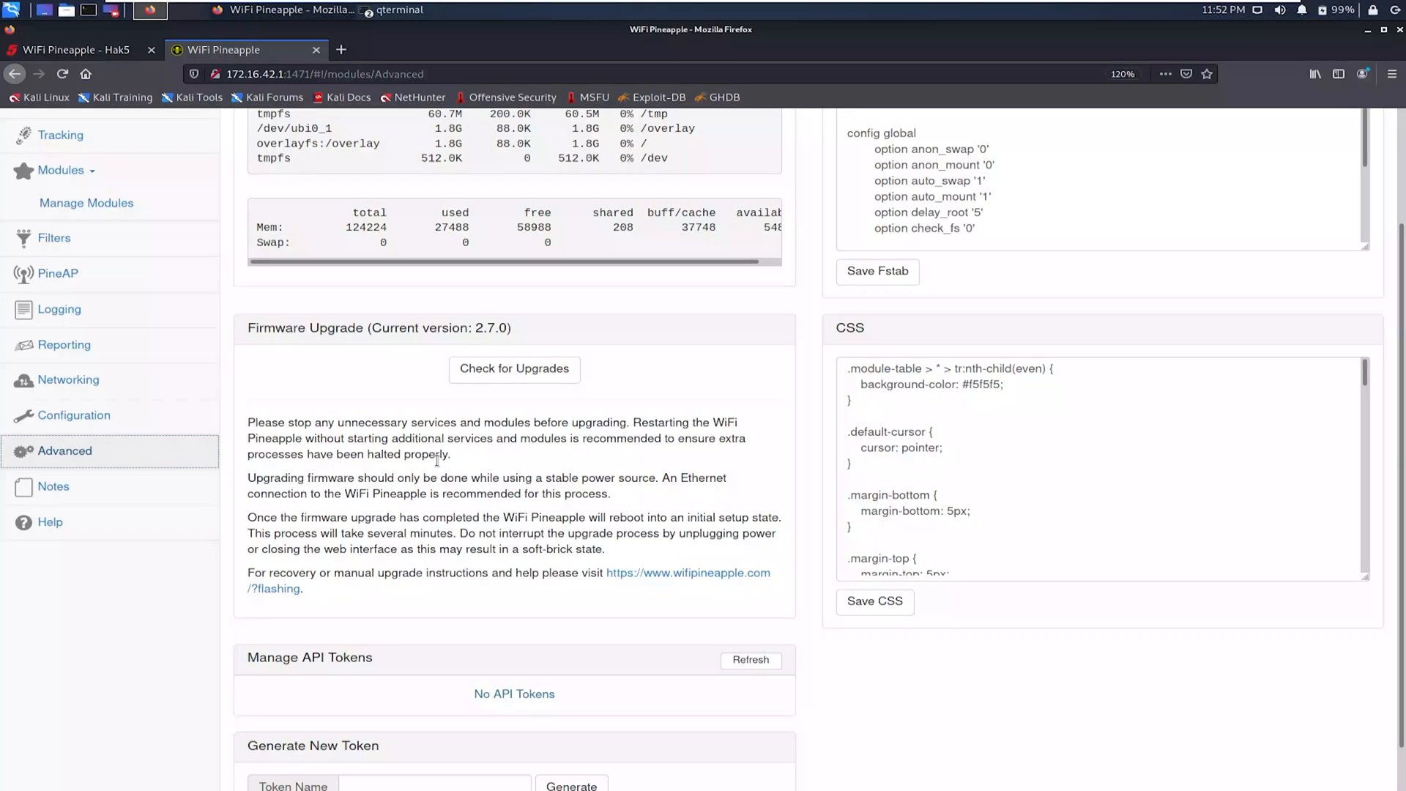
pyautogui.click(514, 369)
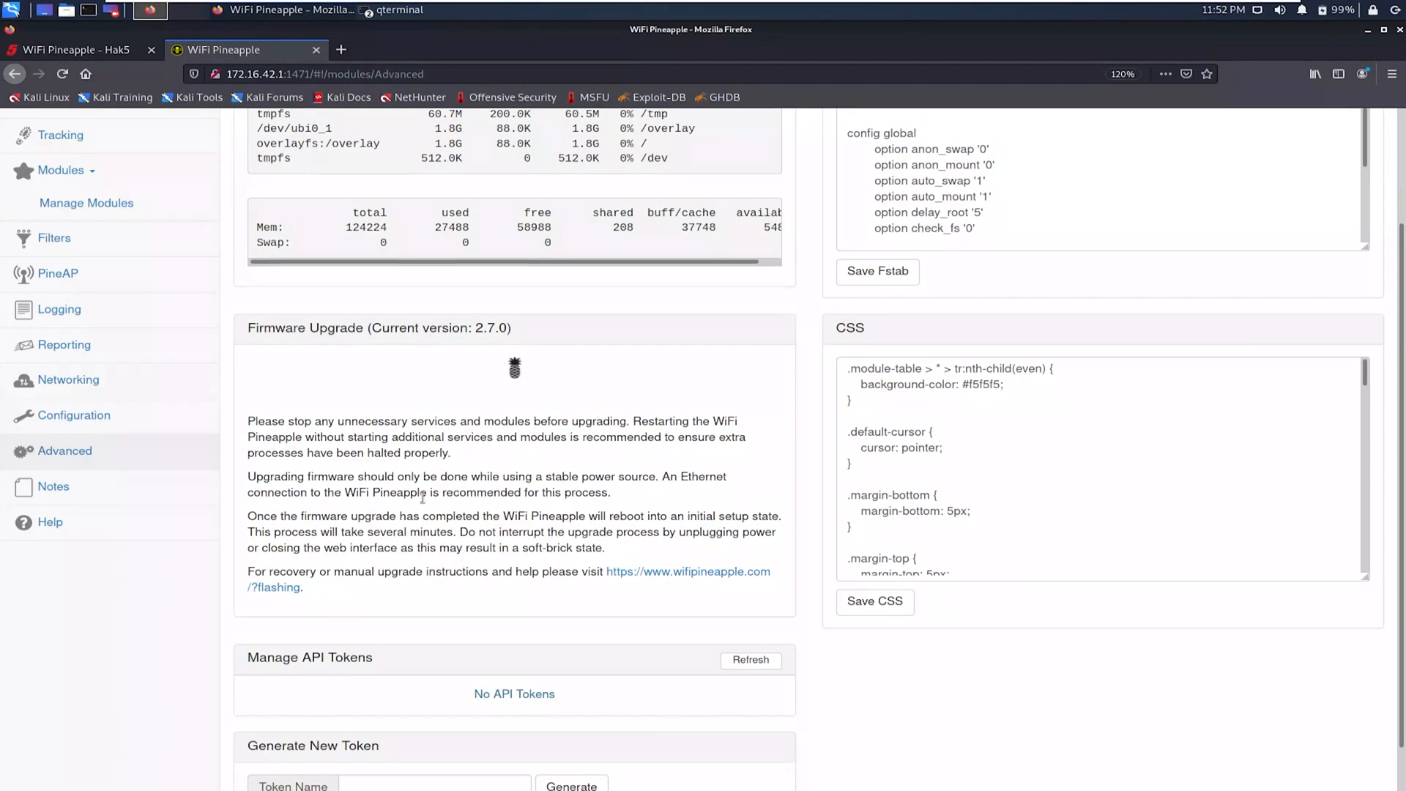
pyautogui.click(514, 366)
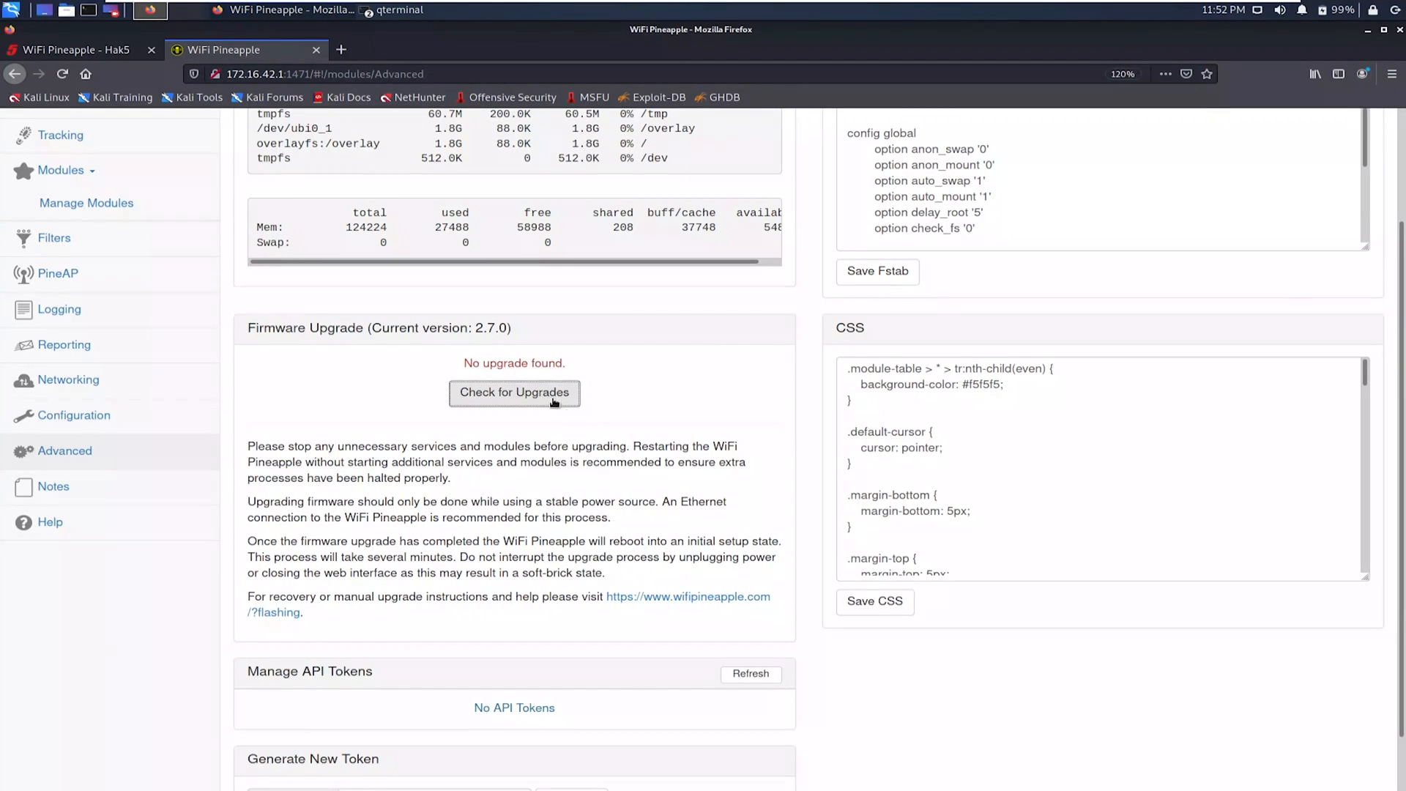
pyautogui.moveTo(602, 397)
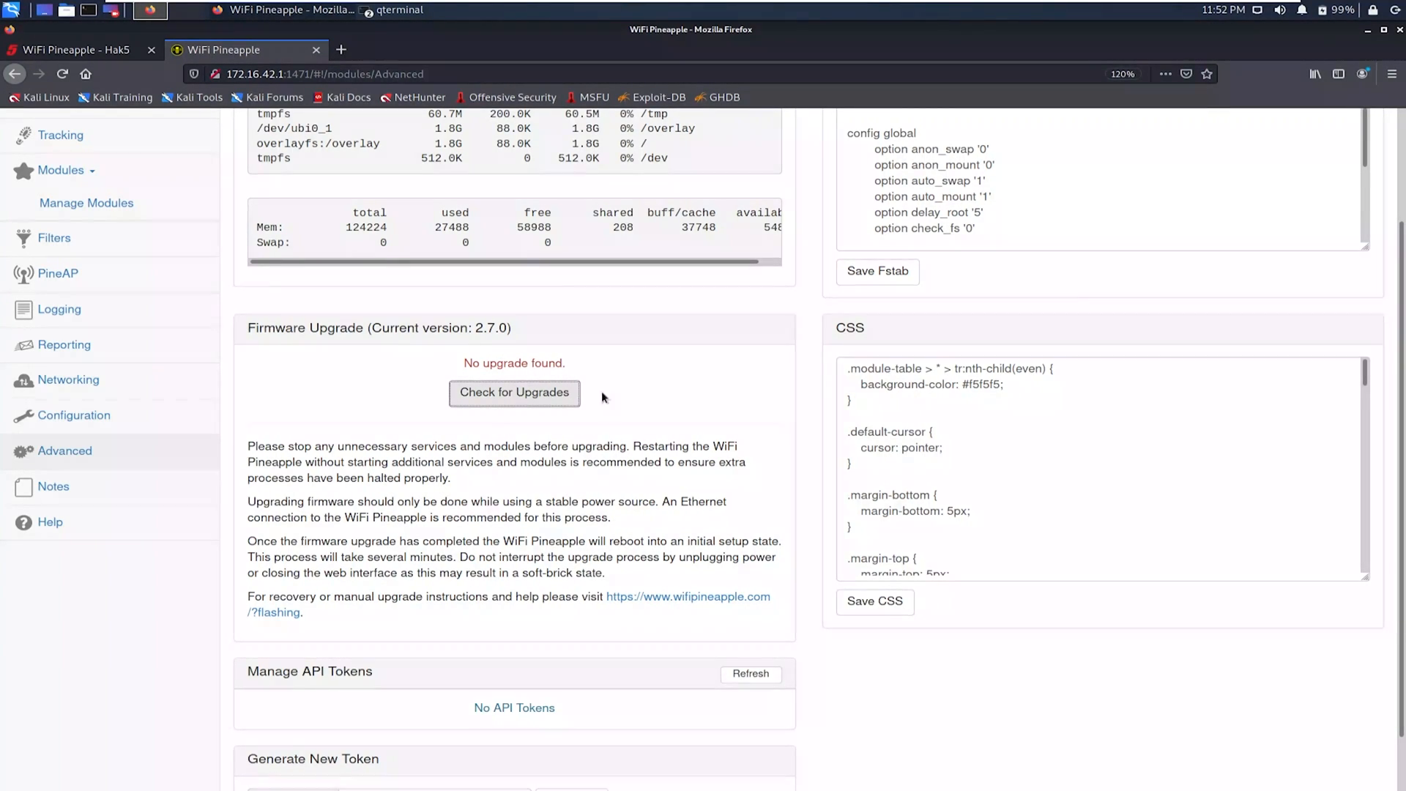
pyautogui.moveTo(482, 501)
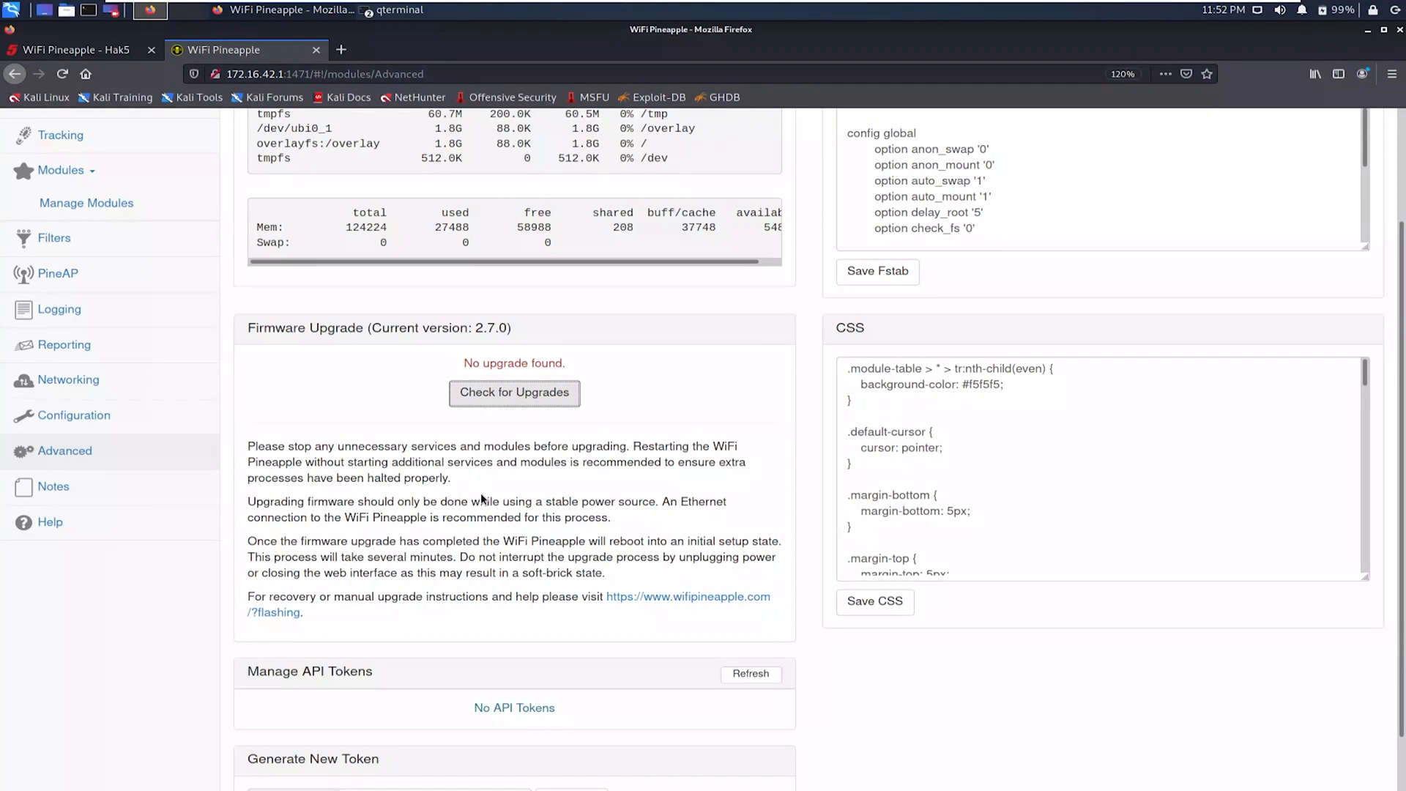
pyautogui.moveTo(464, 547)
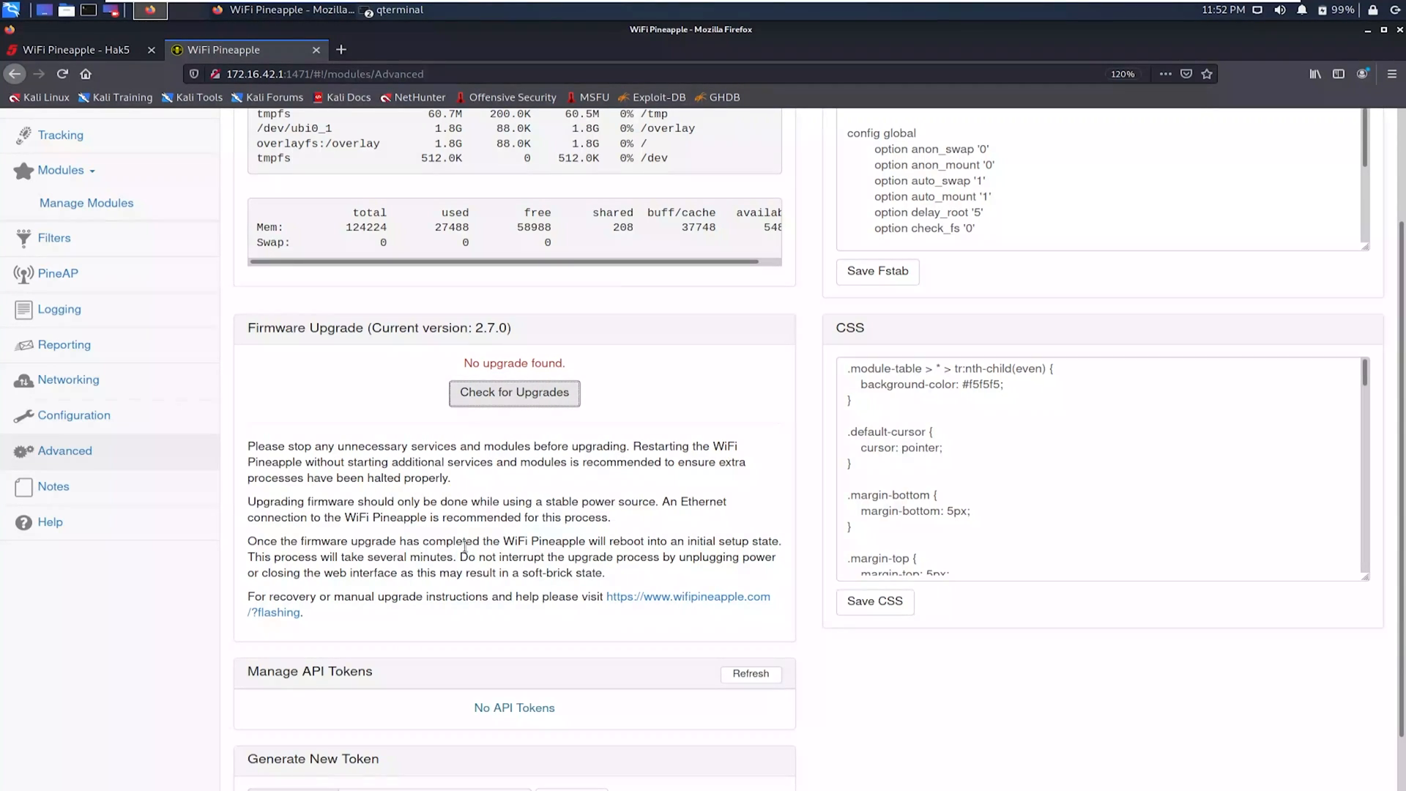
pyautogui.scroll(3)
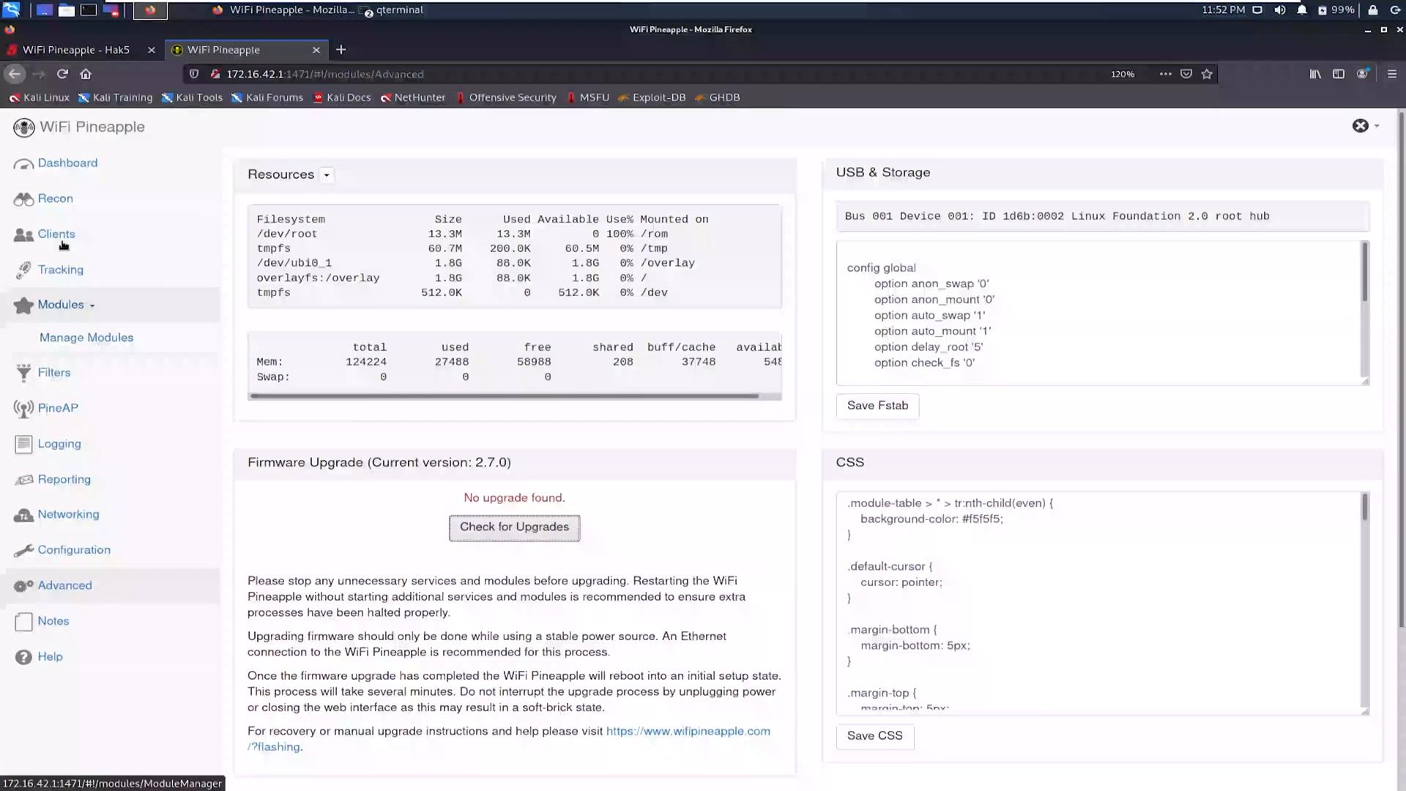
# Step: Start a continuous Recon scan on both 2.4GHz and 5GHz, enabling PineAP when prompted
pyautogui.click(54, 198)
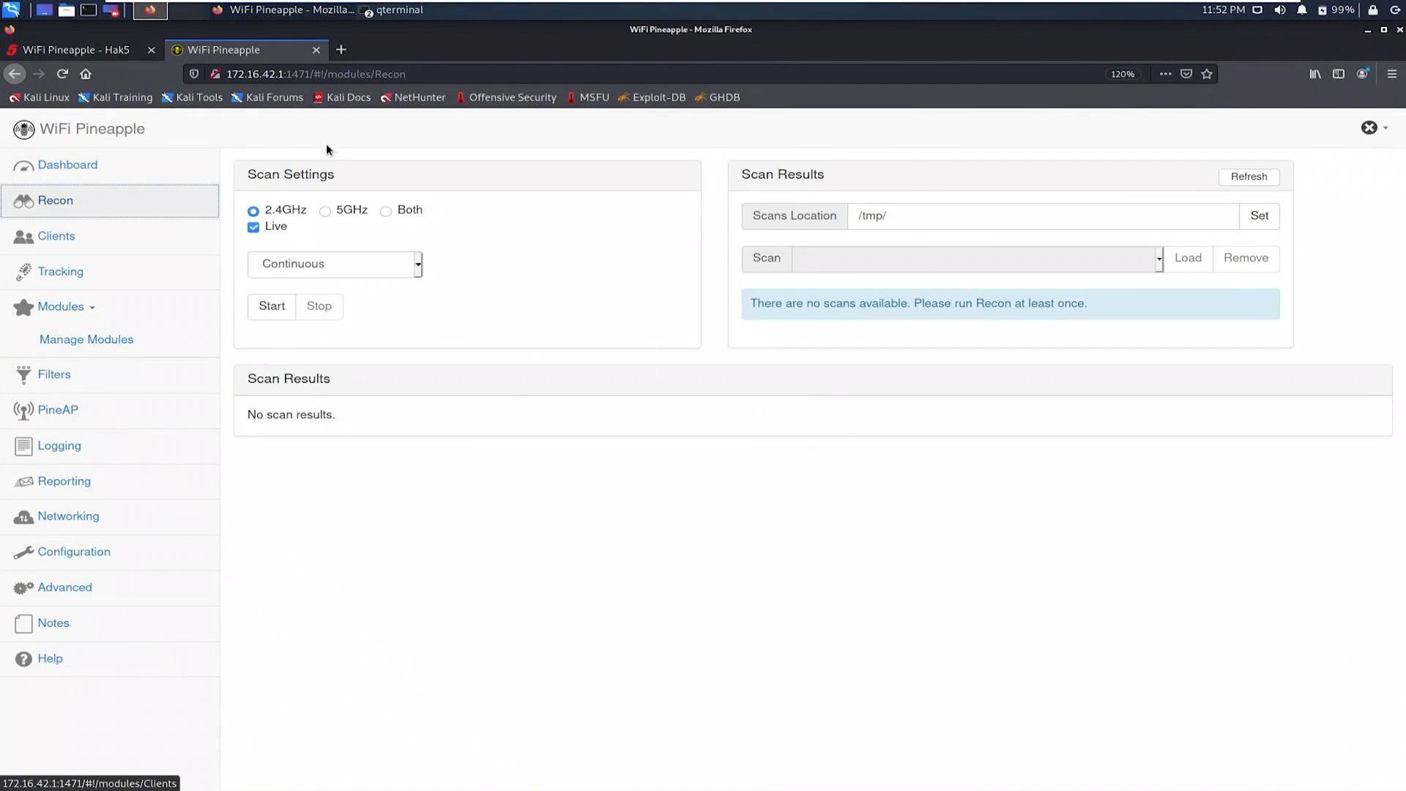
pyautogui.moveTo(317, 407)
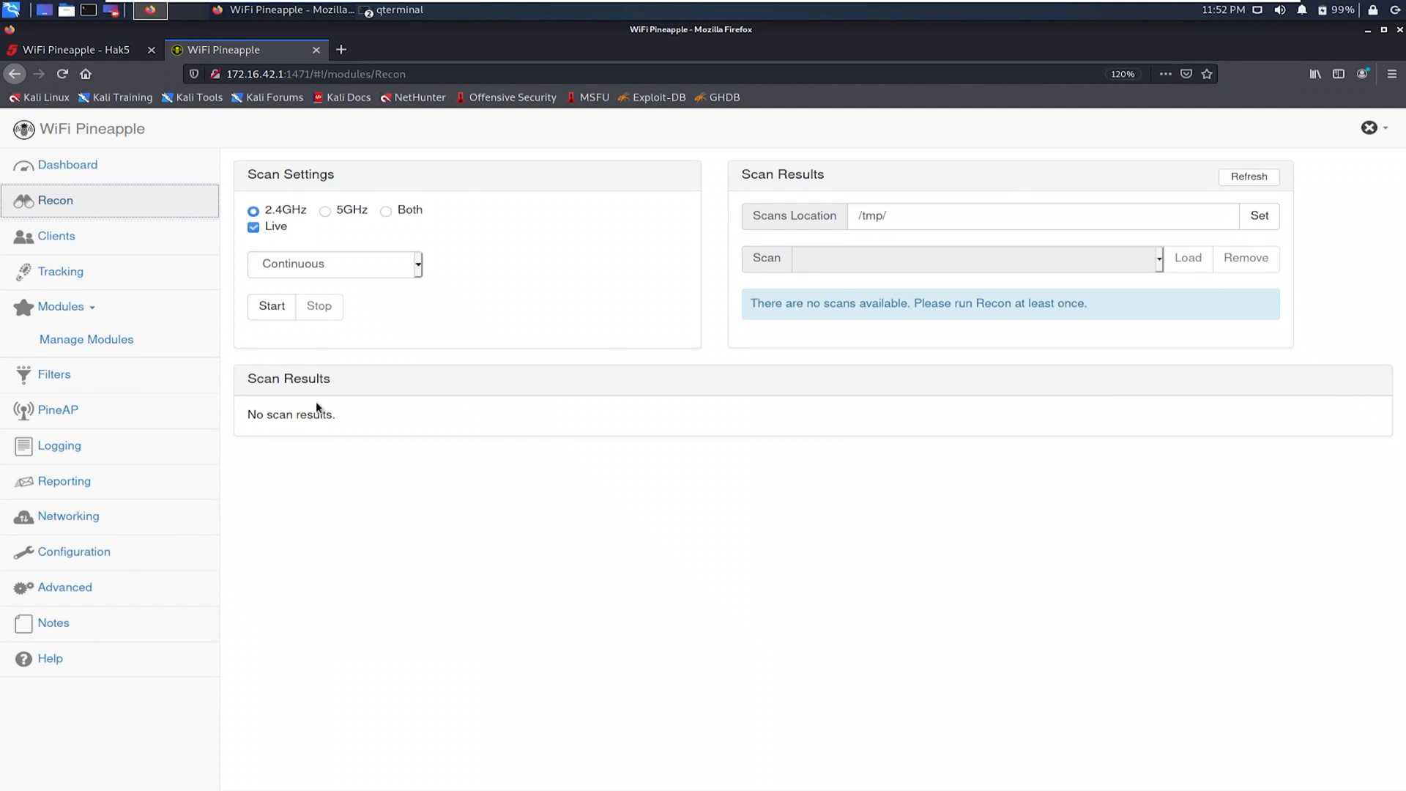
pyautogui.moveTo(311, 239)
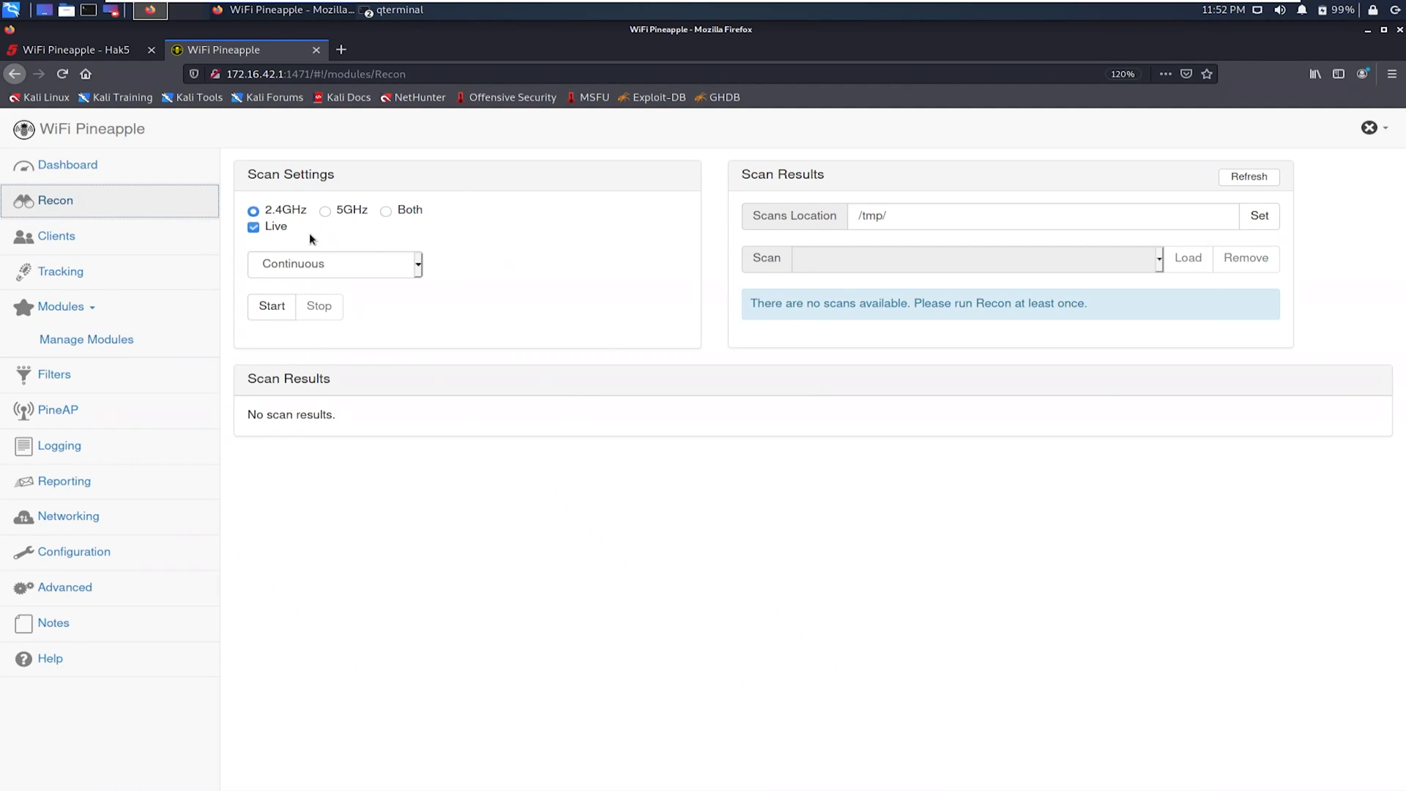
pyautogui.click(386, 210)
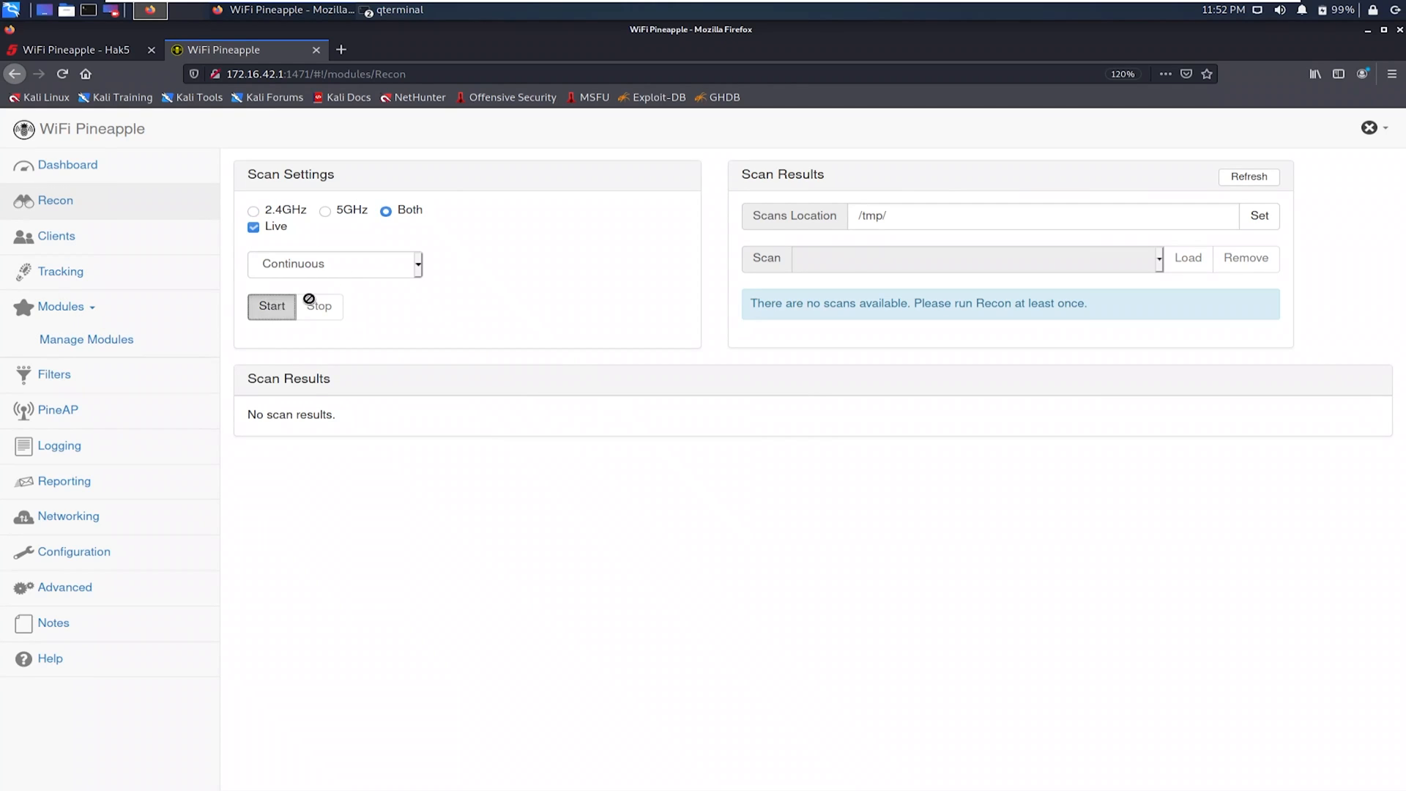
pyautogui.click(272, 306)
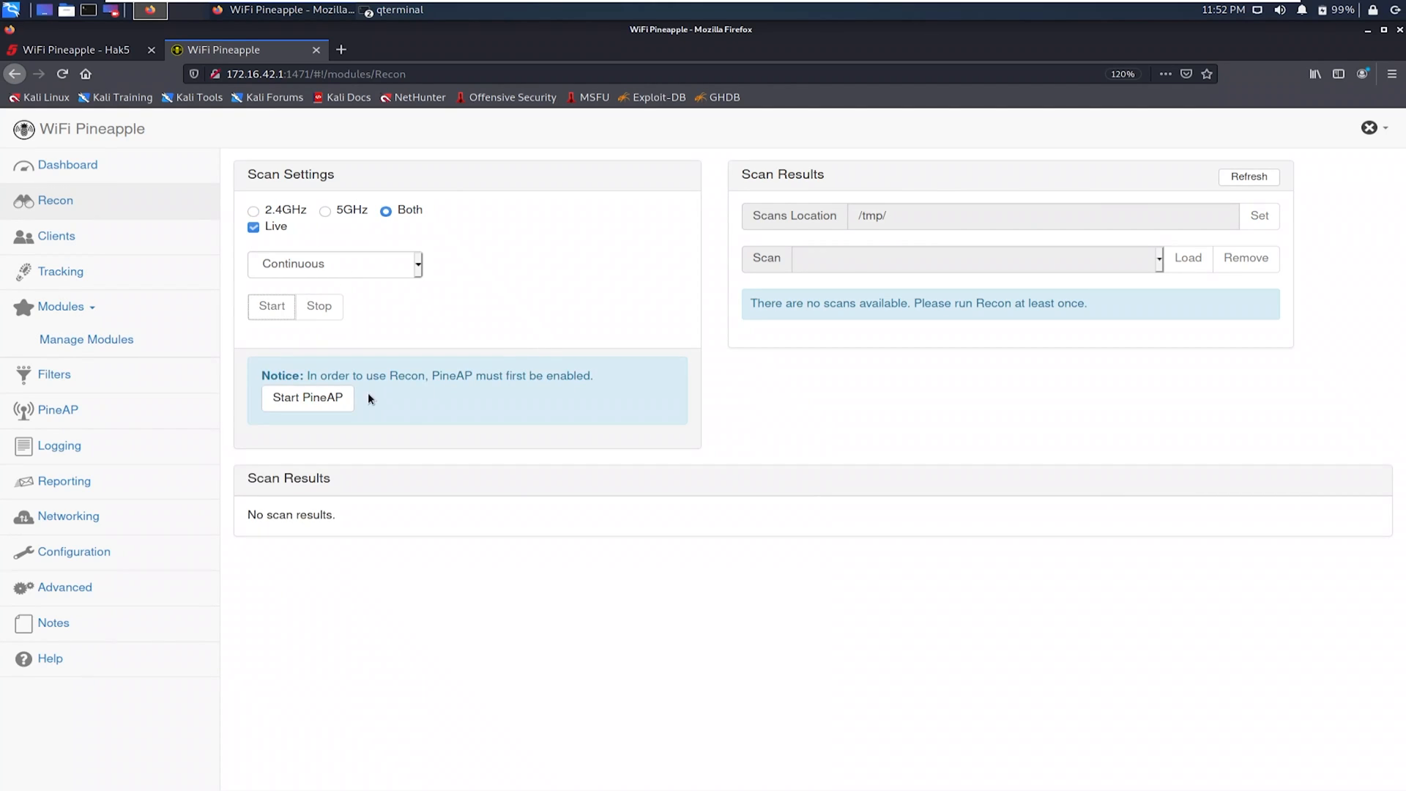
pyautogui.click(307, 397)
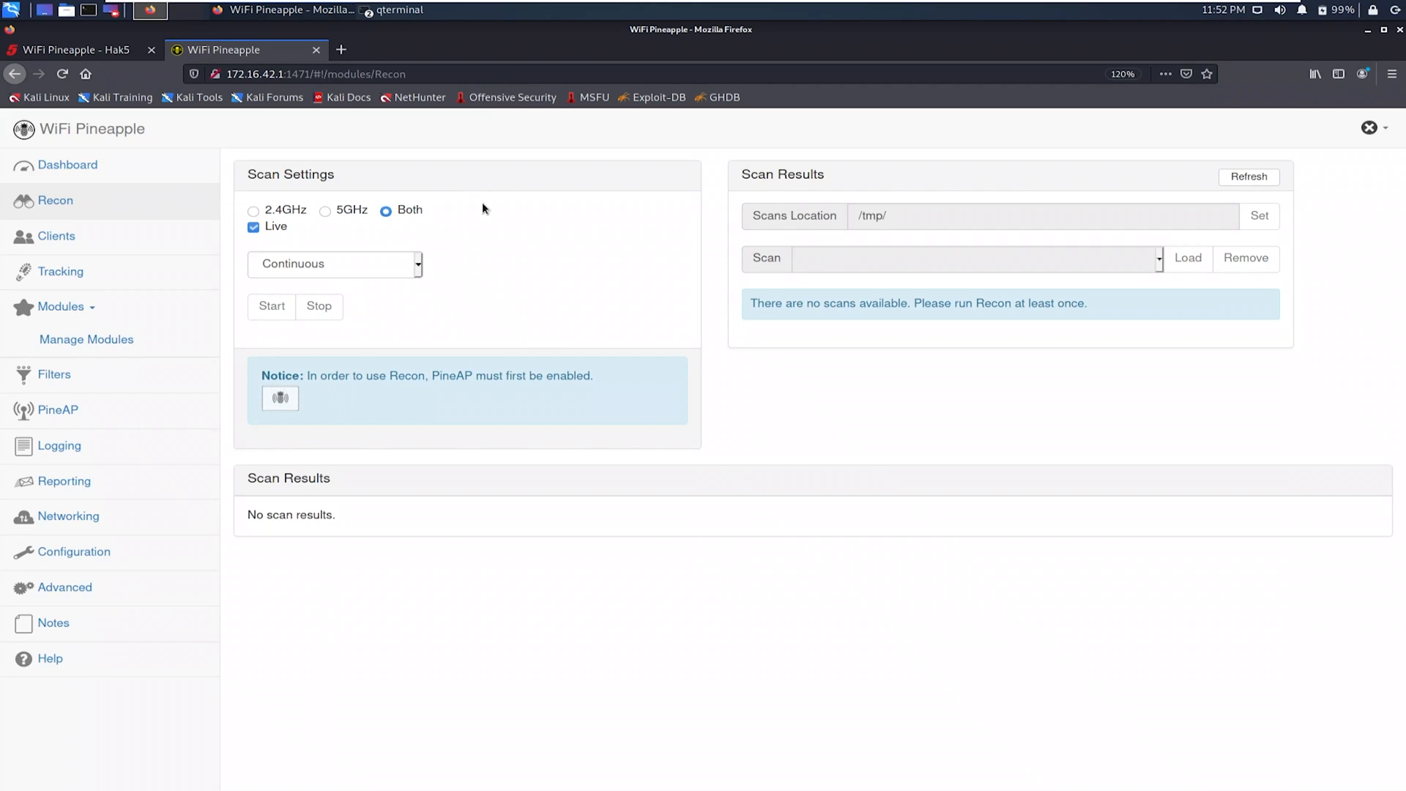
pyautogui.click(271, 306)
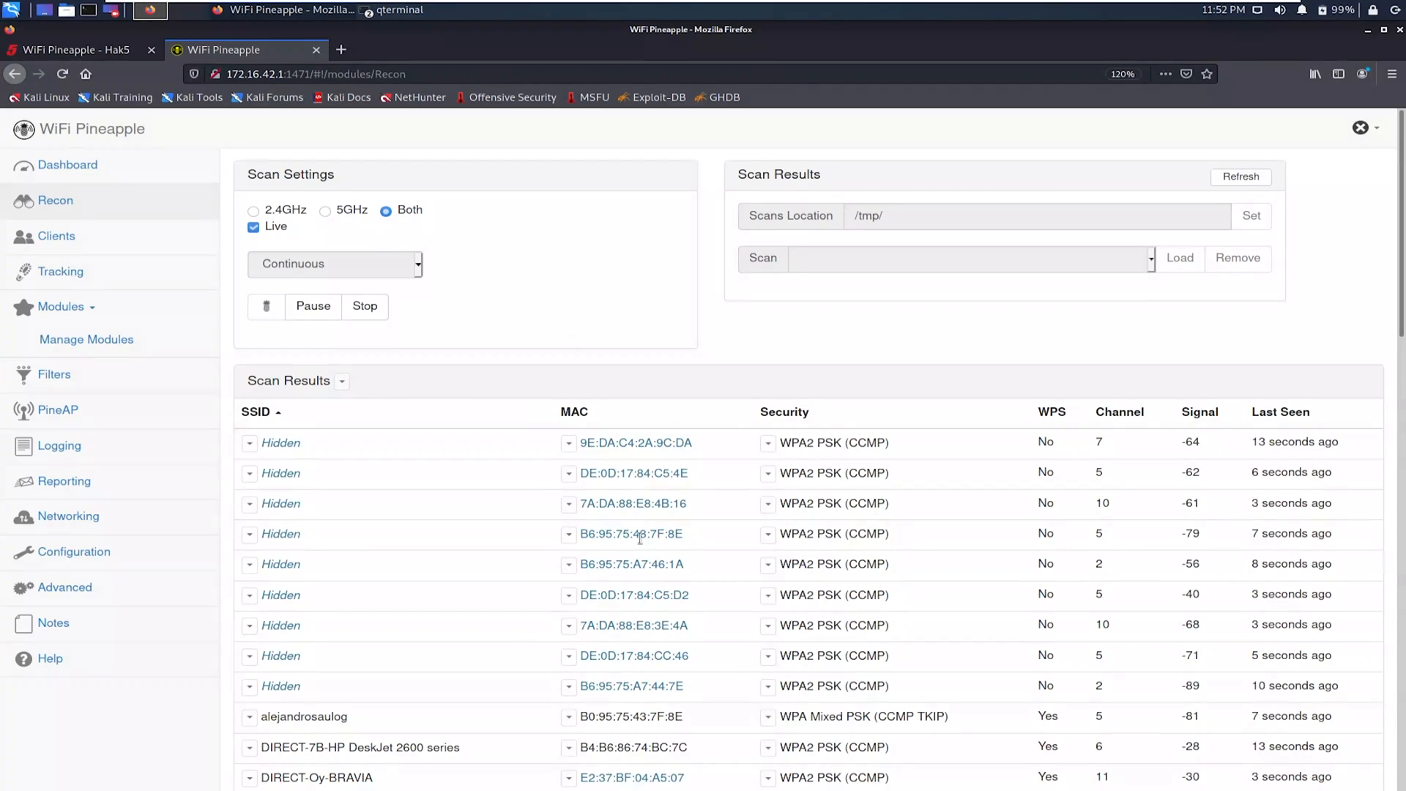
pyautogui.scroll(-3)
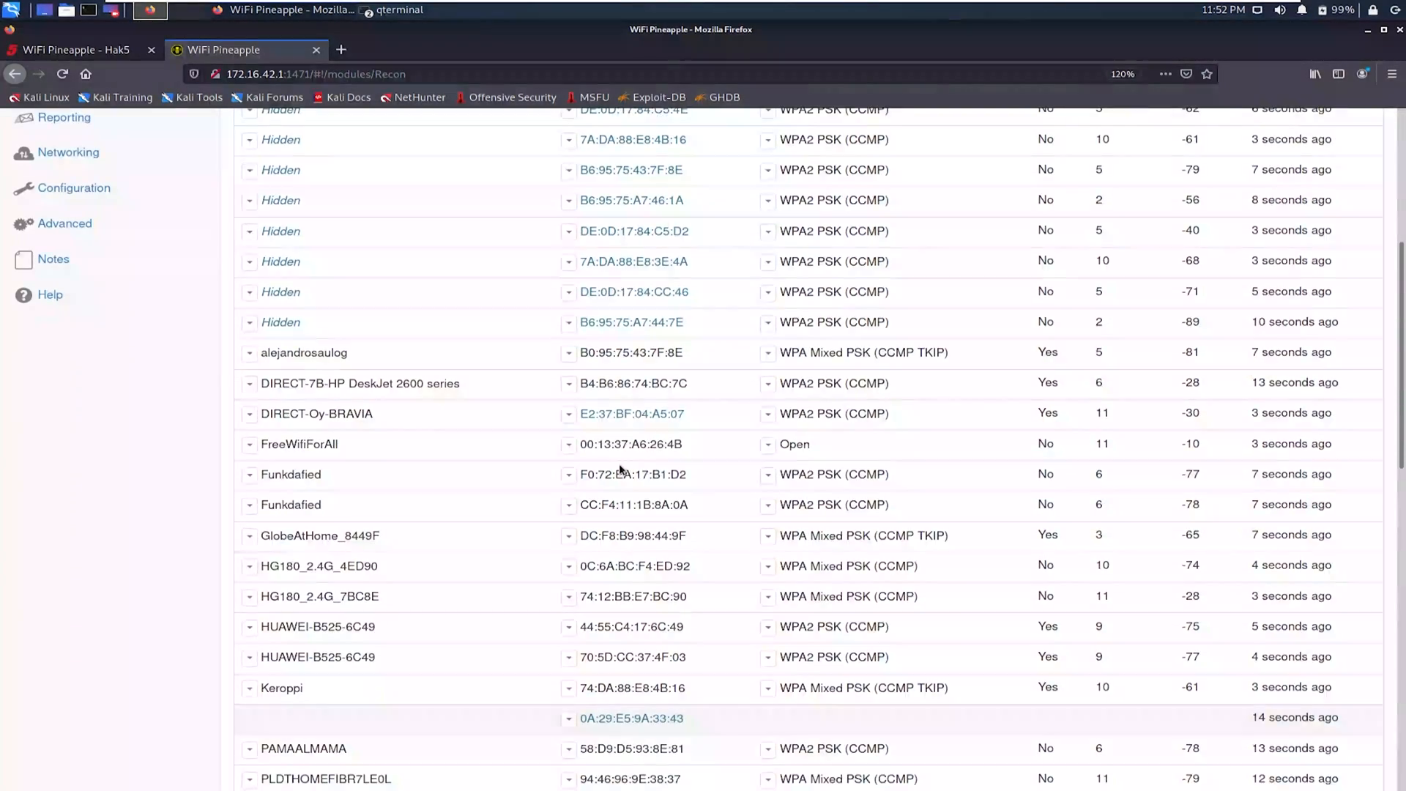
pyautogui.scroll(-3)
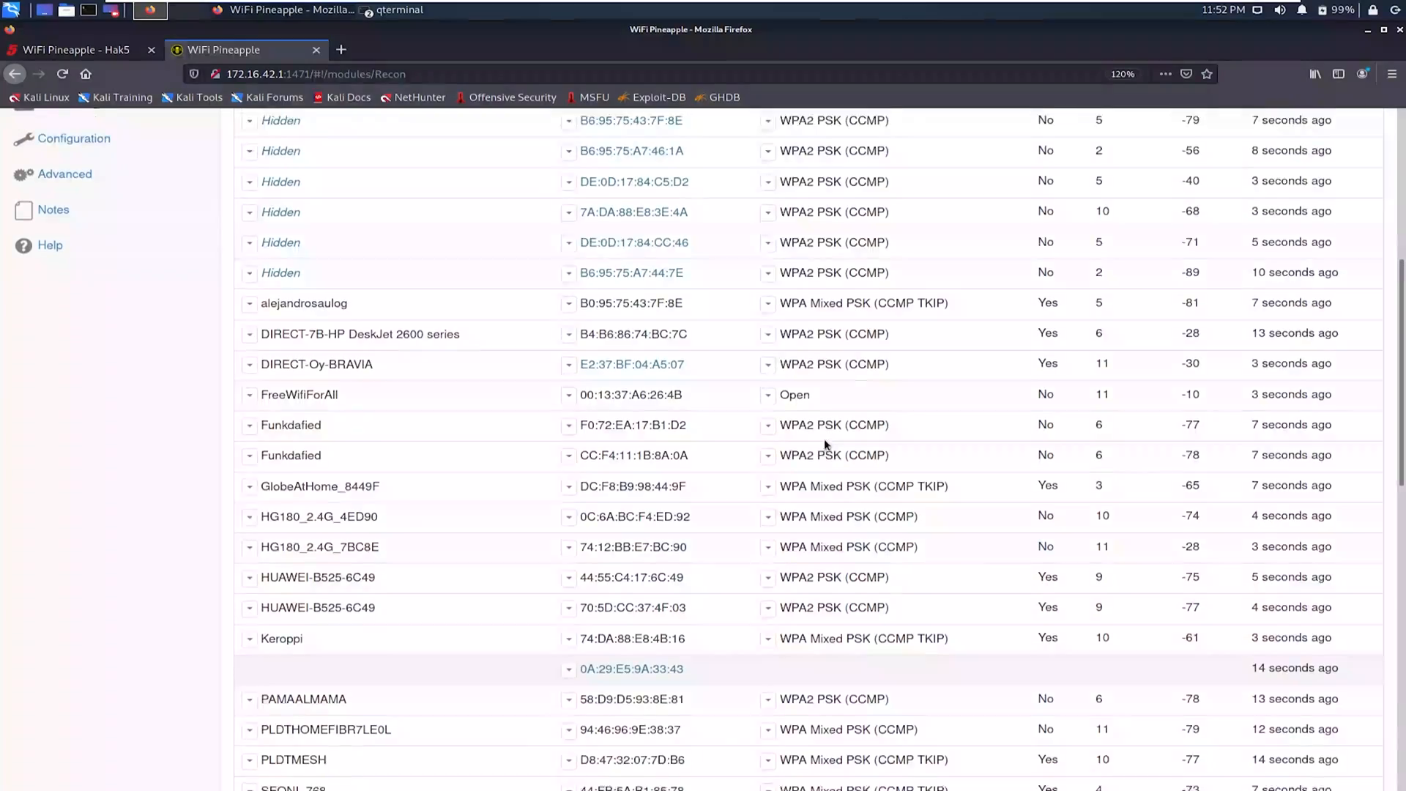
pyautogui.scroll(3)
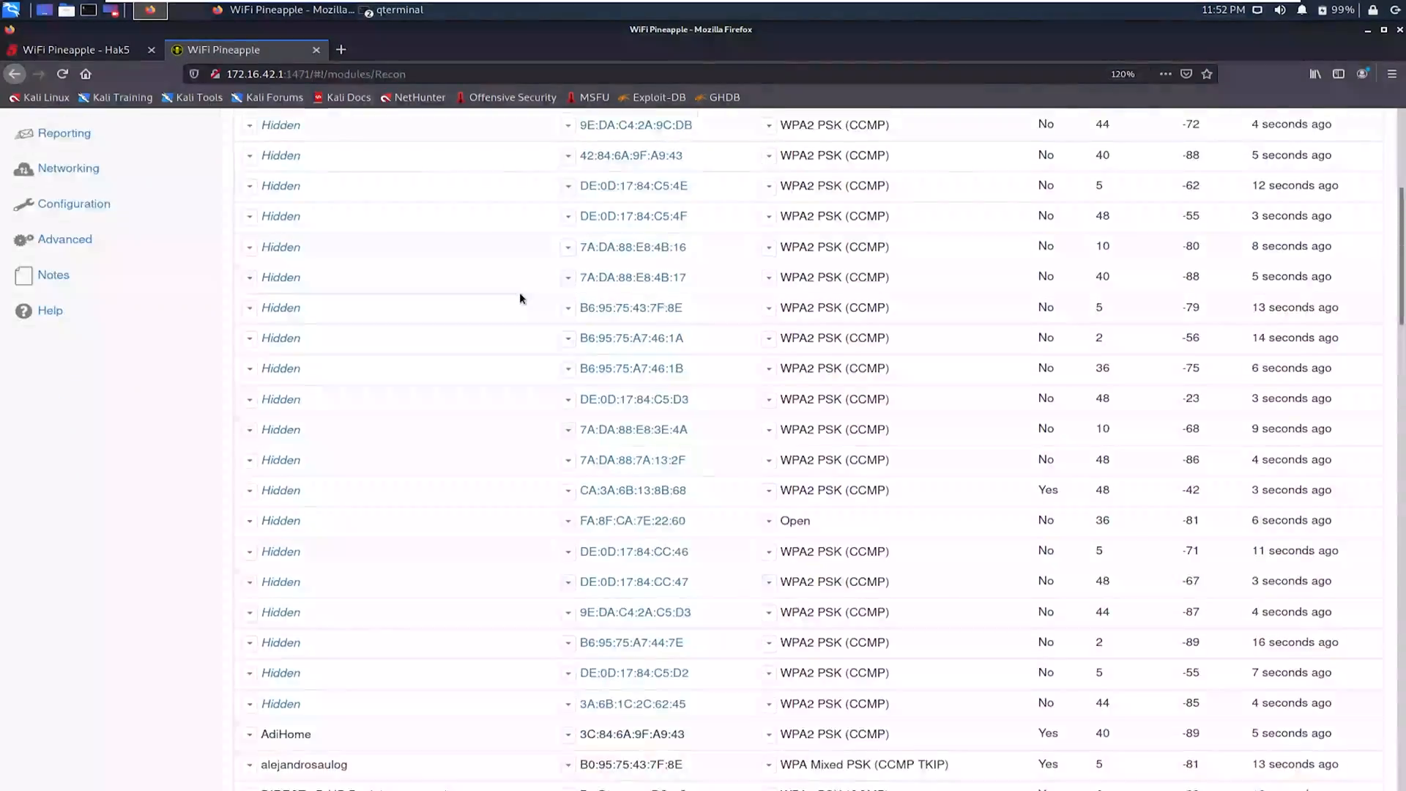
pyautogui.scroll(-3)
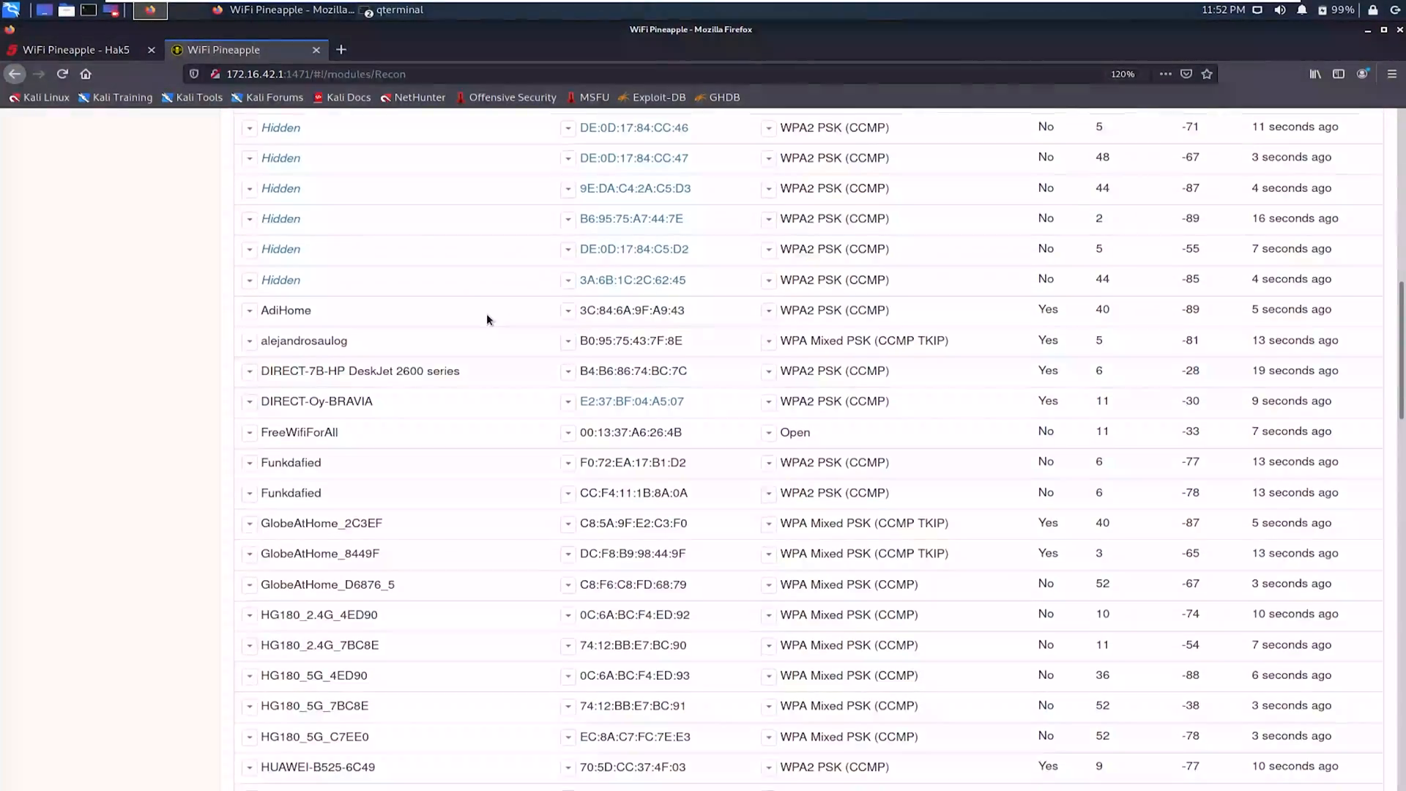
pyautogui.scroll(-3)
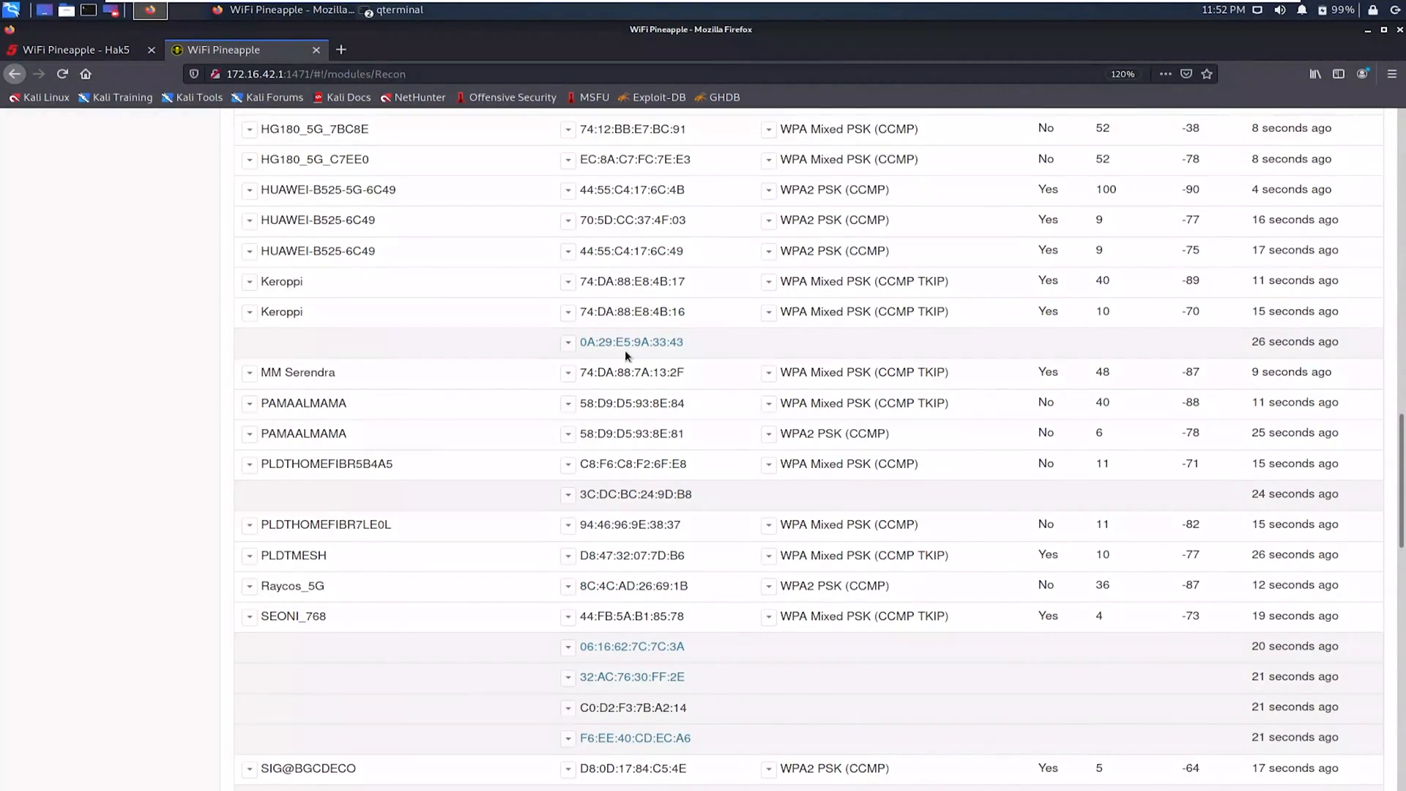
pyautogui.scroll(-3)
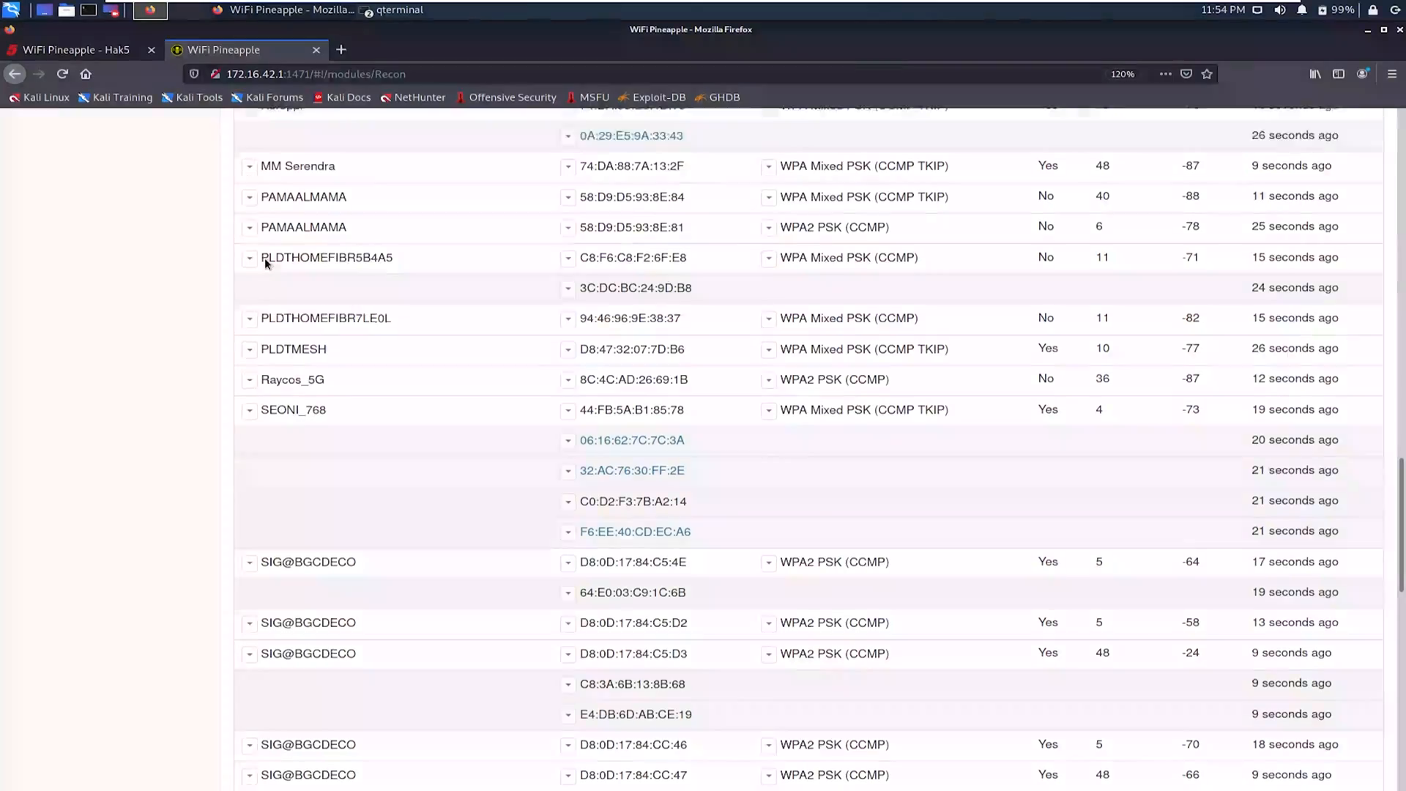
pyautogui.scroll(3)
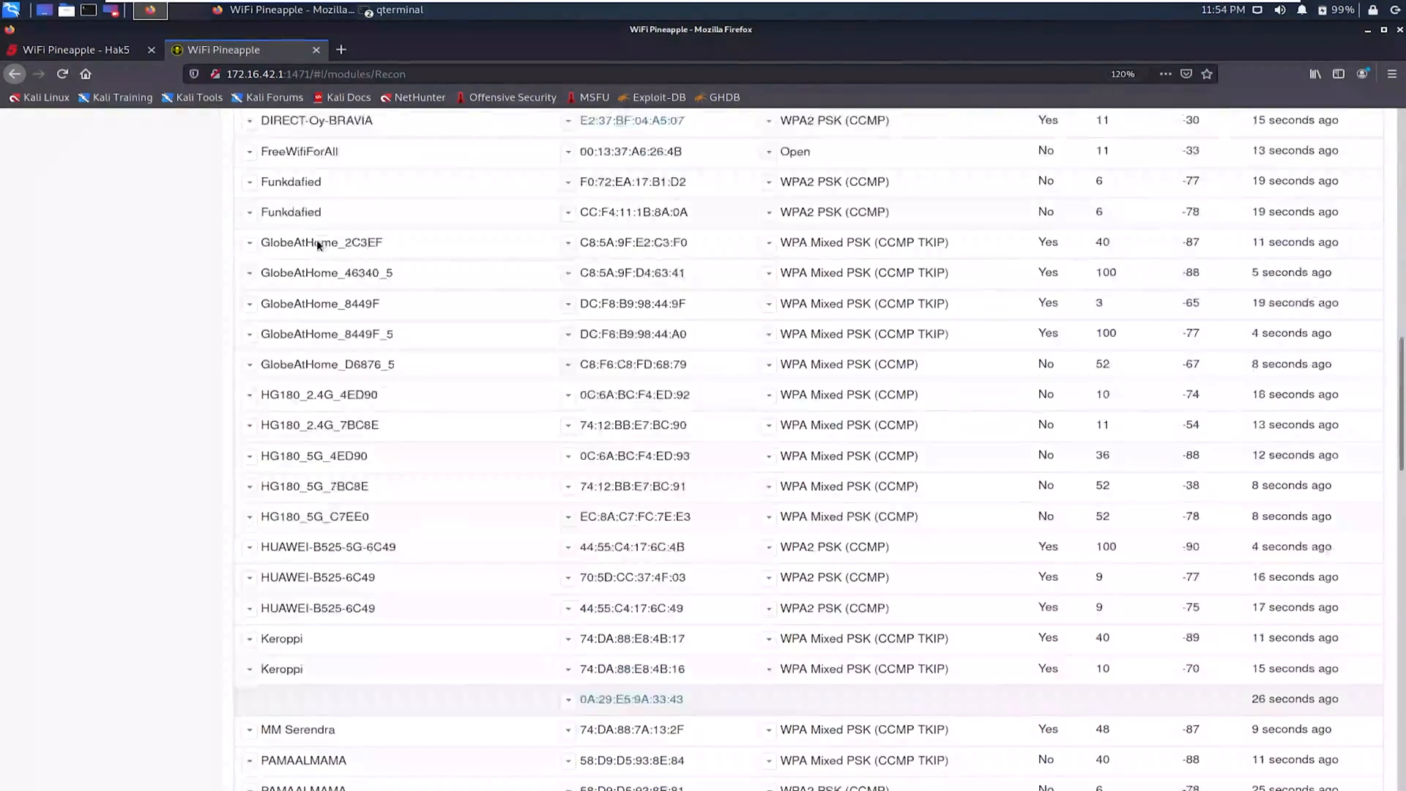
pyautogui.scroll(3)
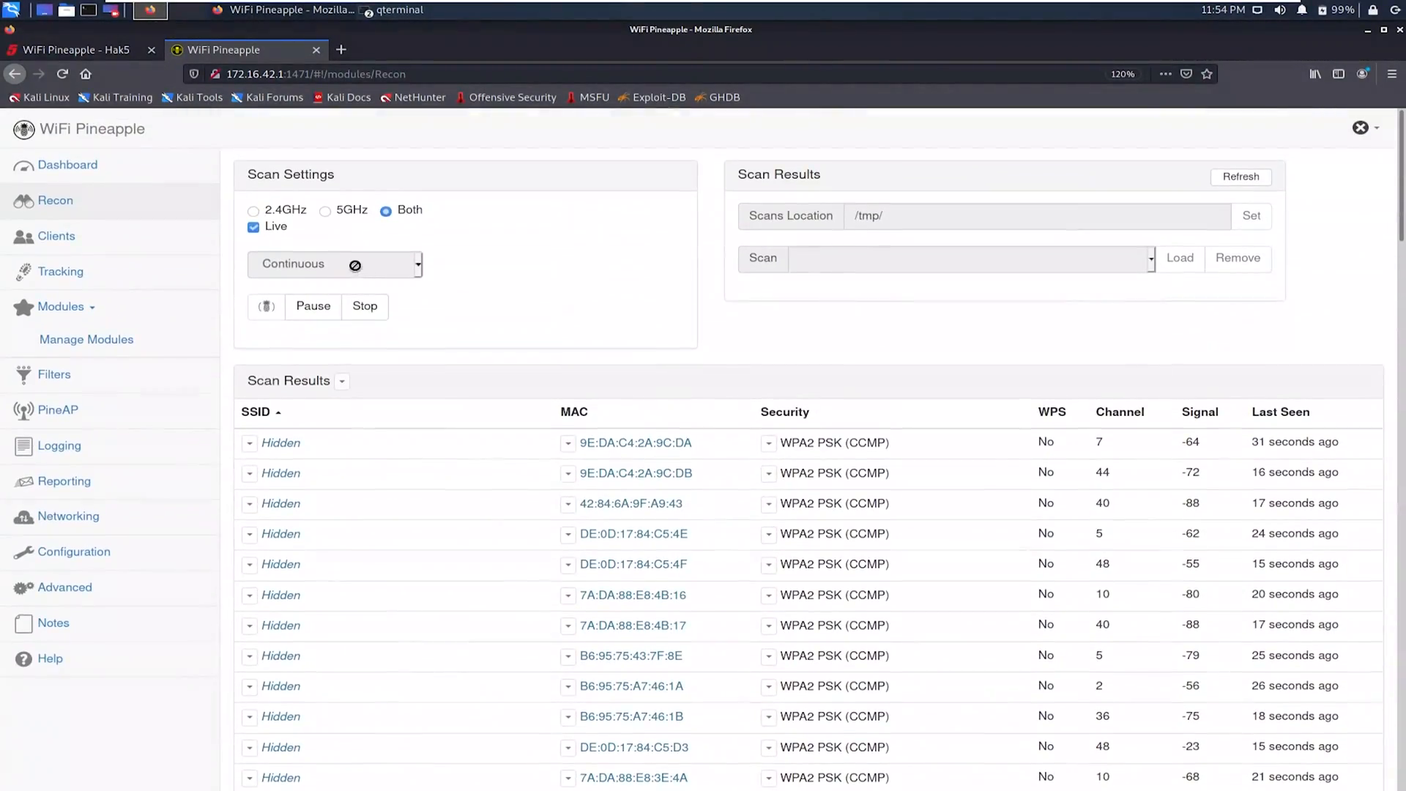
pyautogui.moveTo(86, 338)
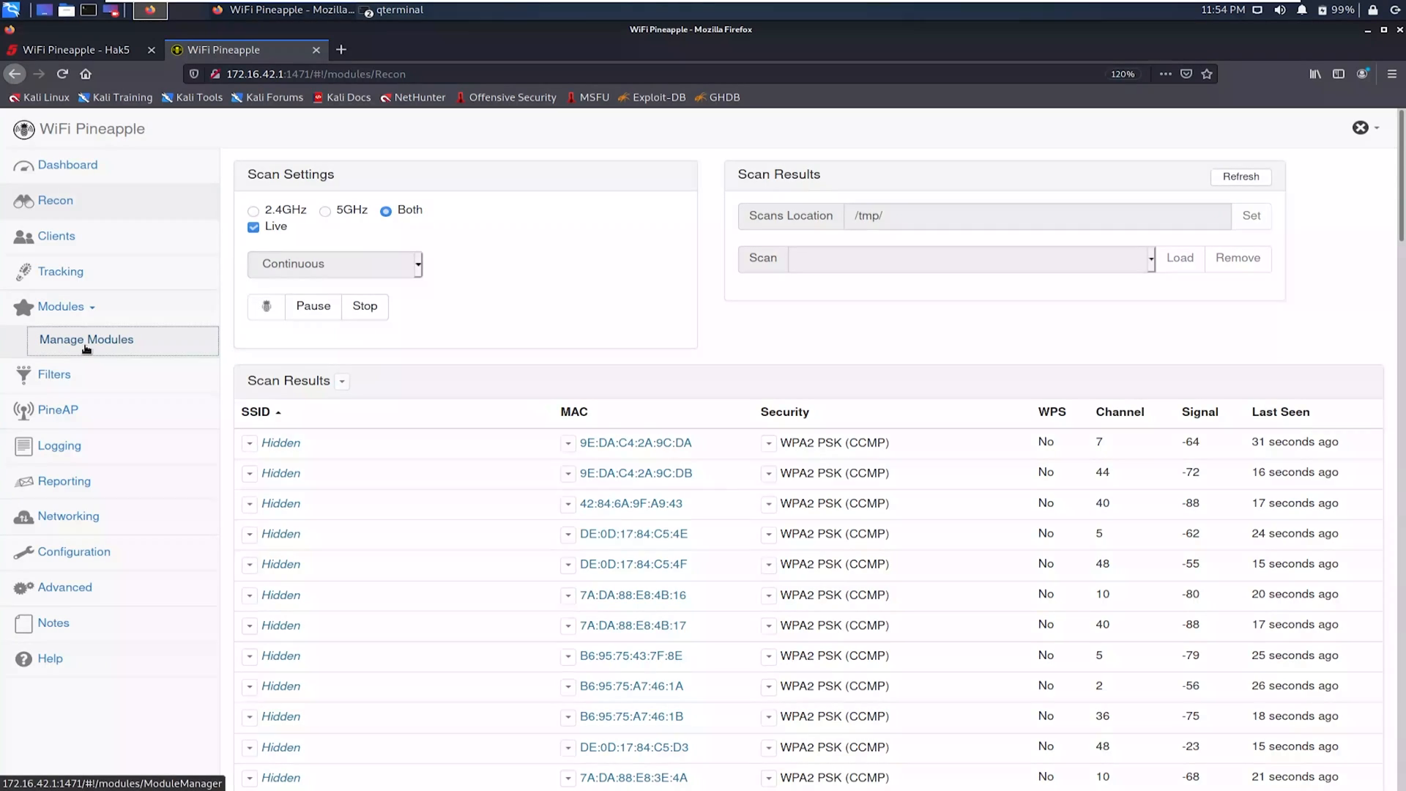
# Step: Fetch the Available Modules list (DWall, Evil Portal, Deauth) from the Hak5 community repositories
pyautogui.click(86, 339)
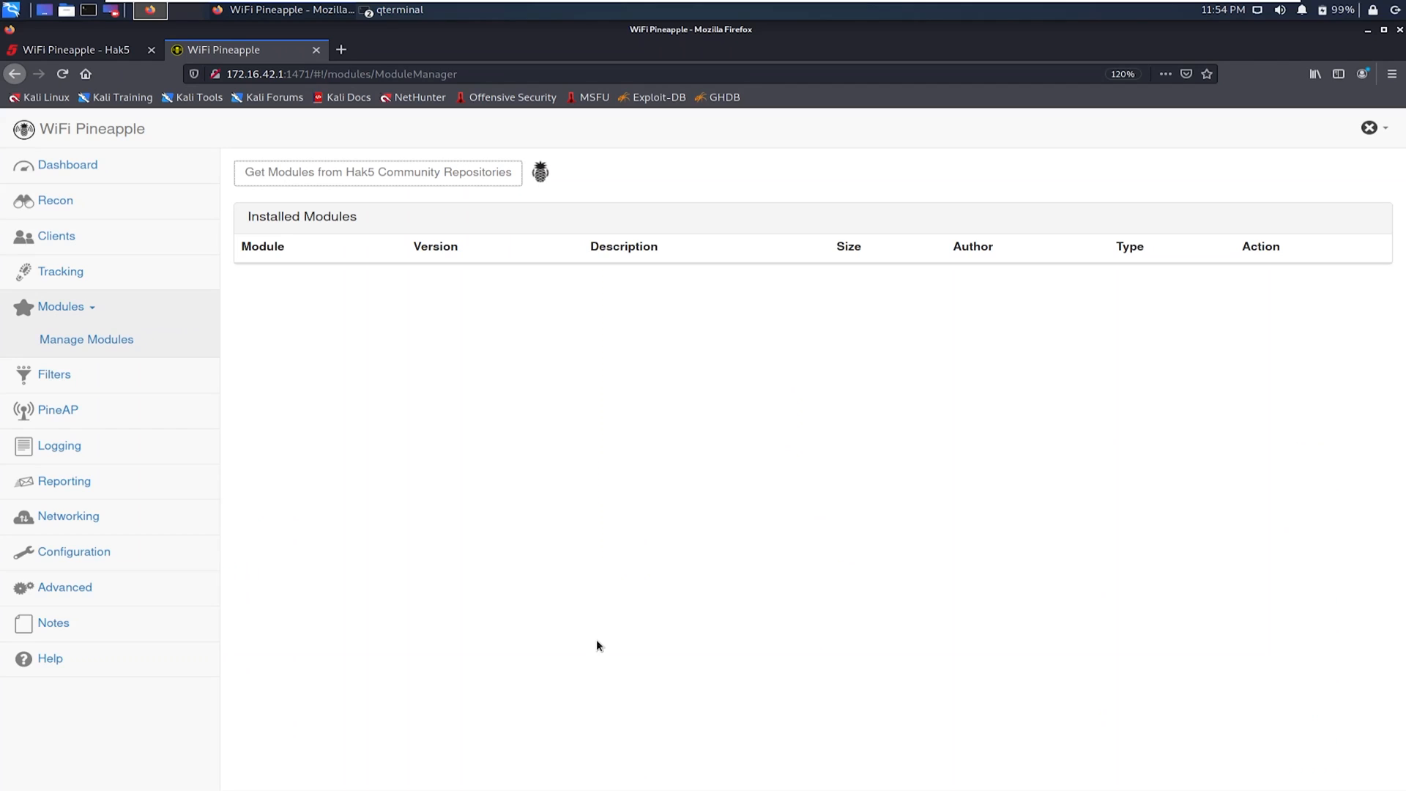
pyautogui.click(378, 172)
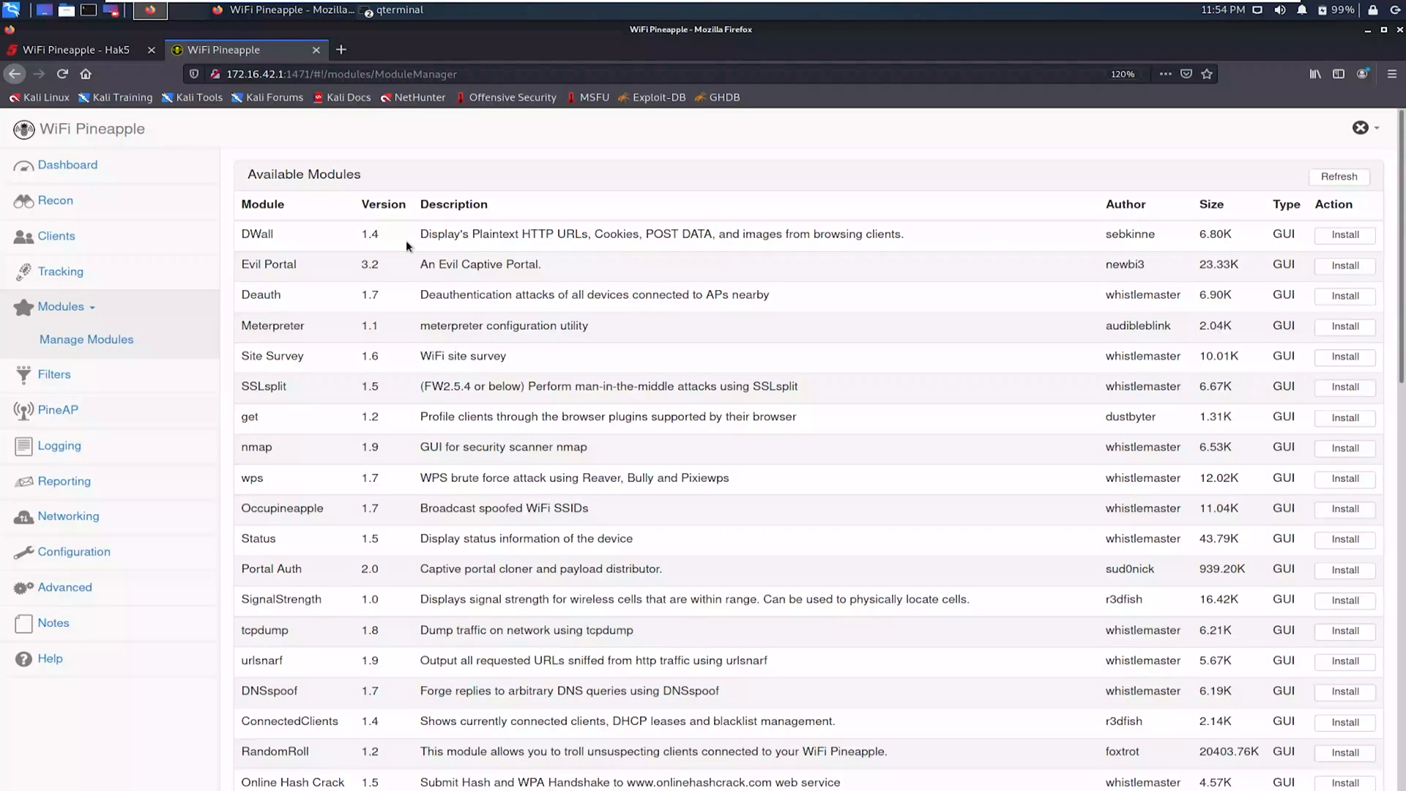
pyautogui.scroll(-3)
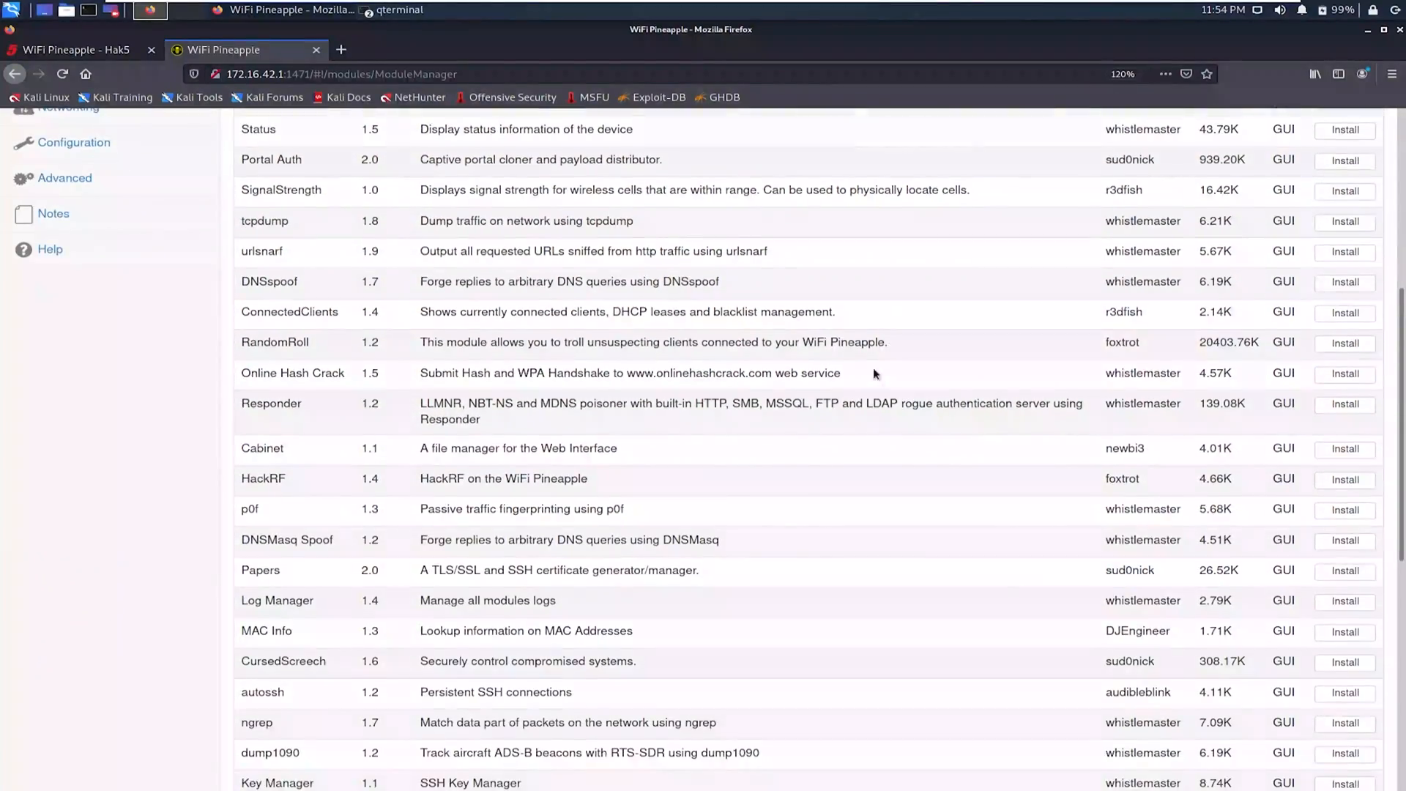
pyautogui.scroll(3)
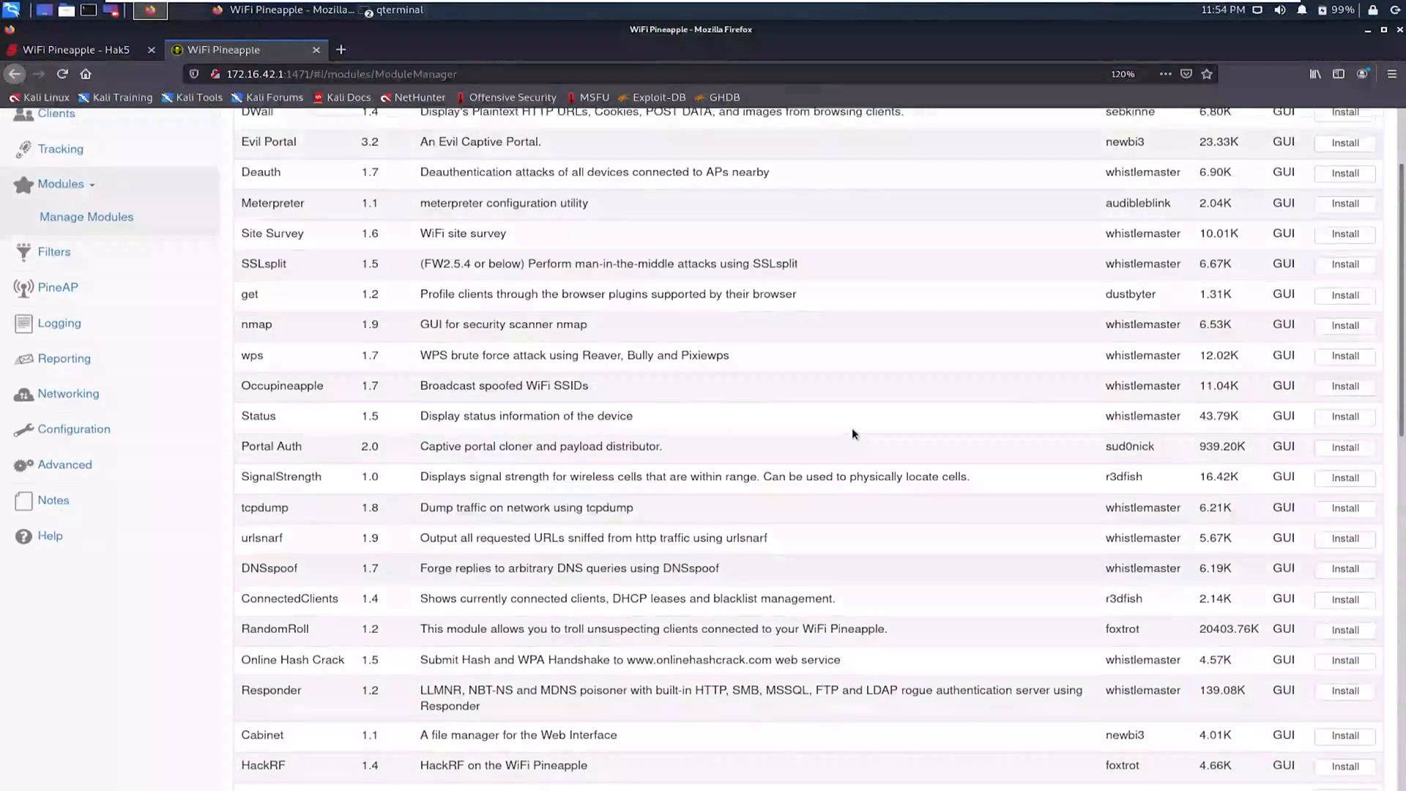
pyautogui.scroll(3)
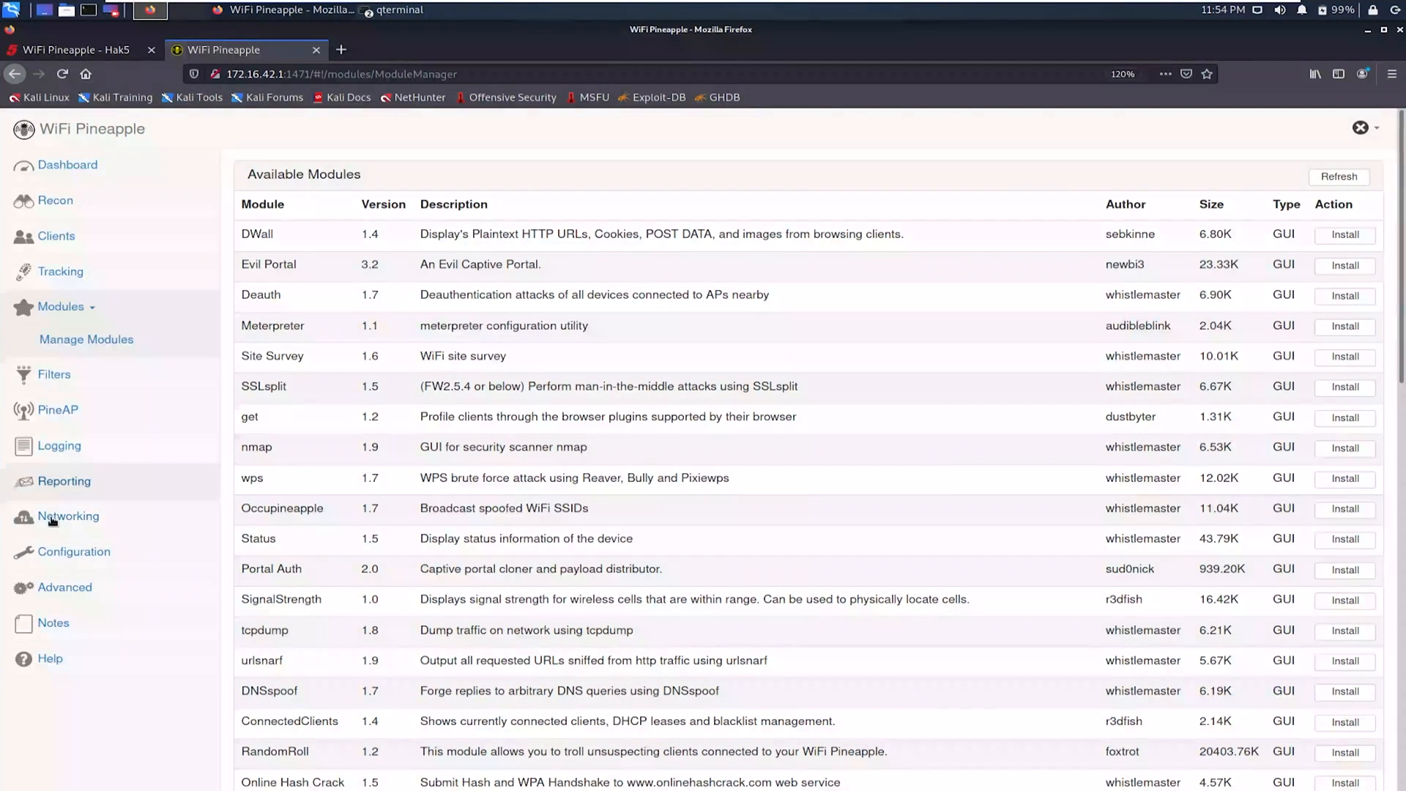
# Step: Review the Networking page's Route, Access Points, MAC Addresses and Advanced sections
pyautogui.click(69, 516)
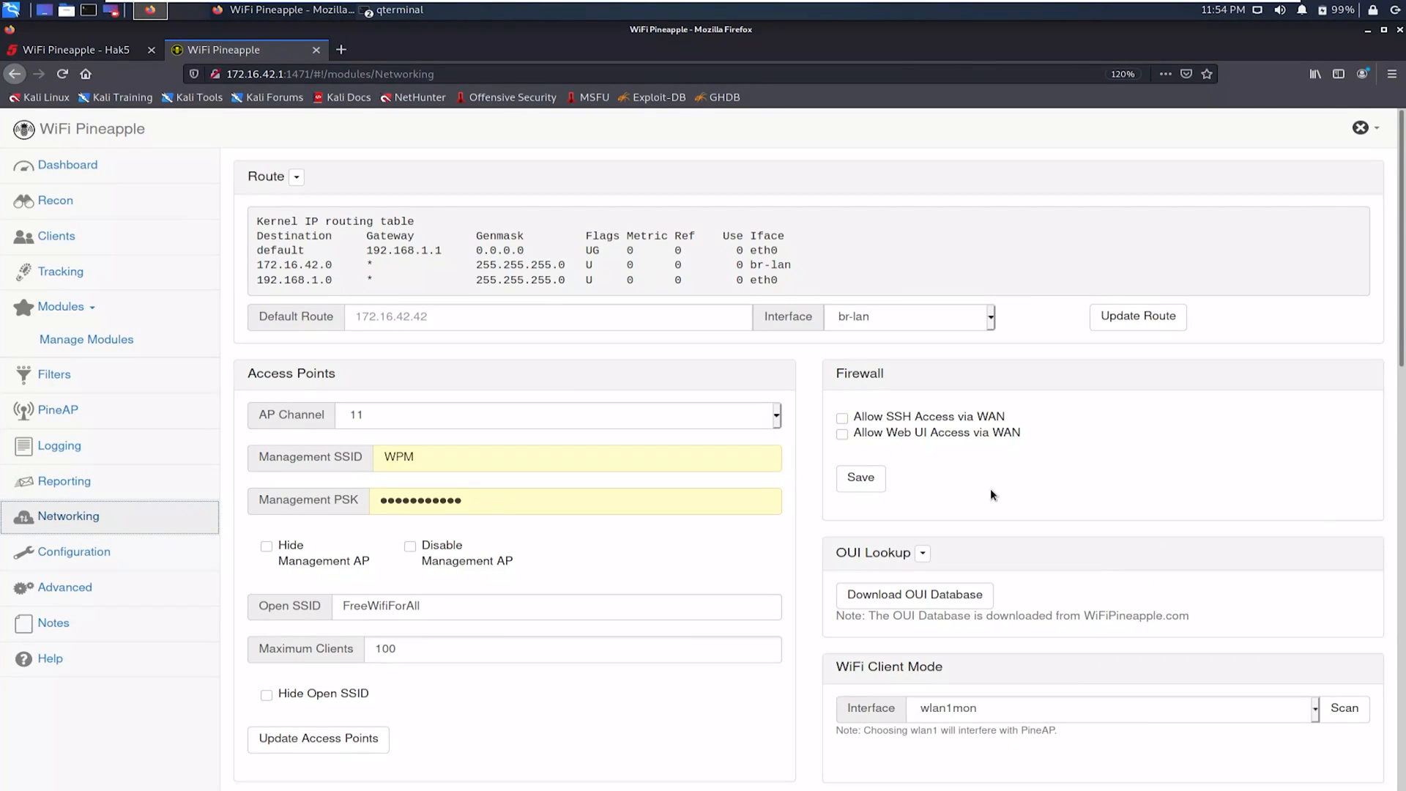
pyautogui.scroll(-3)
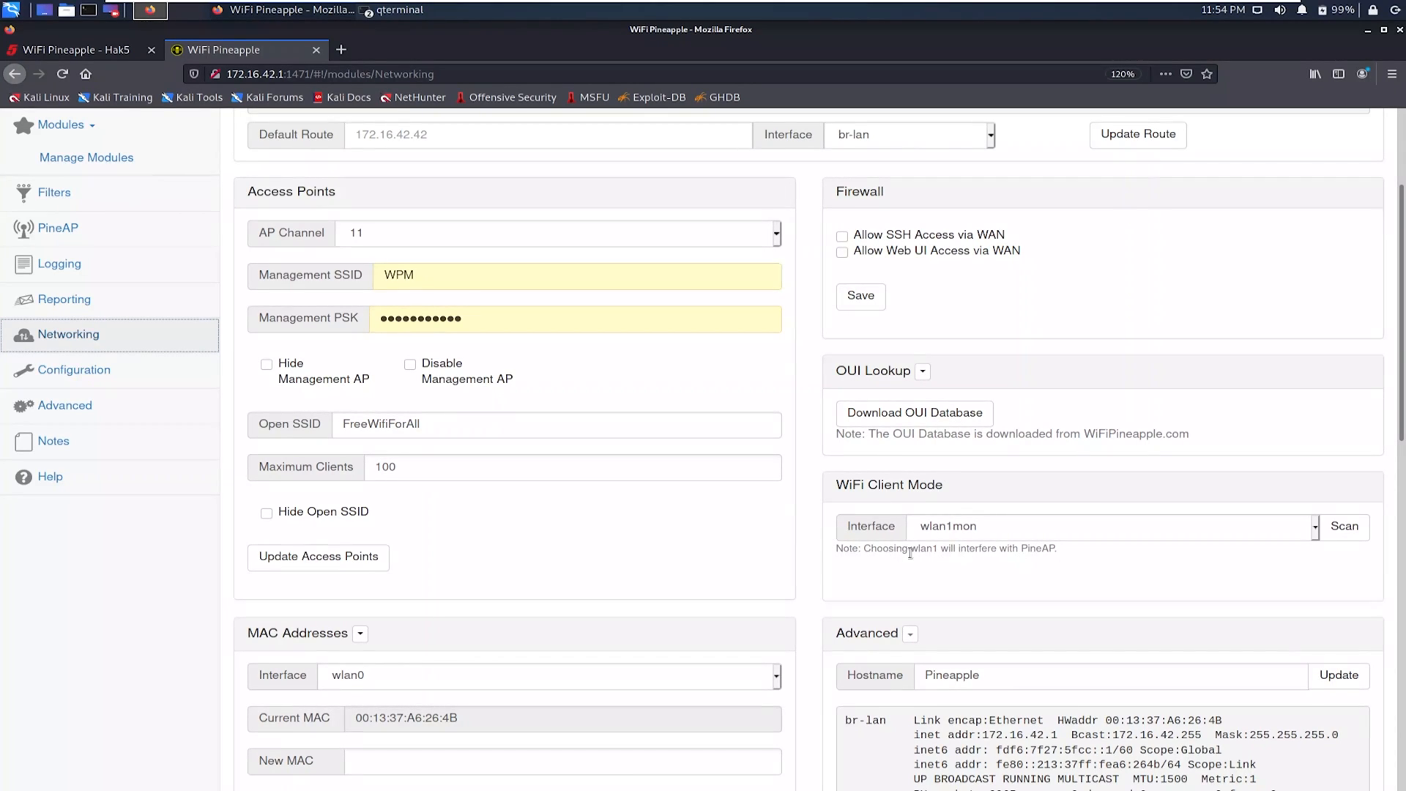
pyautogui.moveTo(1005, 554)
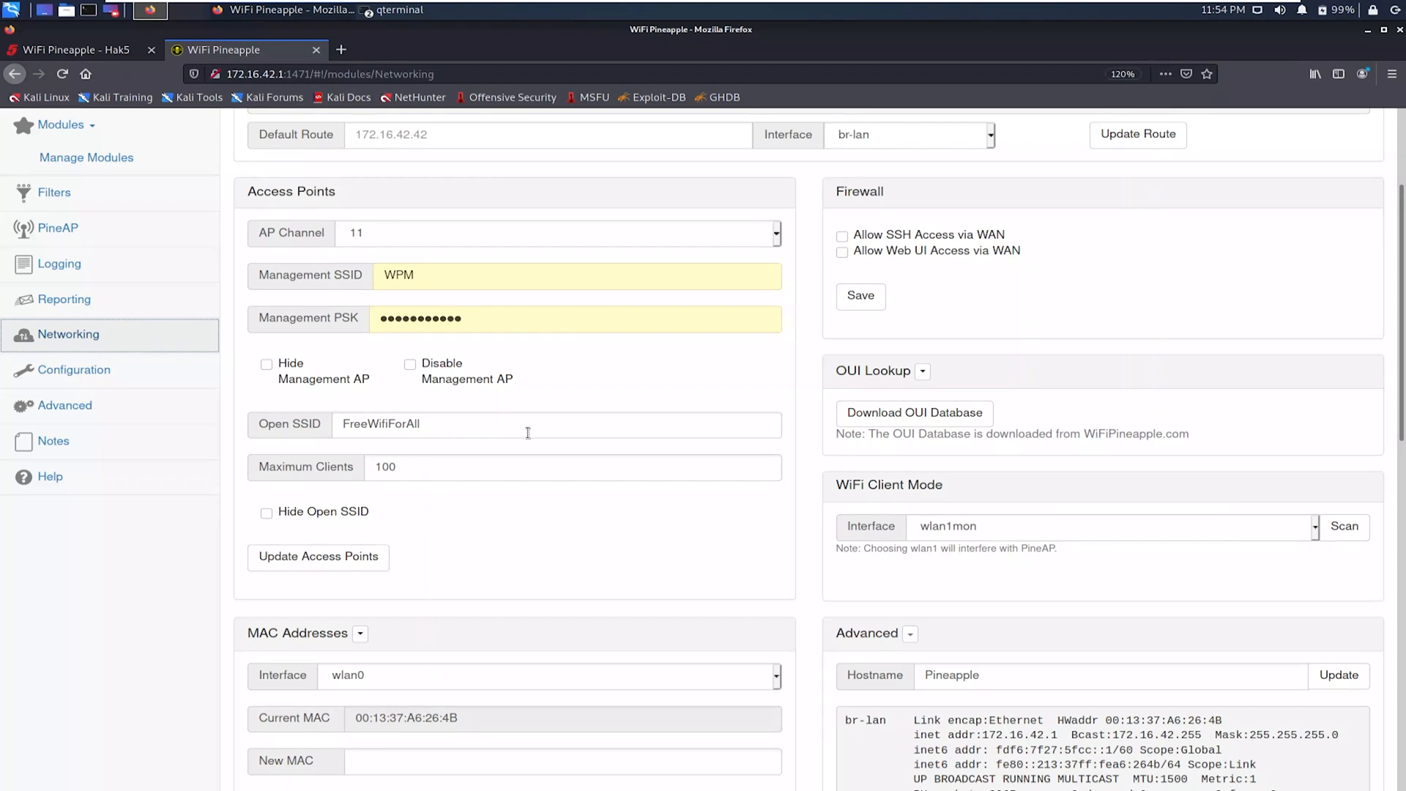
pyautogui.scroll(3)
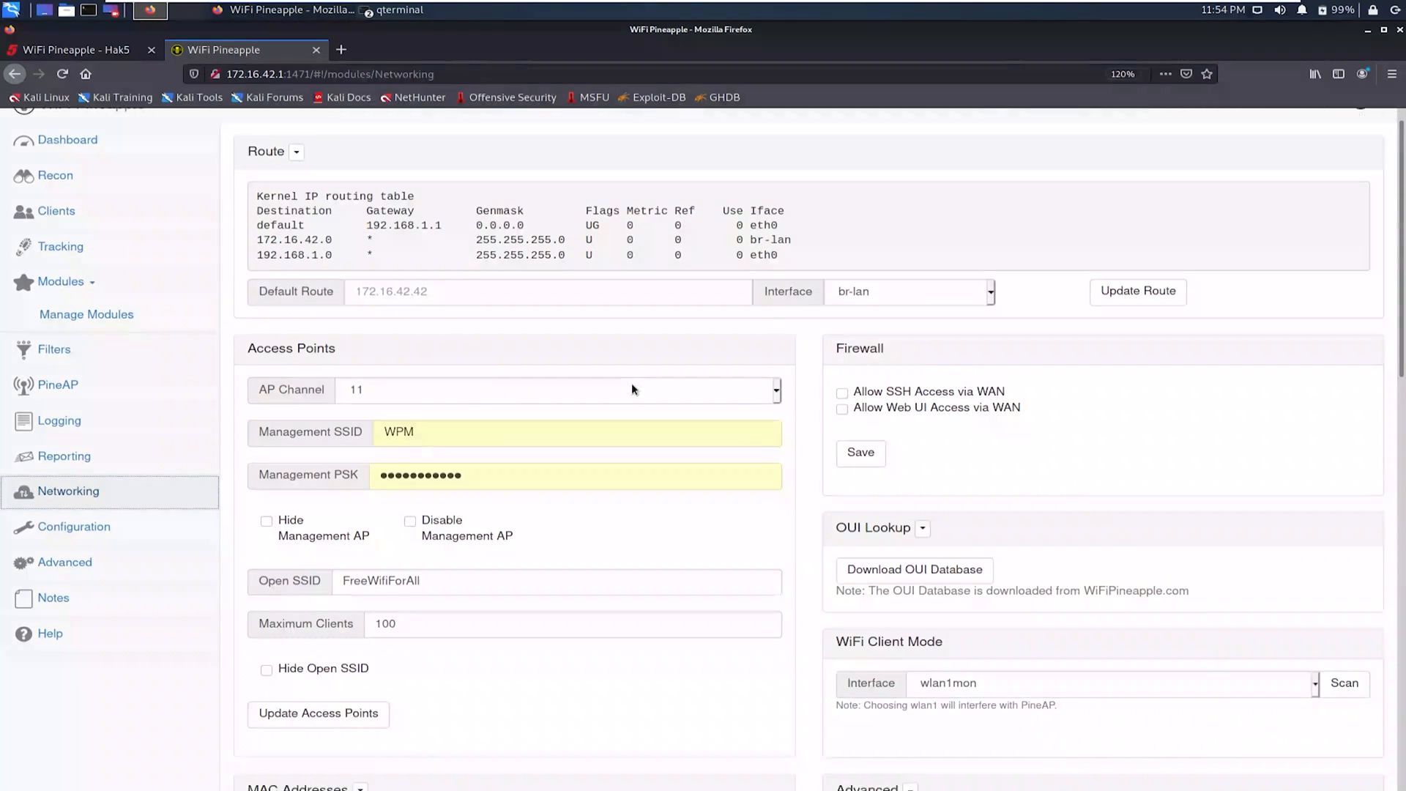
pyautogui.scroll(-3)
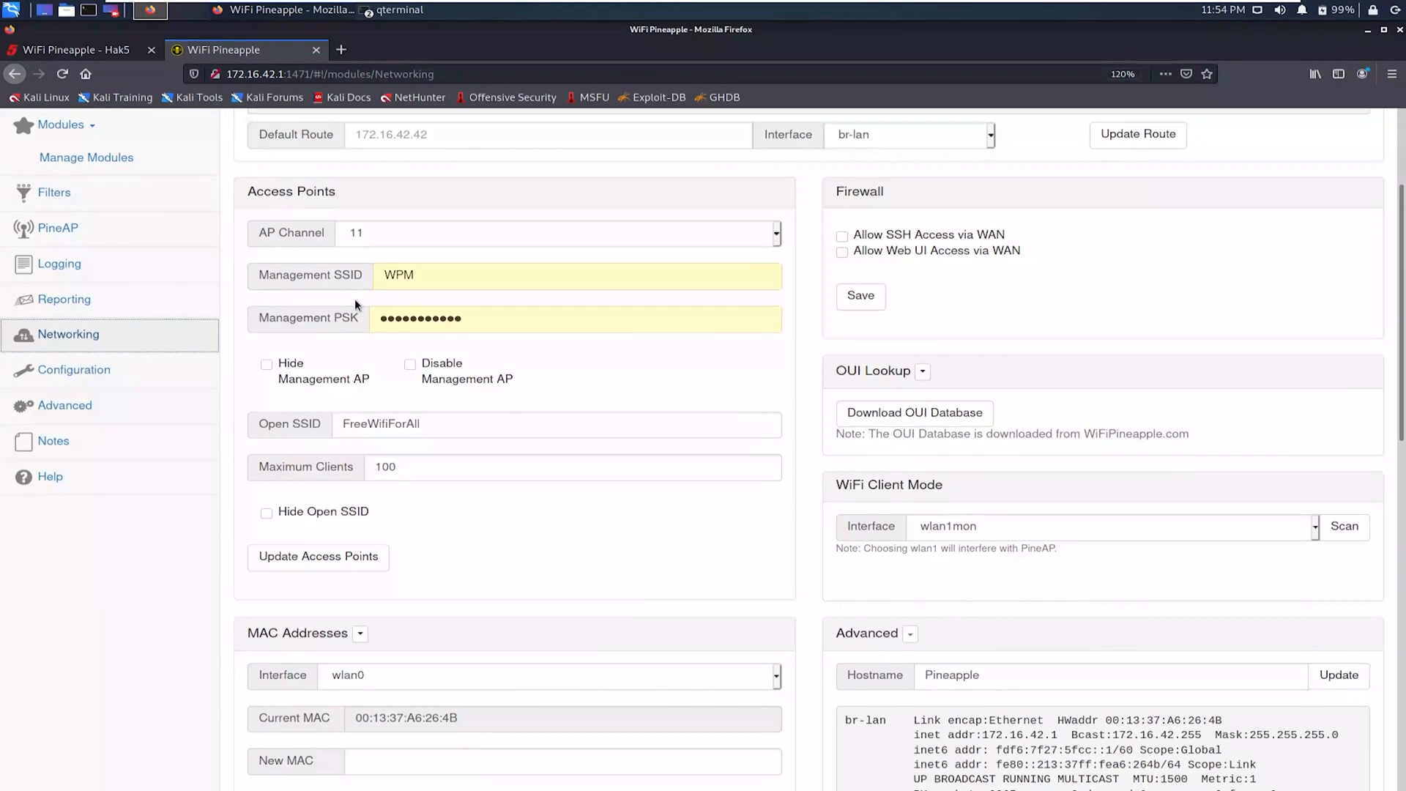
pyautogui.scroll(-3)
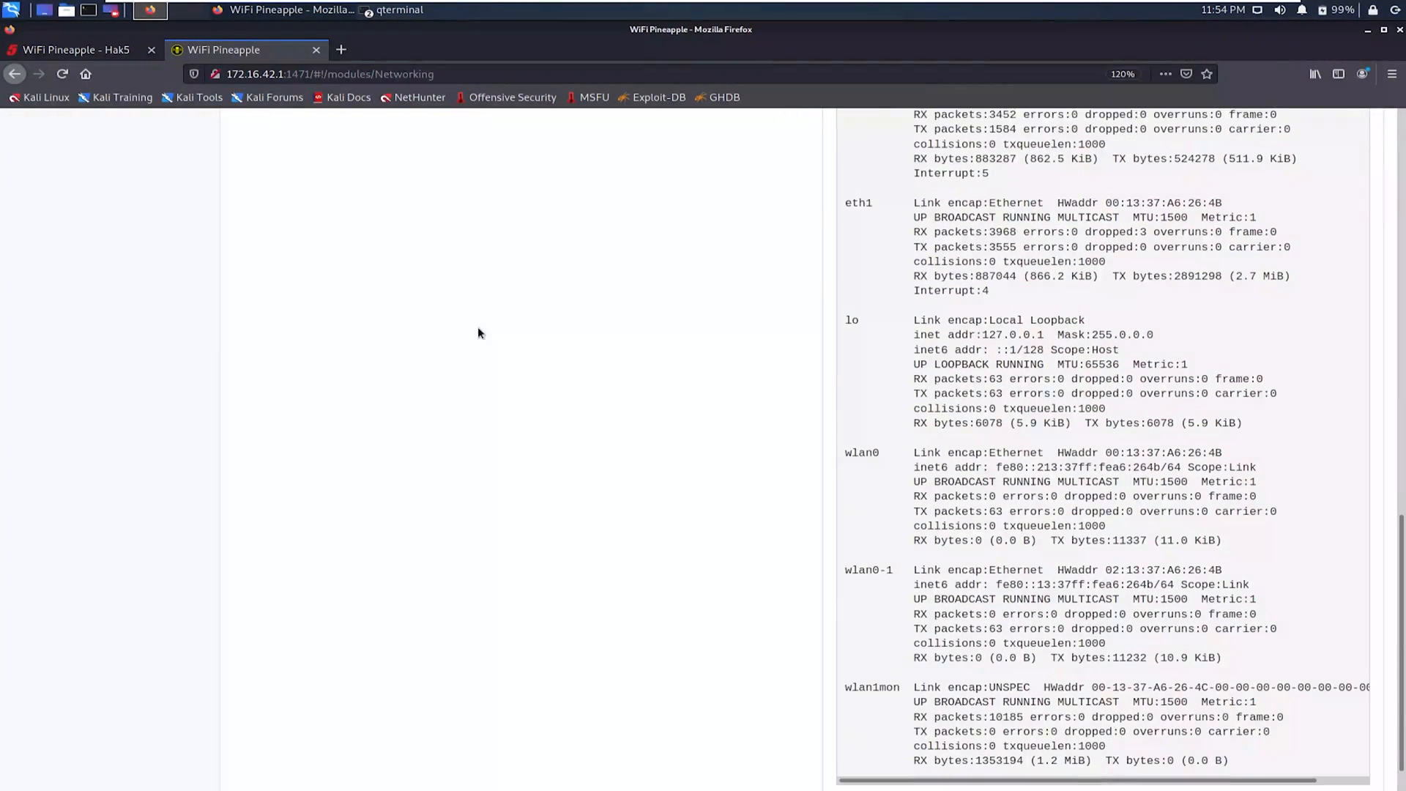
pyautogui.scroll(-3)
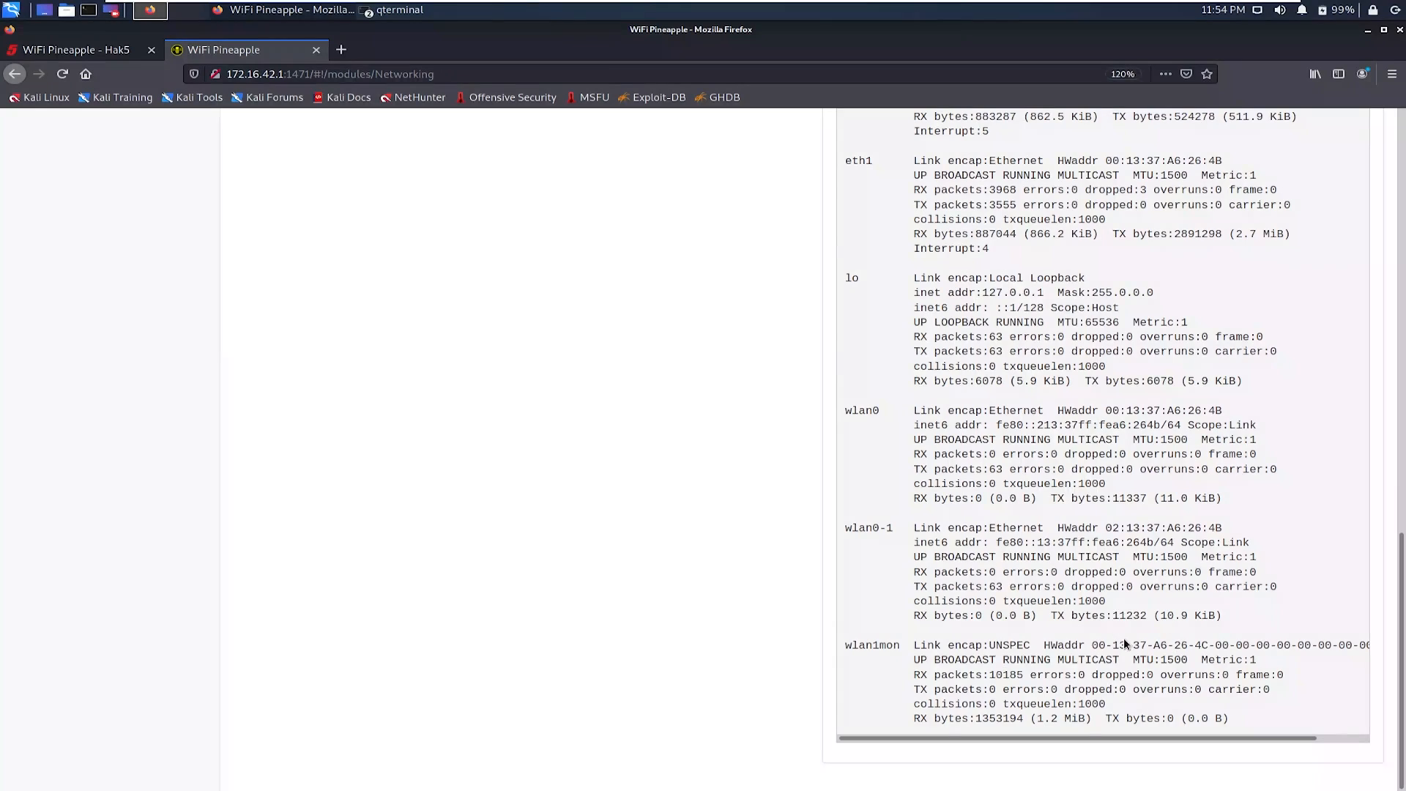
pyautogui.moveTo(957, 650)
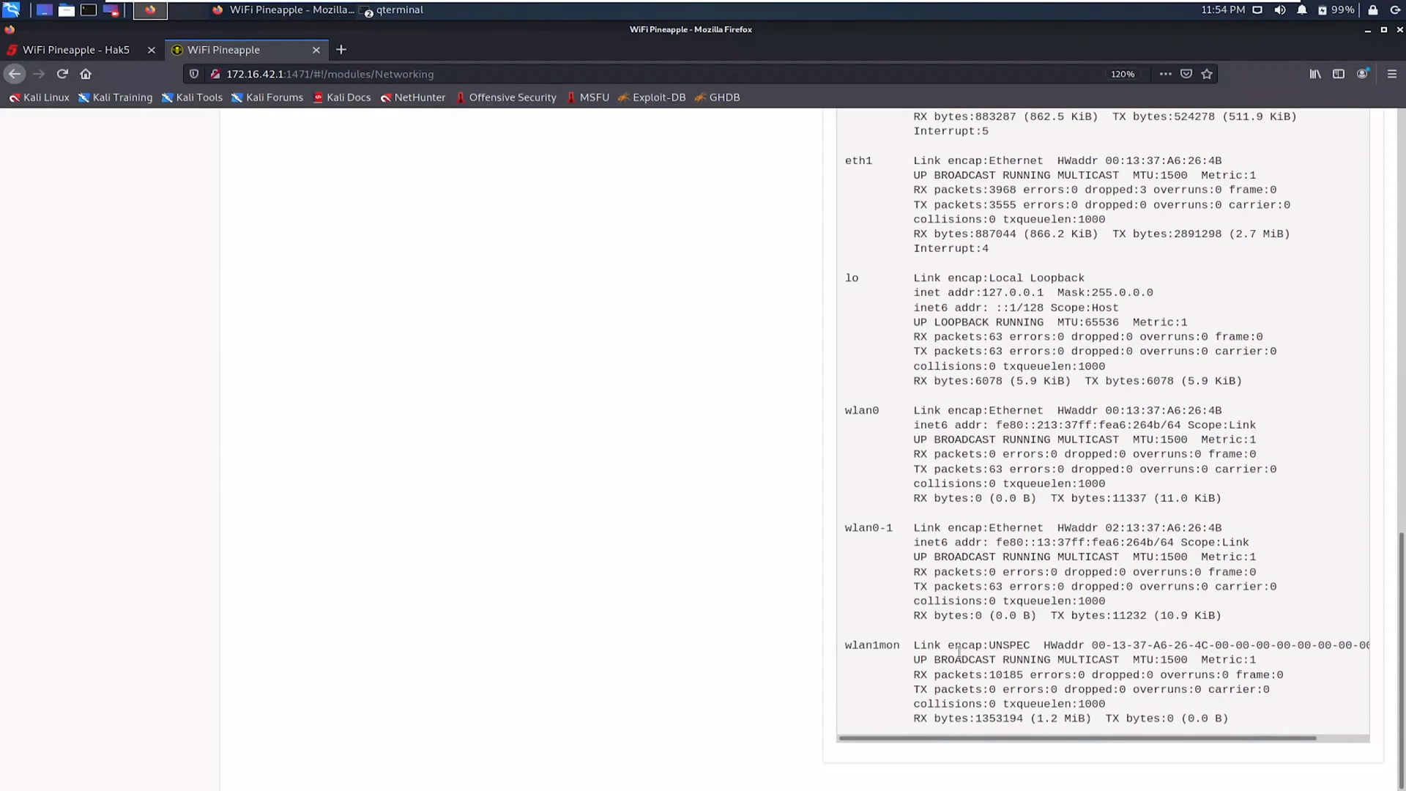
pyautogui.scroll(3)
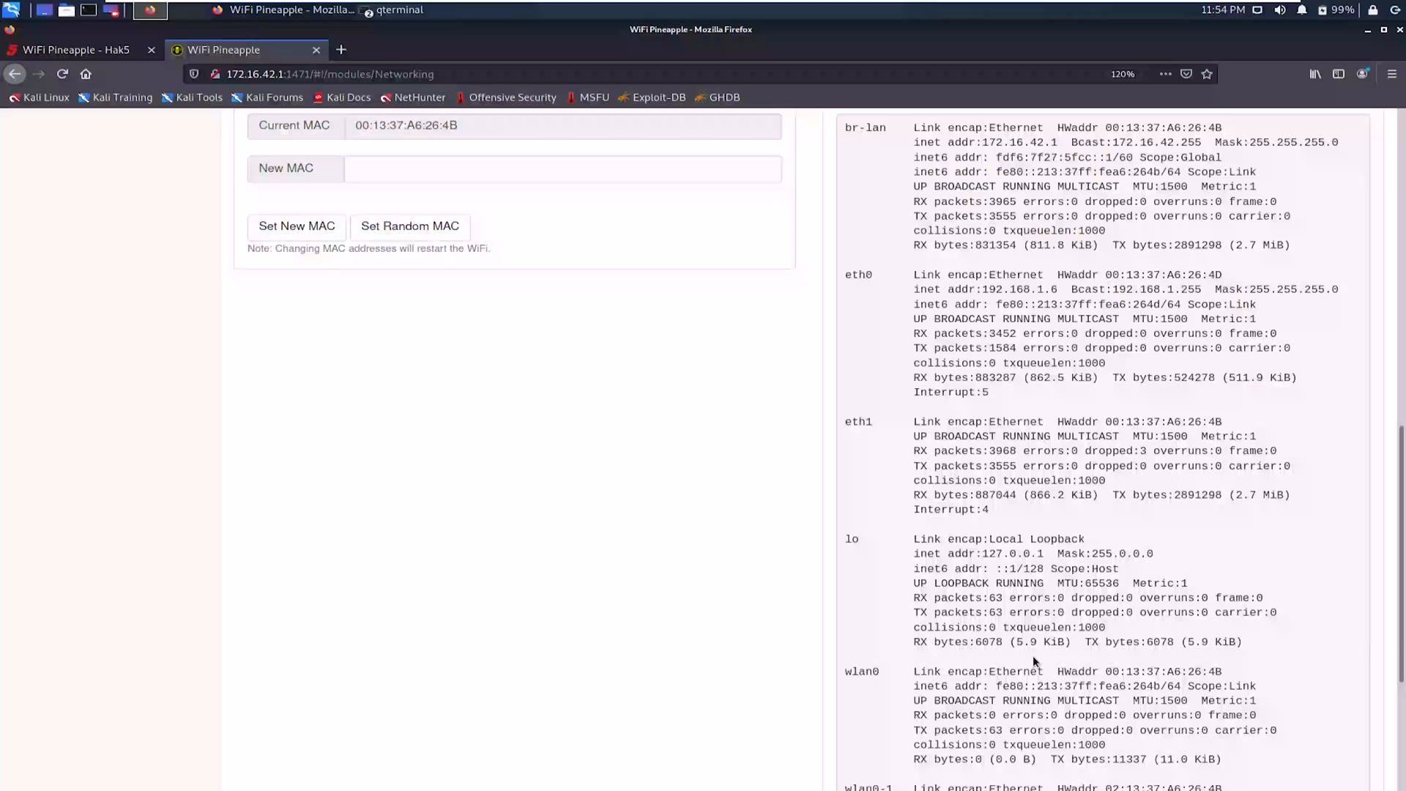
pyautogui.scroll(3)
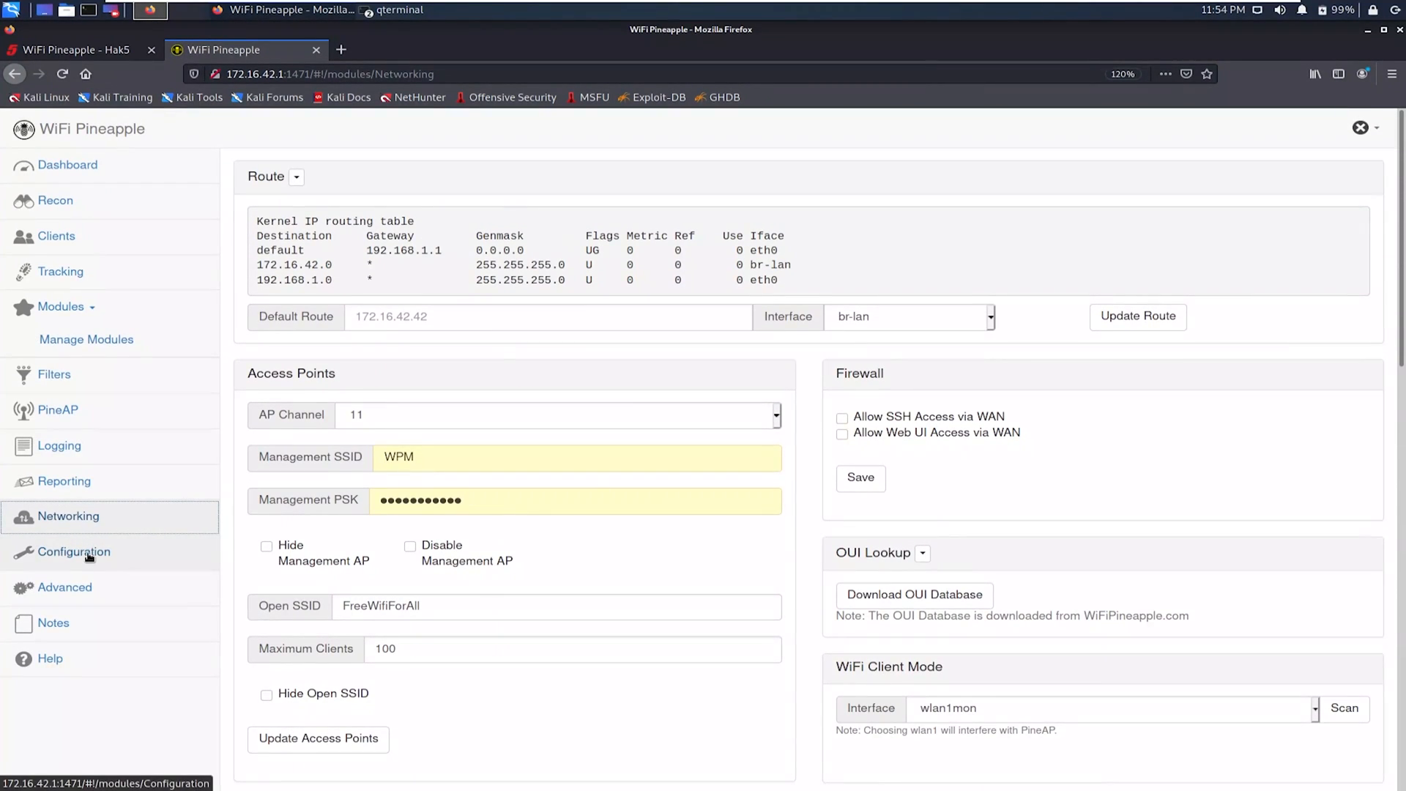
# Step: Review the Configuration page's General, Button Script and Landing Page sections
pyautogui.click(73, 552)
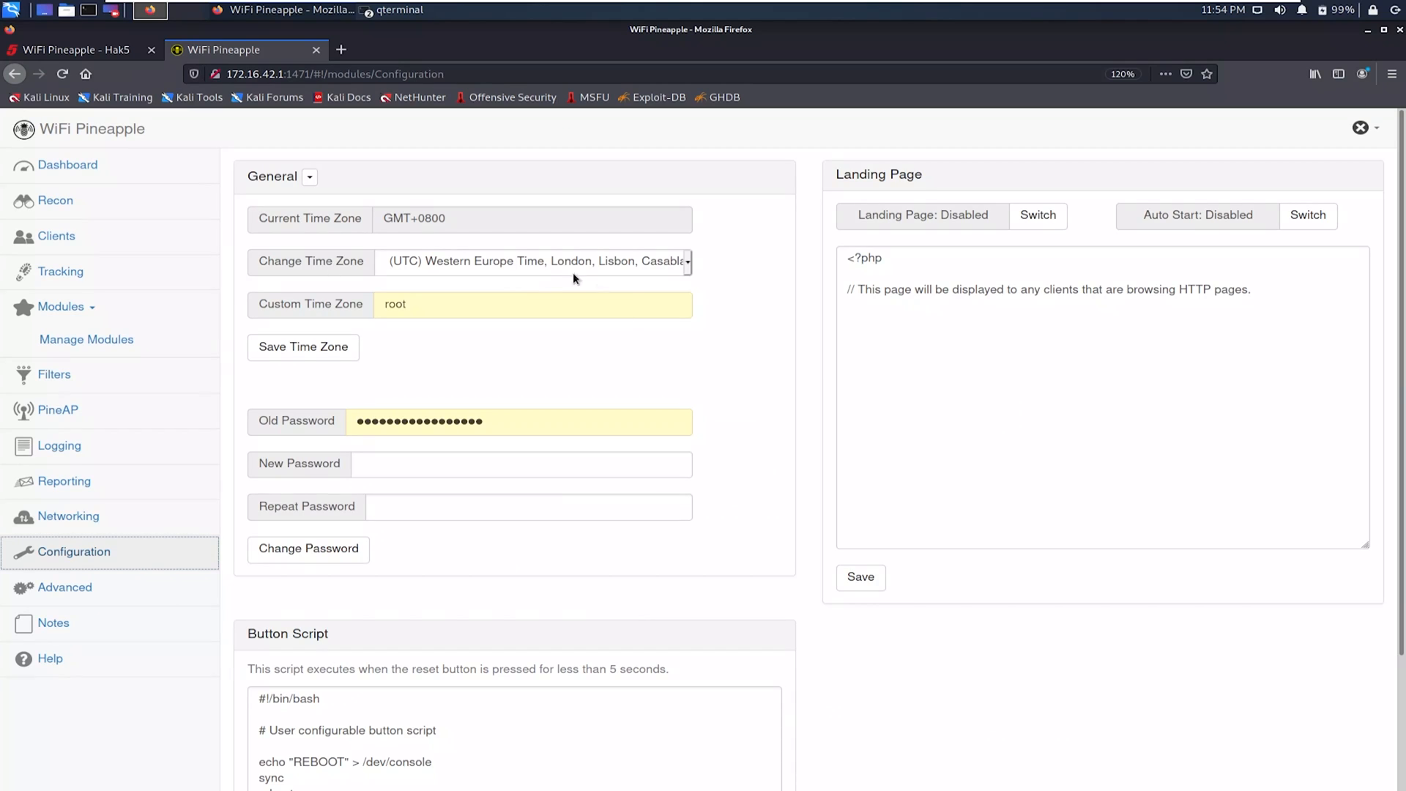
pyautogui.scroll(-3)
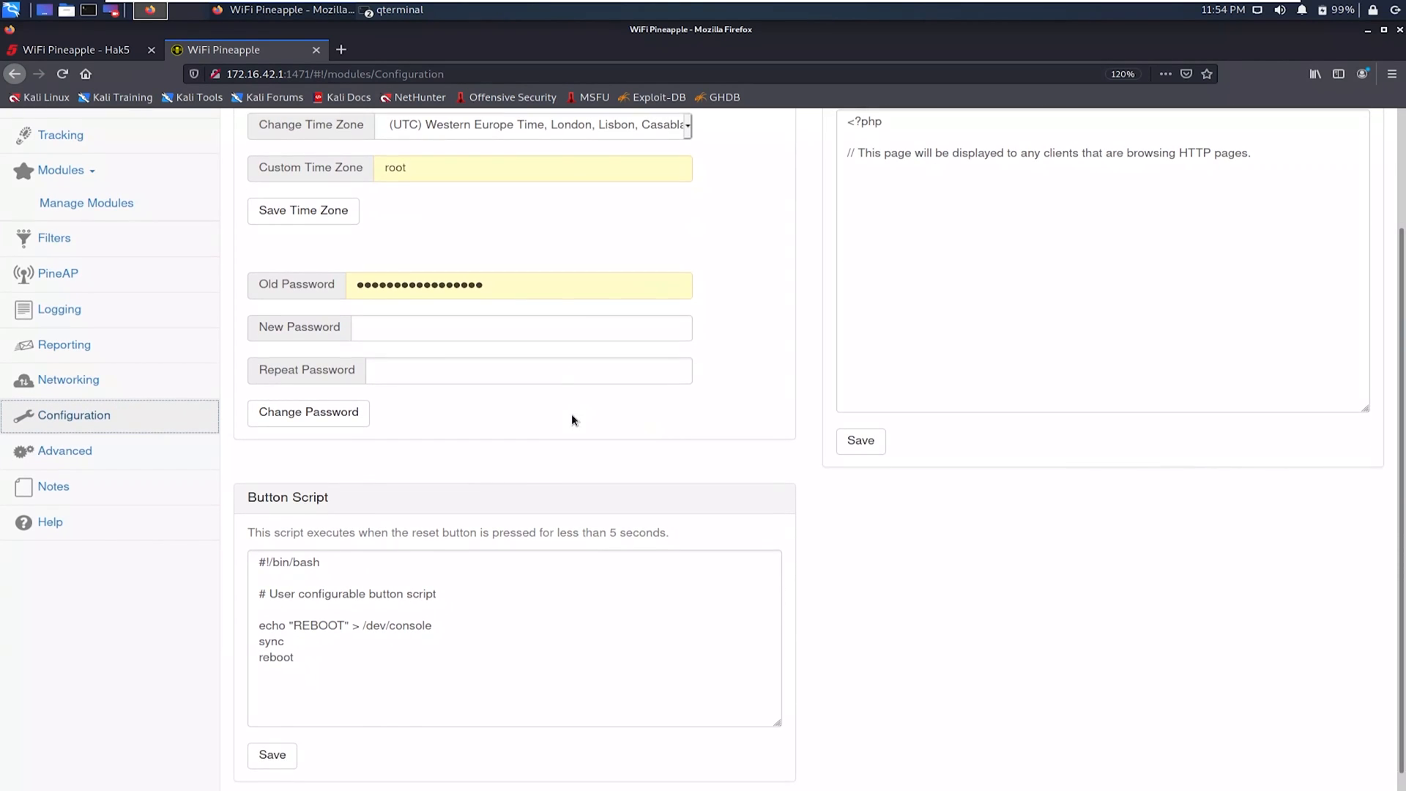
pyautogui.scroll(-3)
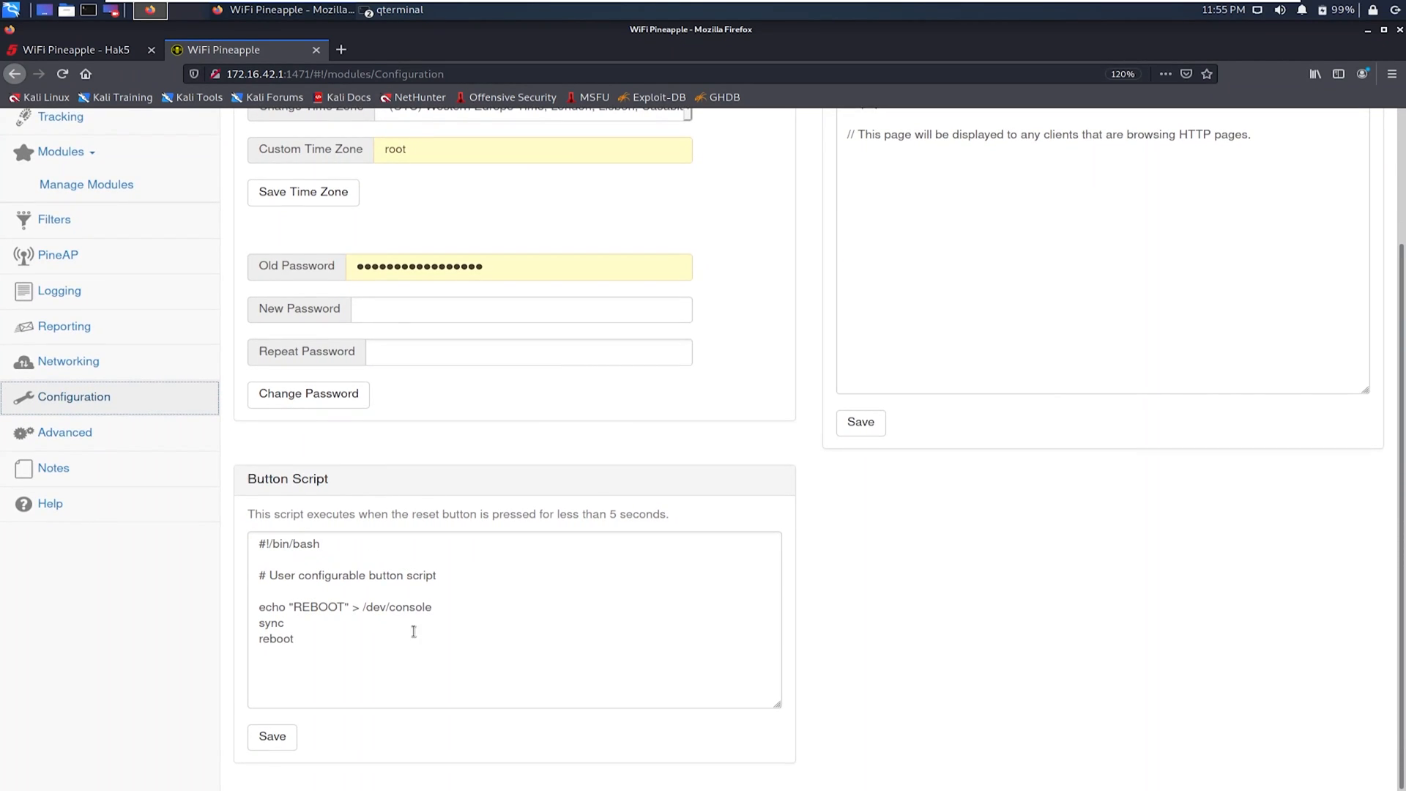
pyautogui.scroll(3)
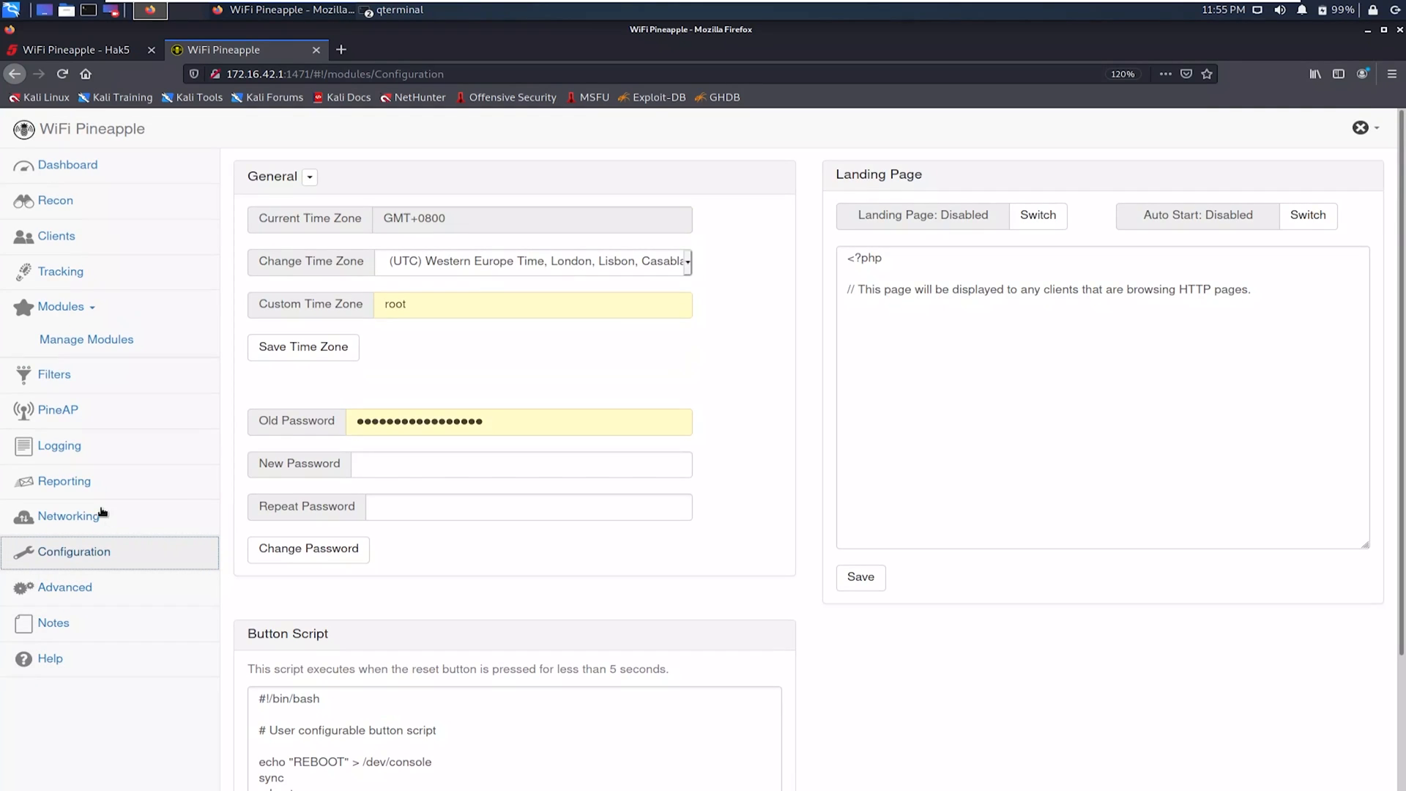
pyautogui.moveTo(57, 410)
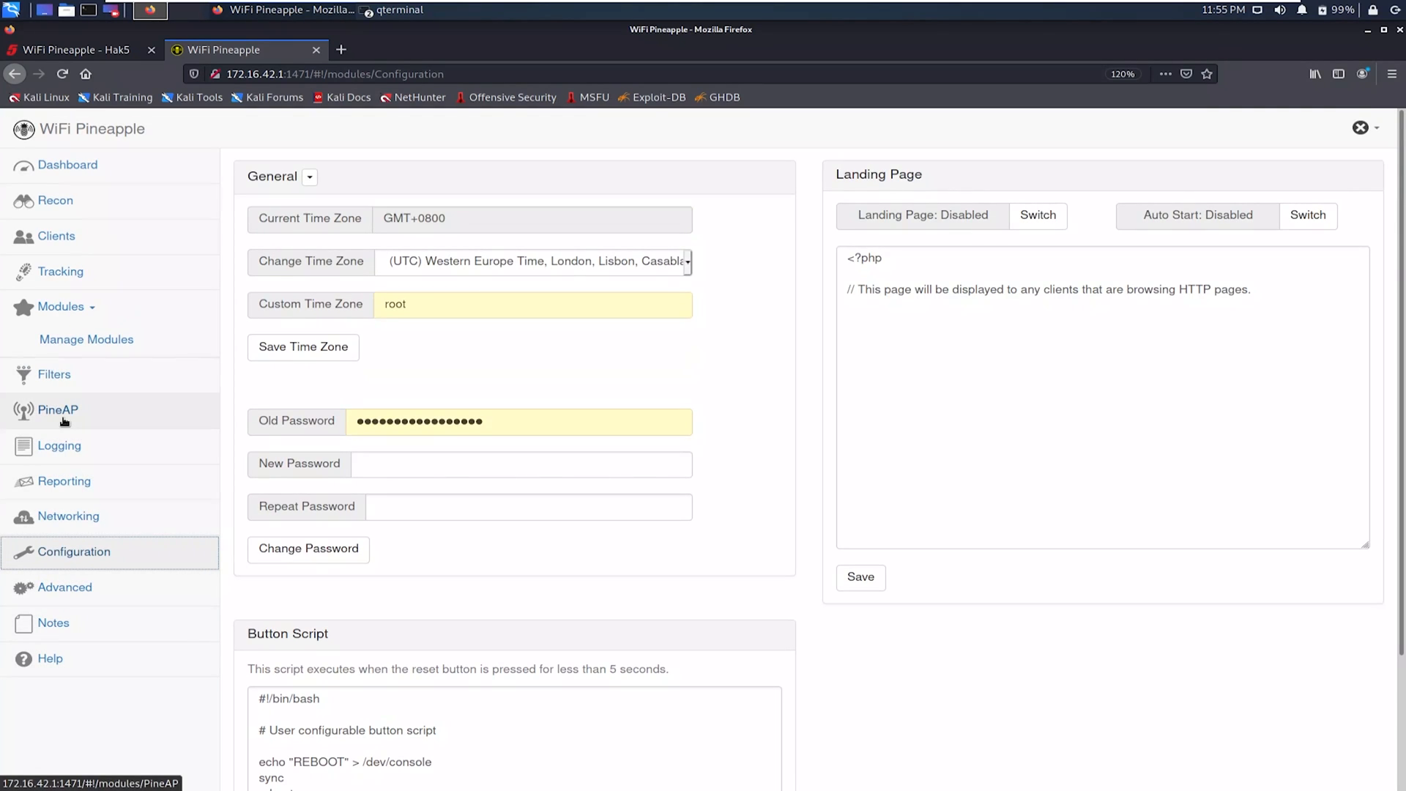
pyautogui.click(57, 410)
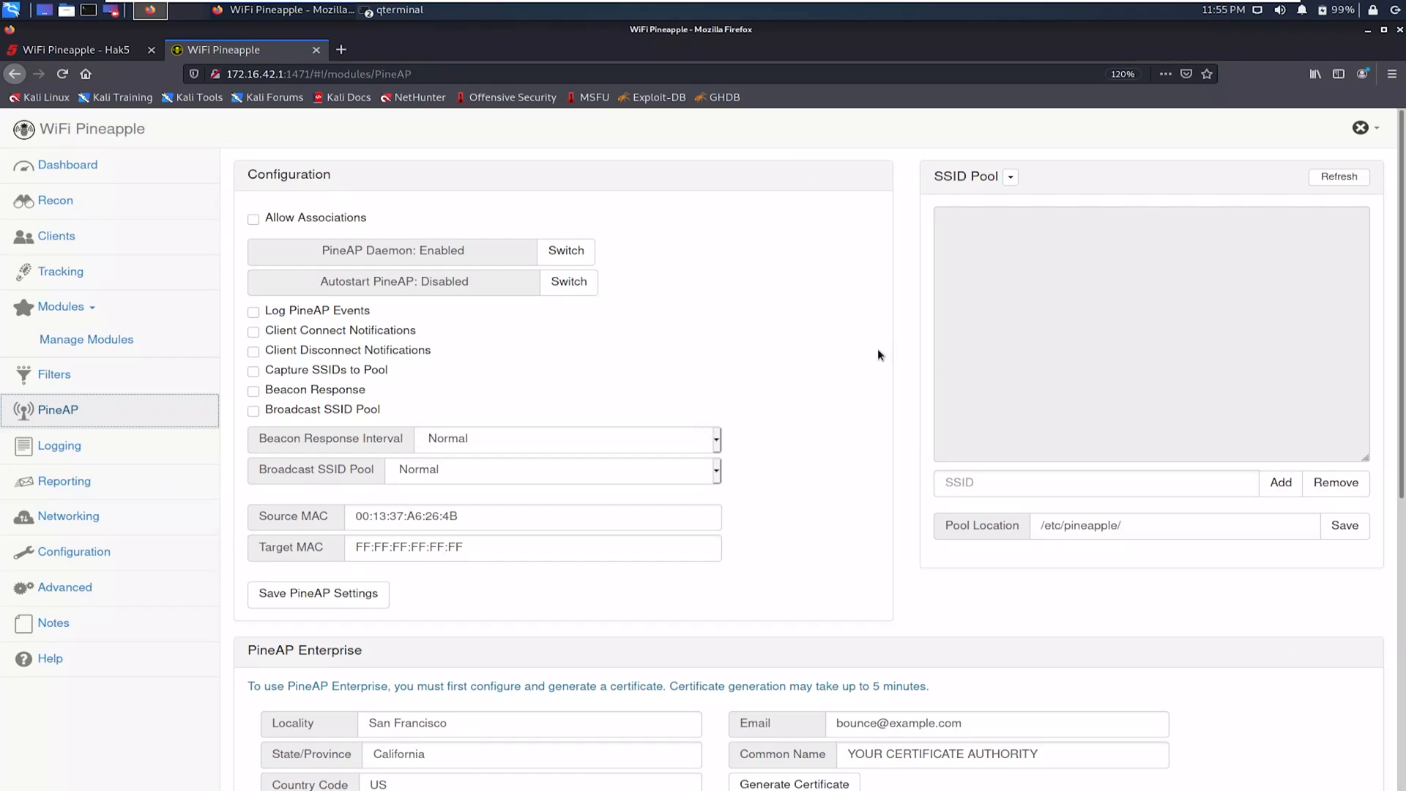
pyautogui.moveTo(515, 370)
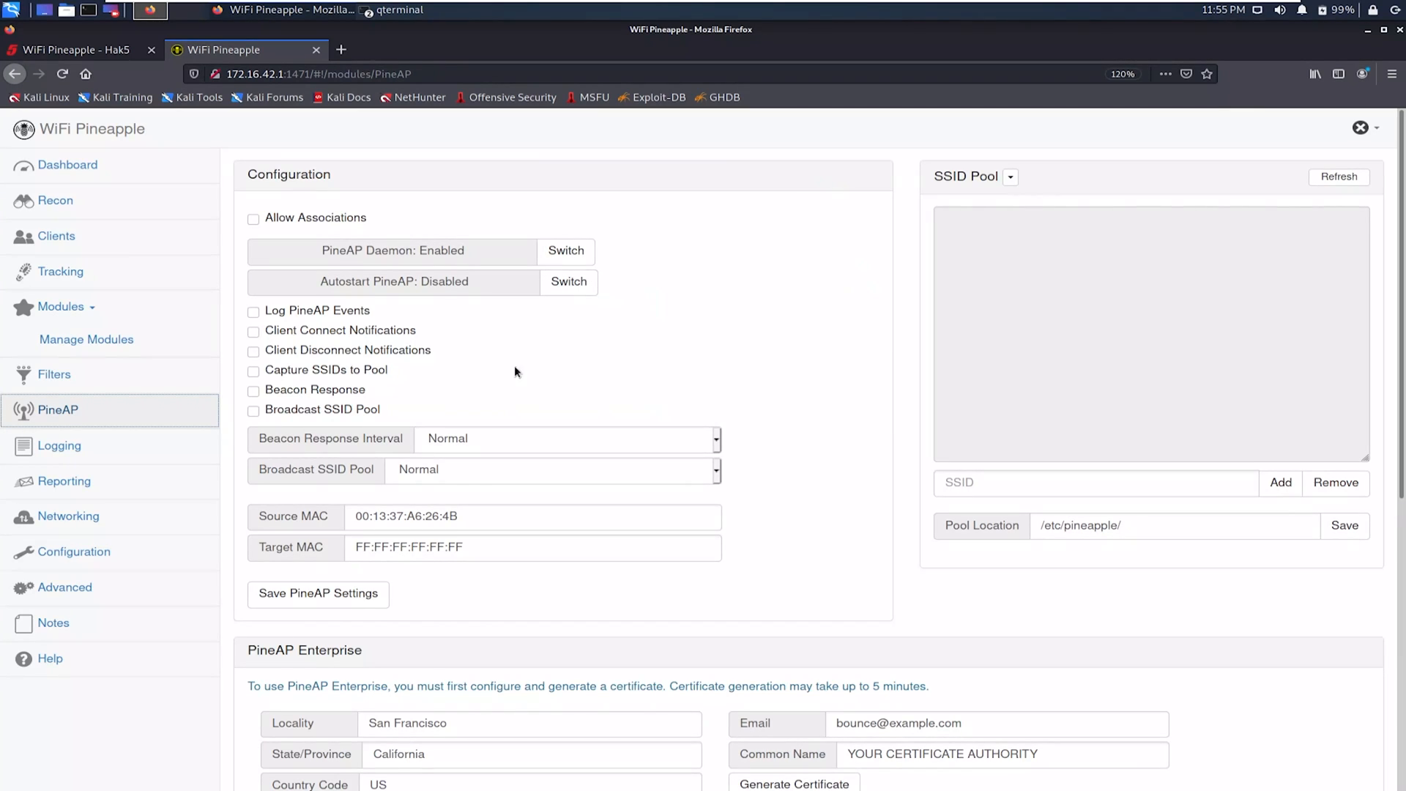
pyautogui.moveTo(281, 465)
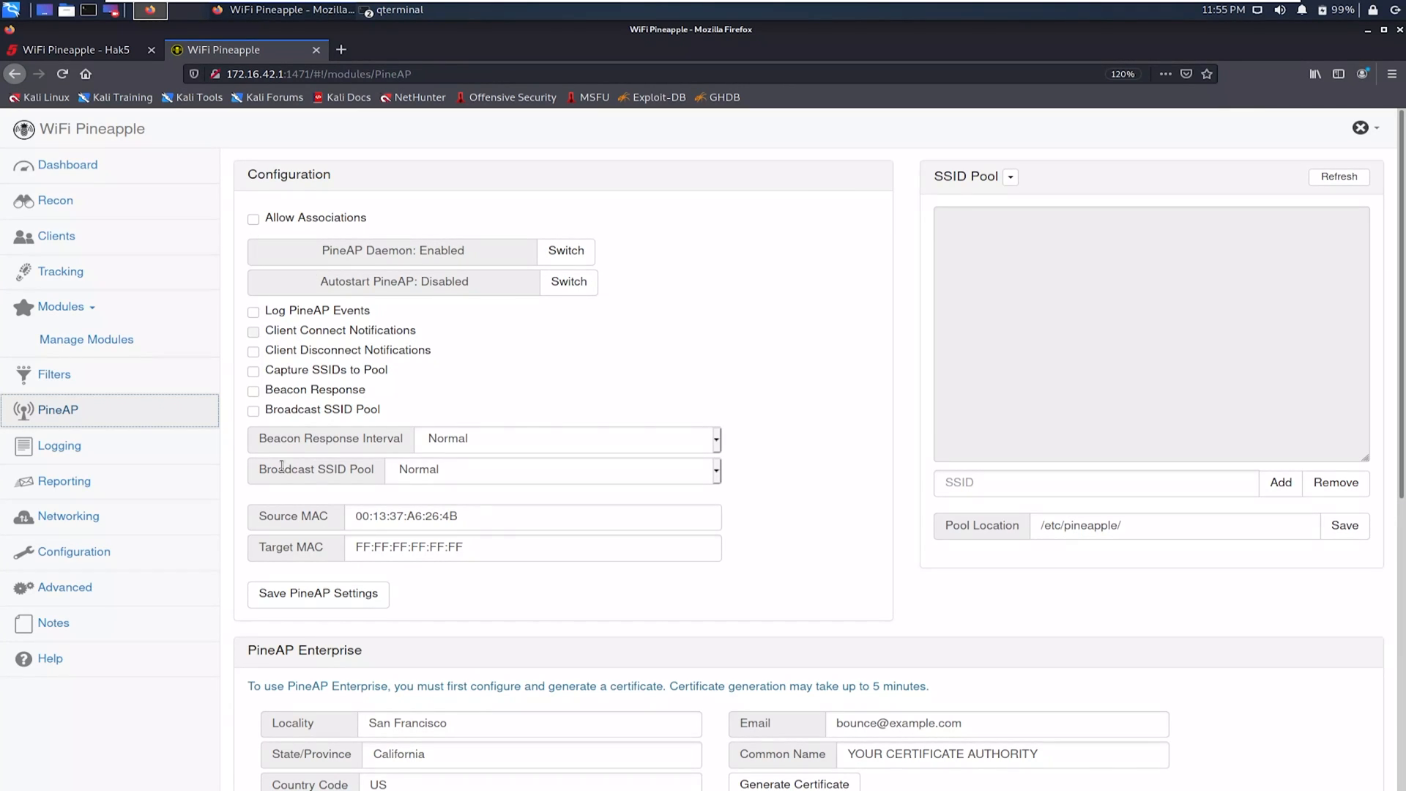
pyautogui.scroll(-3)
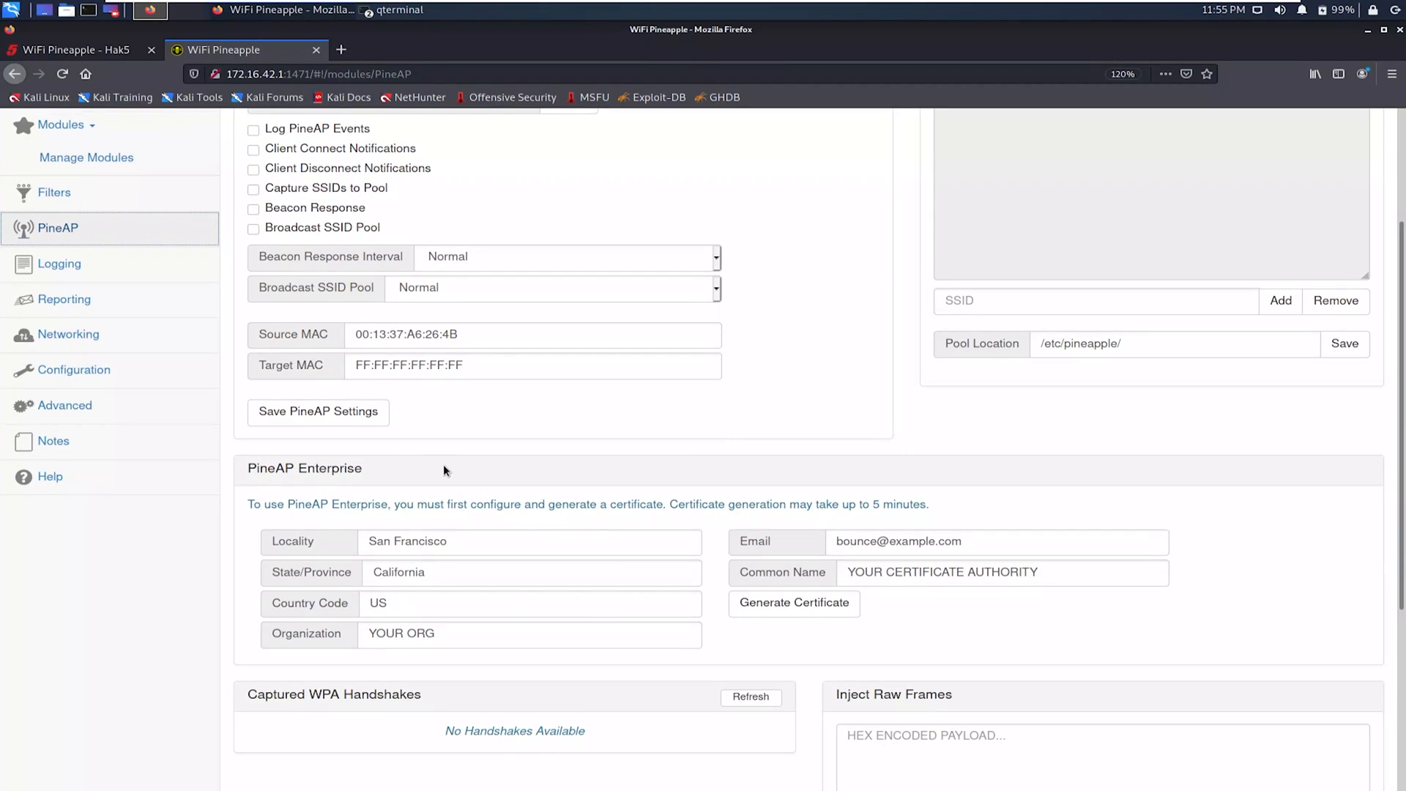
pyautogui.scroll(-3)
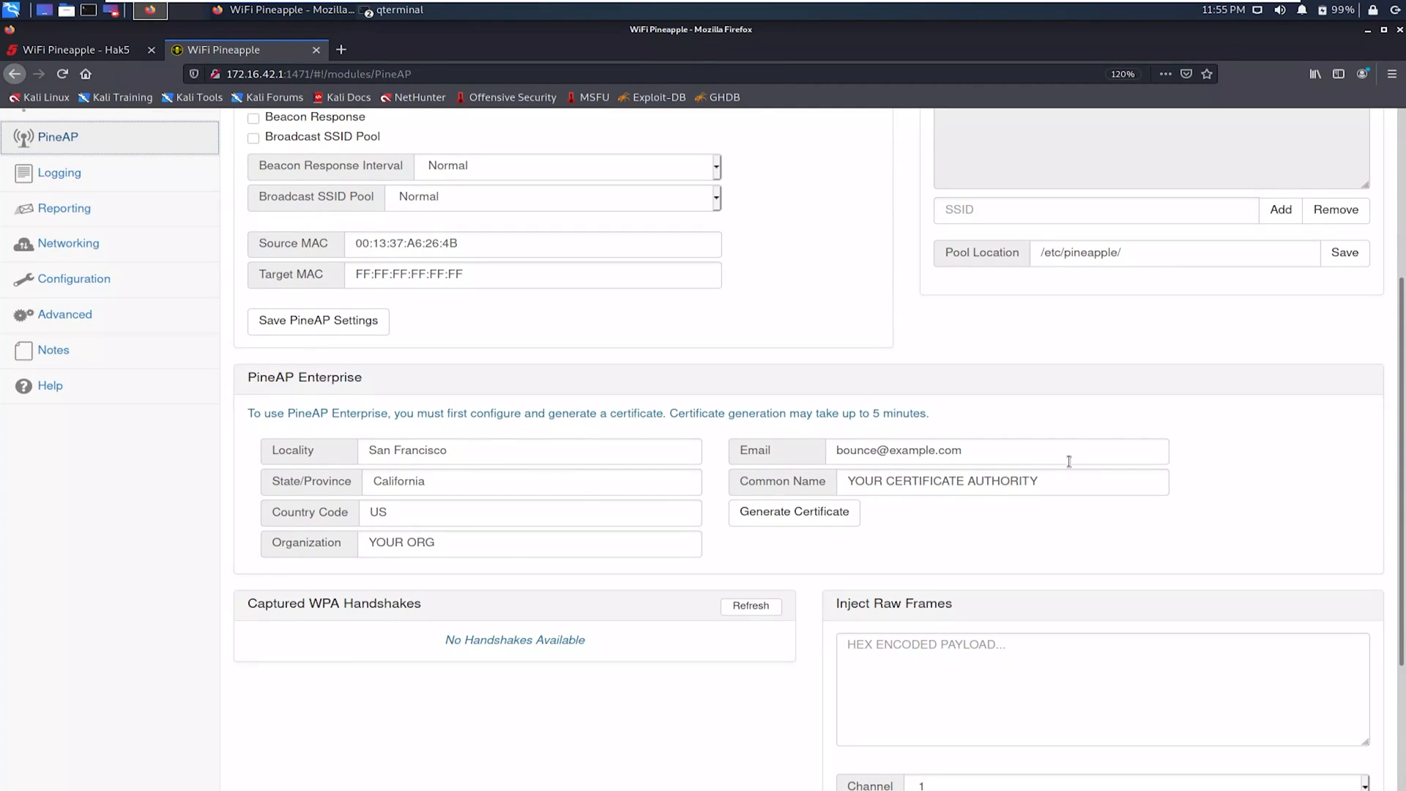
pyautogui.moveTo(490, 405)
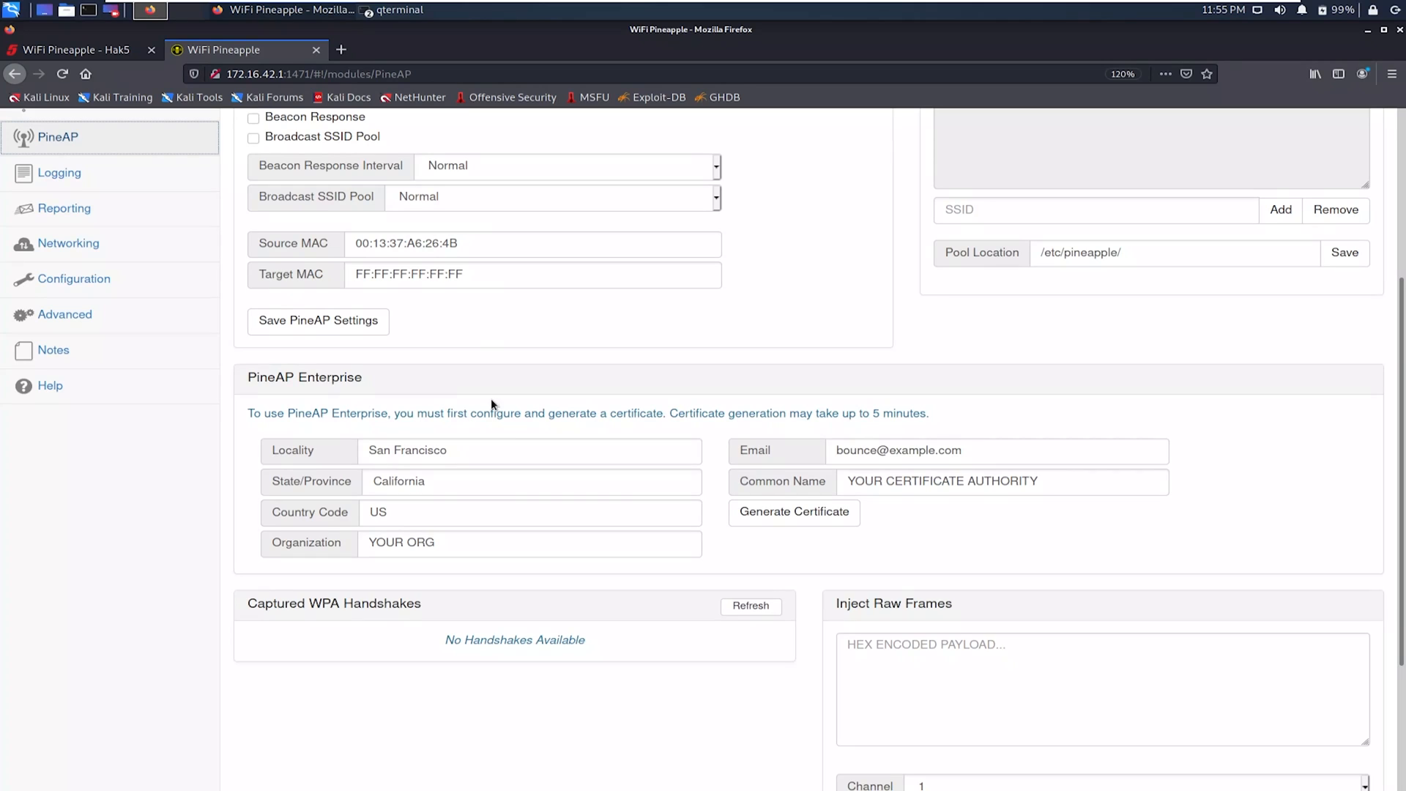
pyautogui.scroll(3)
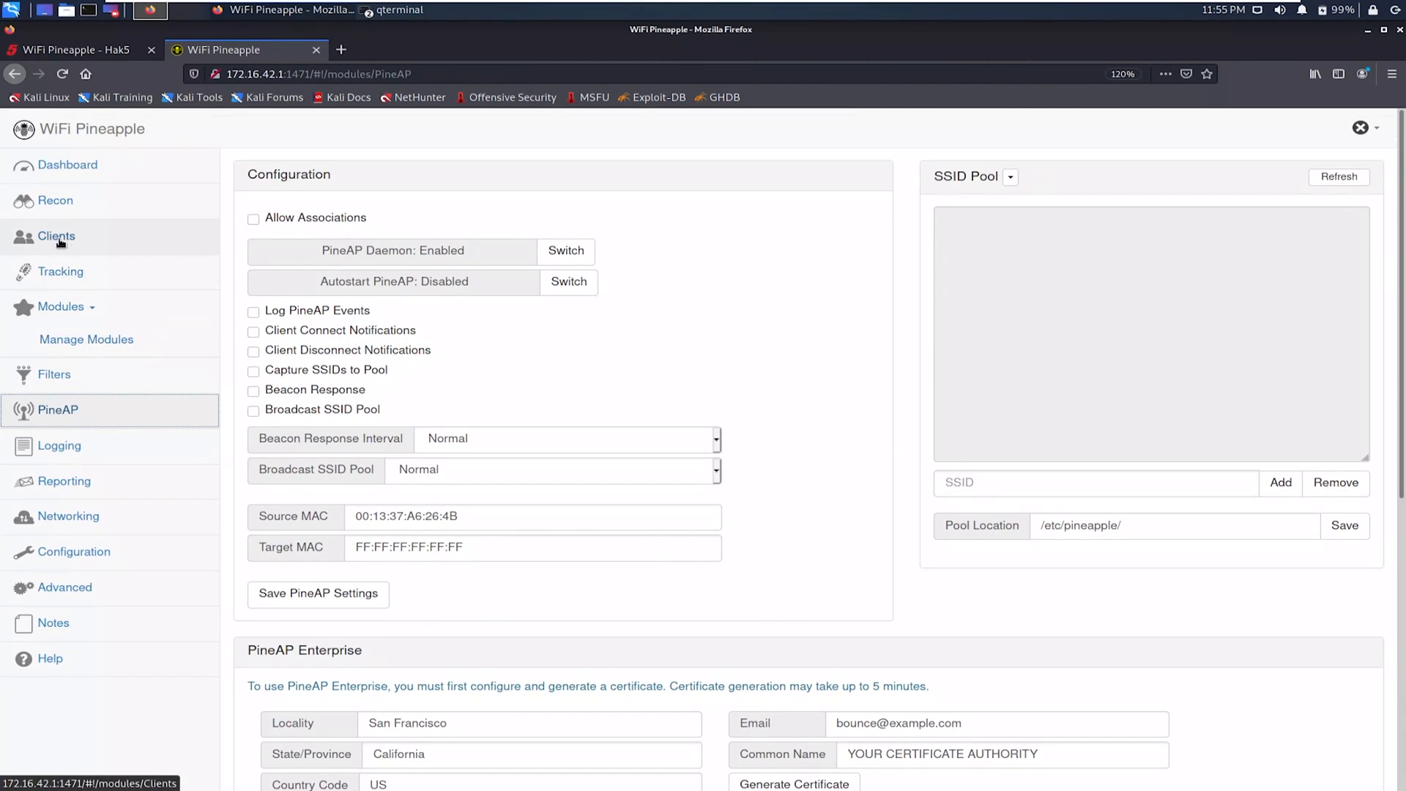
# Step: Check the empty Clients list, then load the Hak5 bulletins on the Dashboard
pyautogui.click(55, 236)
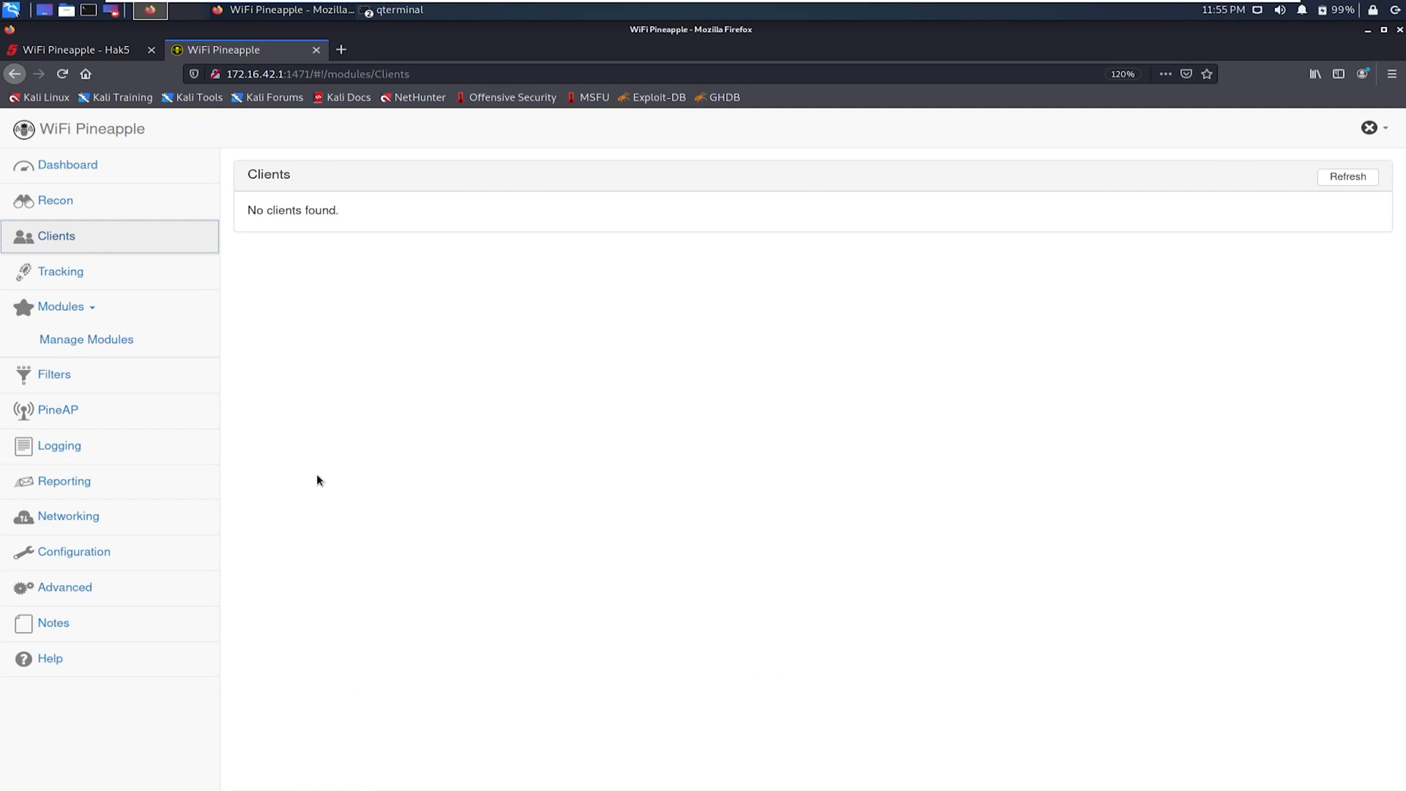
pyautogui.moveTo(67, 164)
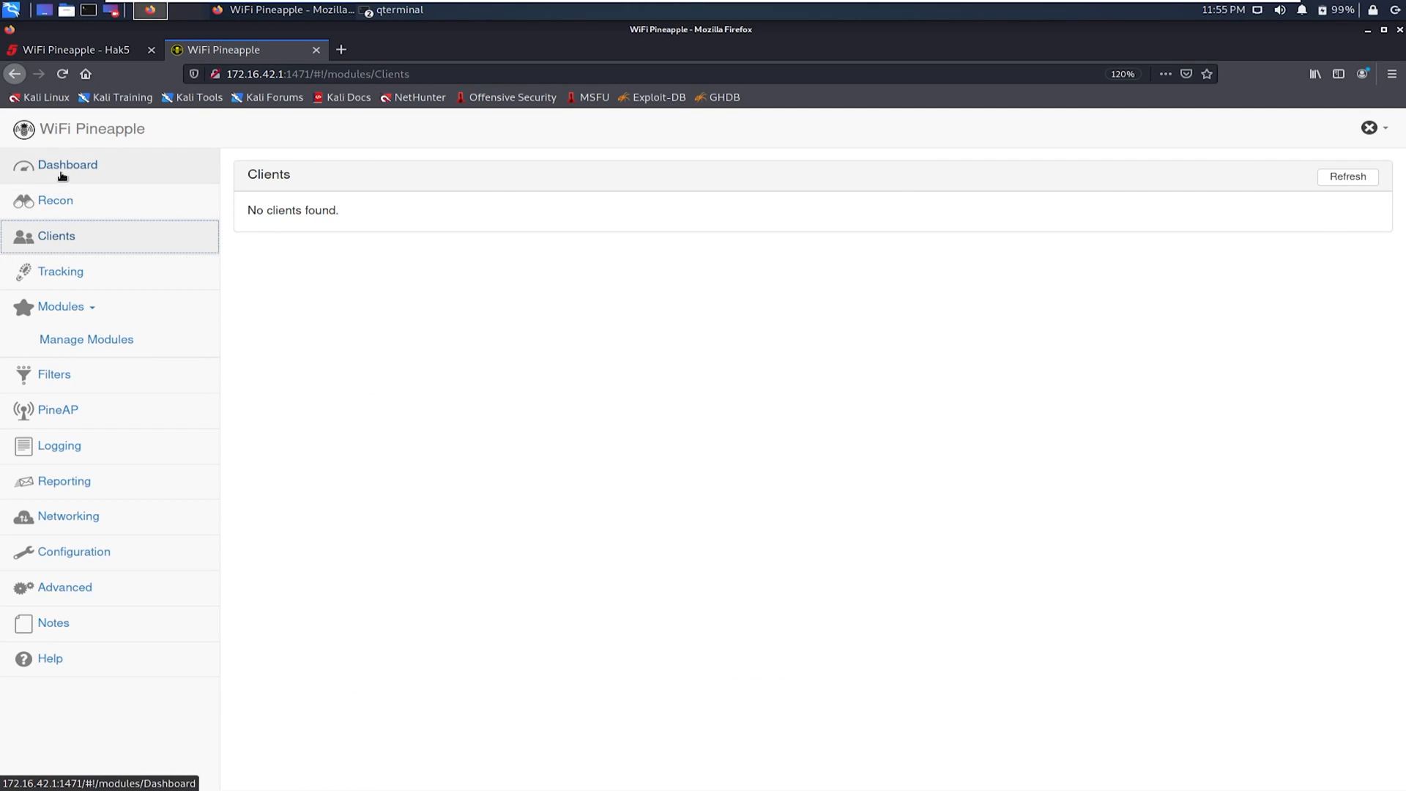
pyautogui.click(68, 165)
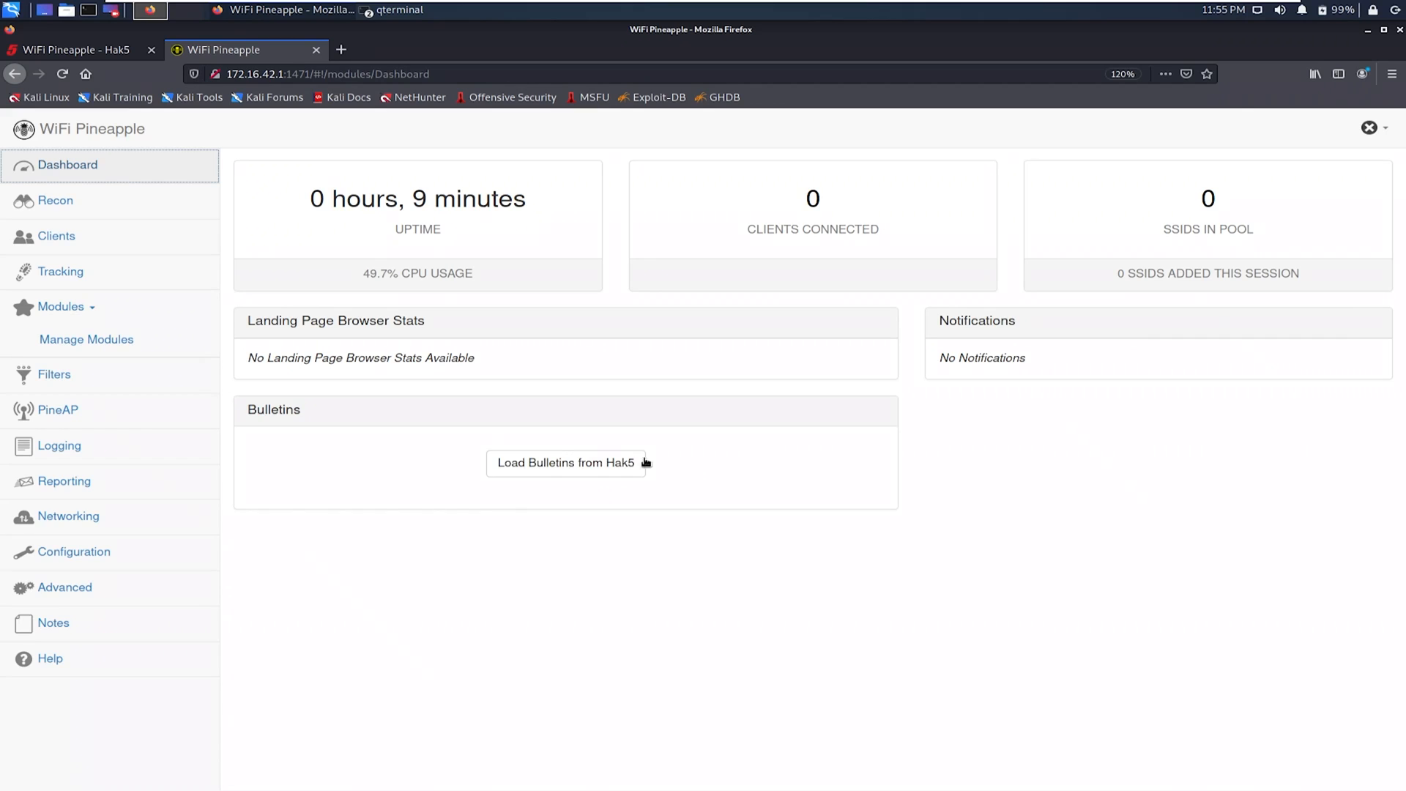
pyautogui.click(566, 463)
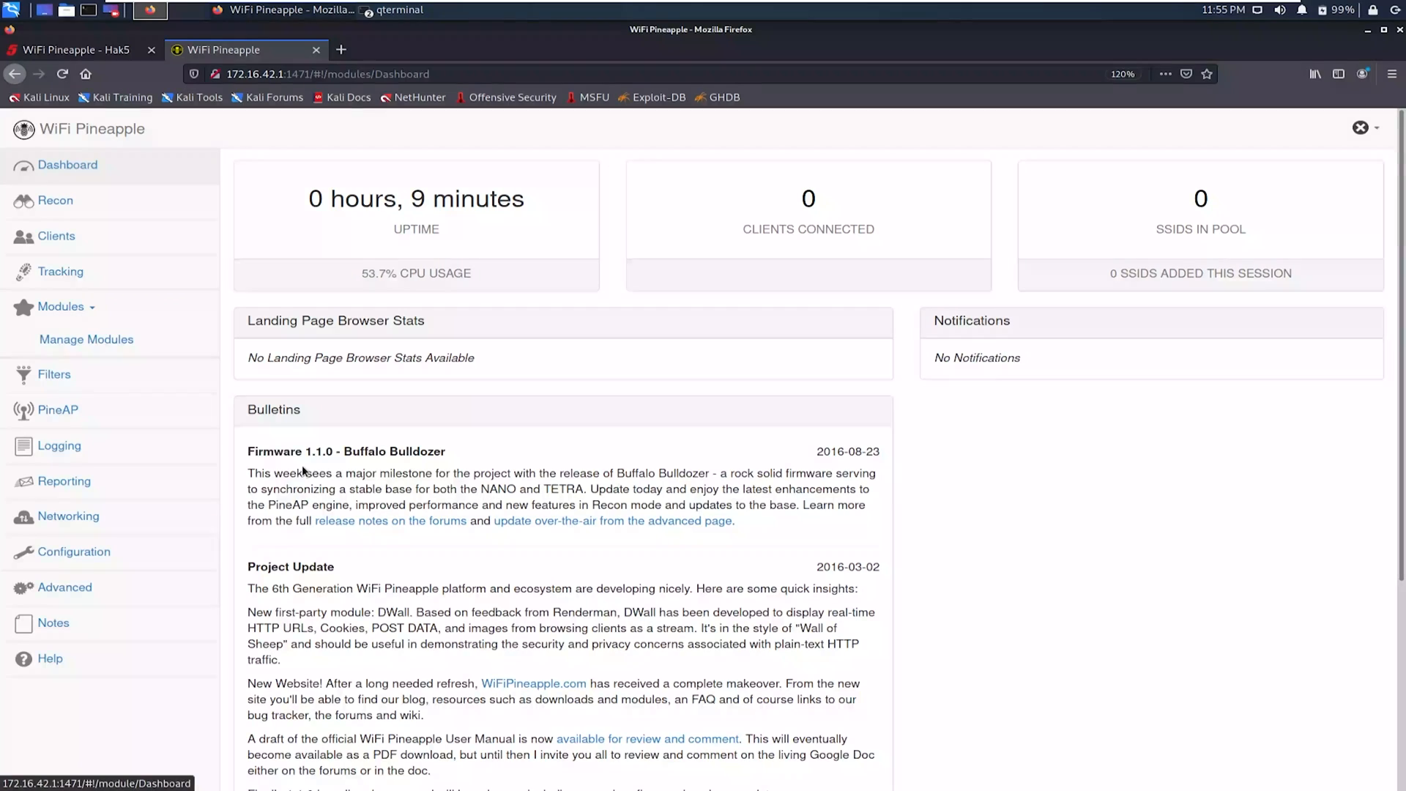
pyautogui.moveTo(477, 527)
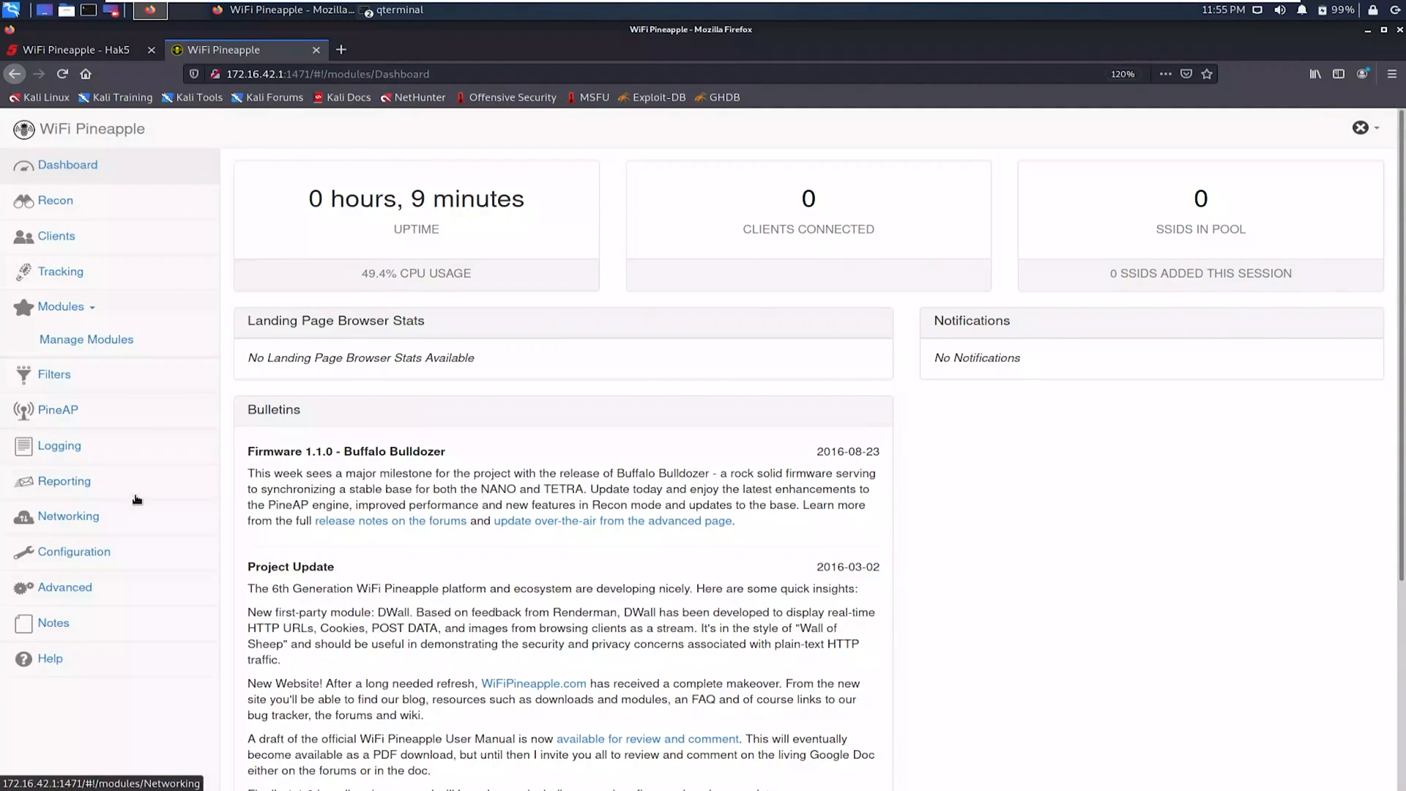
# Step: Review the Reporting page, toggling 'Send Report via email' on and back off
pyautogui.click(63, 481)
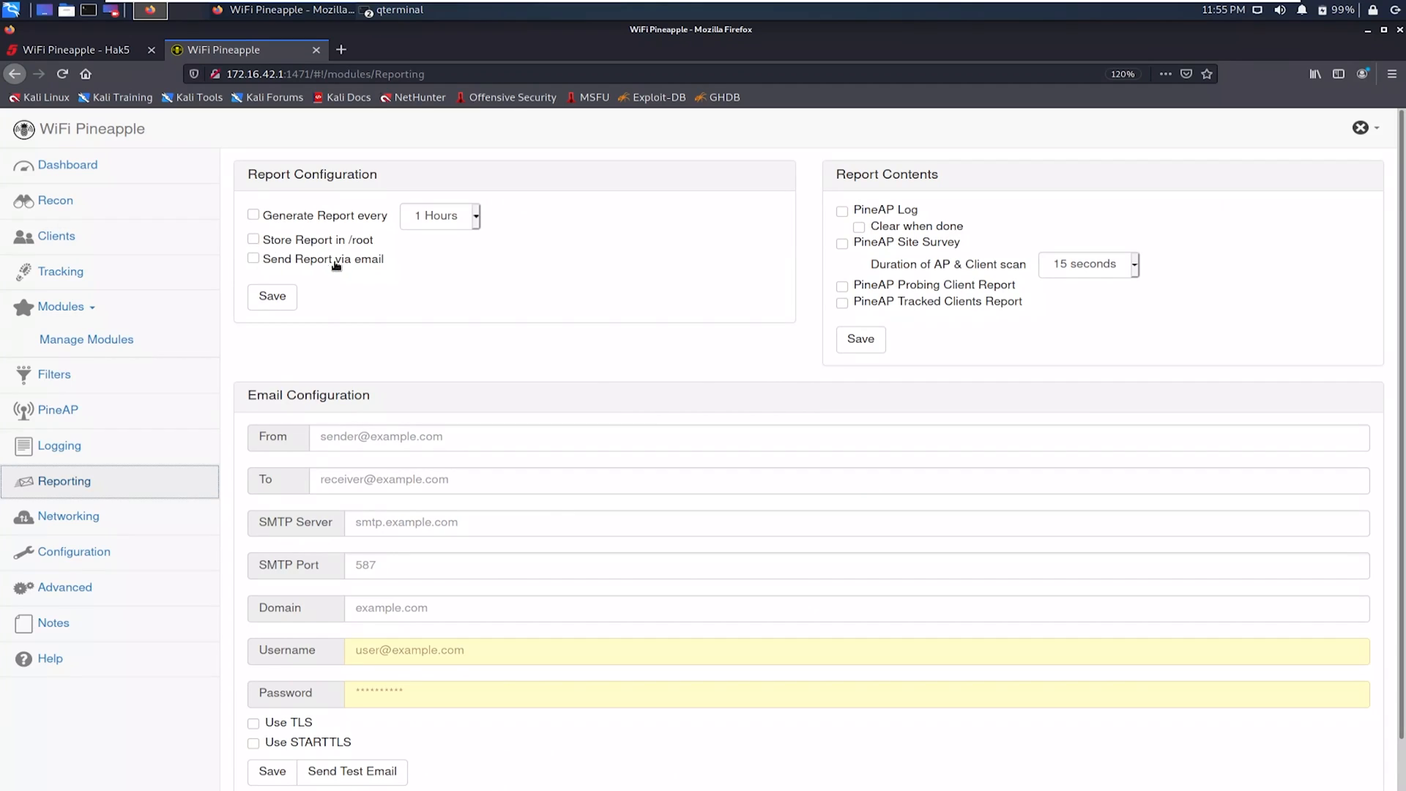
pyautogui.click(254, 259)
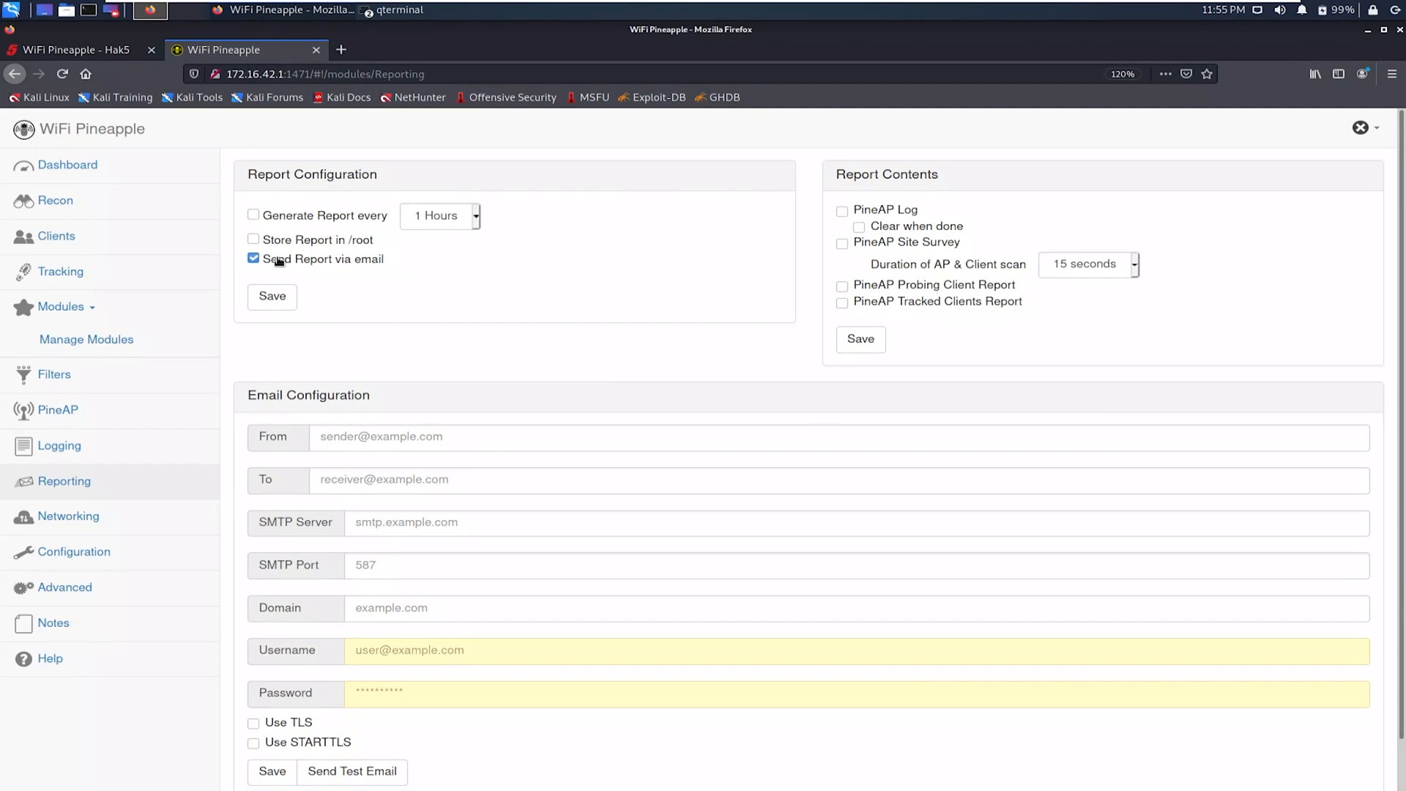
pyautogui.click(254, 259)
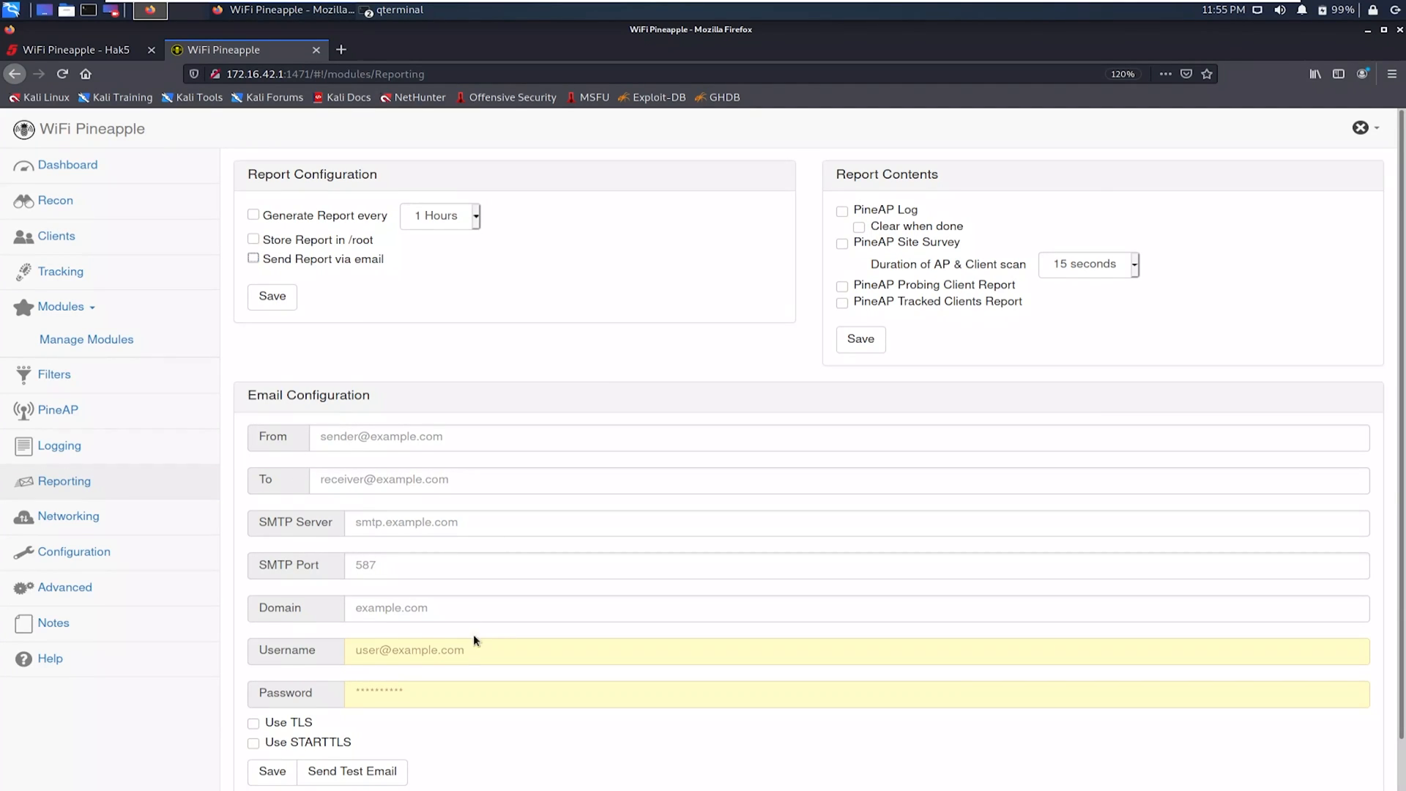
pyautogui.moveTo(487, 664)
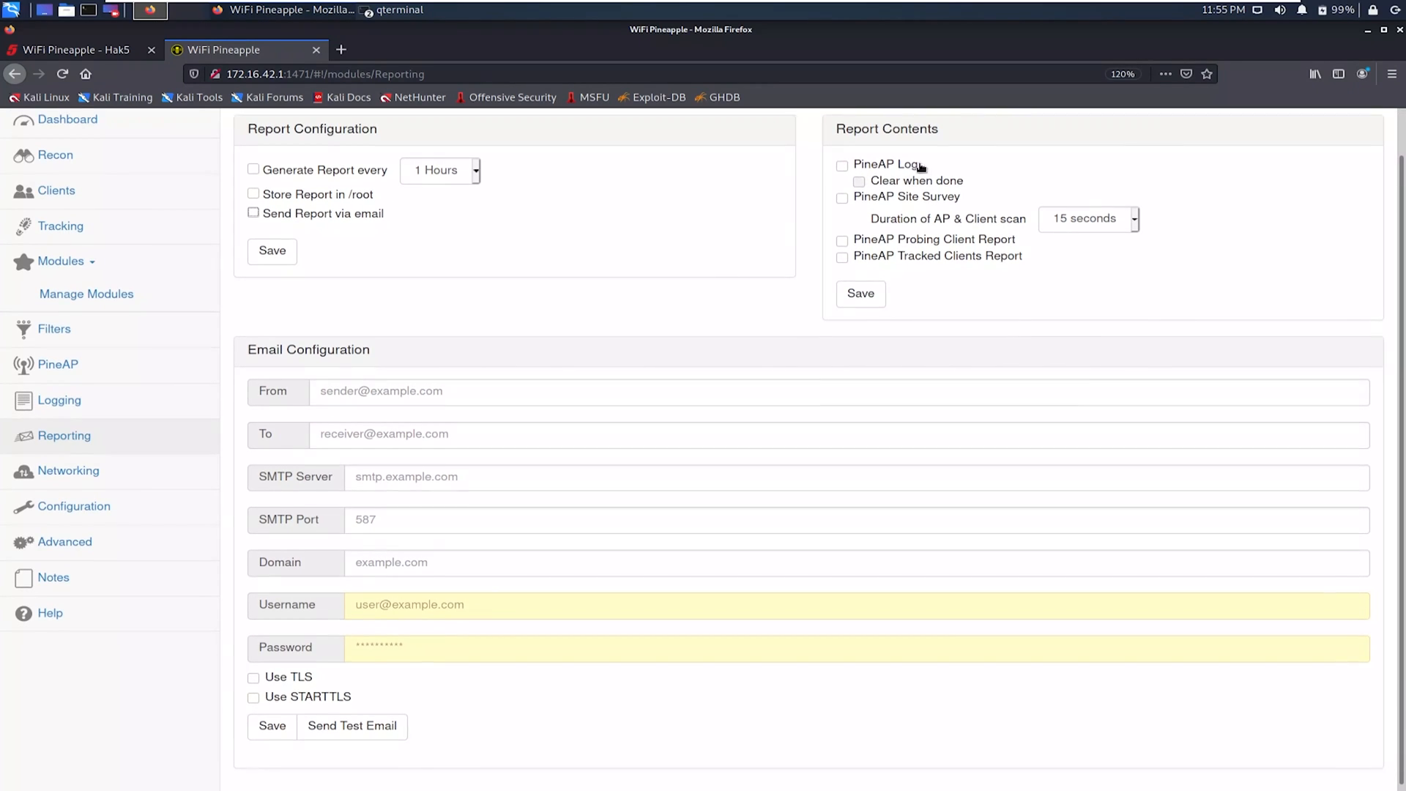
pyautogui.scroll(-3)
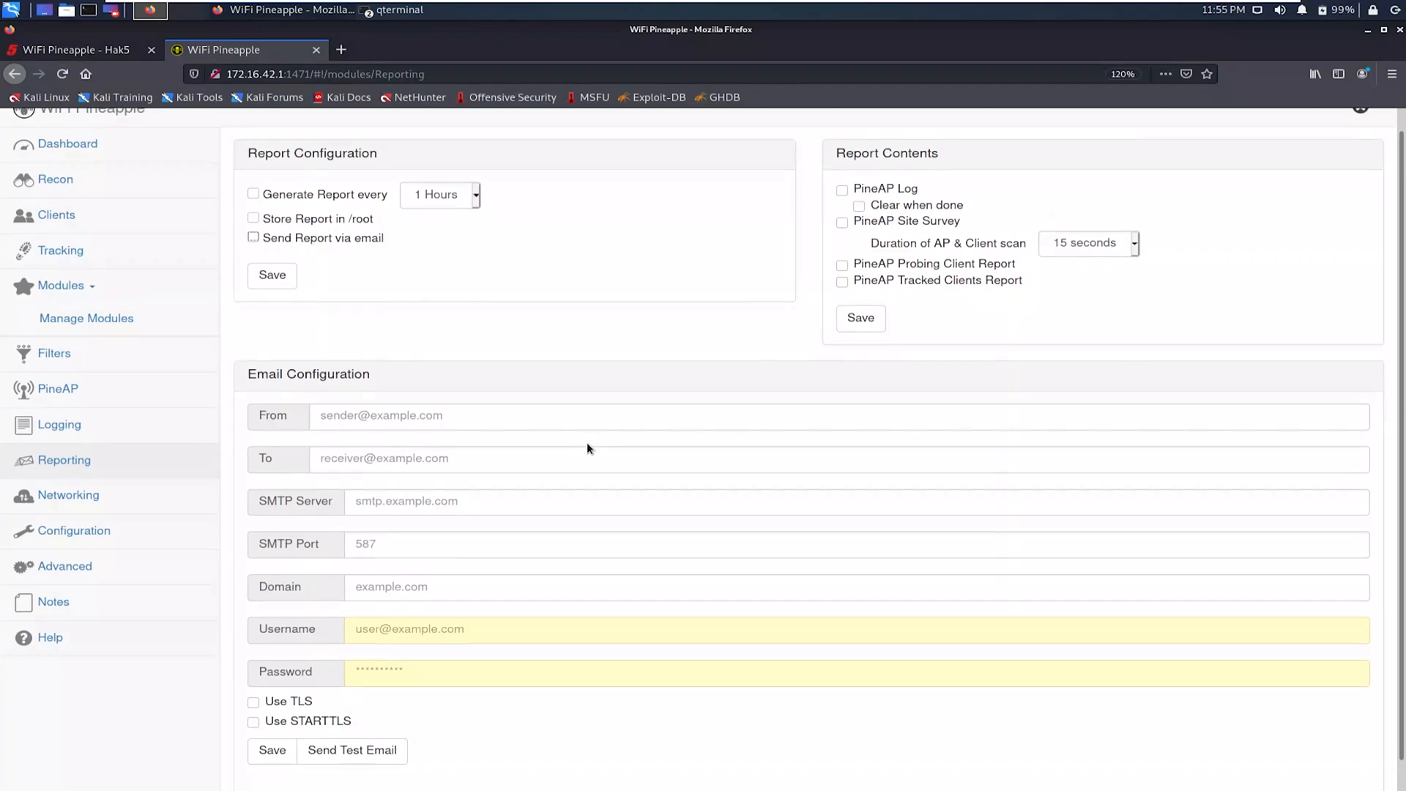
pyautogui.scroll(3)
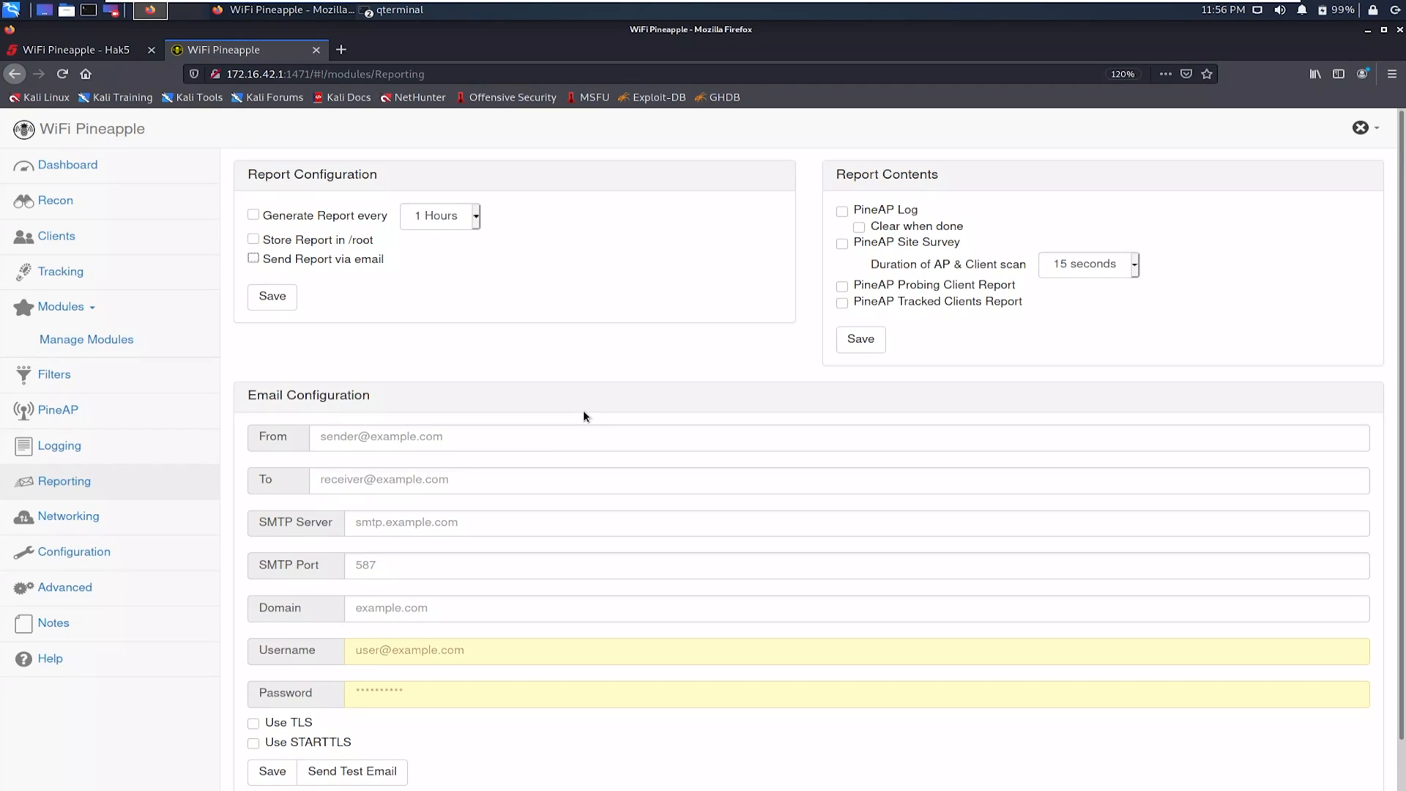
# Step: Reload the Available Modules list from the Hak5 community repositories in Manage Modules
pyautogui.click(86, 338)
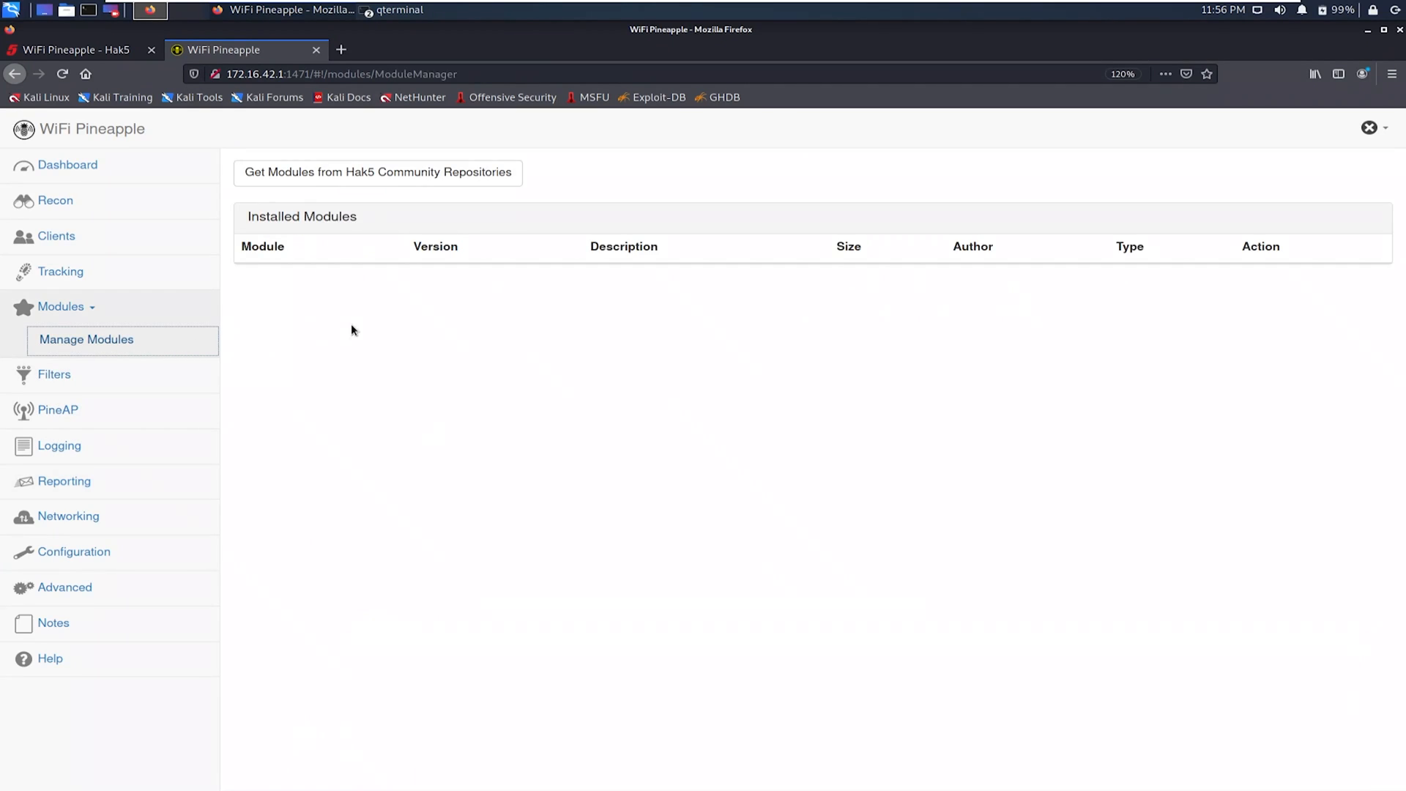
pyautogui.click(378, 173)
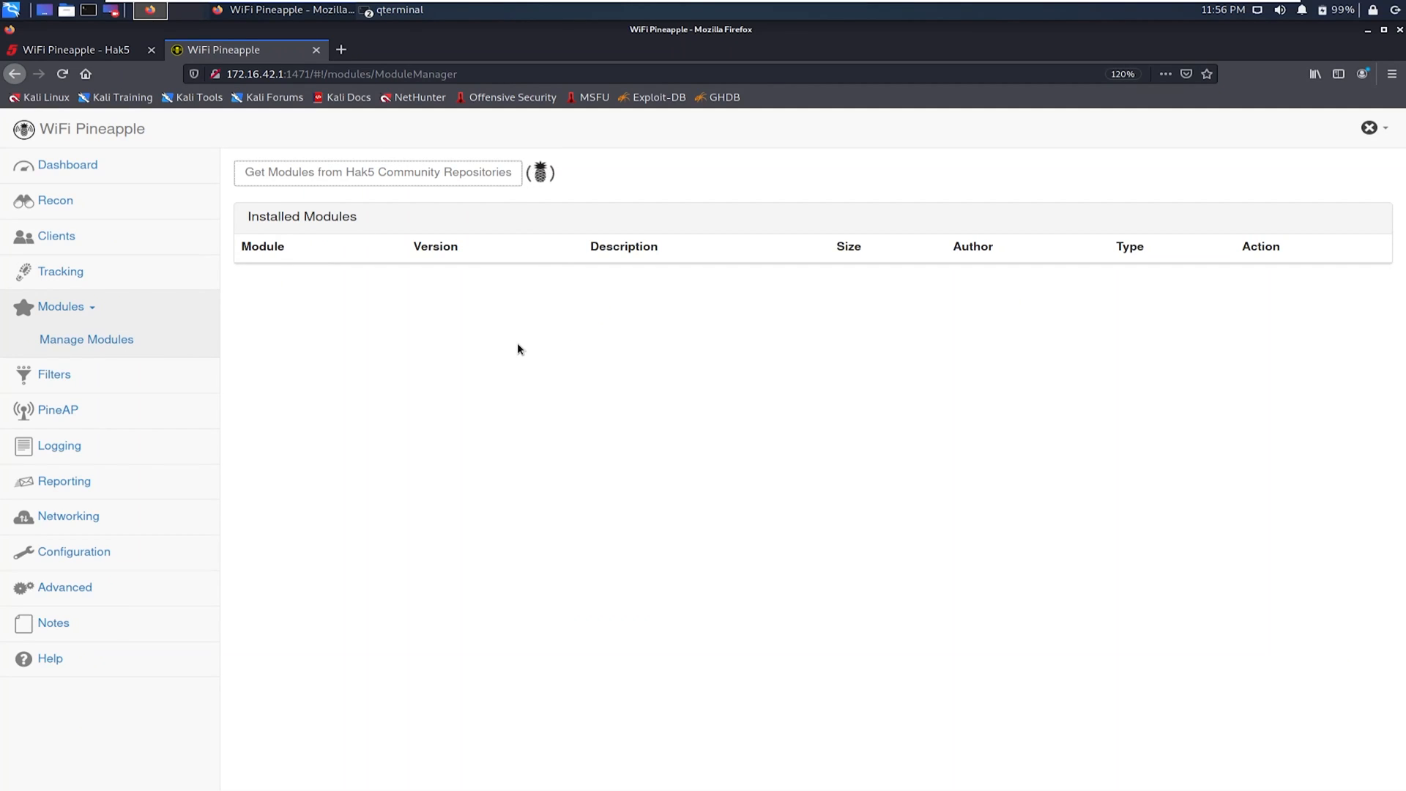
pyautogui.click(376, 173)
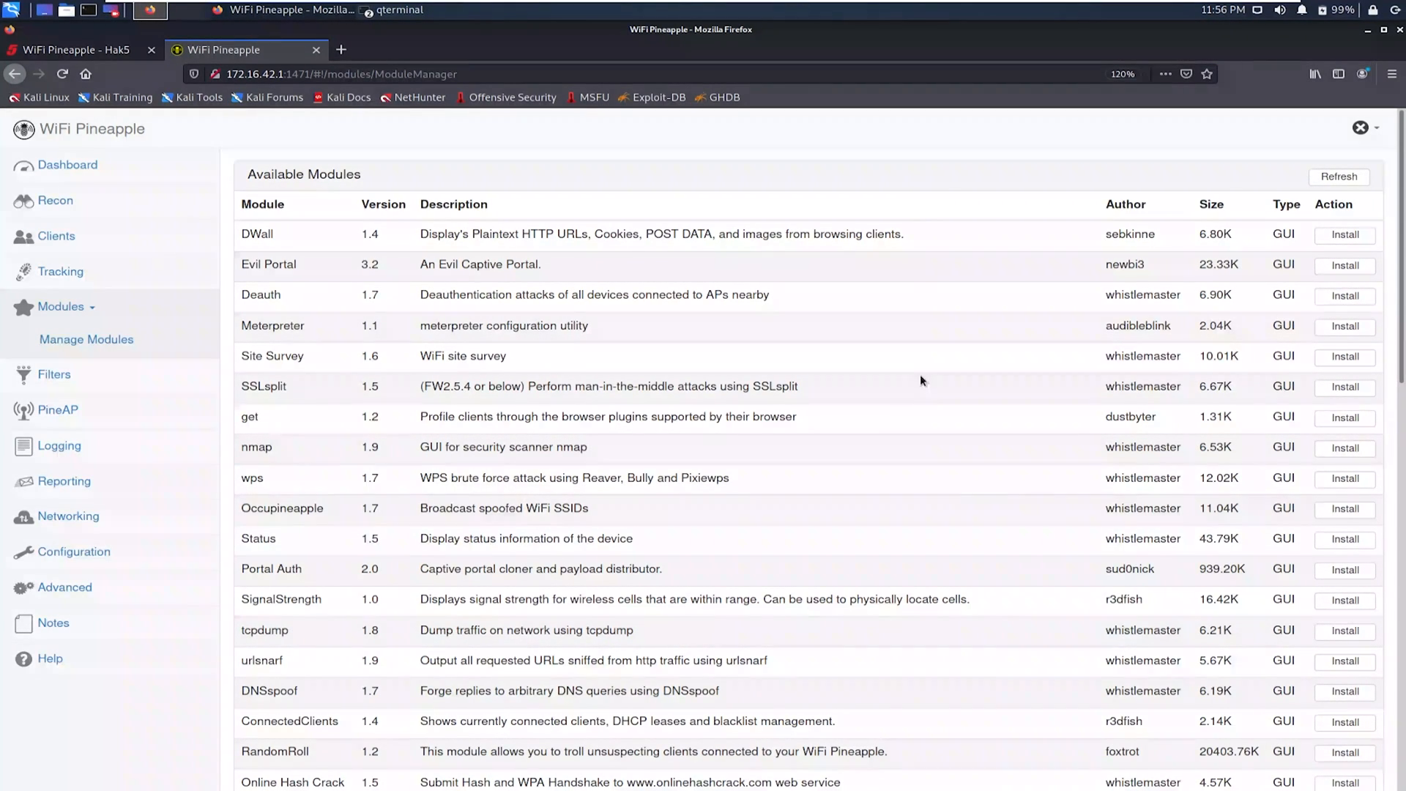
pyautogui.moveTo(526, 309)
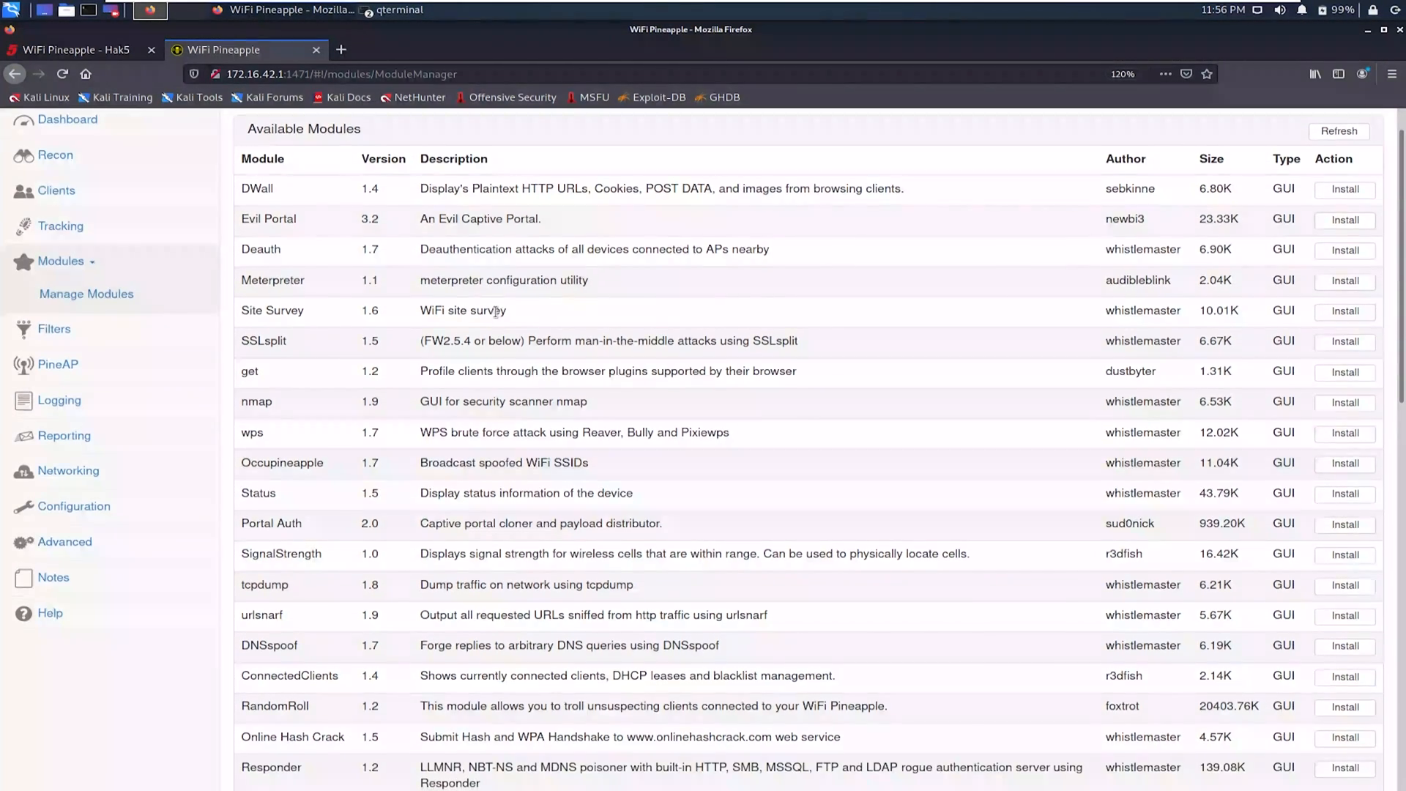
pyautogui.scroll(-3)
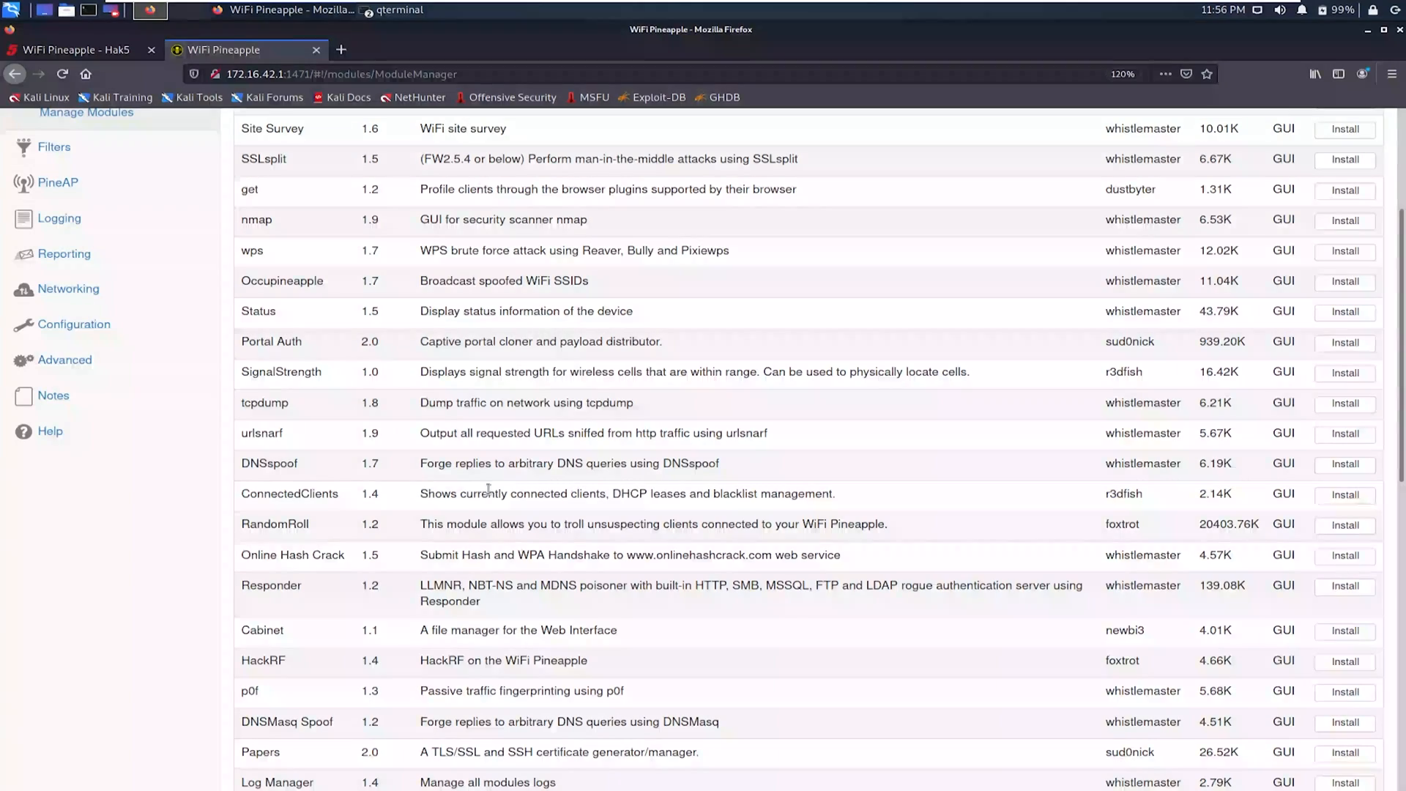
pyautogui.scroll(3)
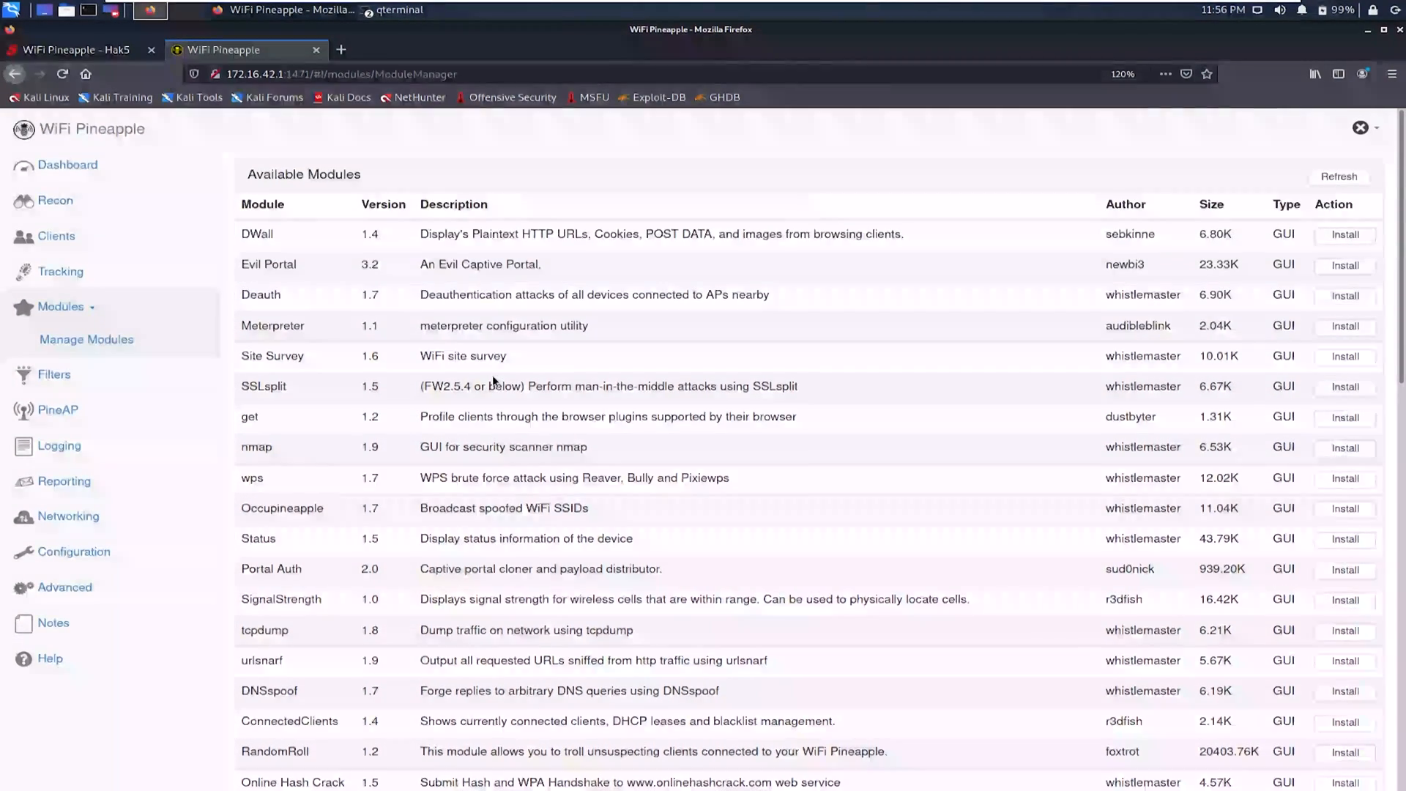
pyautogui.moveTo(504, 325)
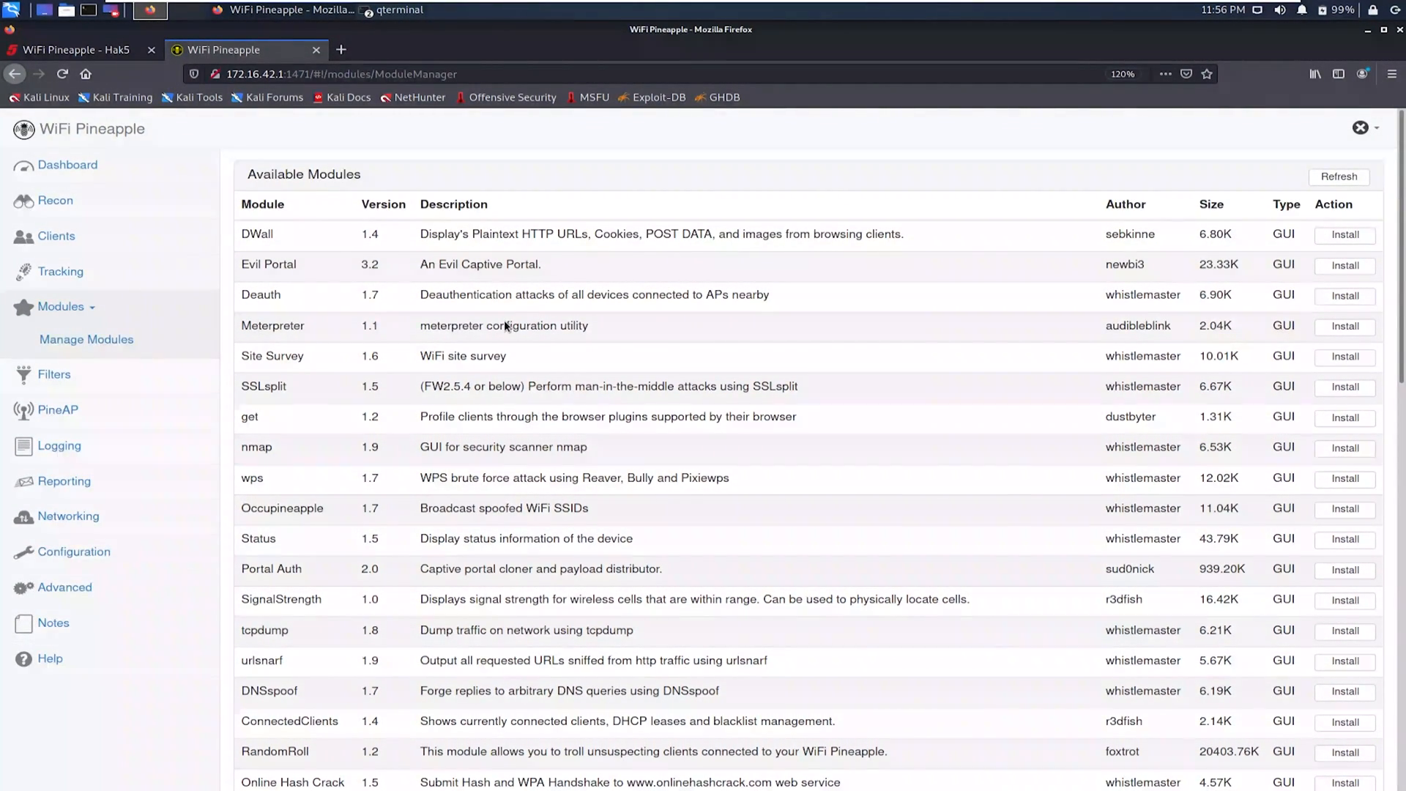